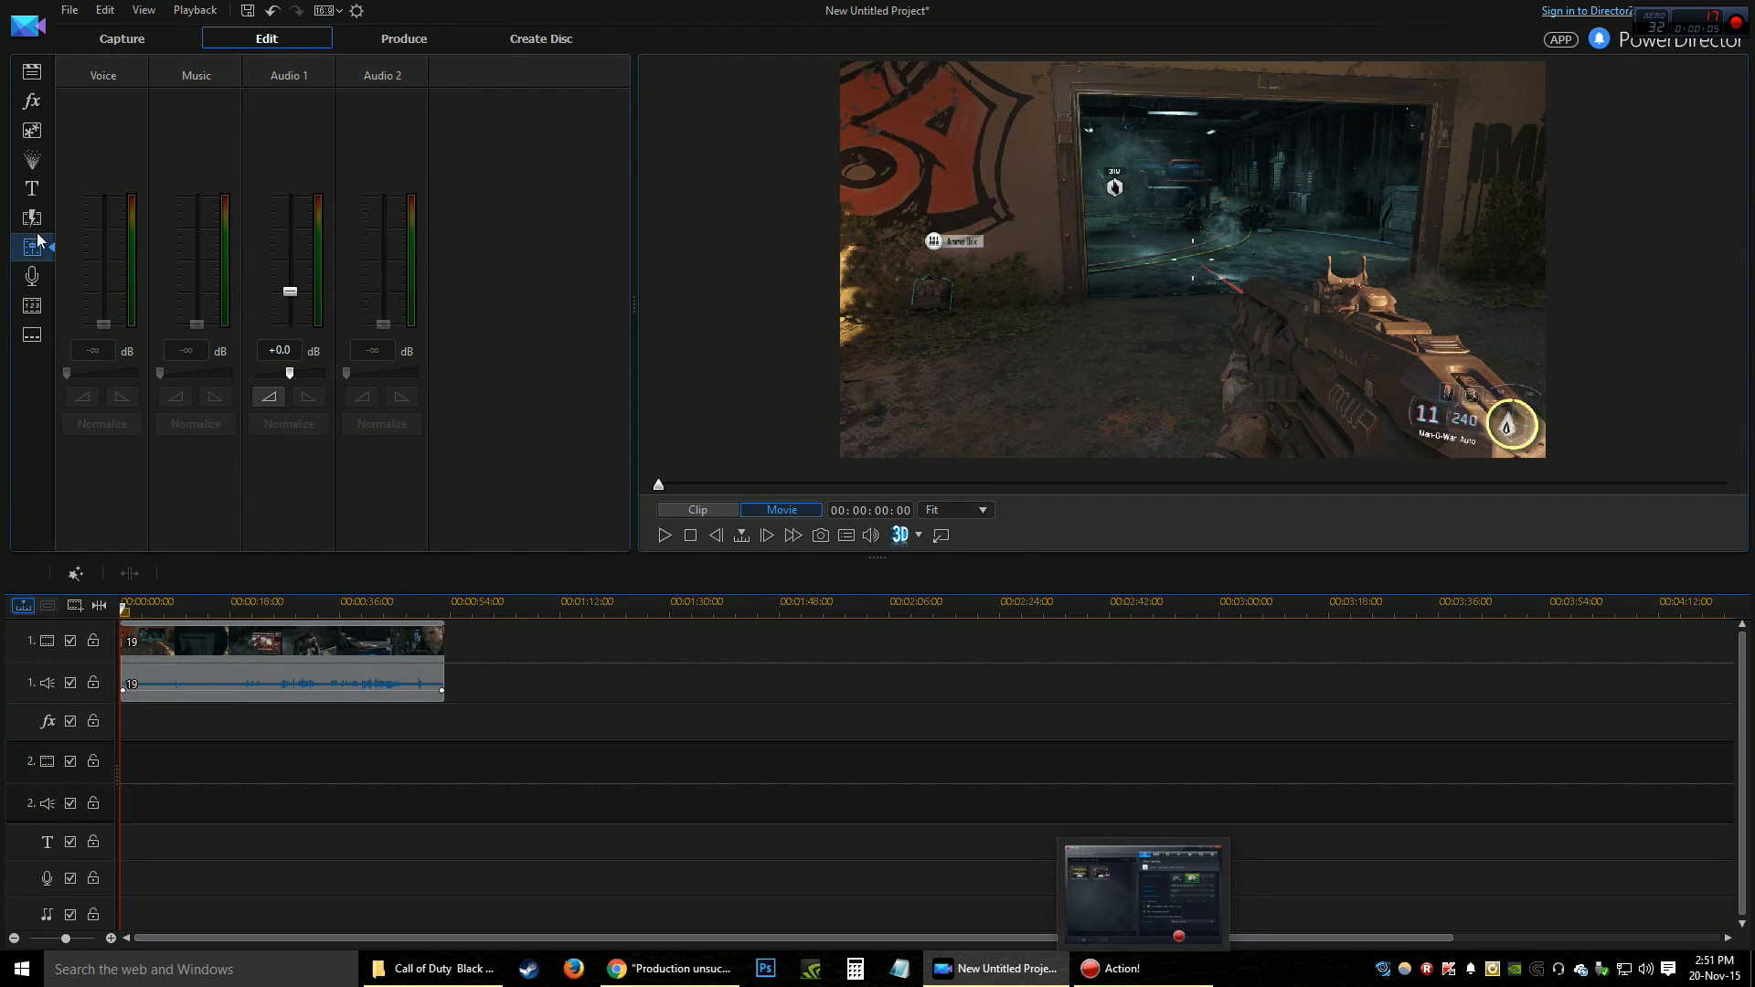
- Show the media library with the 19.mp4 clip and photos, and deselect the timeline clip
{"action": "left_click", "coordinate": [31, 71]}
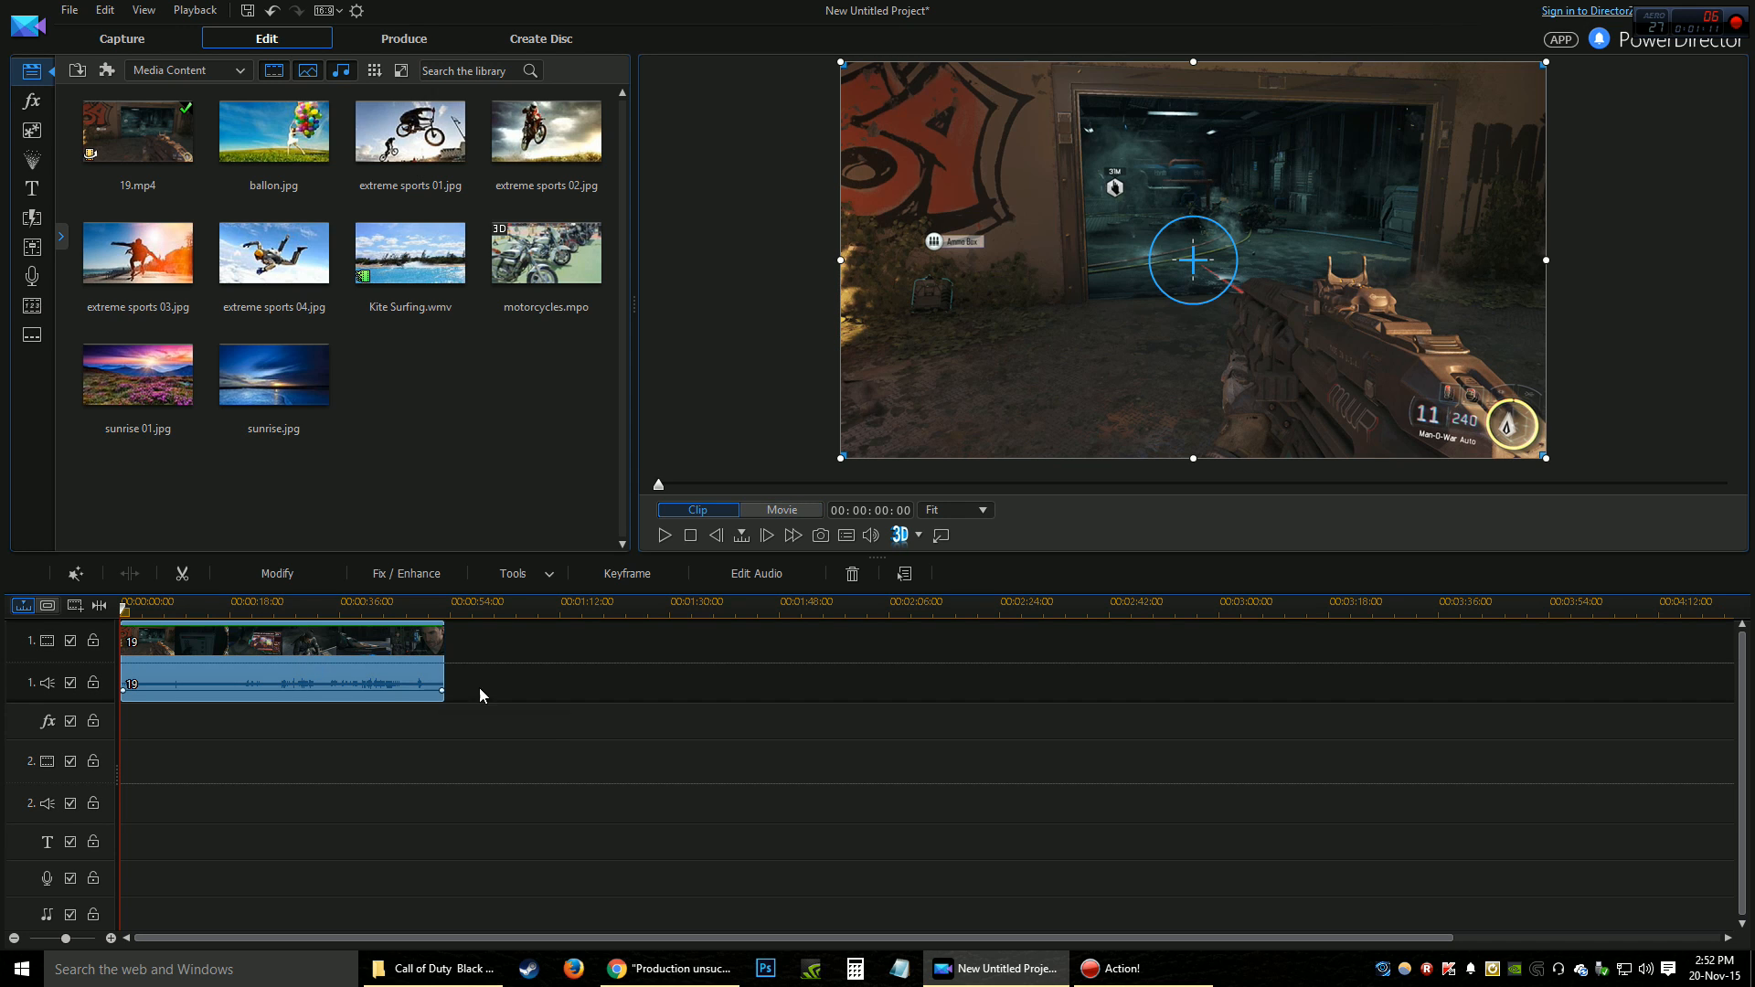
{"action": "mouse_move", "coordinate": [439, 823]}
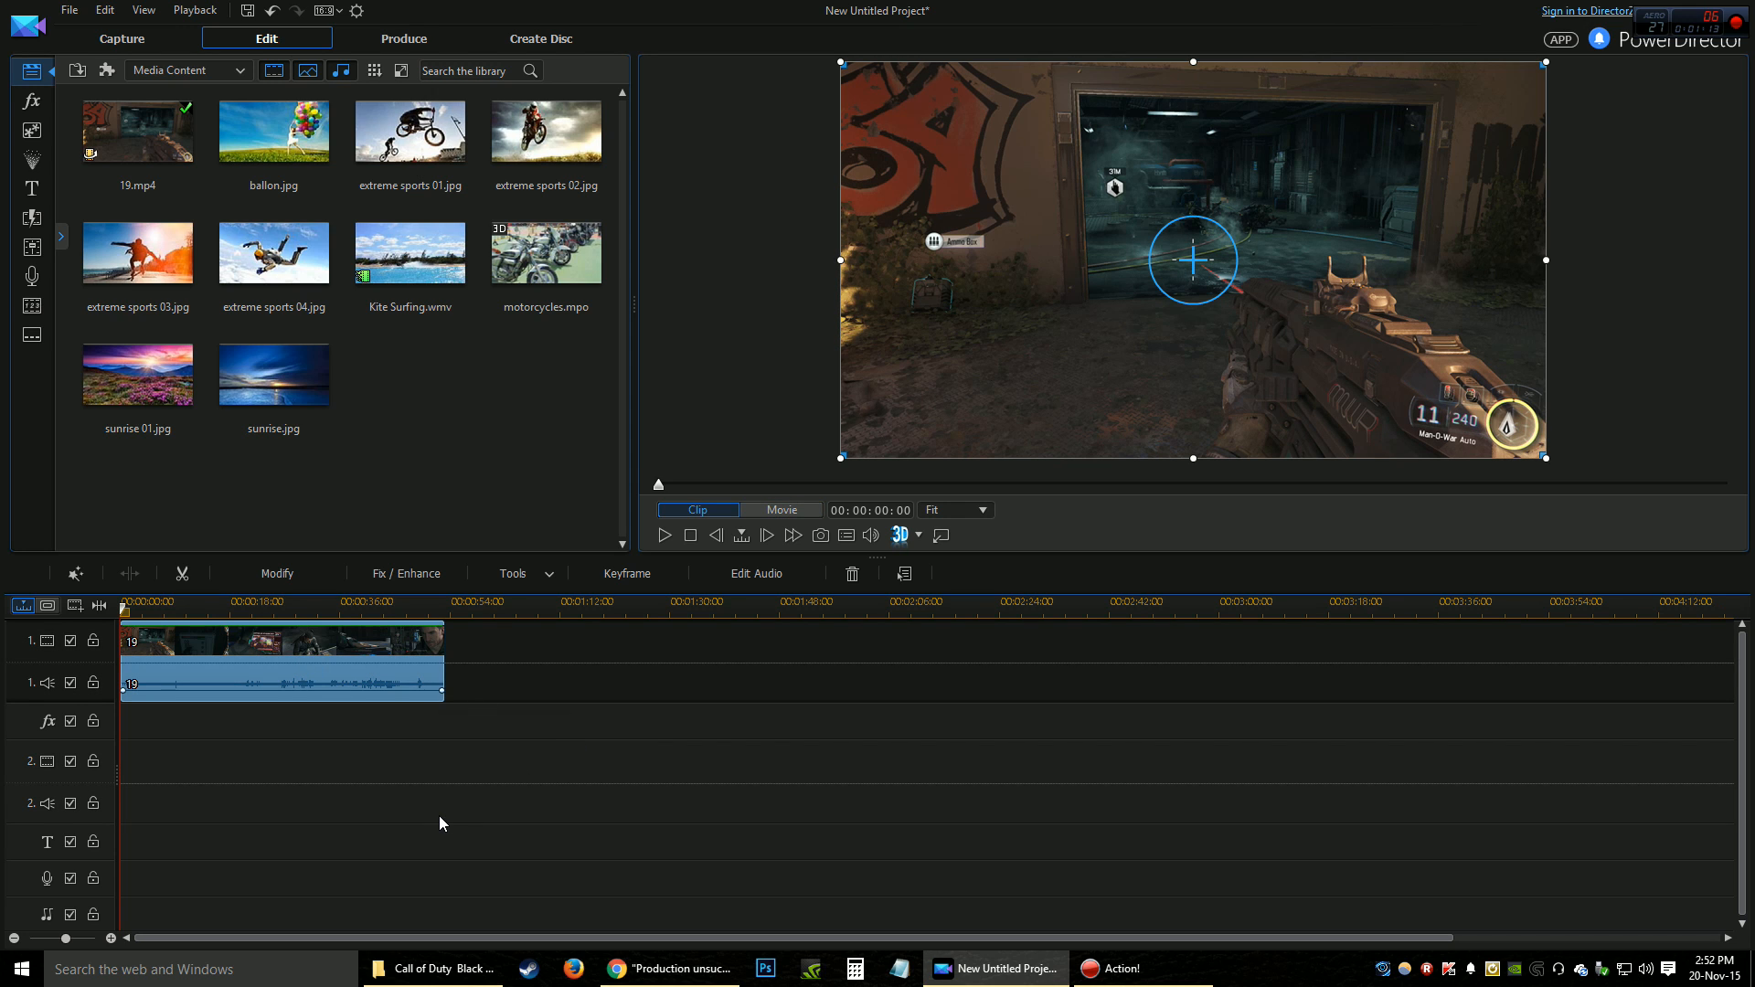
{"action": "left_click", "coordinate": [779, 509]}
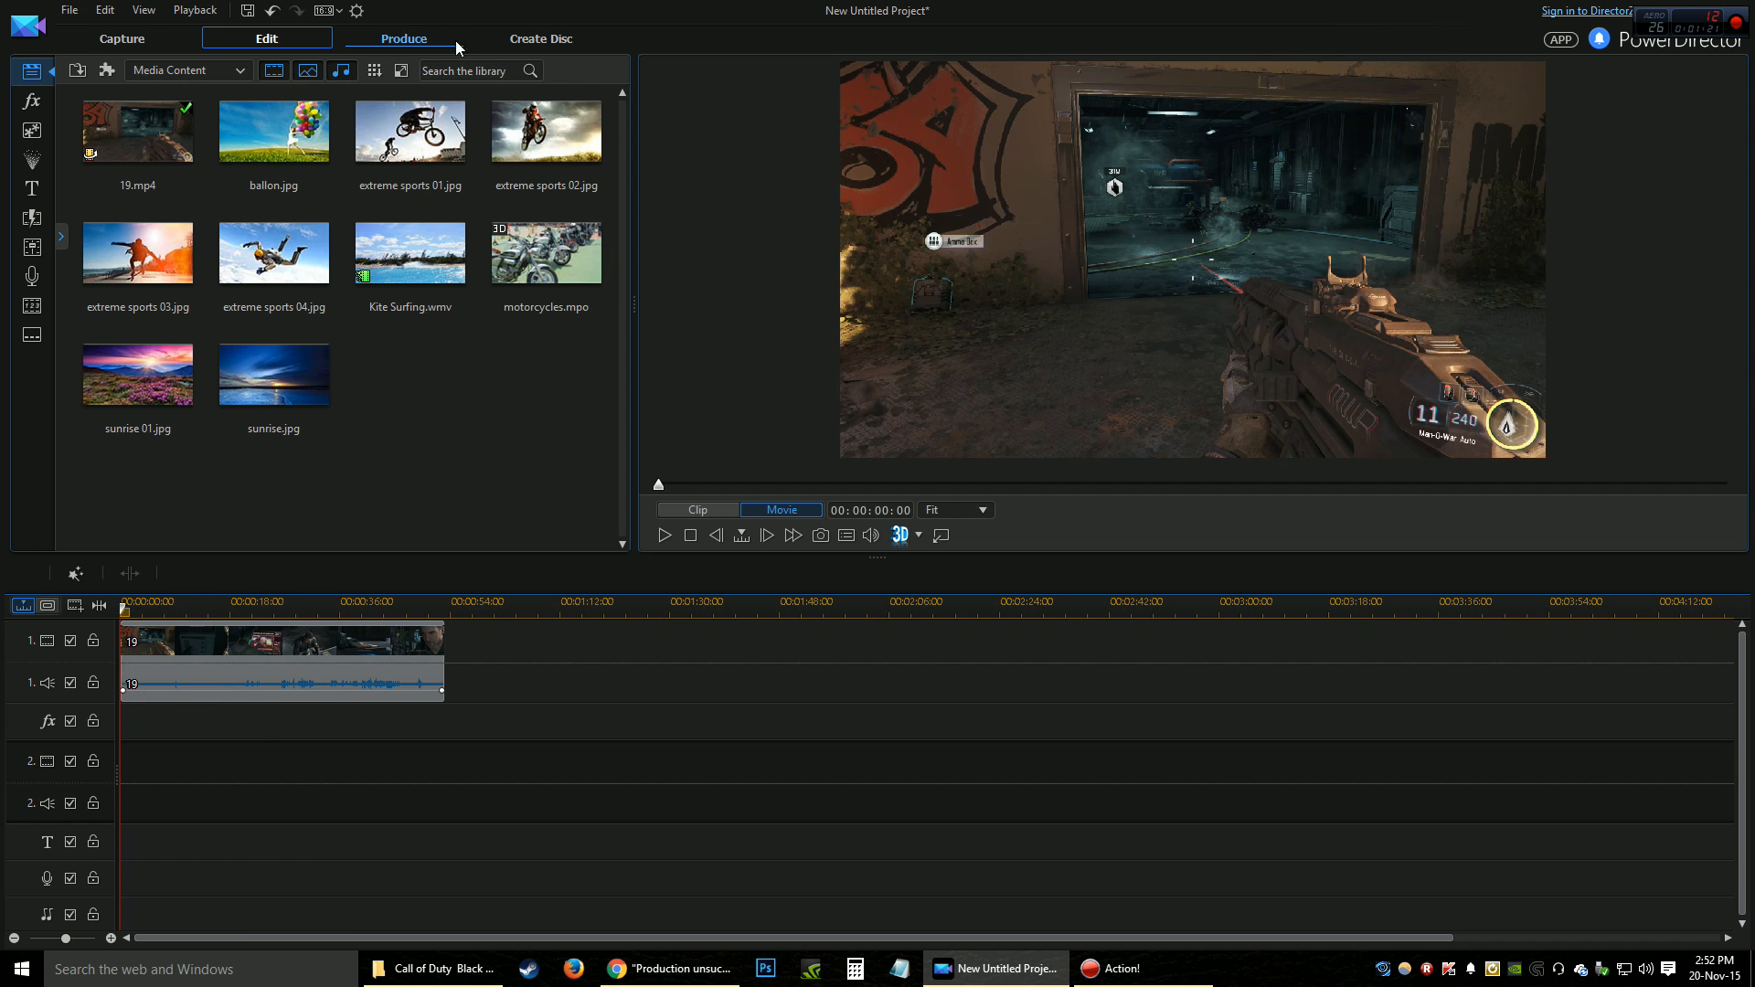
- On the Produce page, choose H.264 AVC output and open the container list for MP4
{"action": "left_click", "coordinate": [403, 38]}
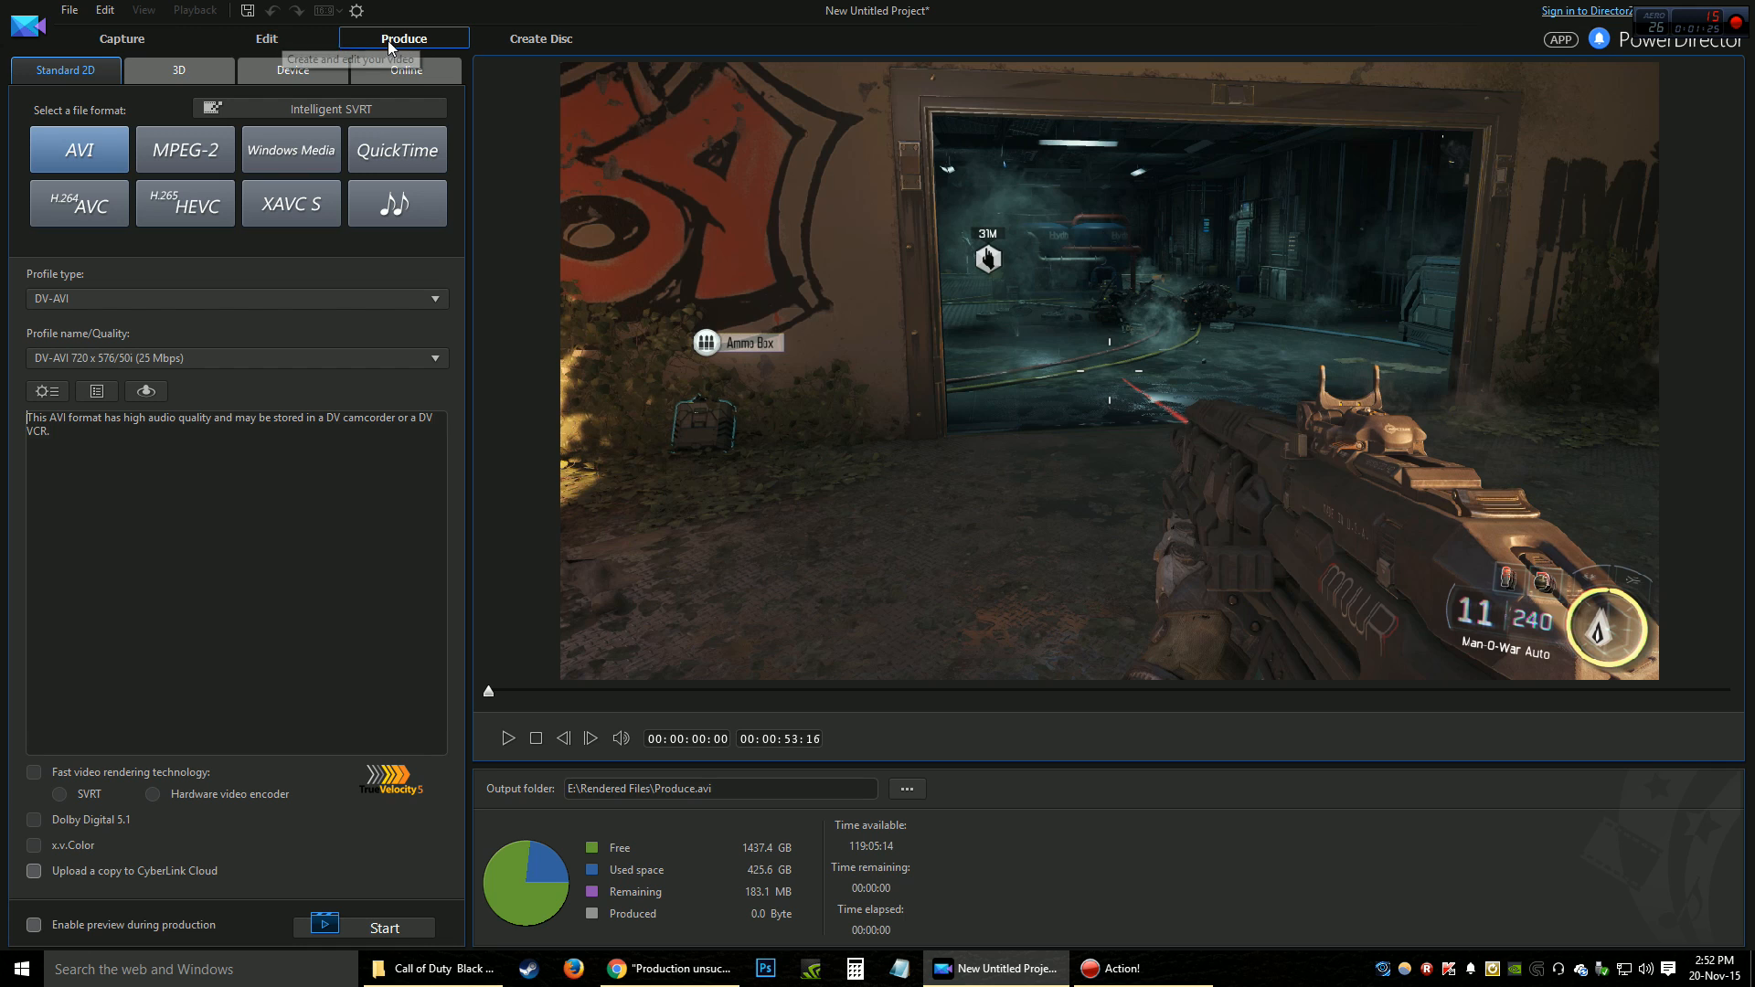
{"action": "left_click", "coordinate": [79, 204]}
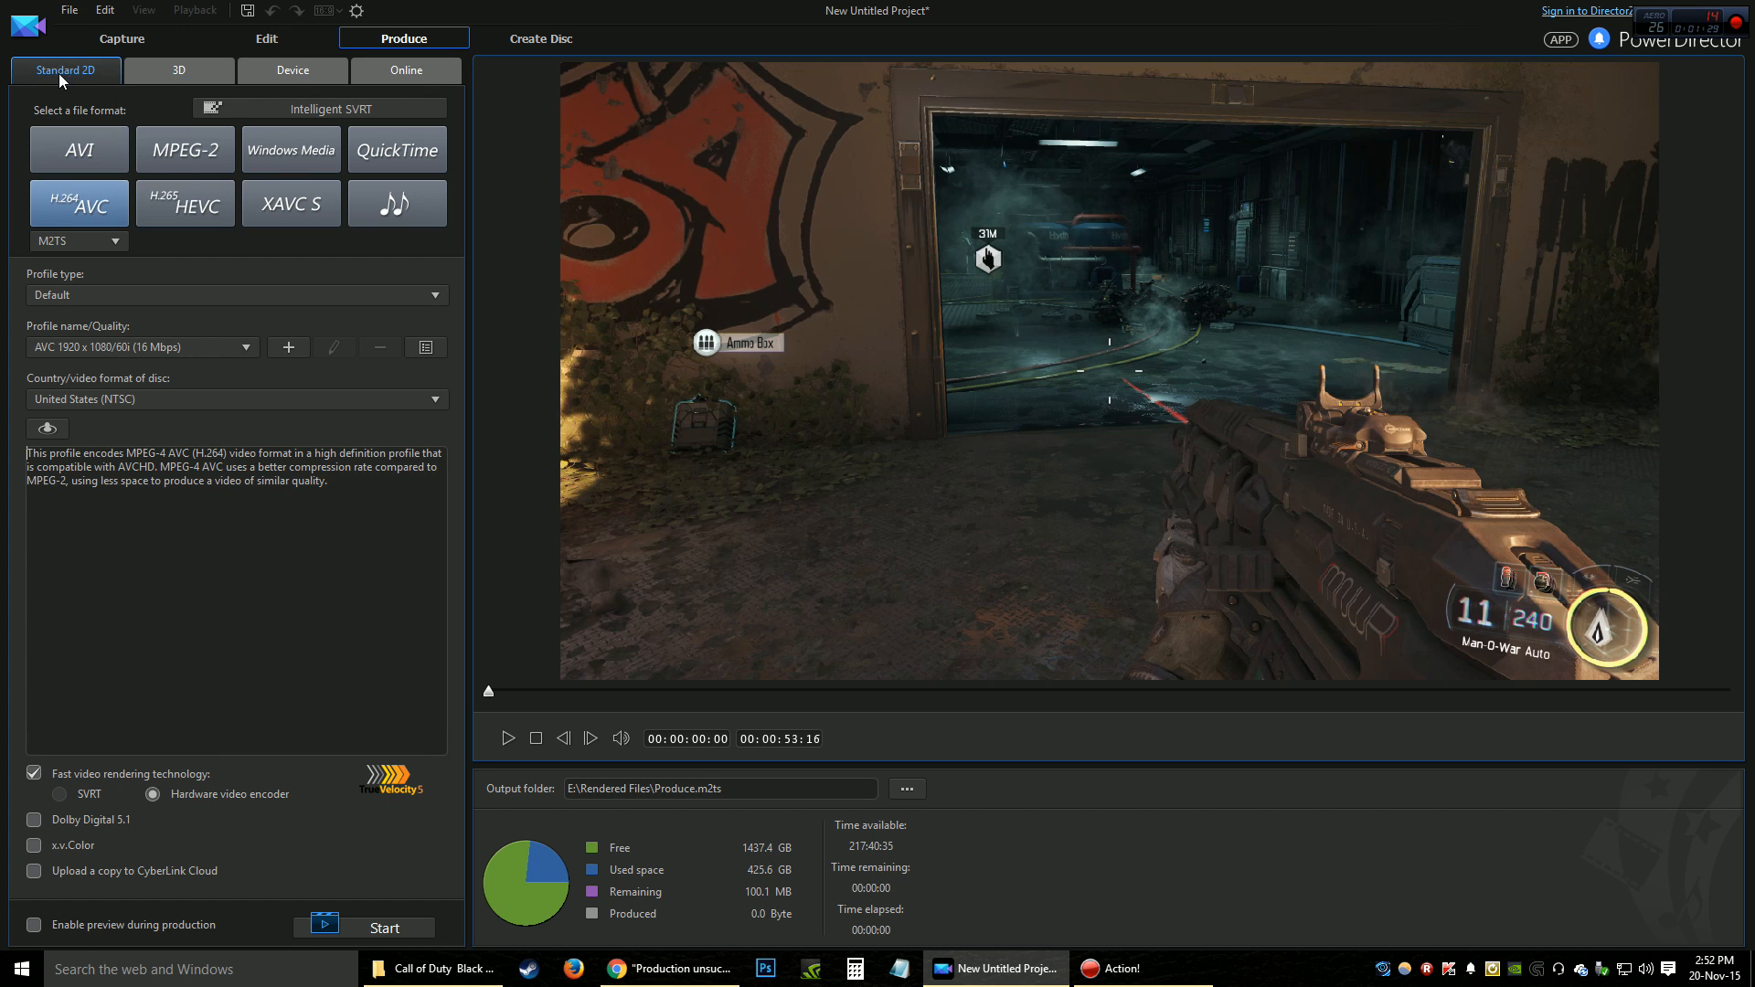
{"action": "mouse_move", "coordinate": [245, 270]}
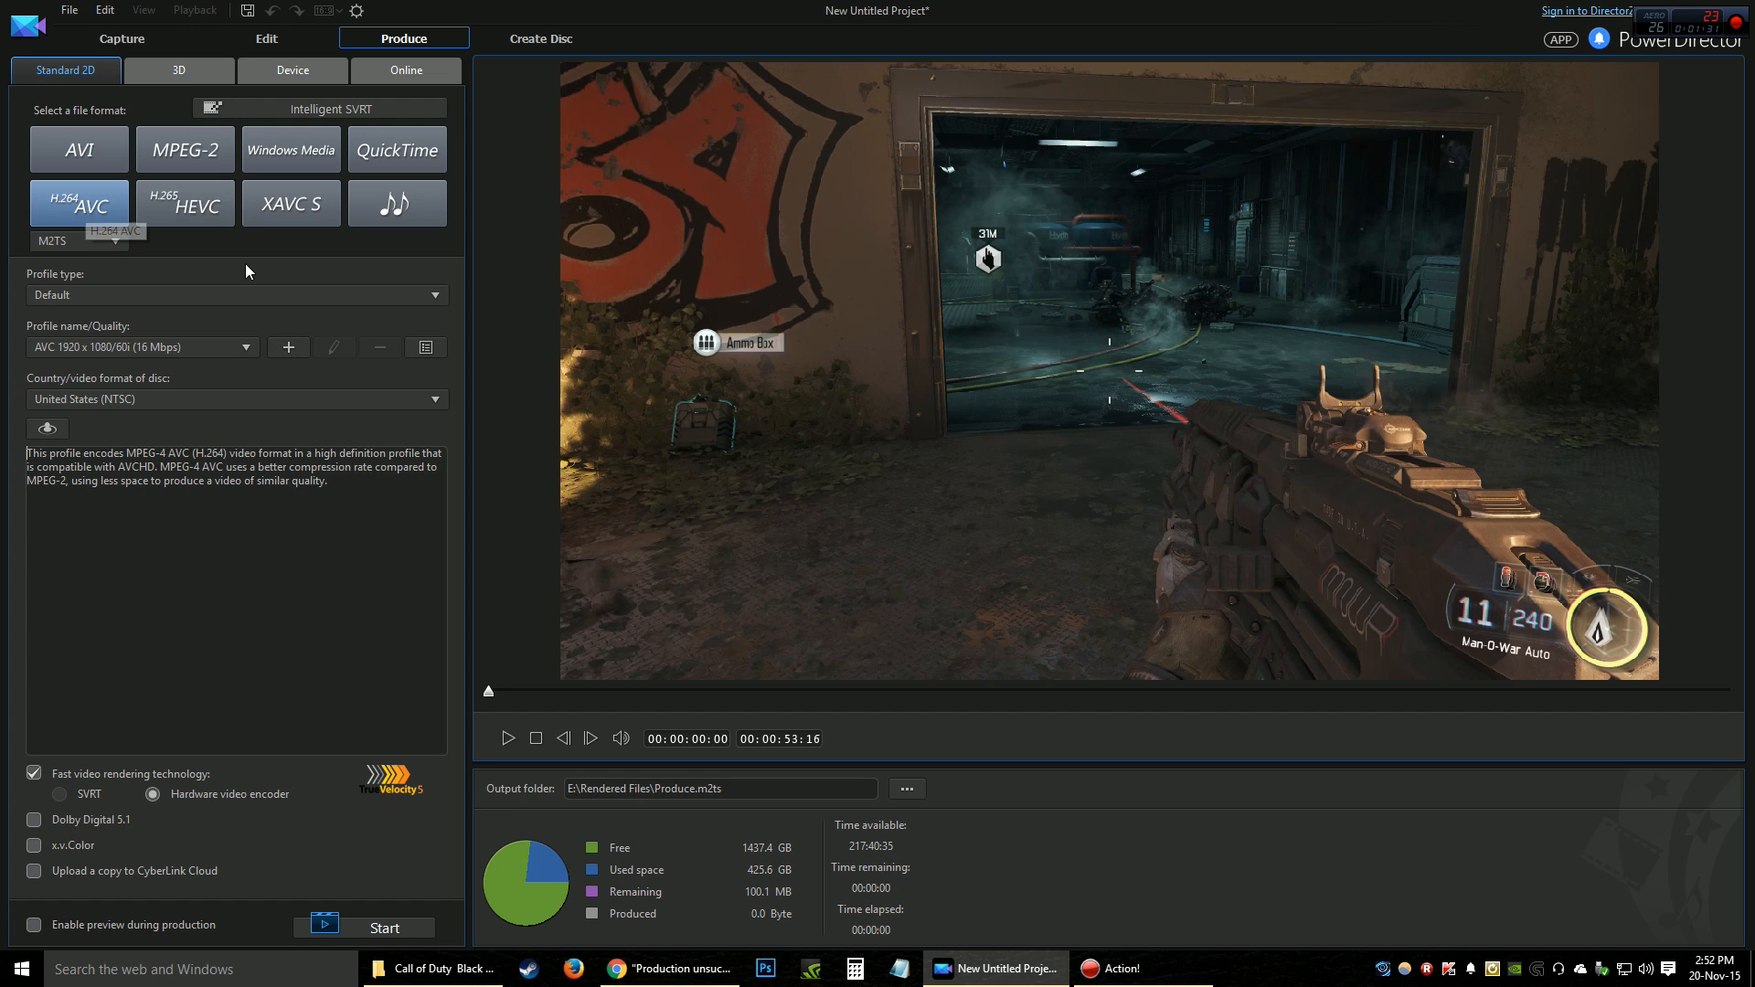
{"action": "mouse_move", "coordinate": [120, 253]}
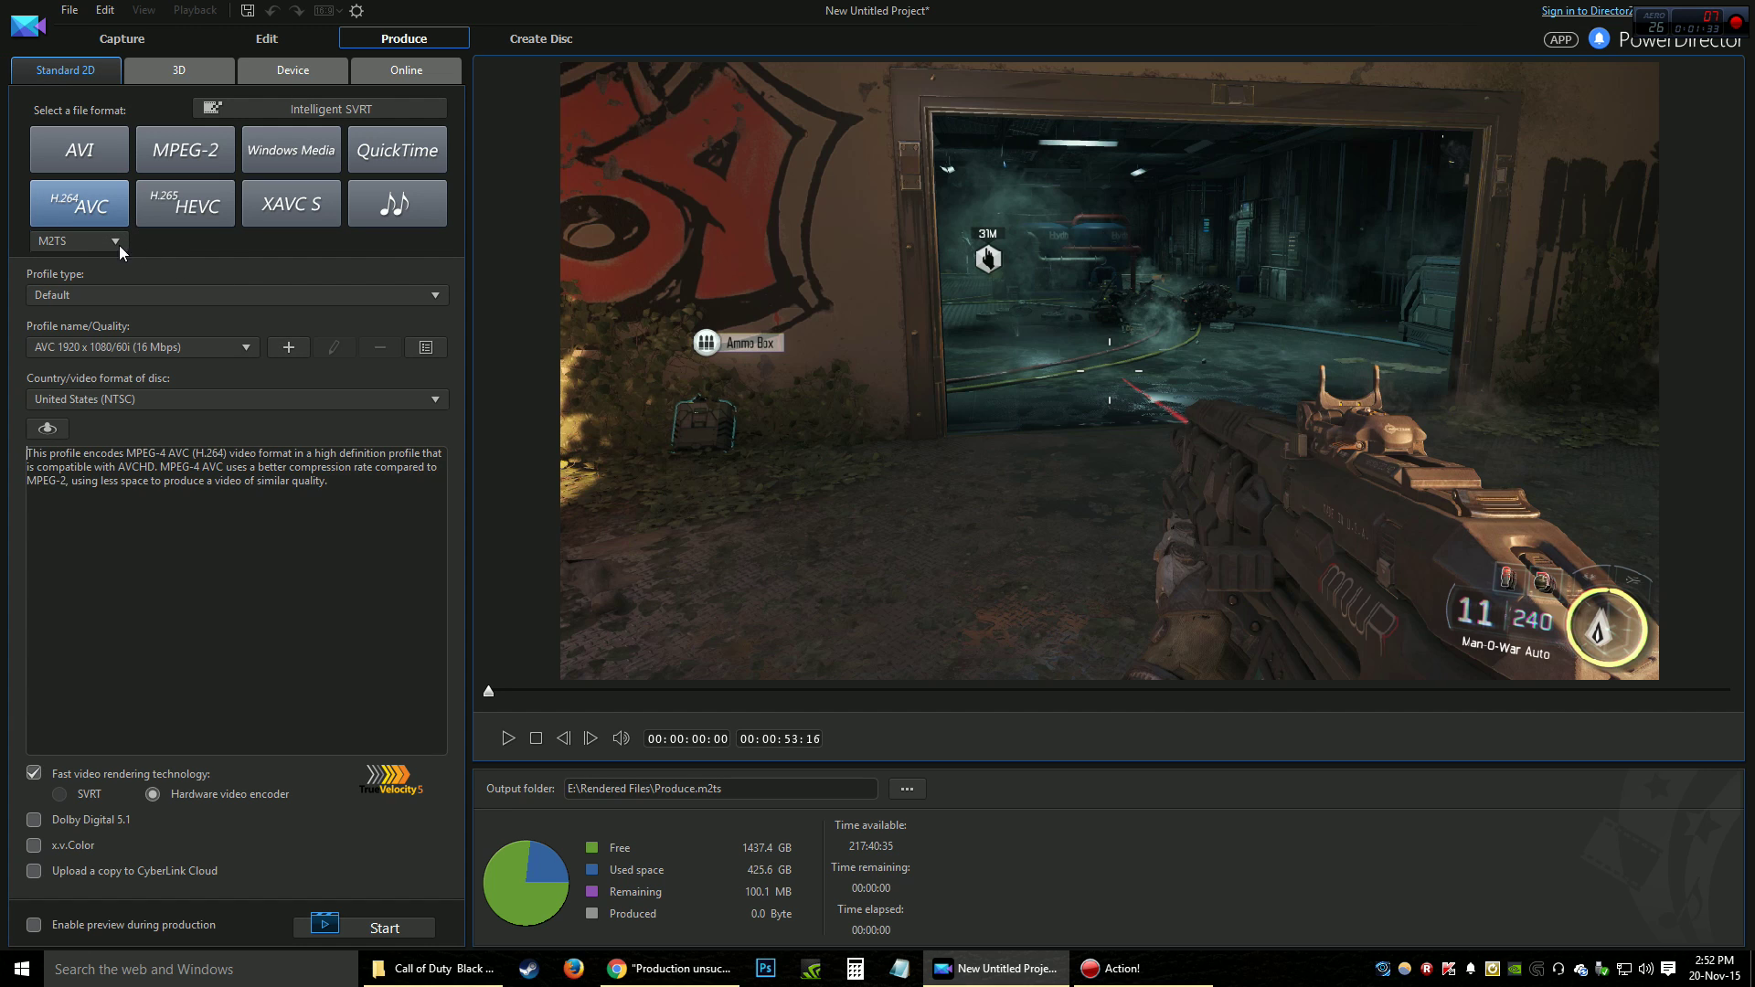
{"action": "left_click", "coordinate": [76, 240]}
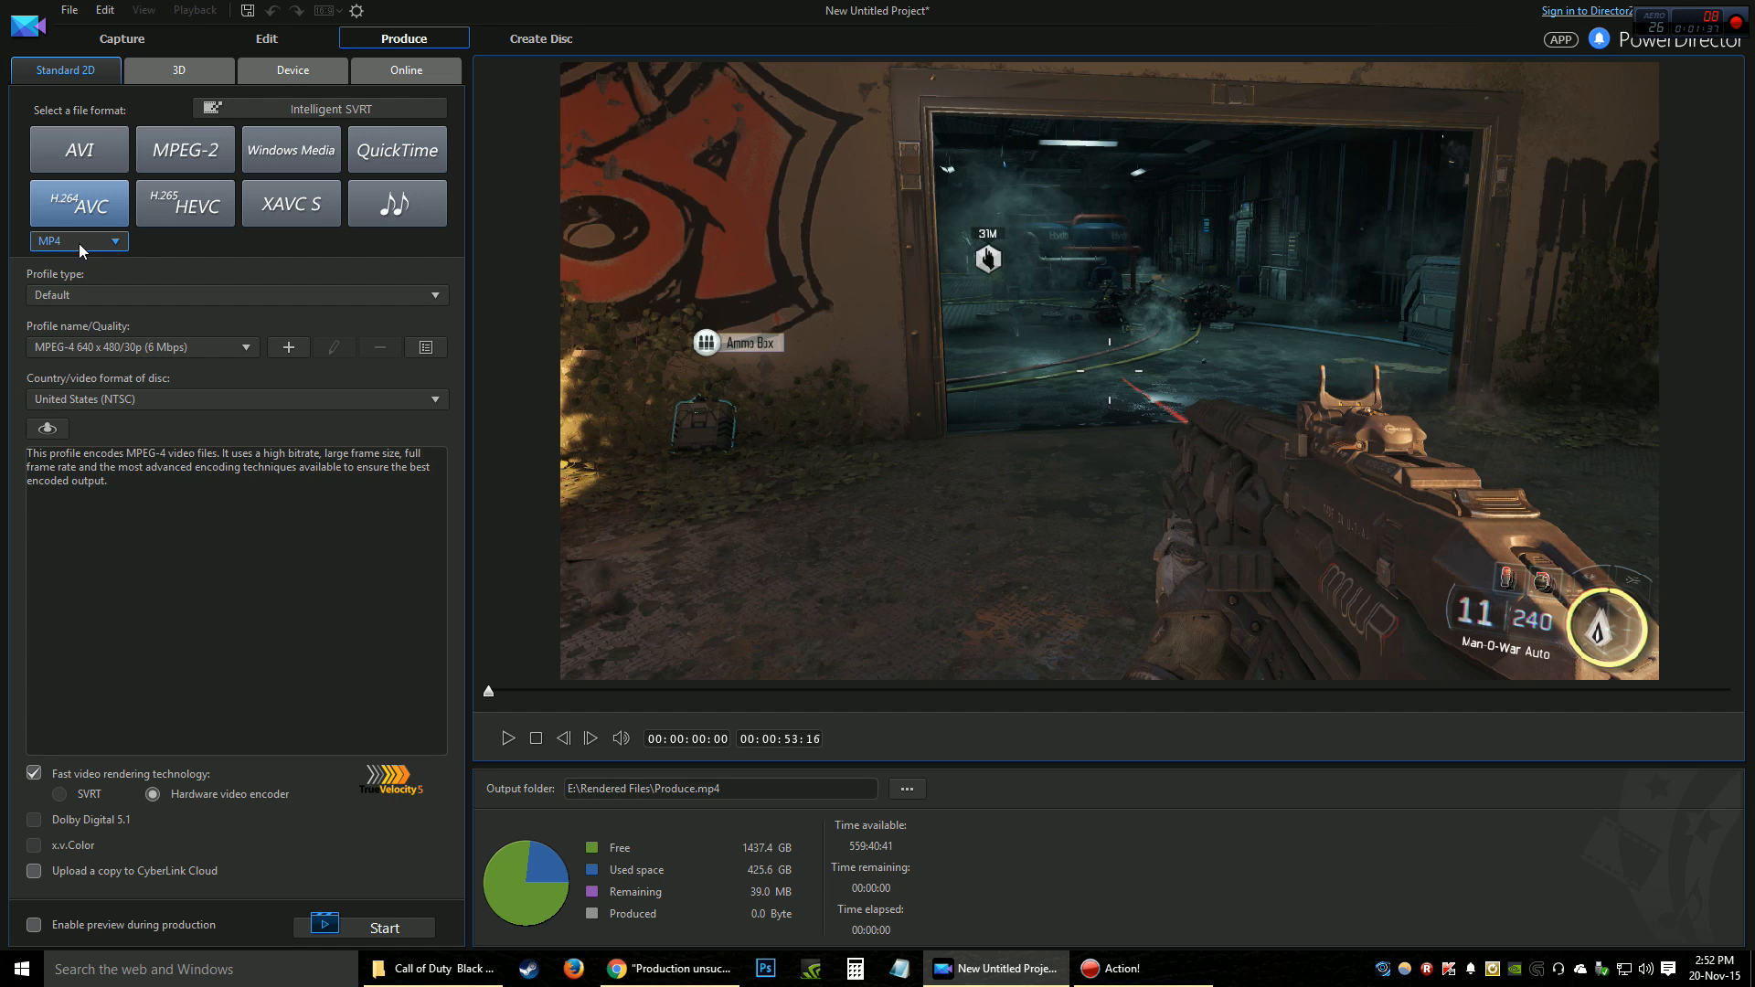
{"action": "mouse_move", "coordinate": [95, 345]}
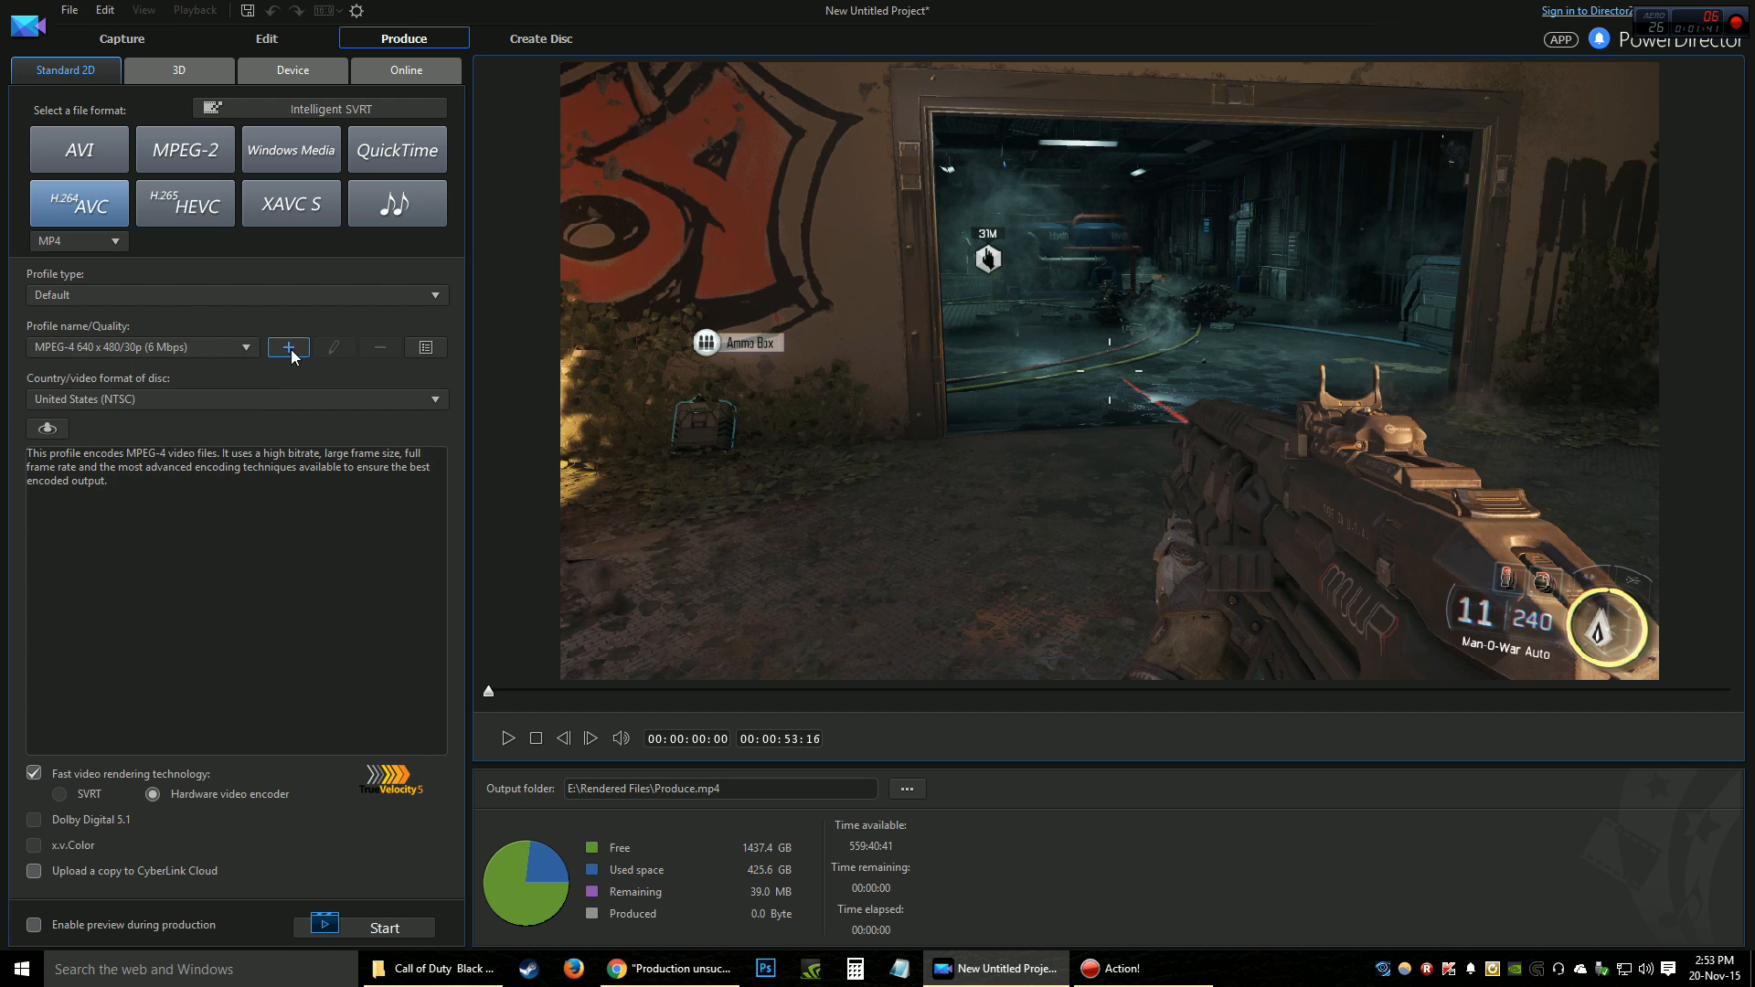
- Add a custom quality profile named '2K 60fps' with description '1440p 60fps'
{"action": "left_click", "coordinate": [288, 348]}
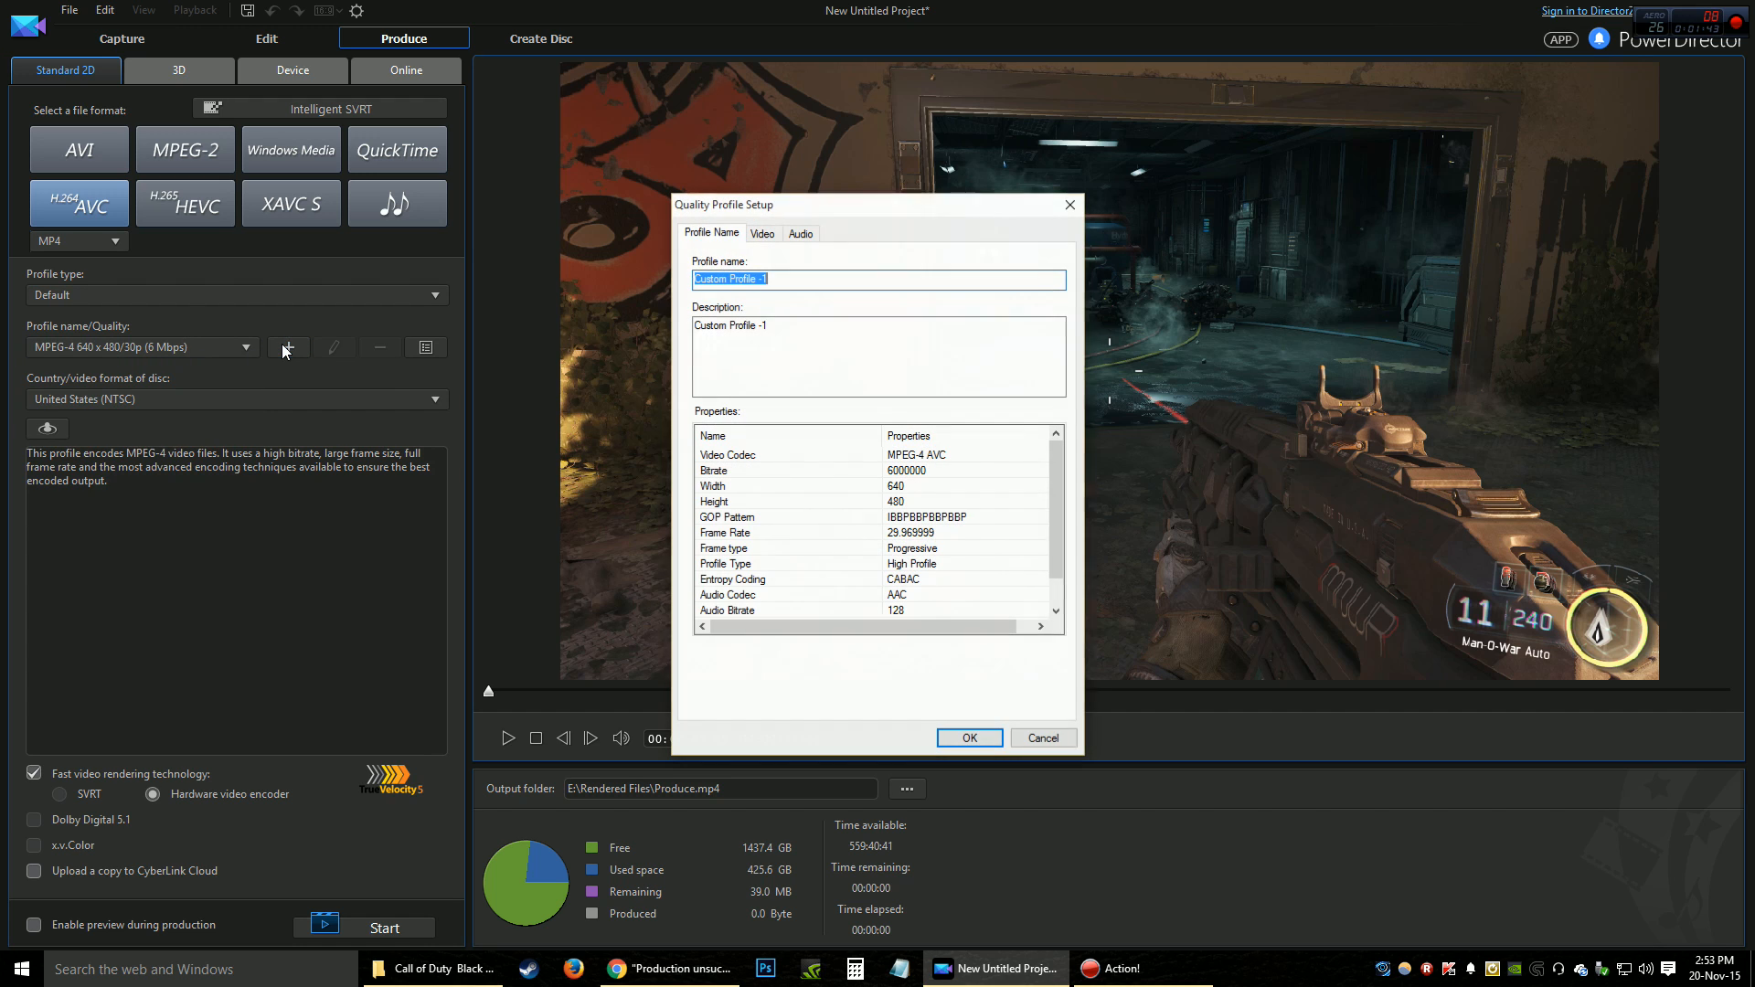
{"action": "mouse_move", "coordinate": [324, 349]}
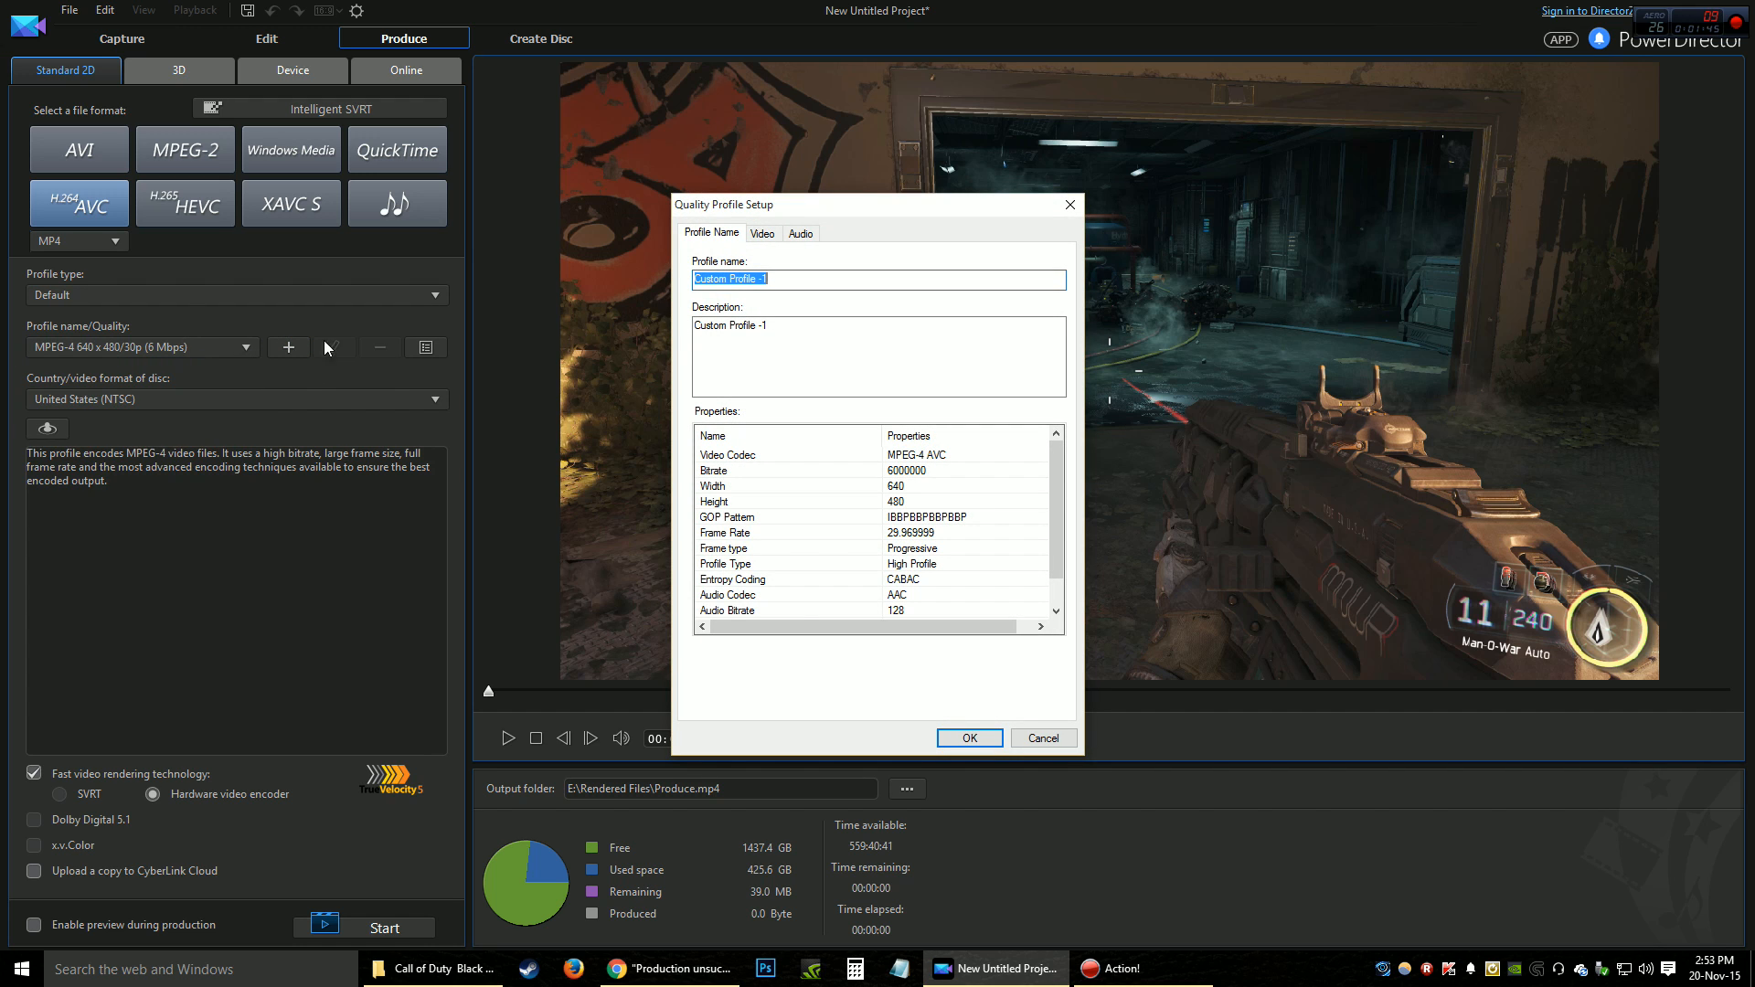
{"action": "mouse_move", "coordinate": [808, 279]}
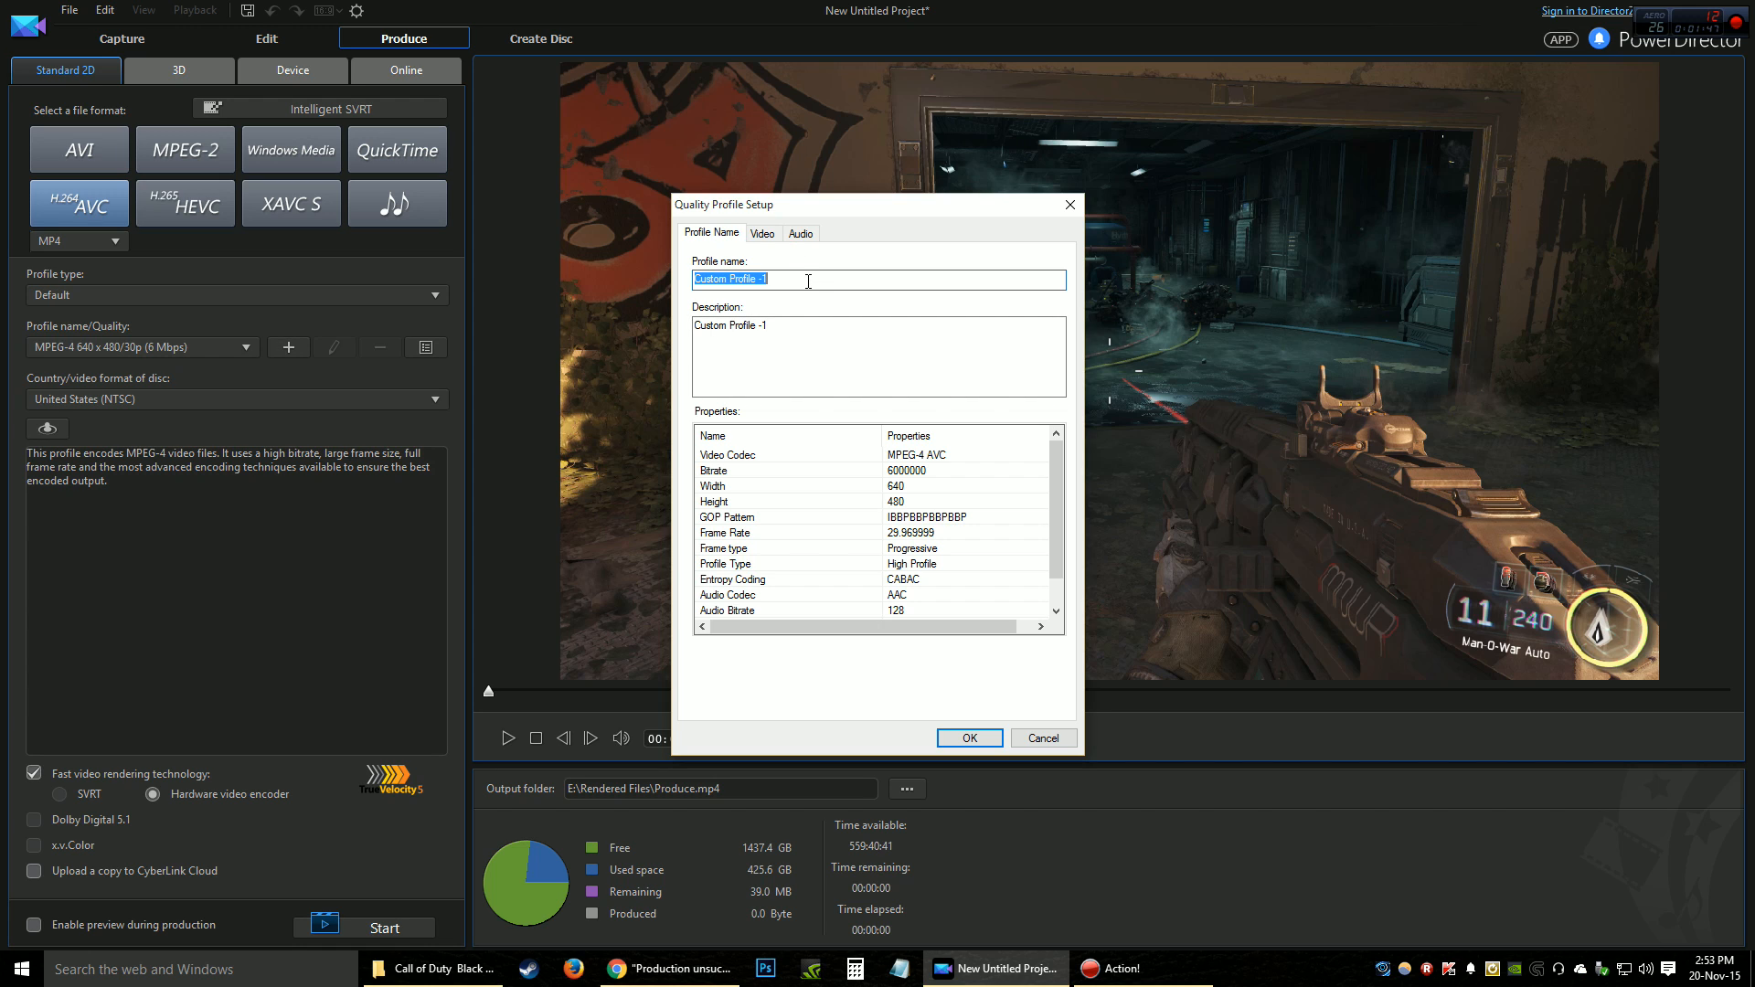
{"action": "type", "text": "2K 60fp"}
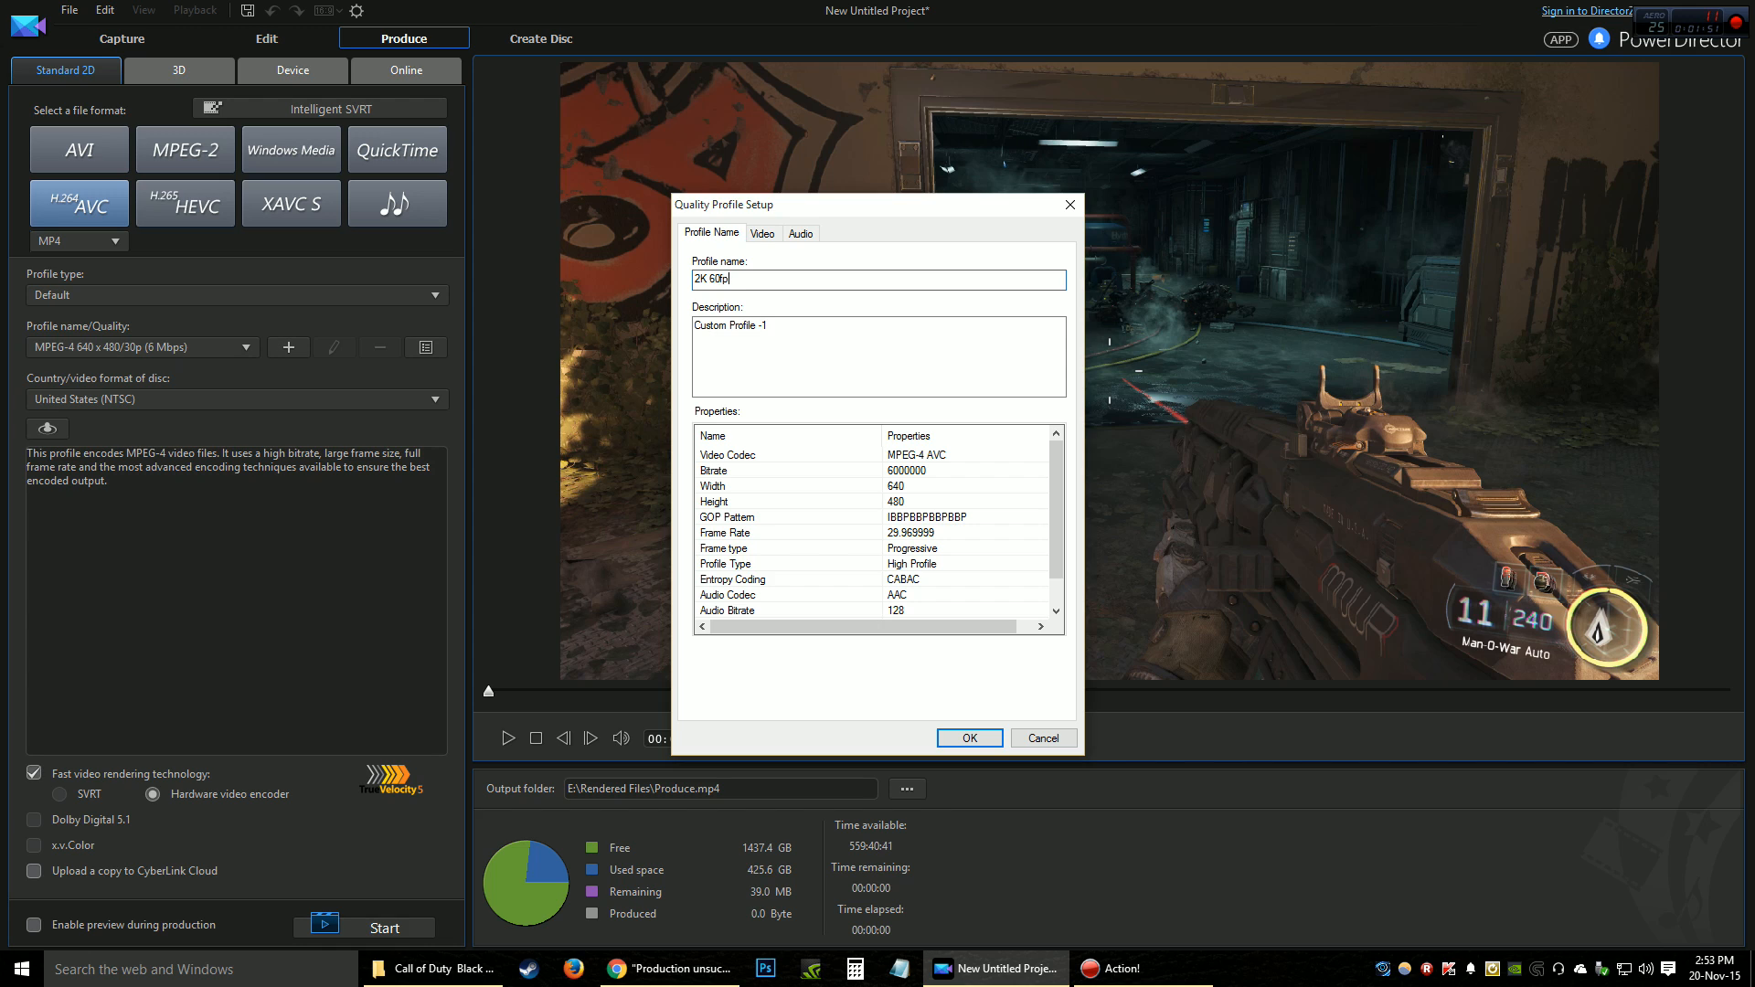
{"action": "type", "text": "1440p 60fps"}
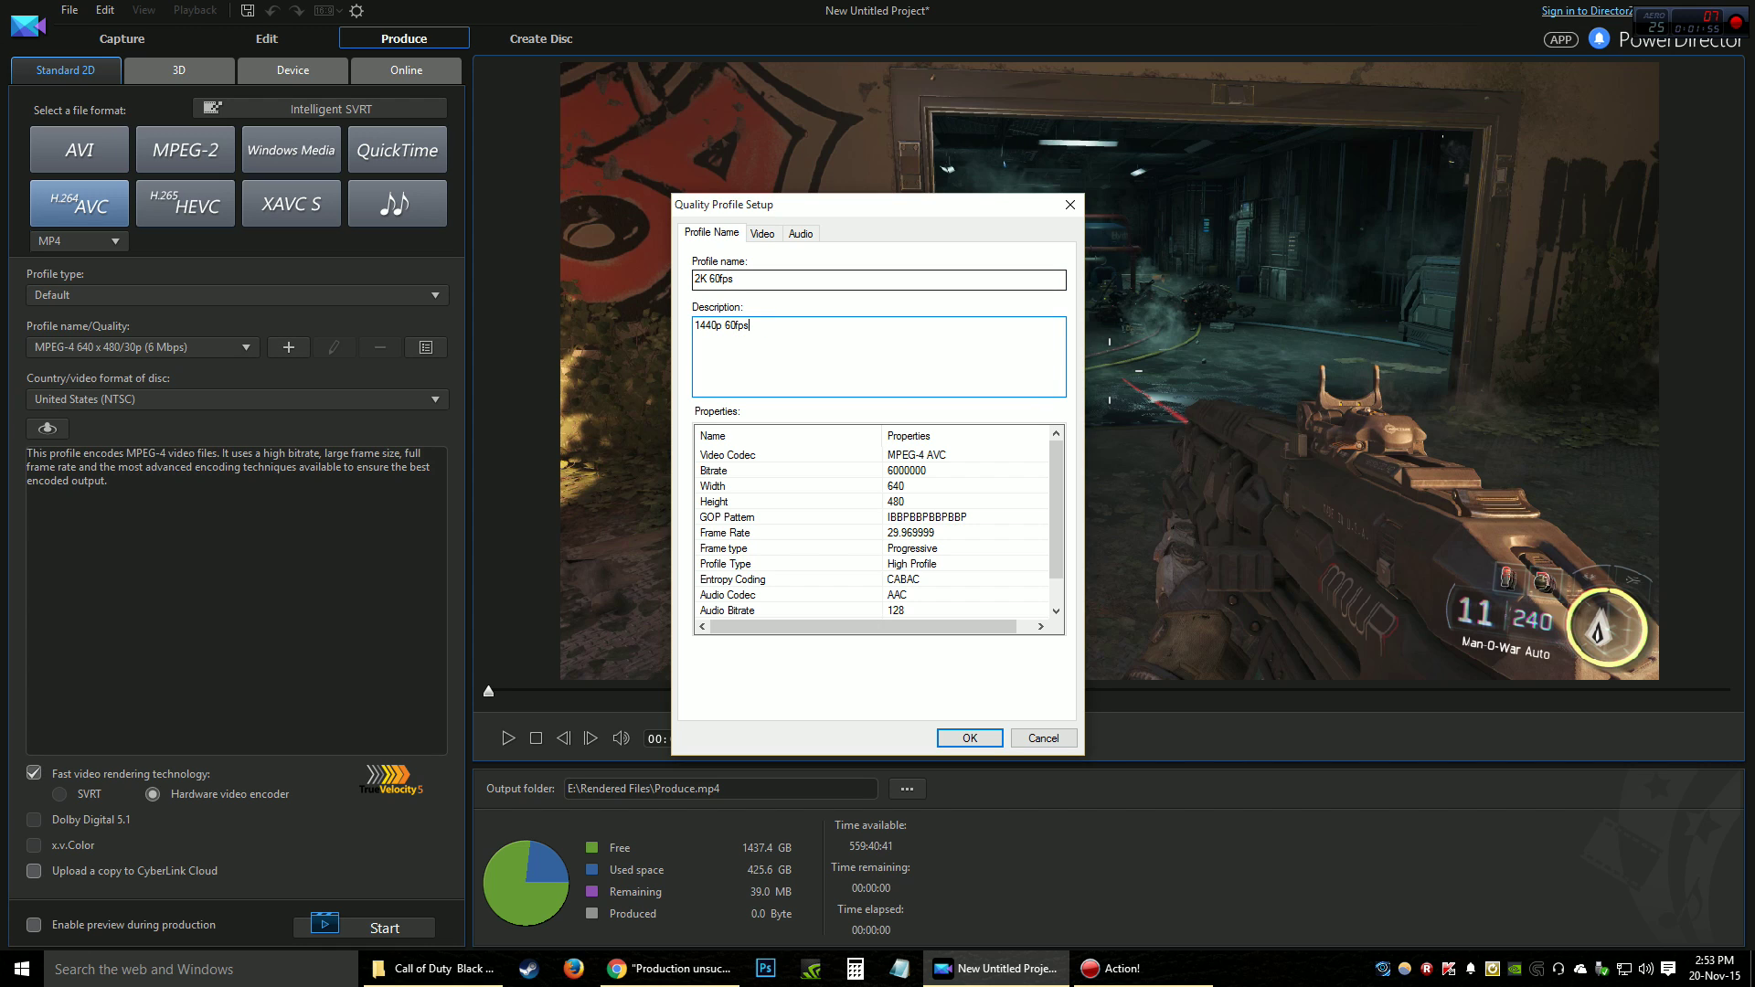
- Set the profile to 1920x1080 at 59.94 fps and 25700 Kbps, raise audio compression, and save
{"action": "left_click", "coordinate": [762, 233]}
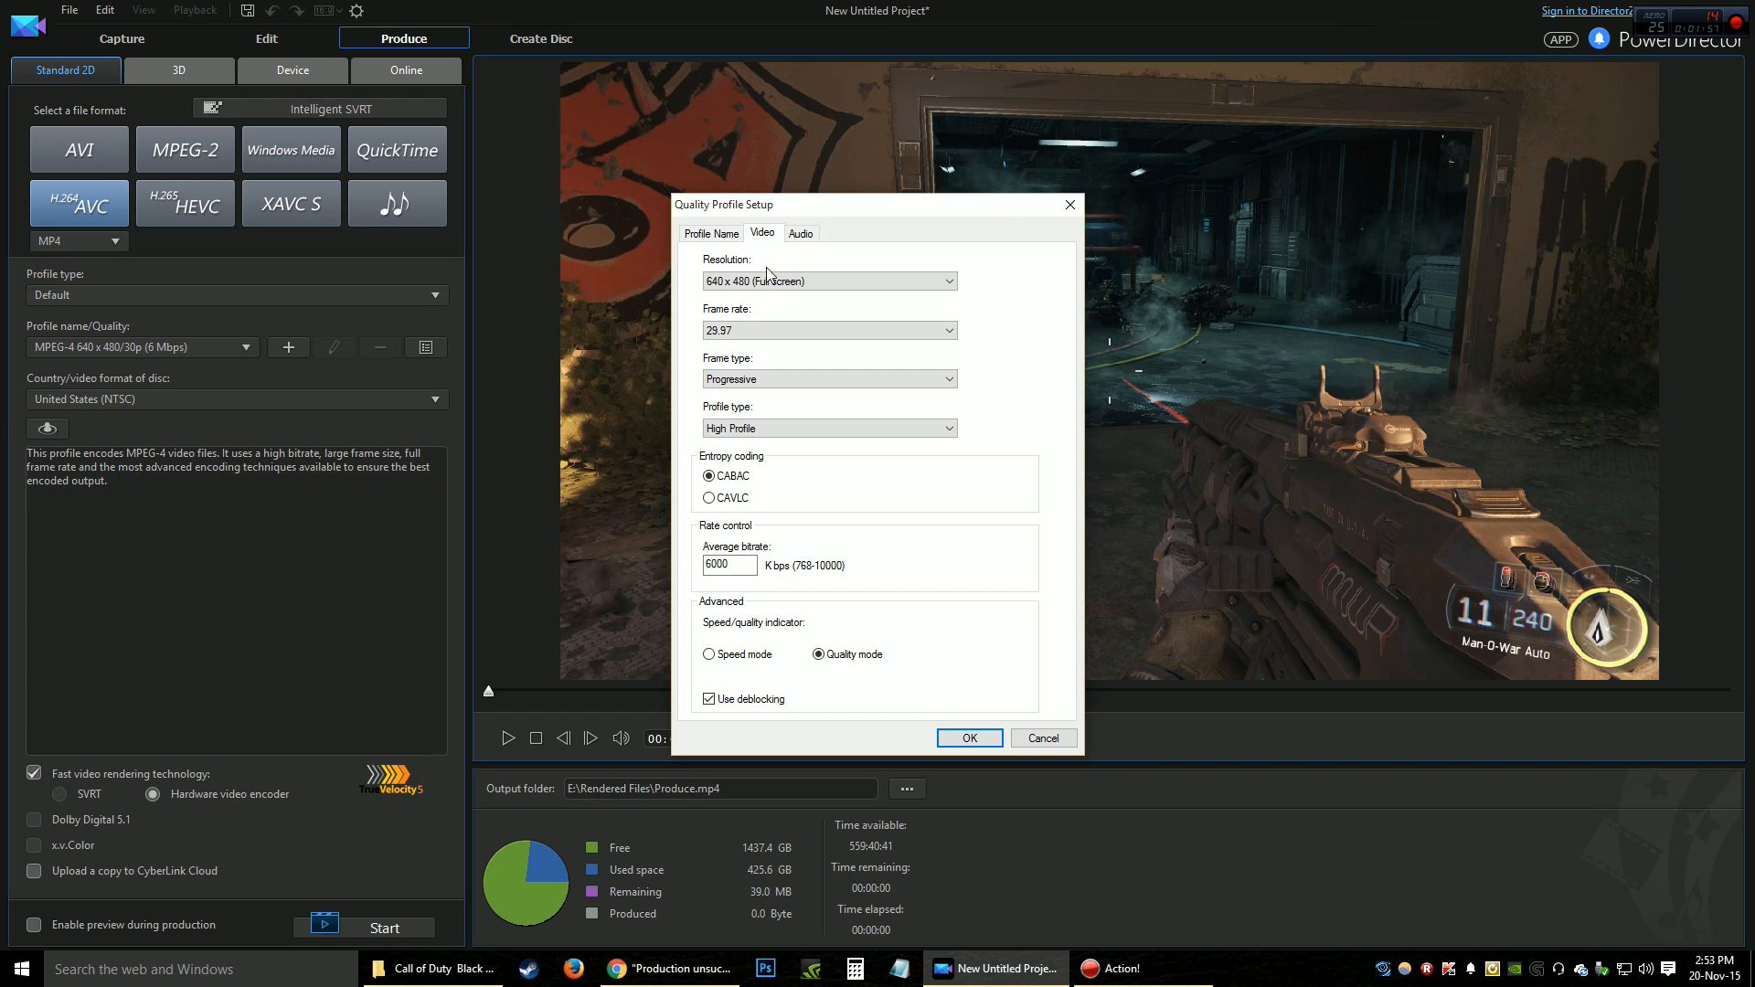
{"action": "left_click", "coordinate": [946, 281]}
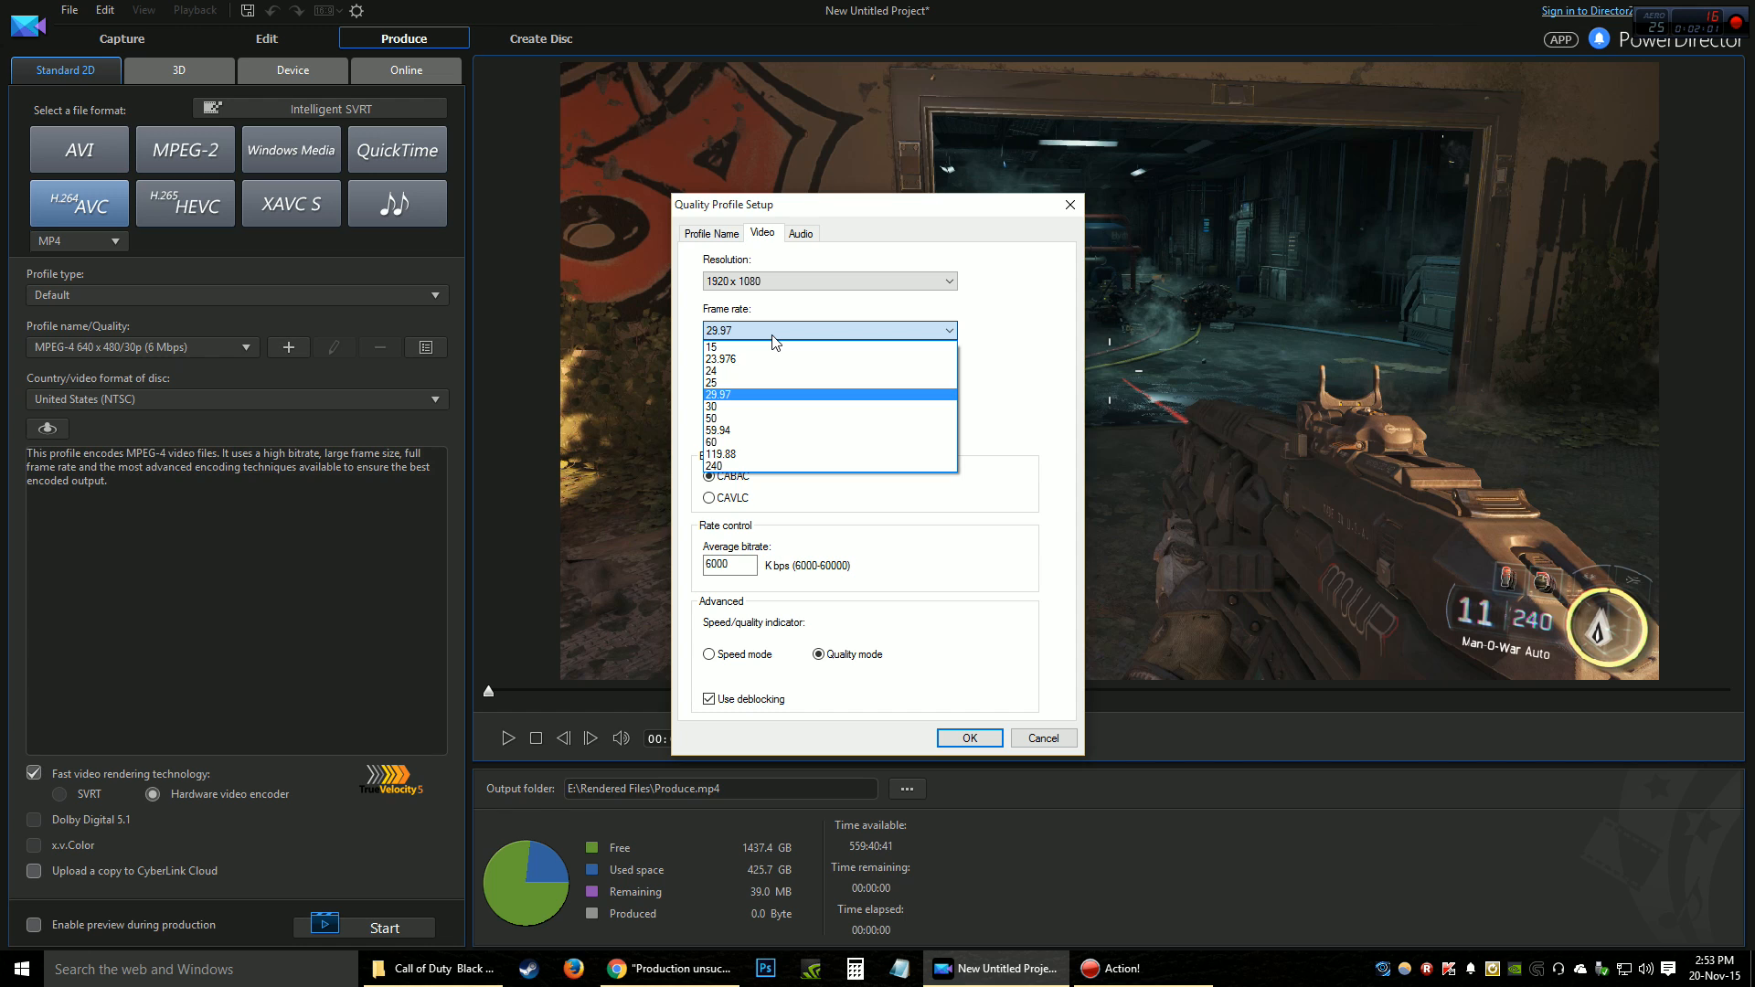
{"action": "left_click", "coordinate": [716, 430]}
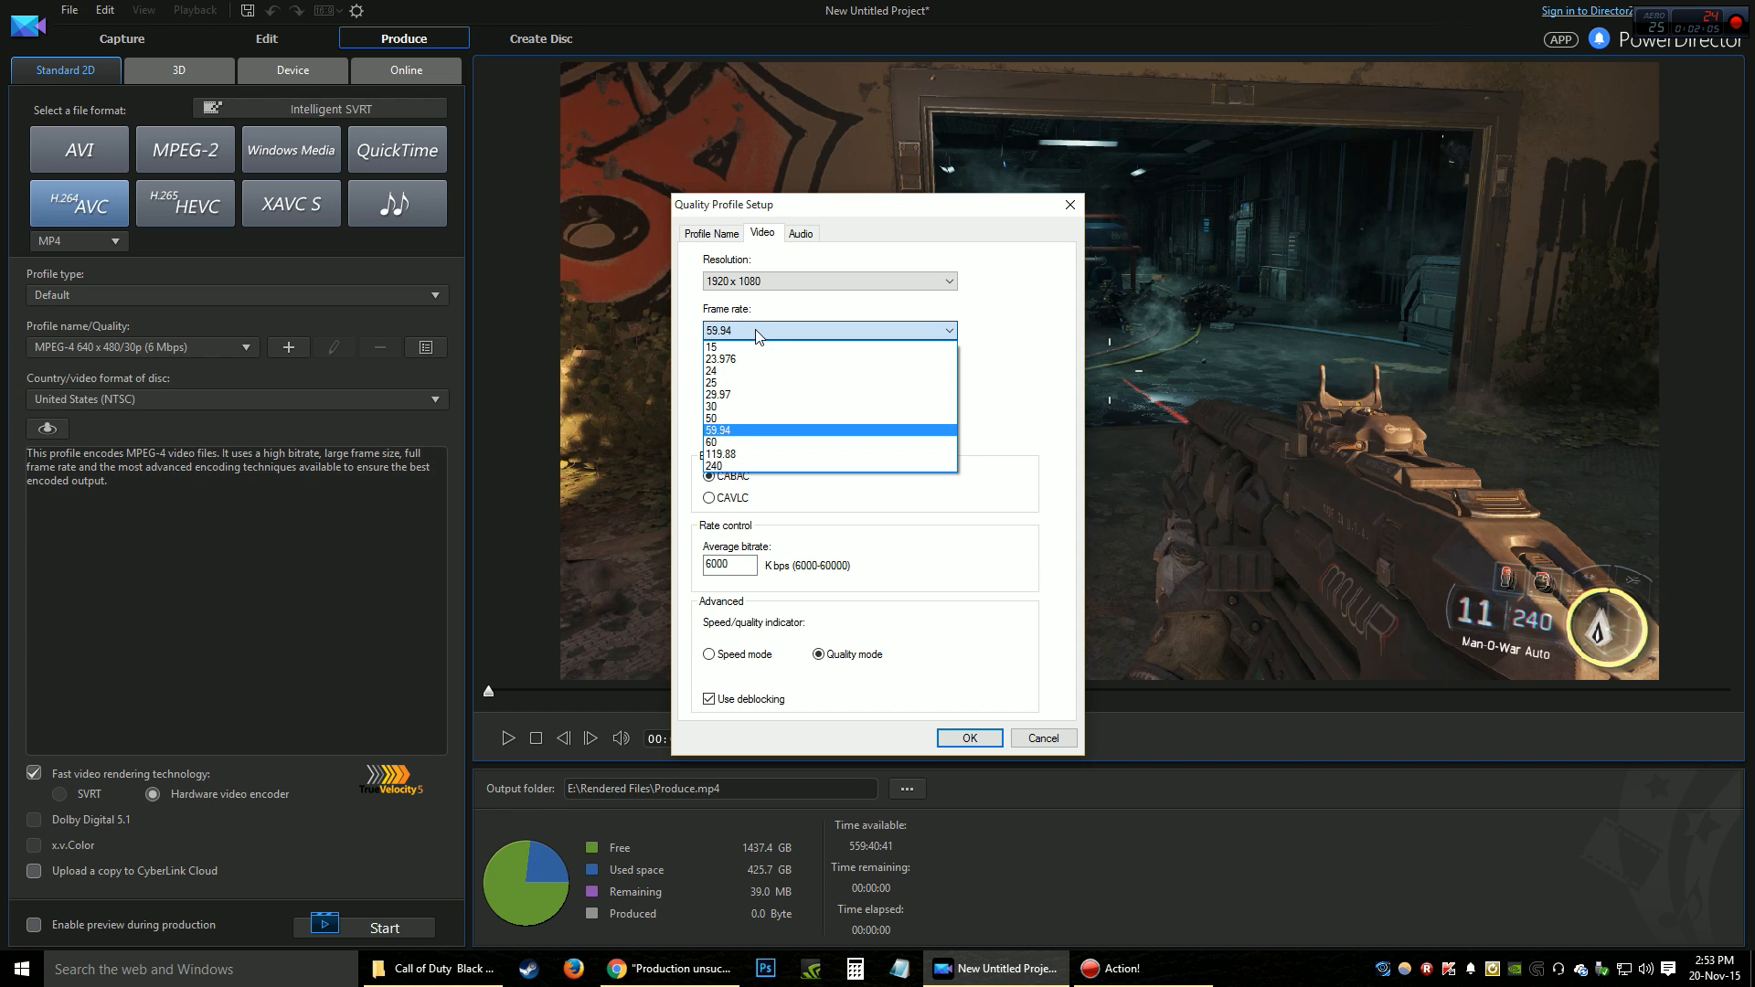
{"action": "left_click", "coordinate": [717, 430]}
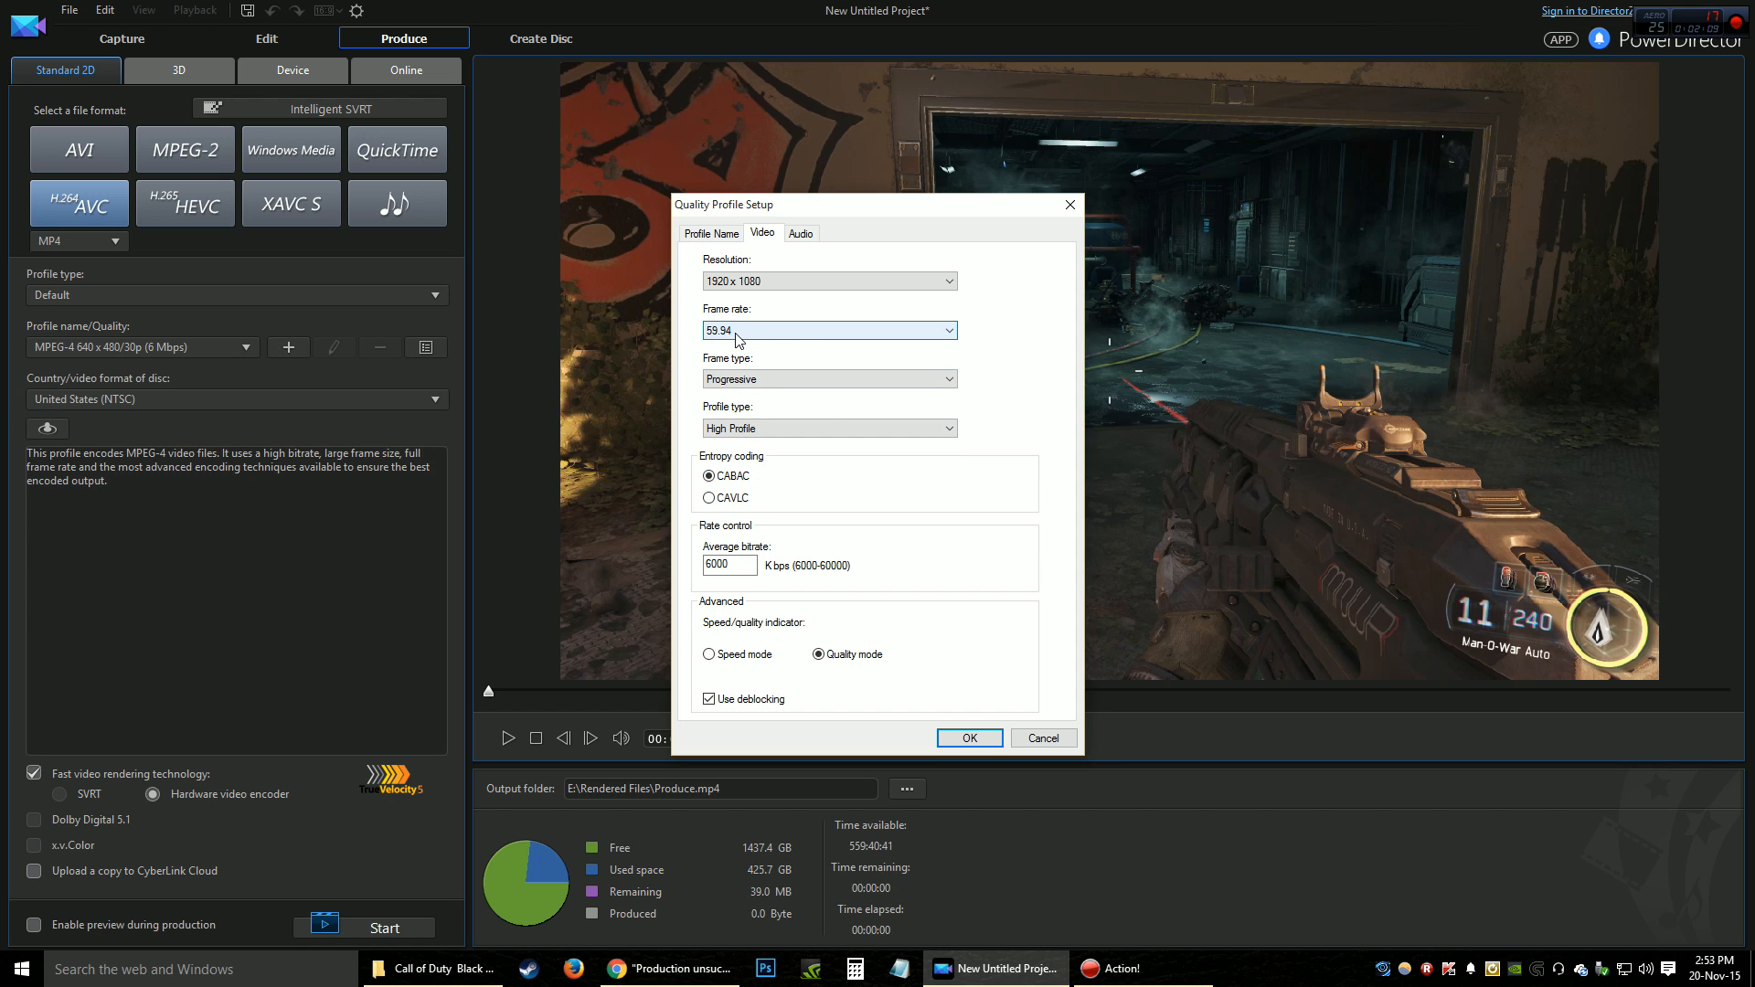
{"action": "mouse_move", "coordinate": [819, 485]}
{"action": "type", "text": "2"}
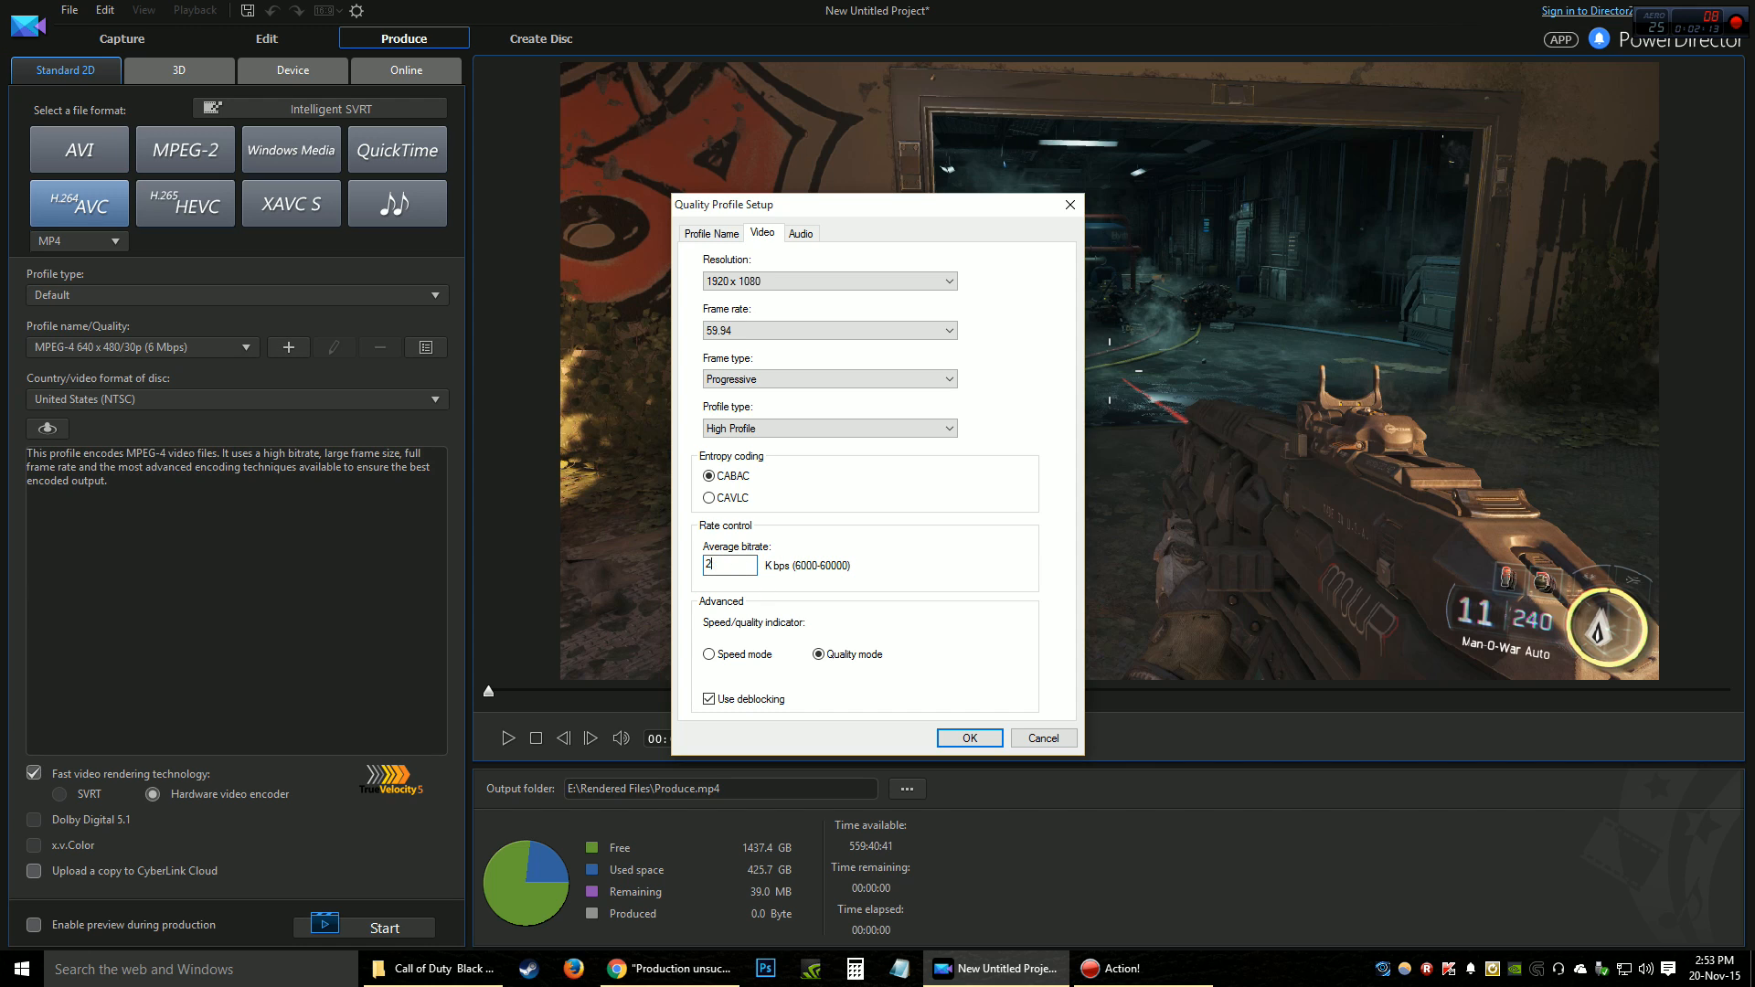
{"action": "type", "text": "5700"}
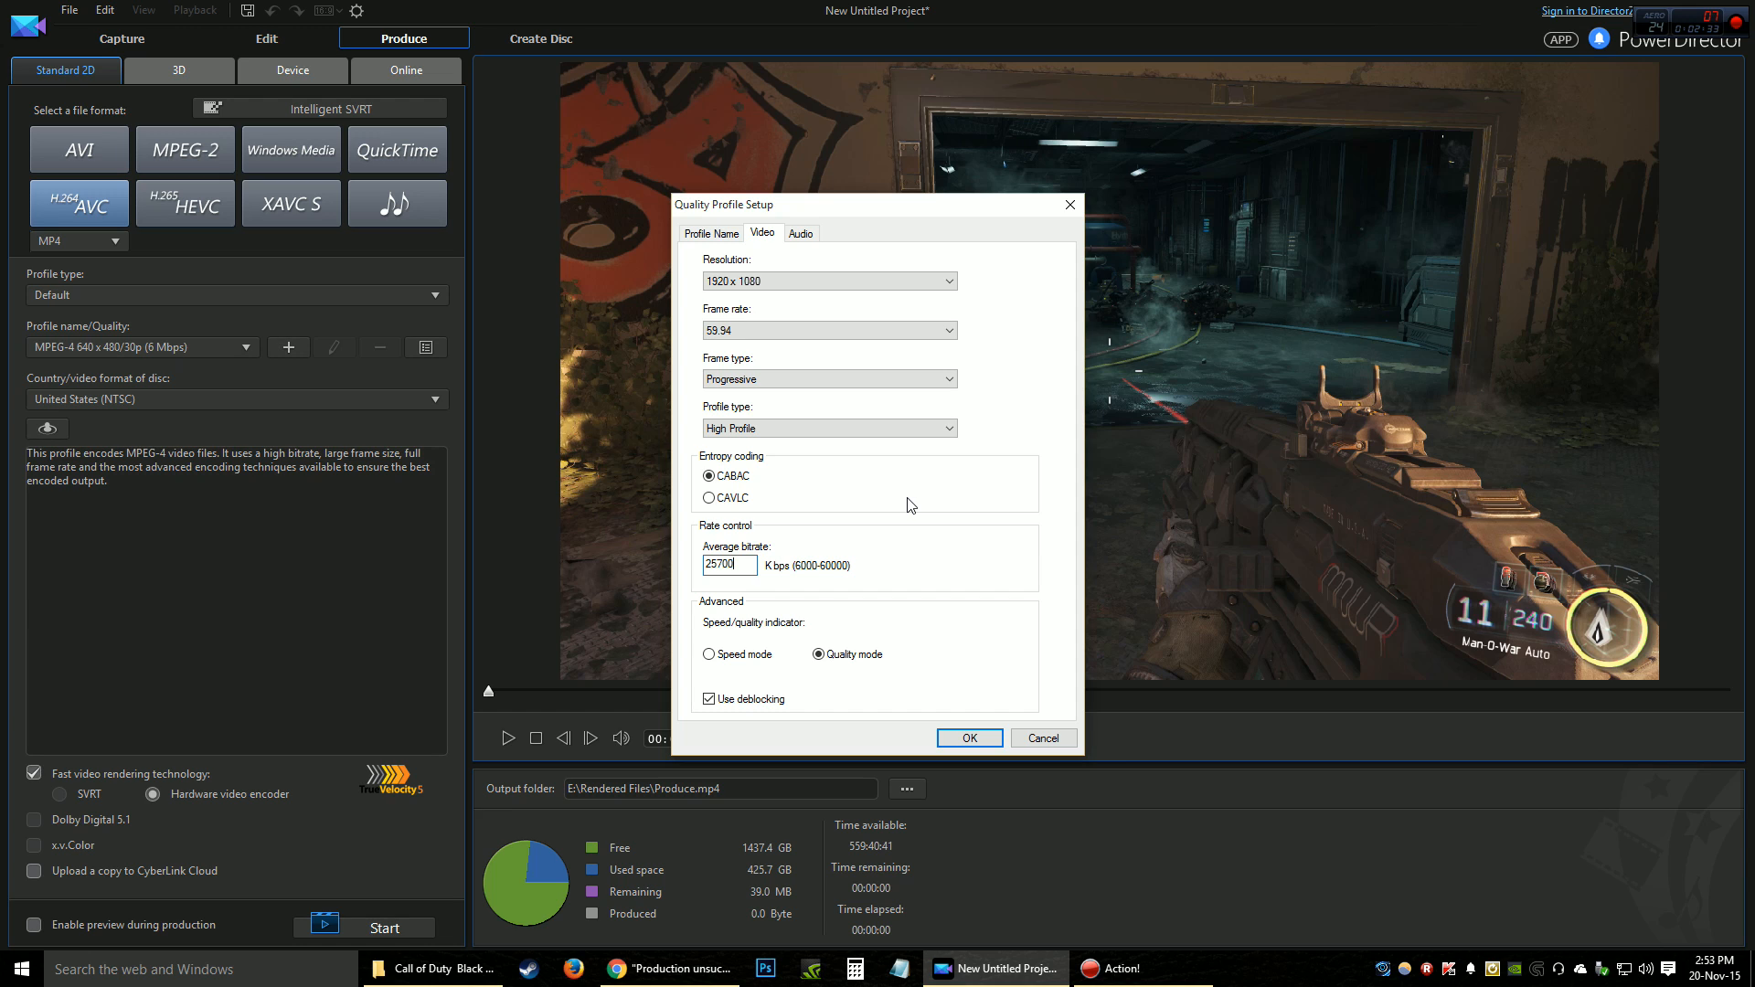
{"action": "mouse_move", "coordinate": [918, 548]}
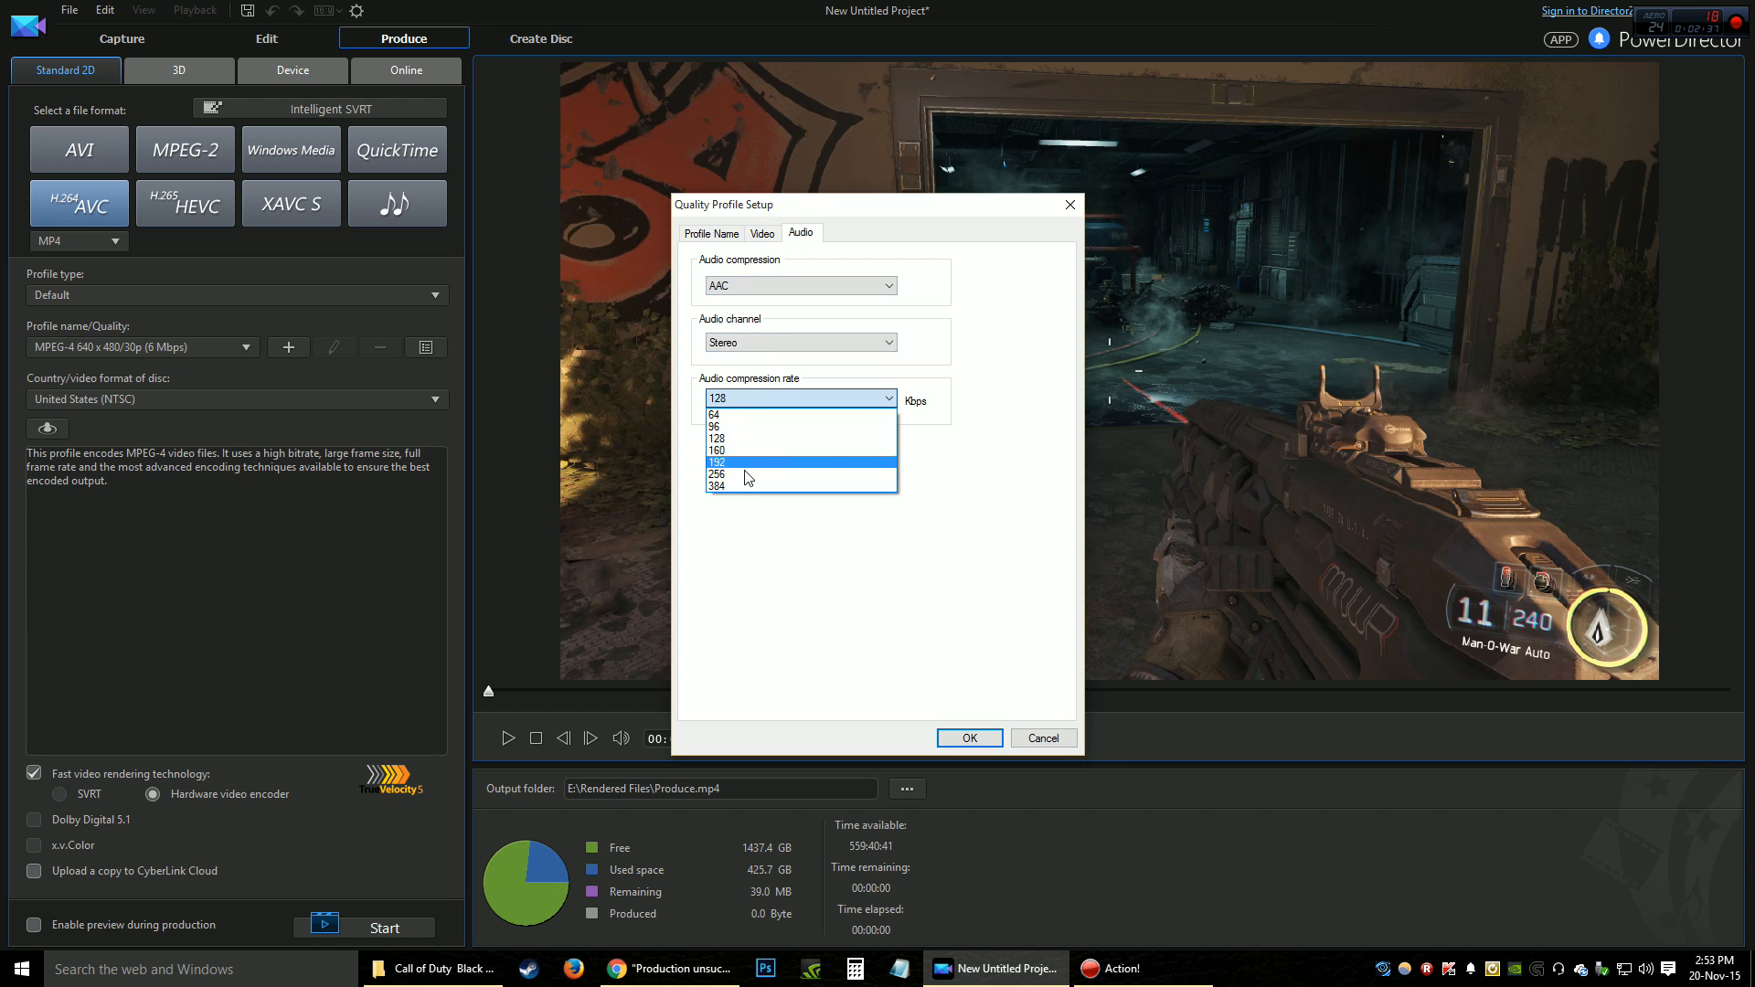
{"action": "left_click", "coordinate": [762, 233]}
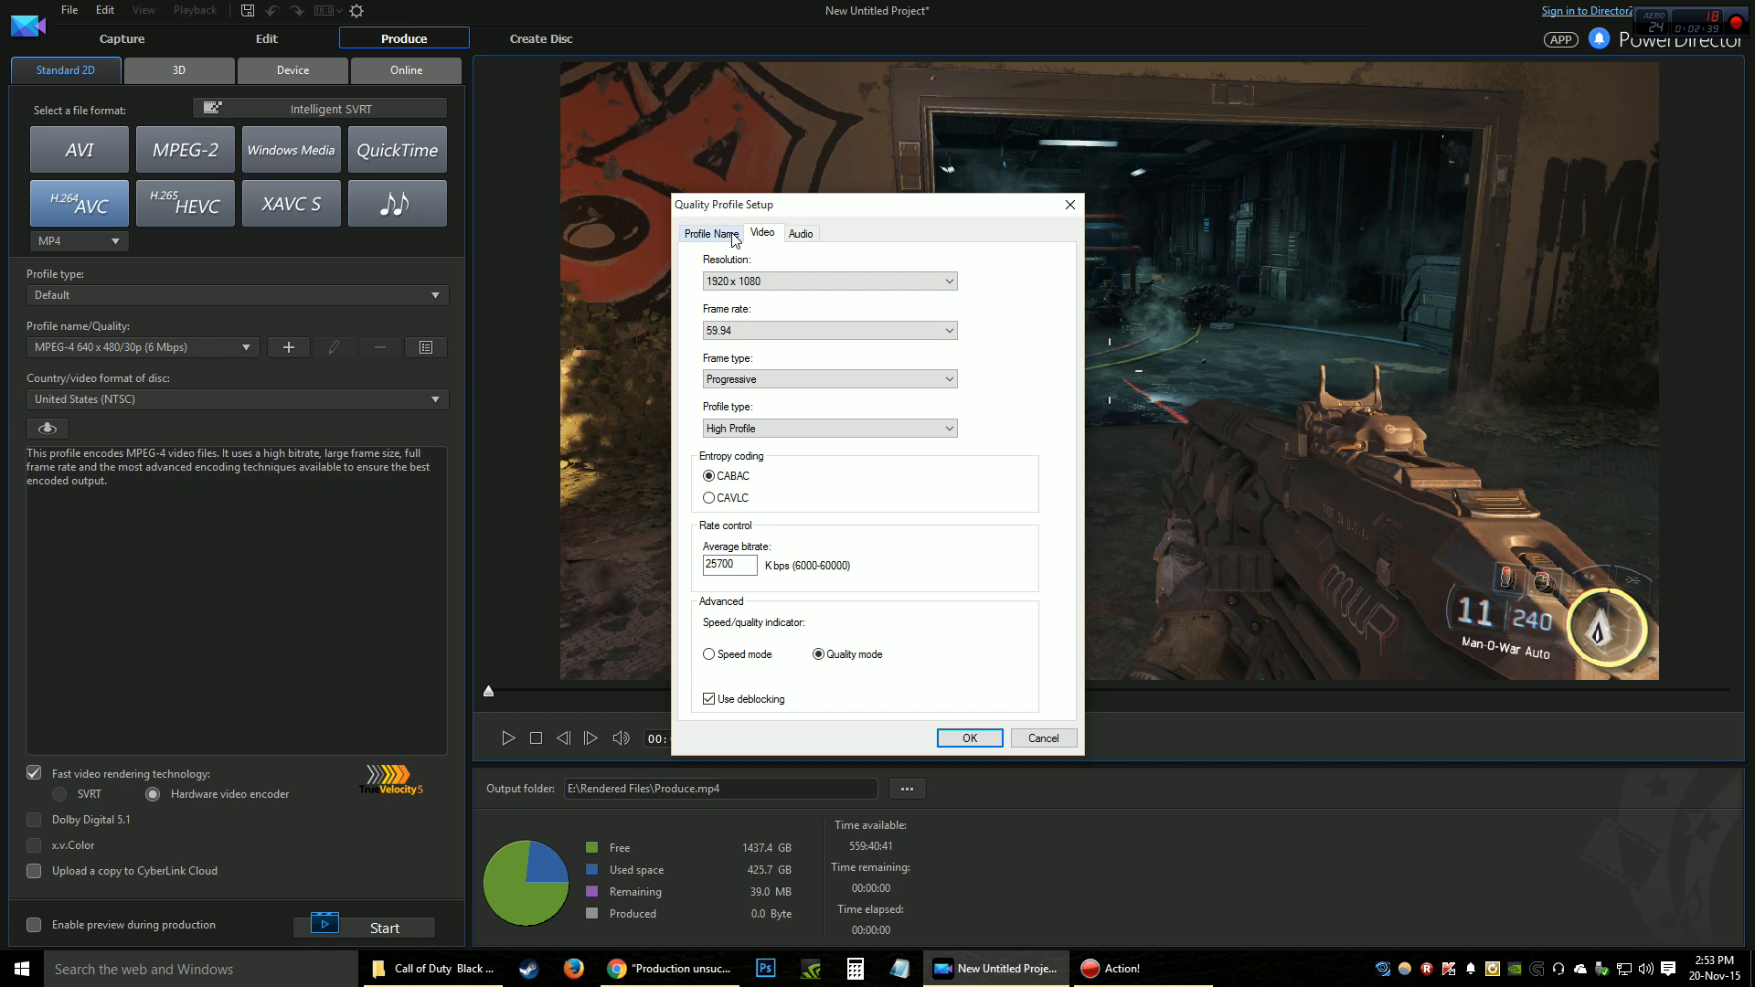
{"action": "left_click", "coordinate": [967, 738]}
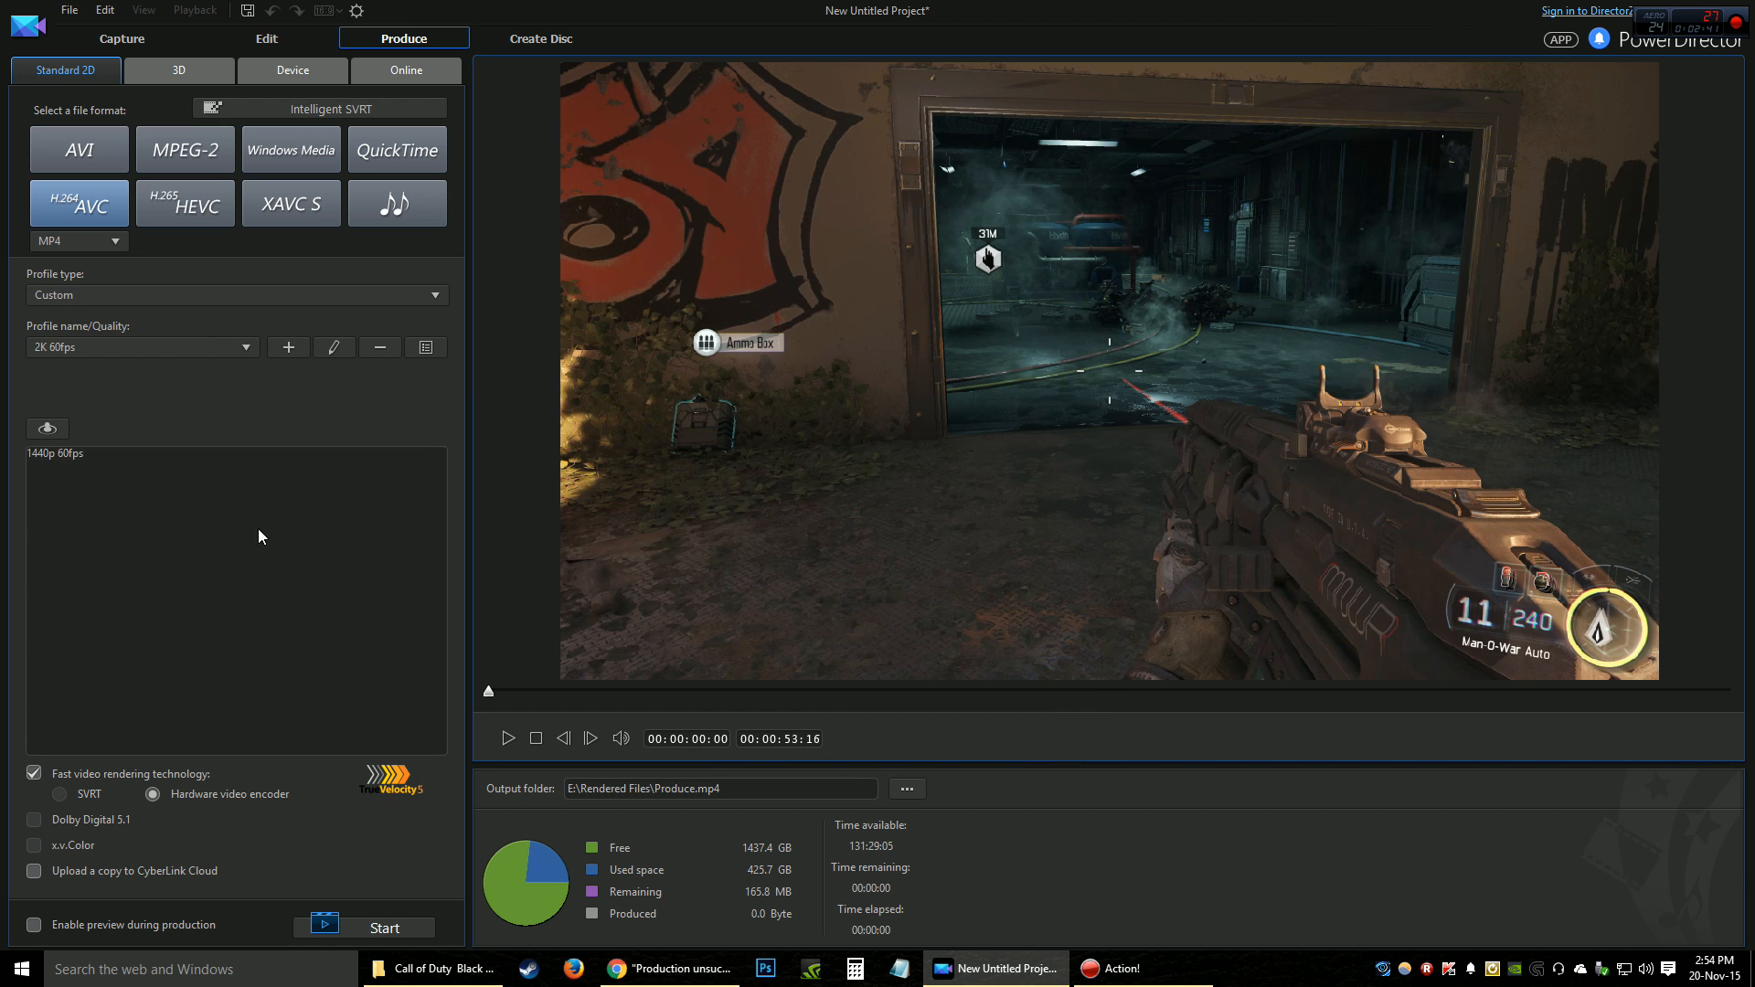
{"action": "mouse_move", "coordinate": [203, 369]}
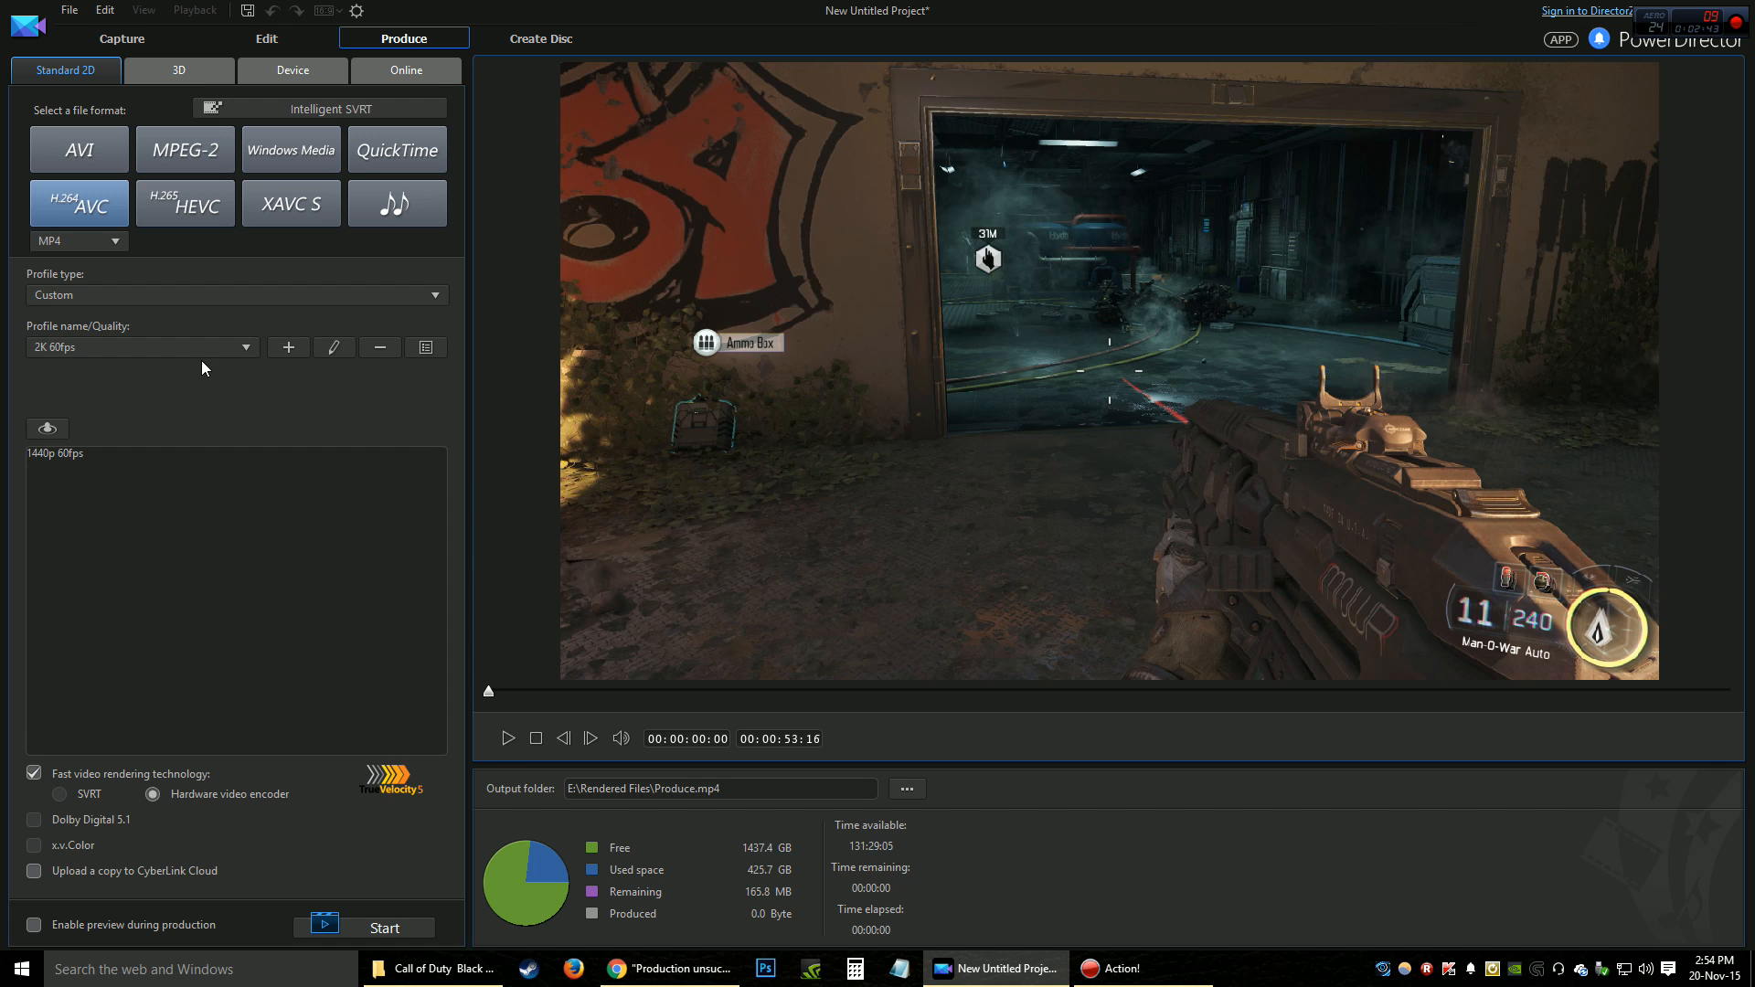
{"action": "mouse_move", "coordinate": [1016, 107]}
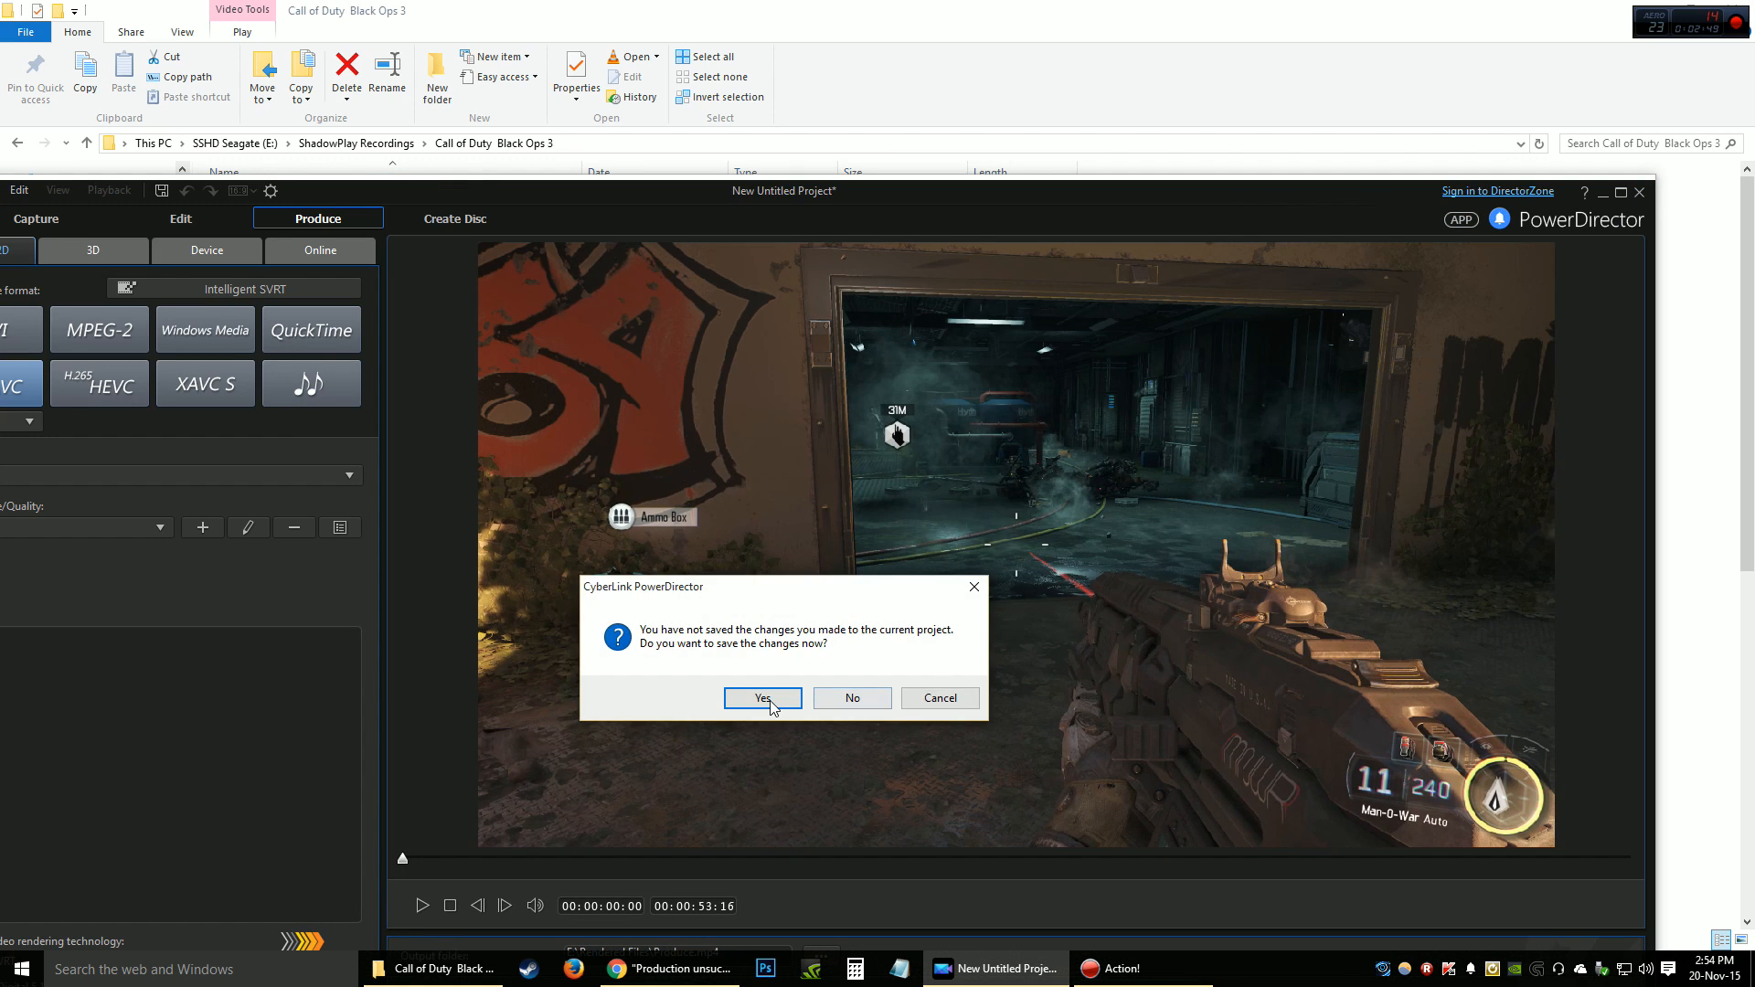
- Save the project changes as the script 'Tutorial' on the Desktop
{"action": "left_click", "coordinate": [762, 698]}
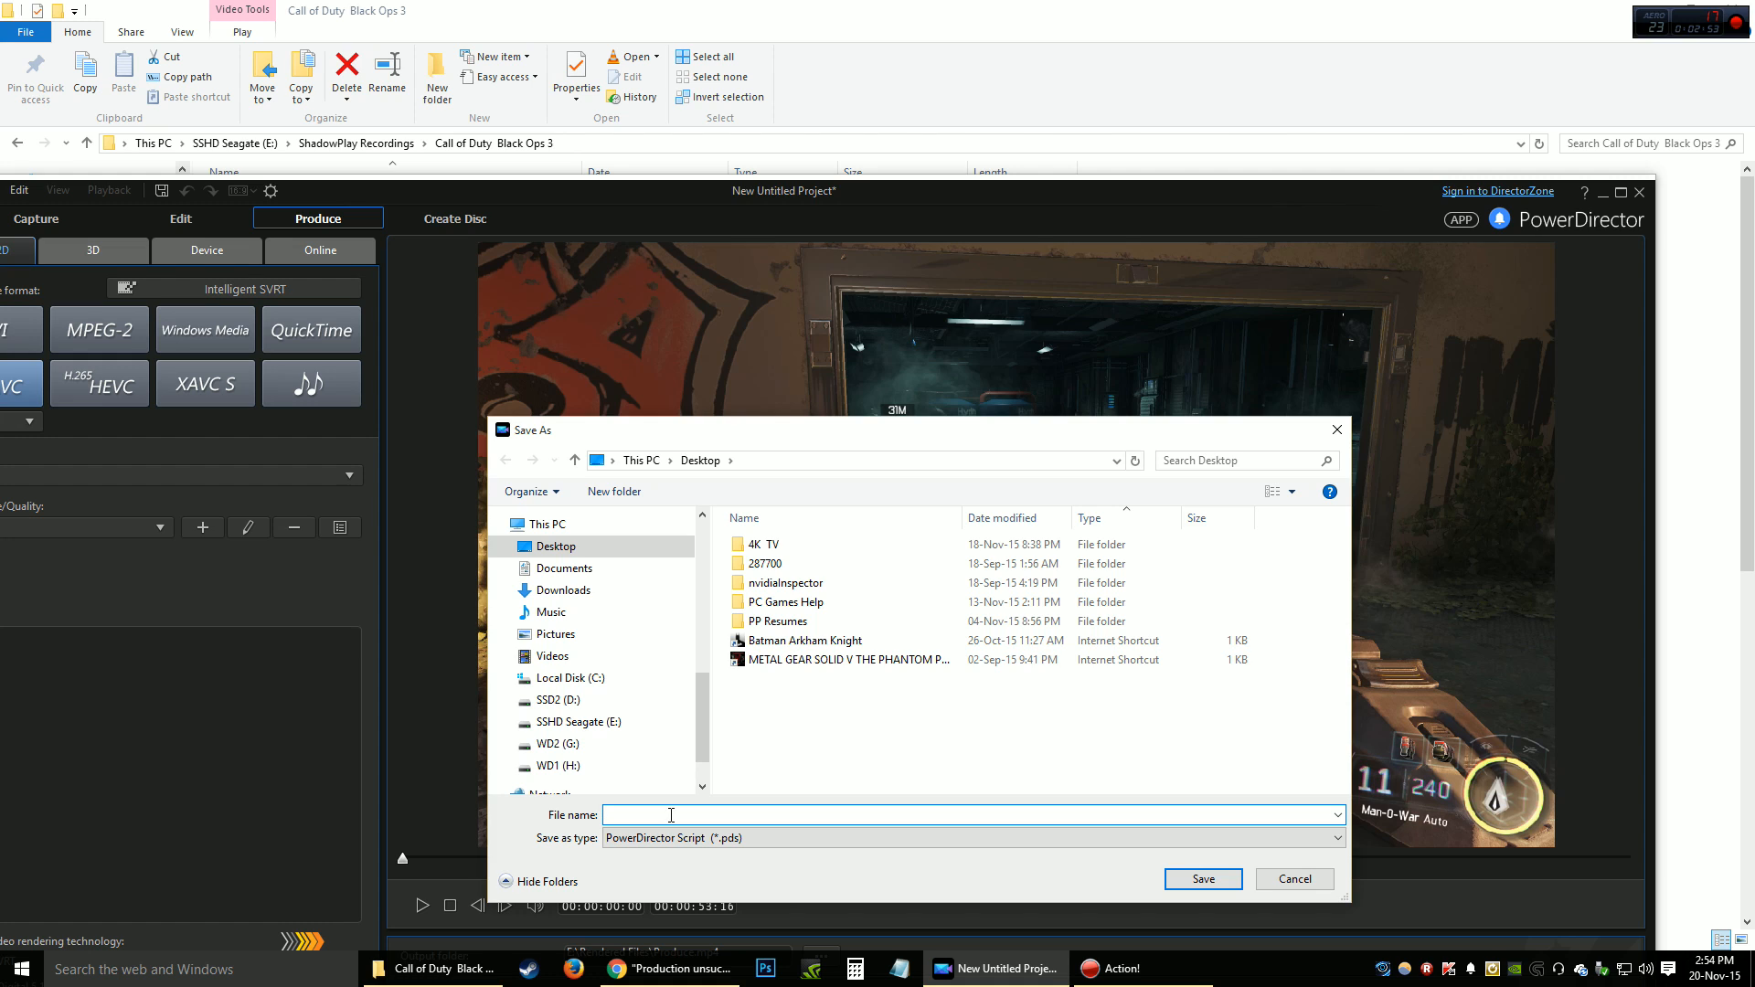
{"action": "type", "text": "T"}
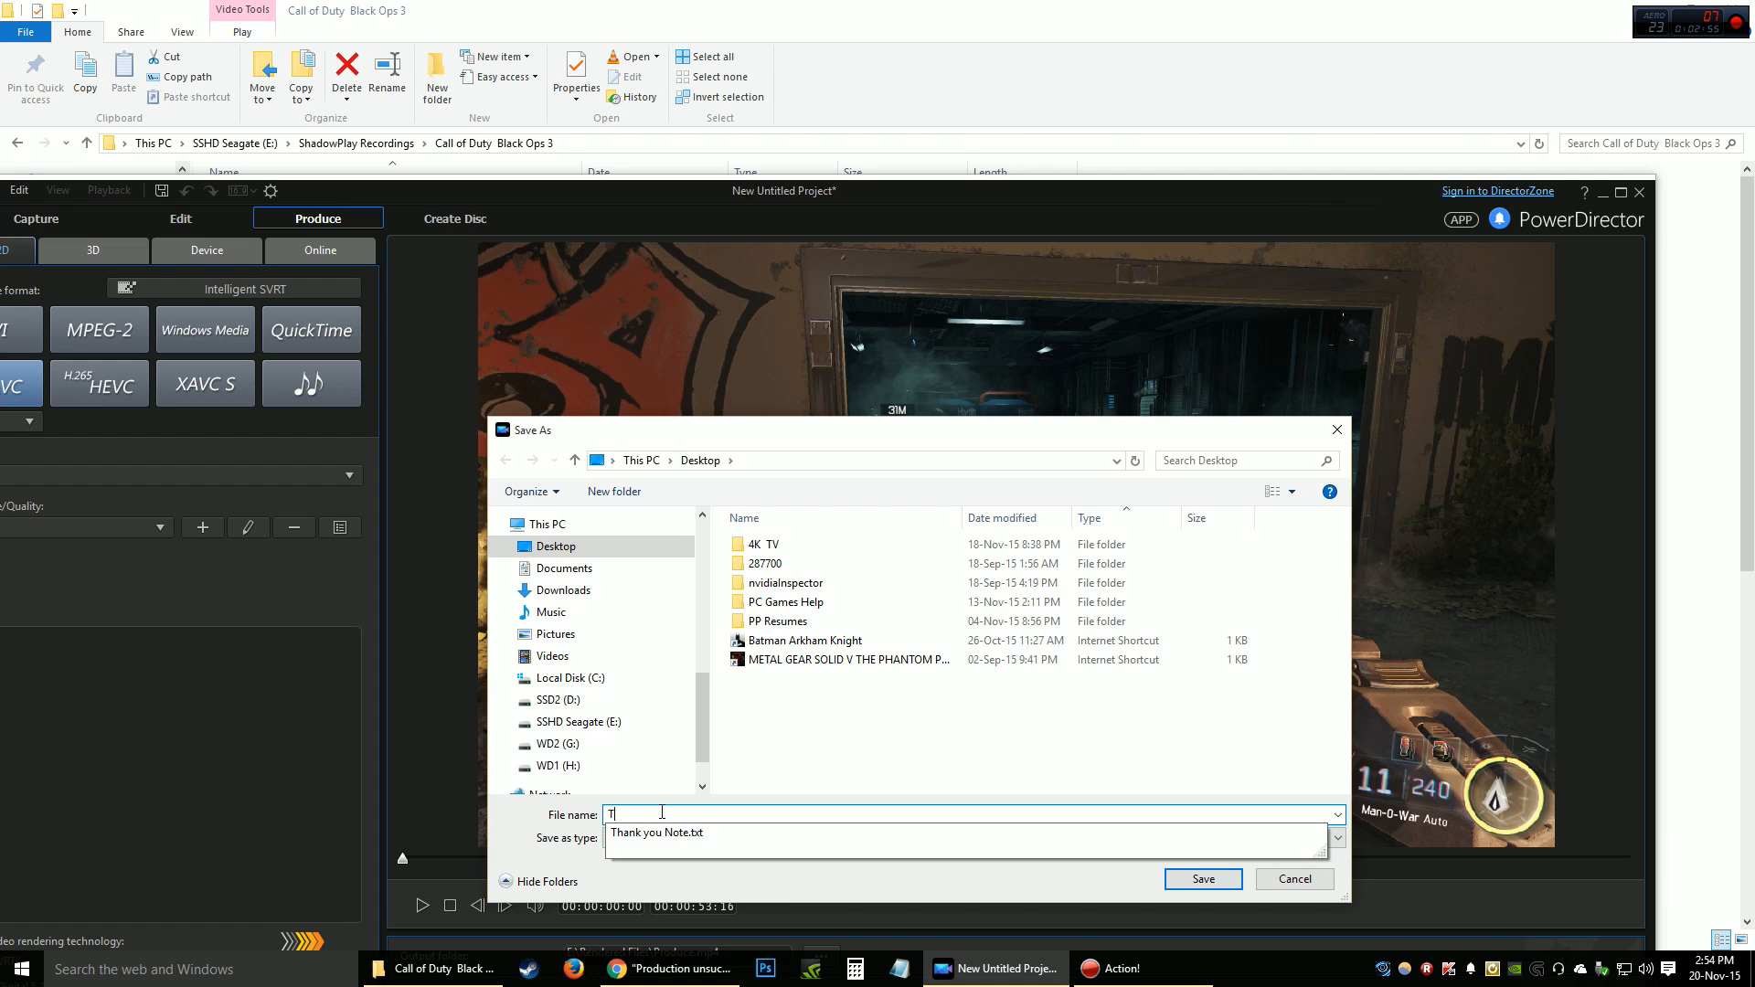
{"action": "type", "text": "Tutorial"}
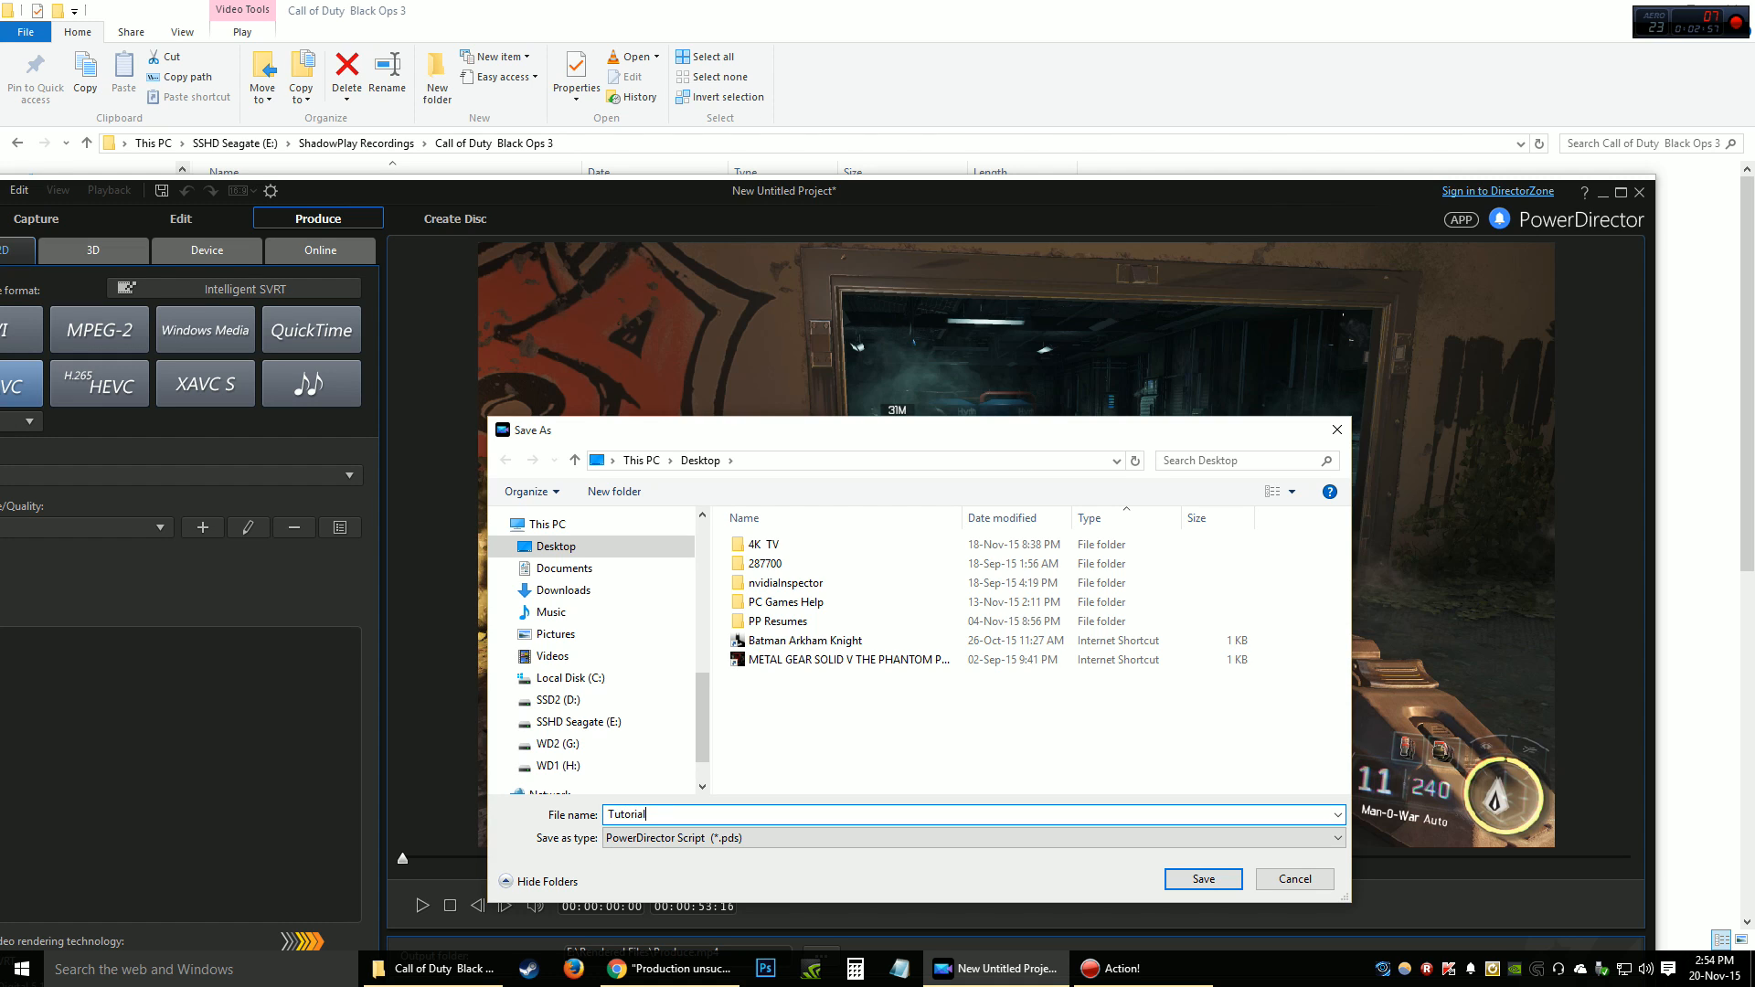
{"action": "left_click", "coordinate": [1202, 878]}
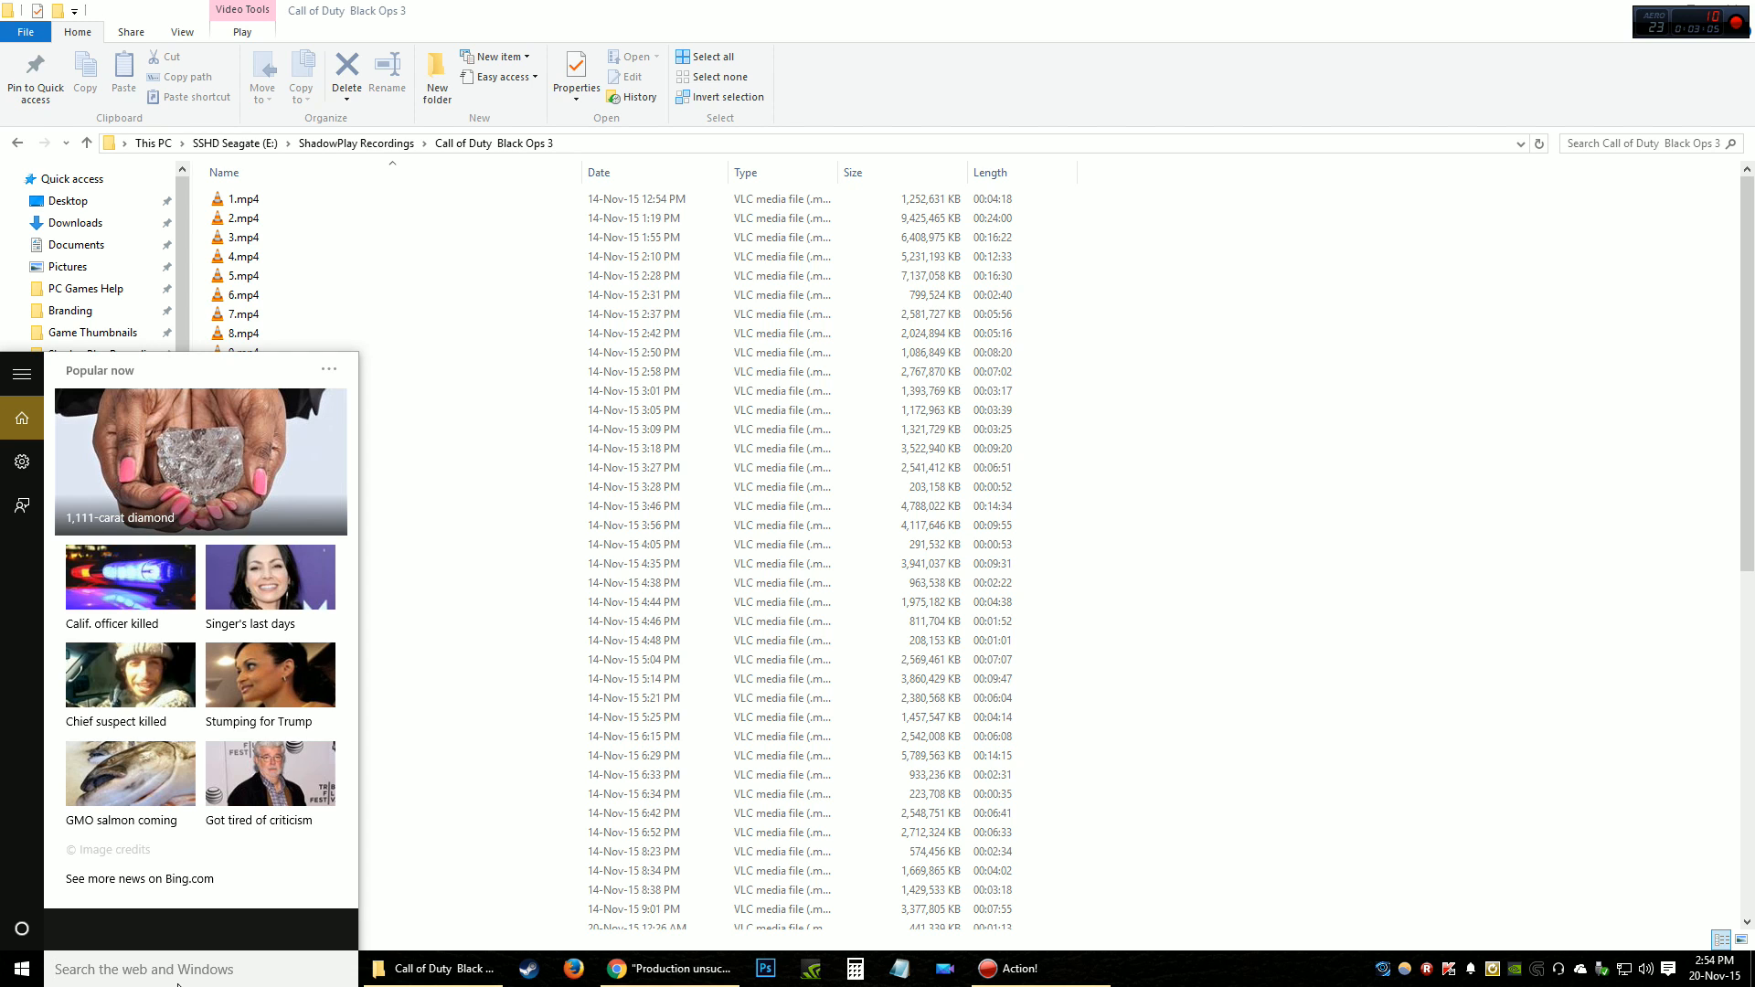
- Search Start for %appdata to open the Roaming folder
{"action": "type", "text": "%"}
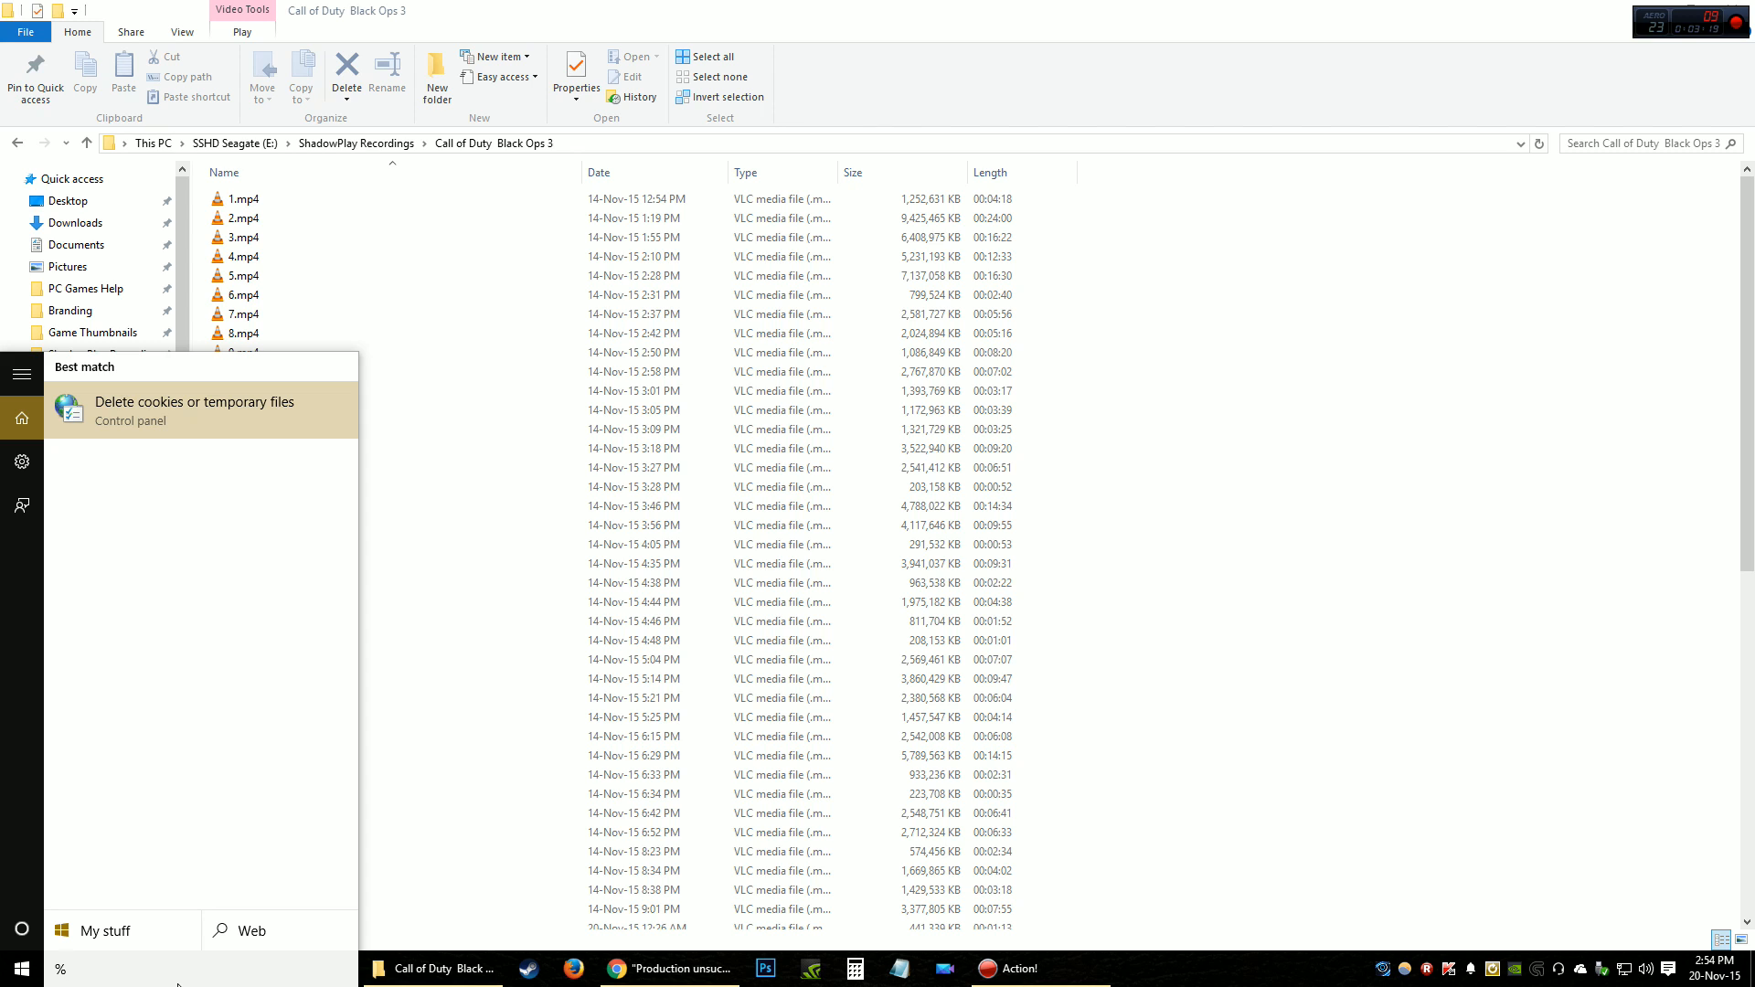
{"action": "type", "text": "app"}
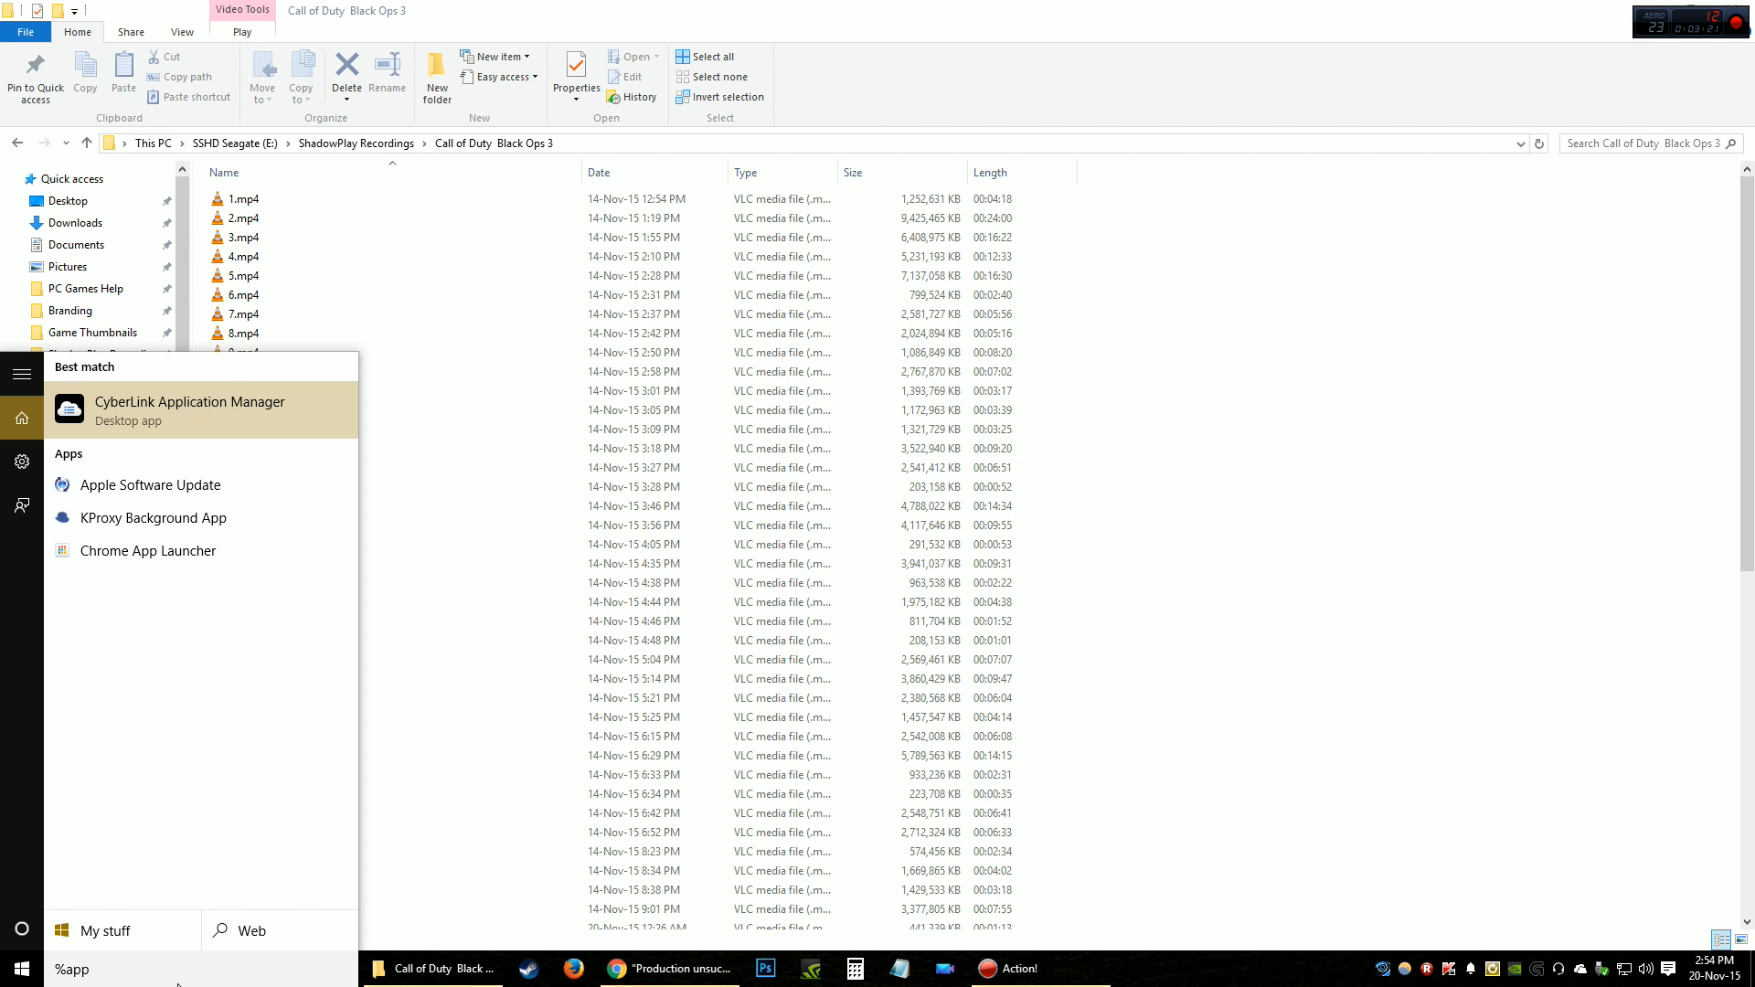
{"action": "type", "text": "data"}
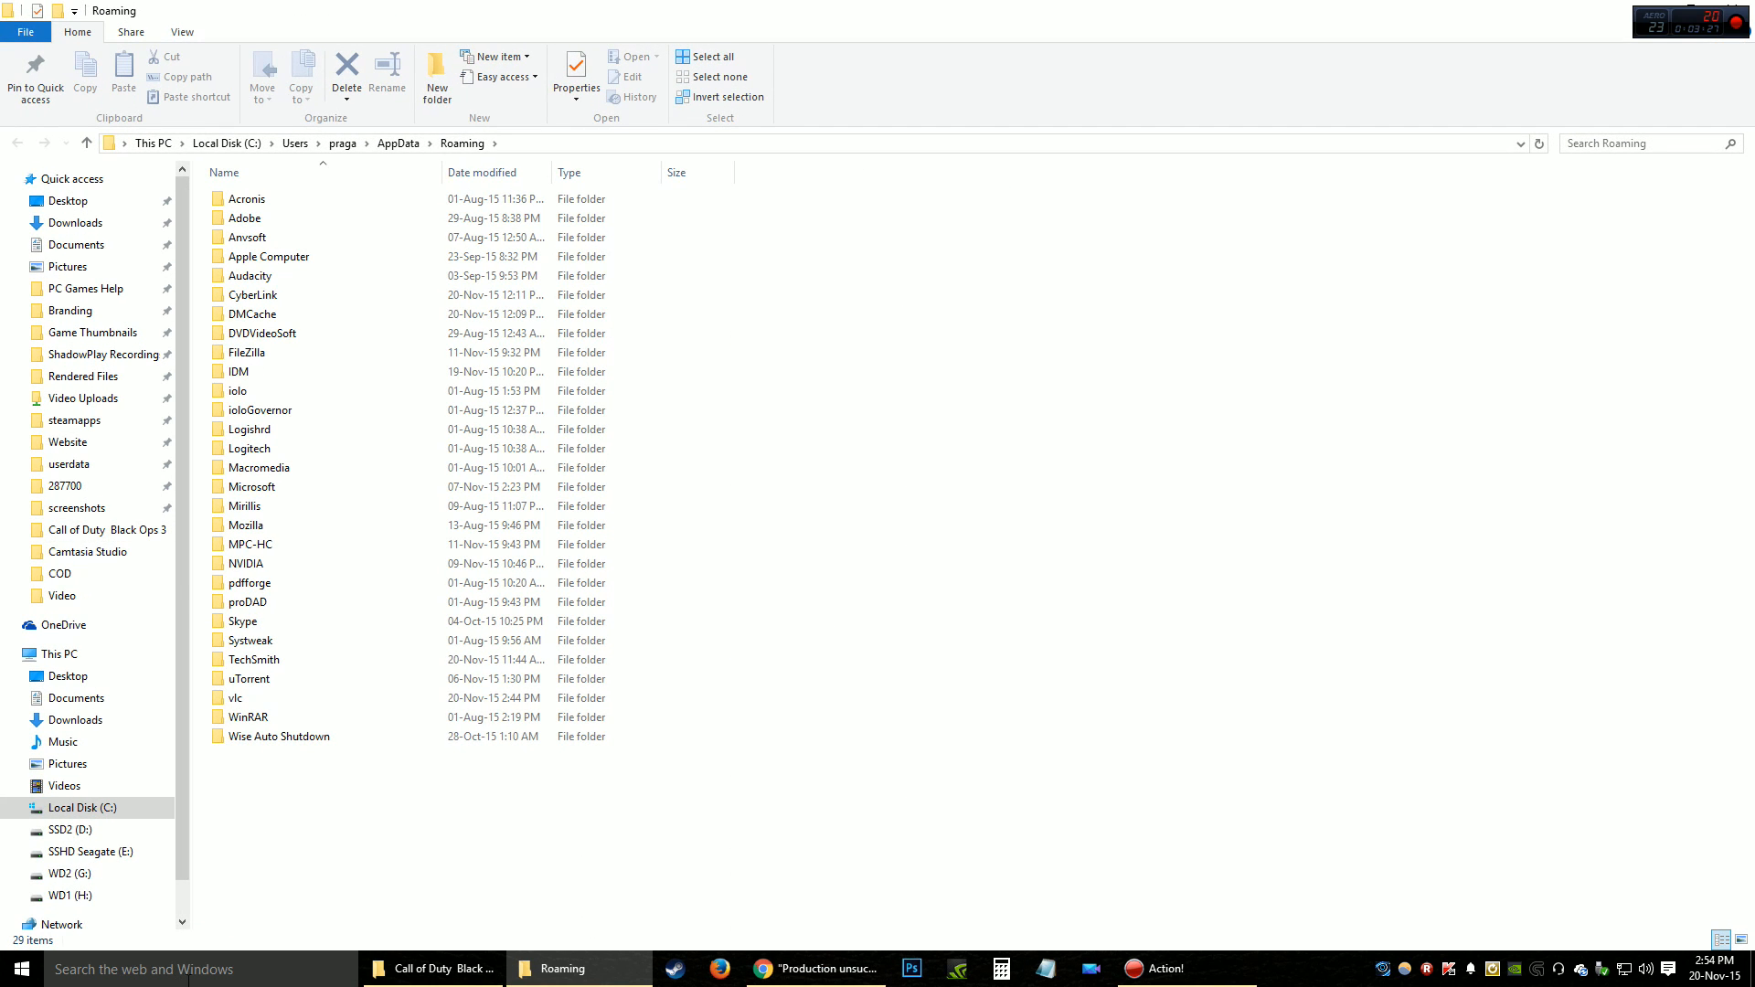
- Go to CyberLink\PowerDirector\14.0 in Roaming and select Profile.ini
{"action": "left_click", "coordinate": [448, 143]}
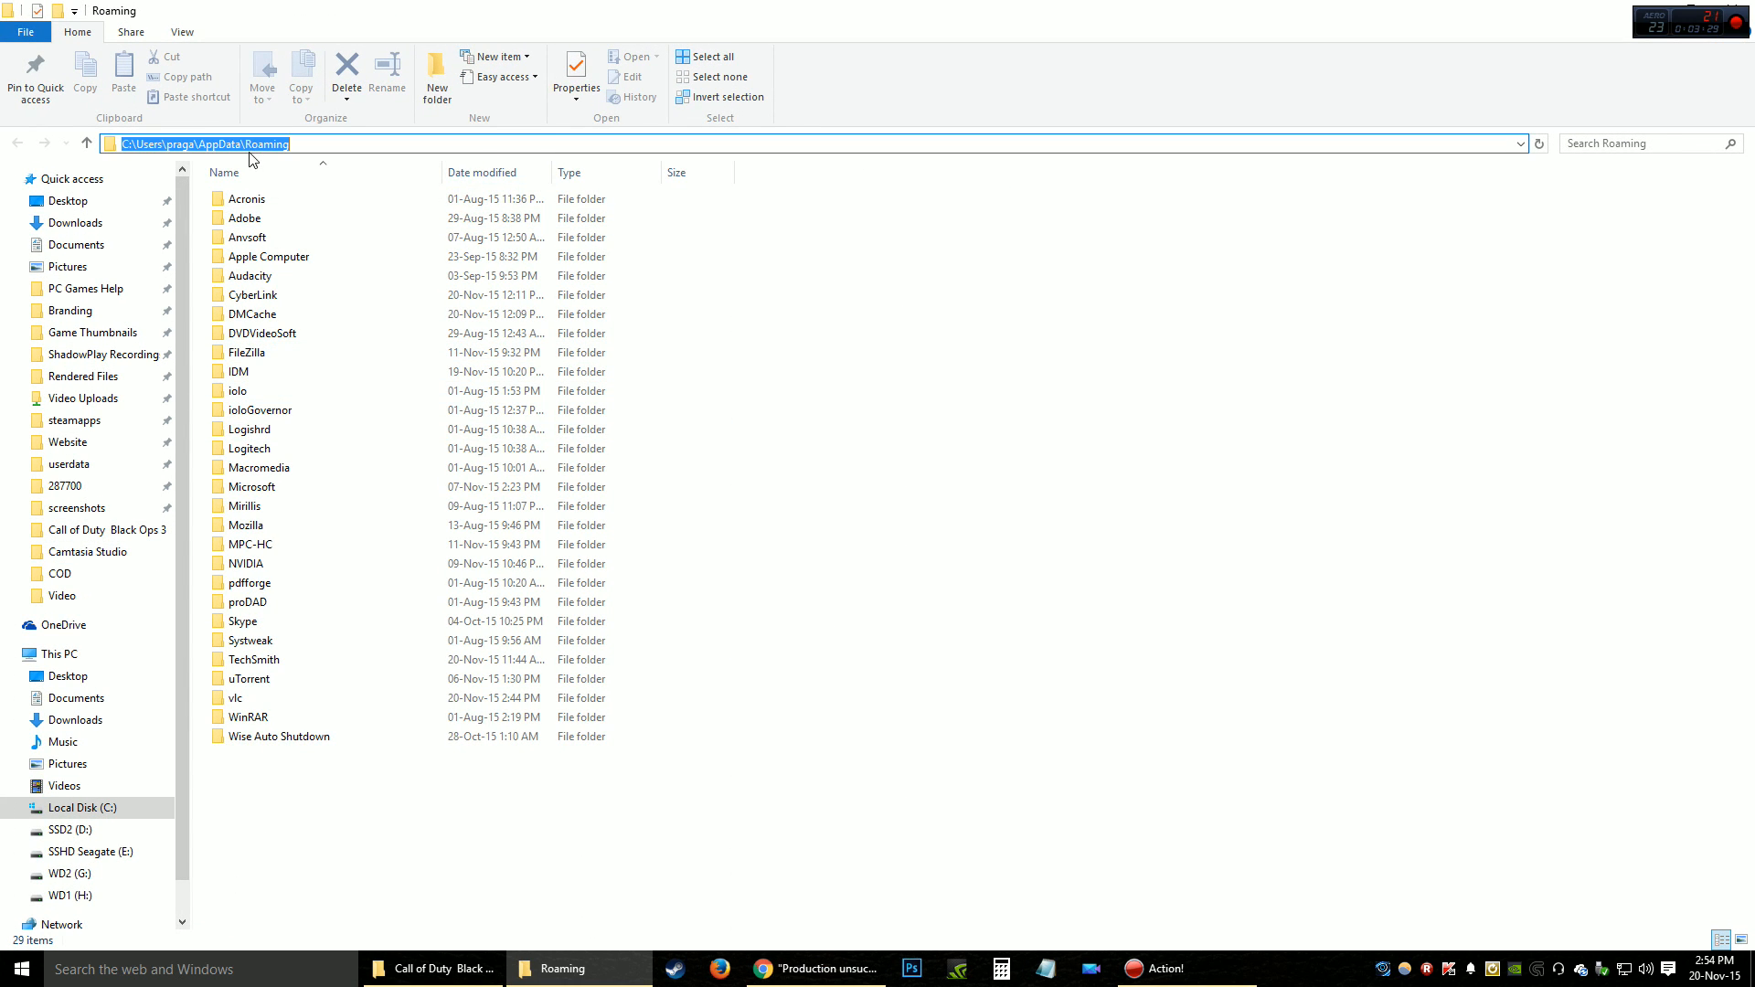
{"action": "left_click", "coordinate": [246, 199]}
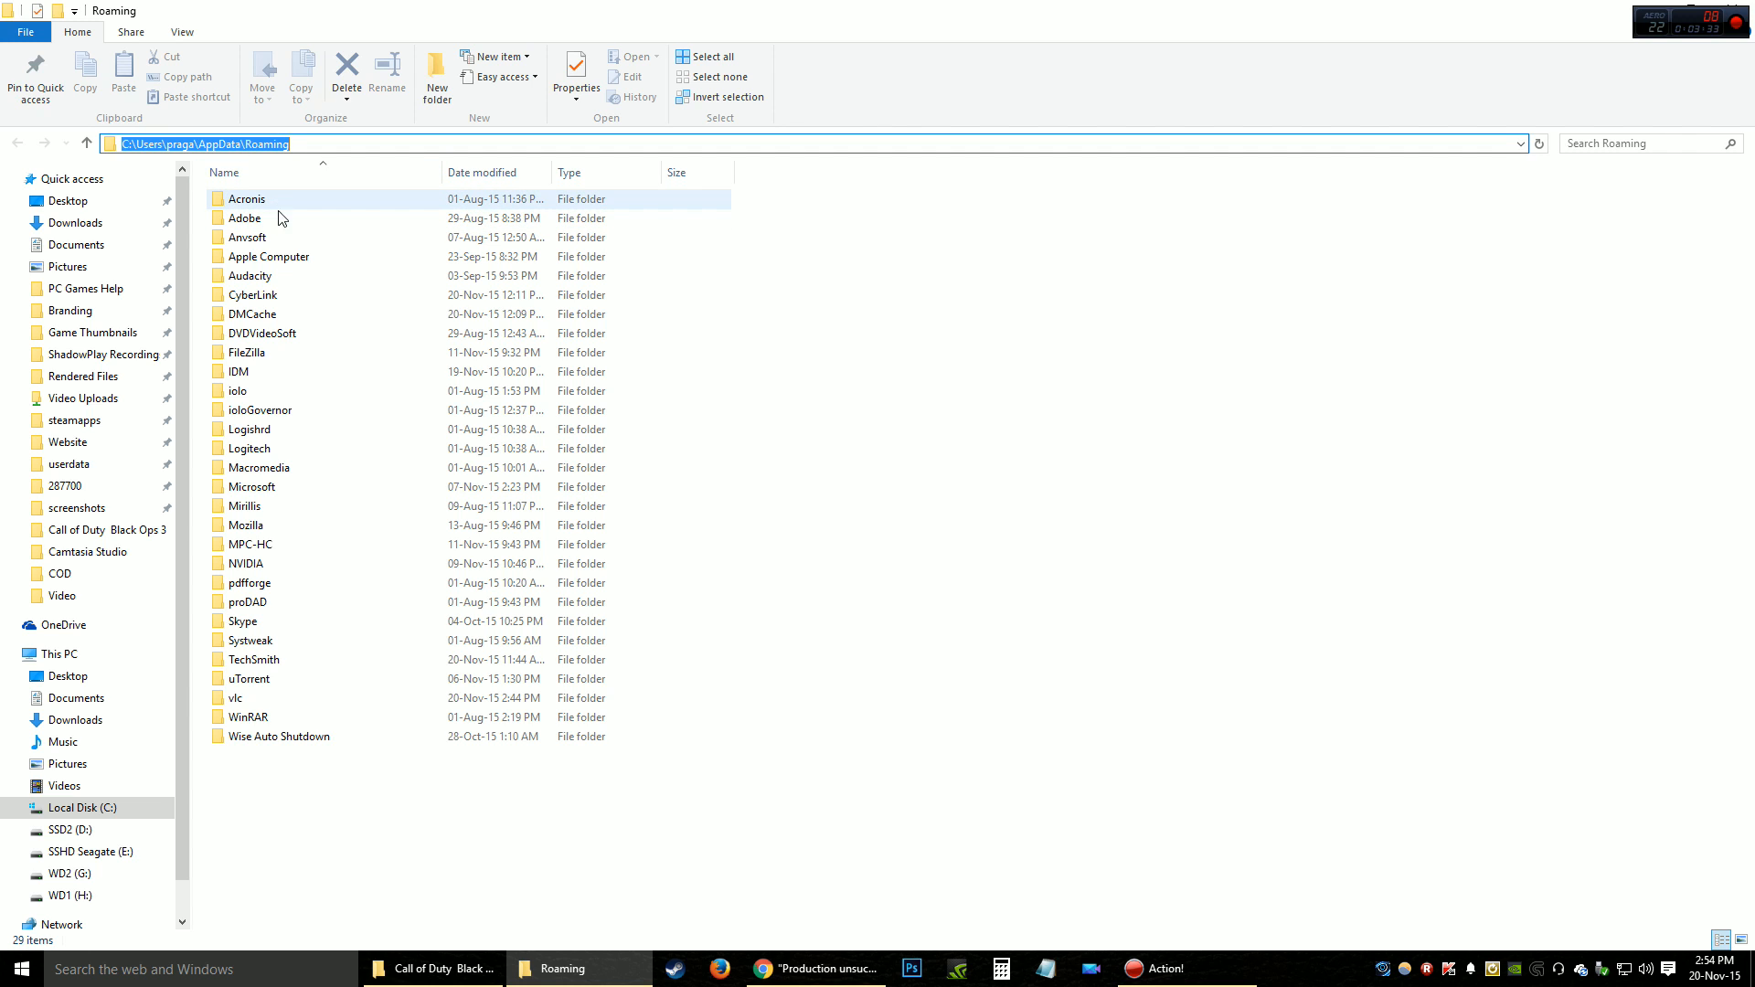
{"action": "left_click", "coordinate": [252, 294]}
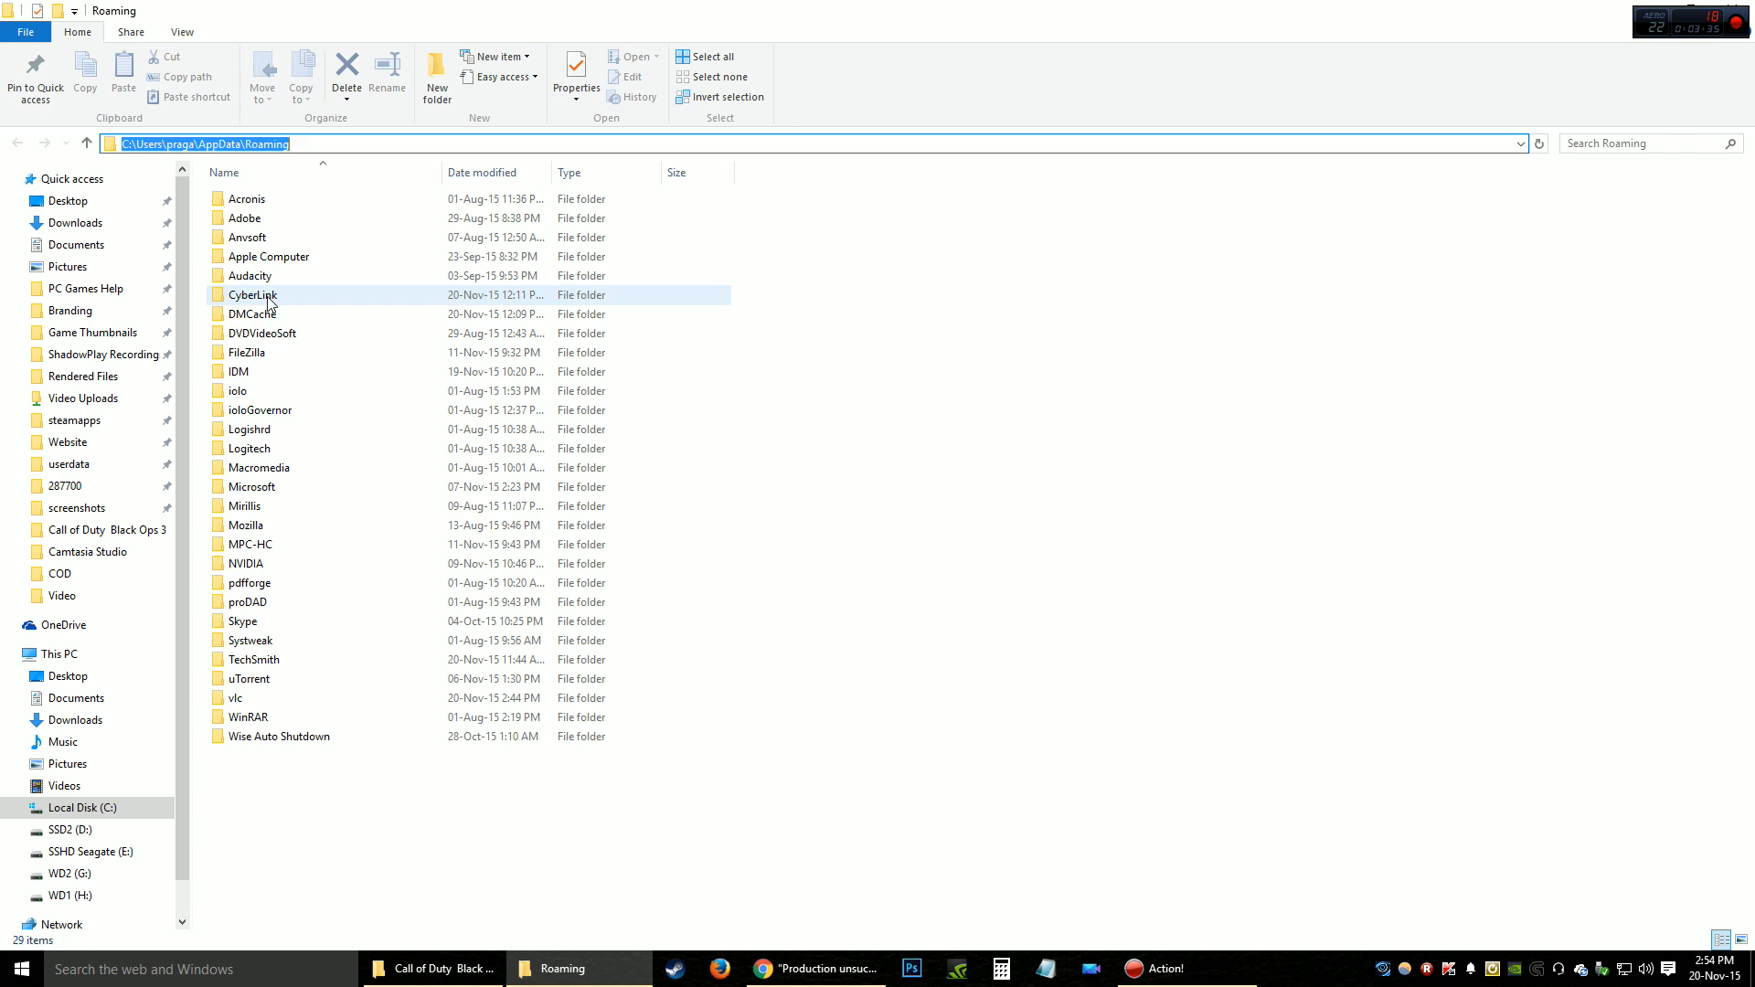
{"action": "double_click", "coordinate": [252, 294]}
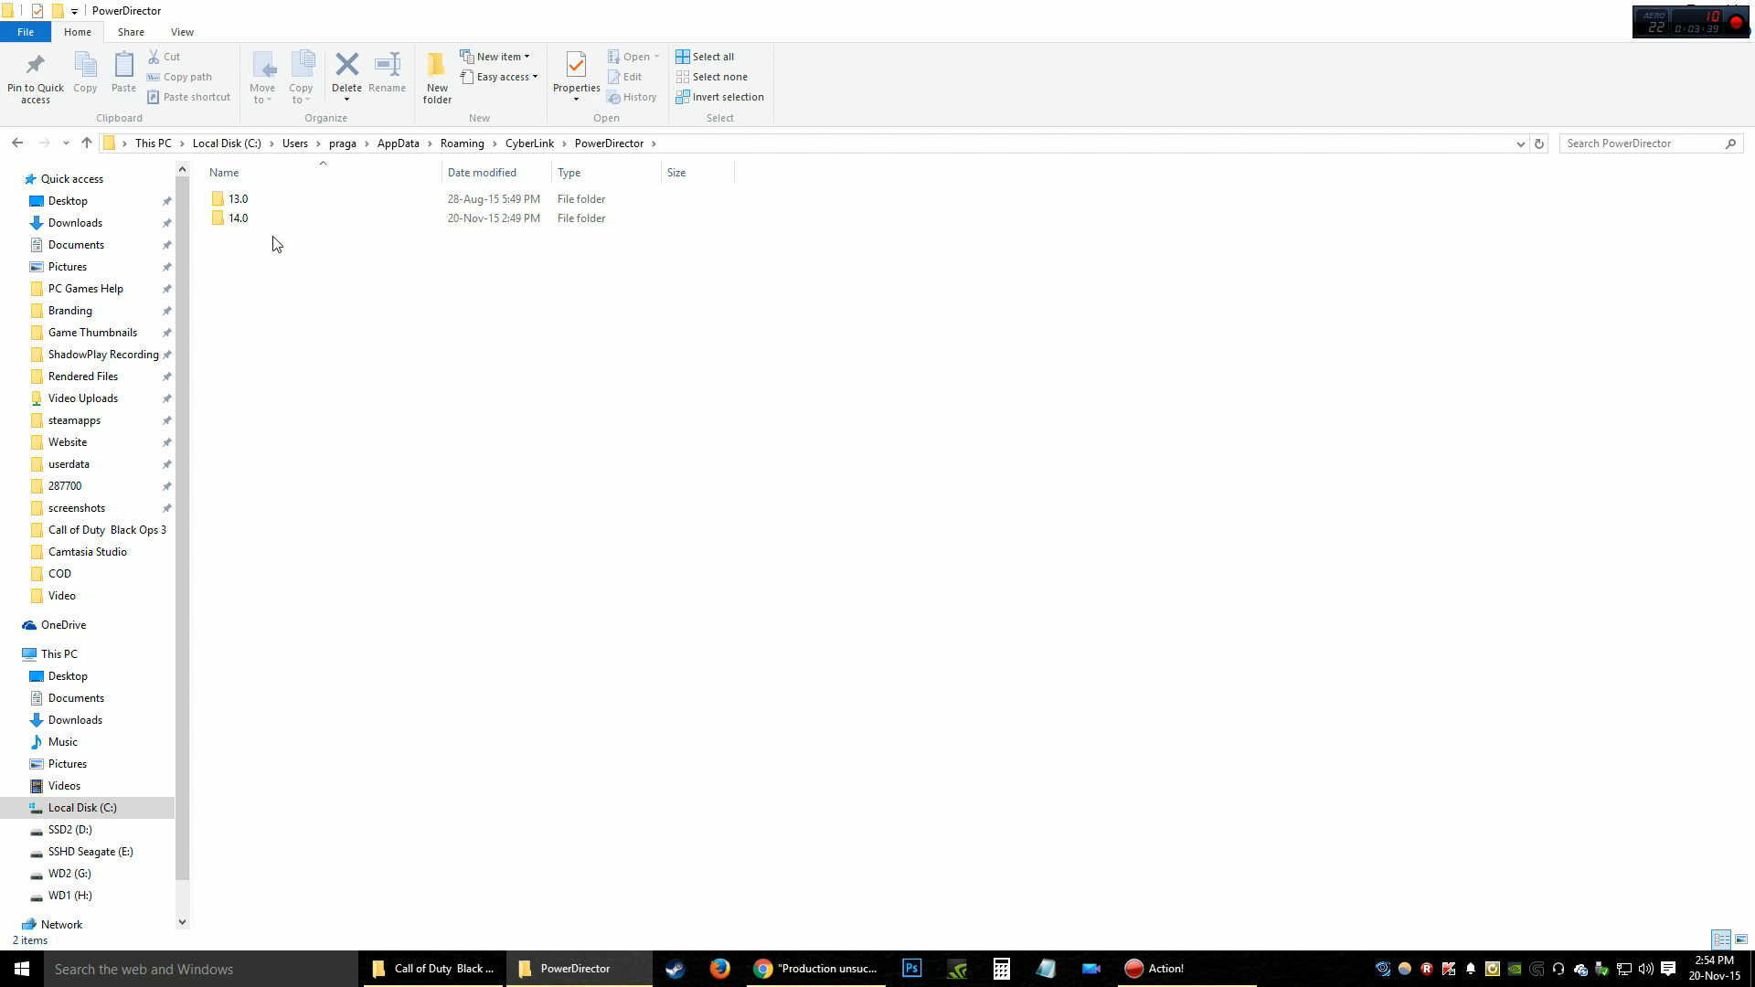
{"action": "double_click", "coordinate": [237, 217]}
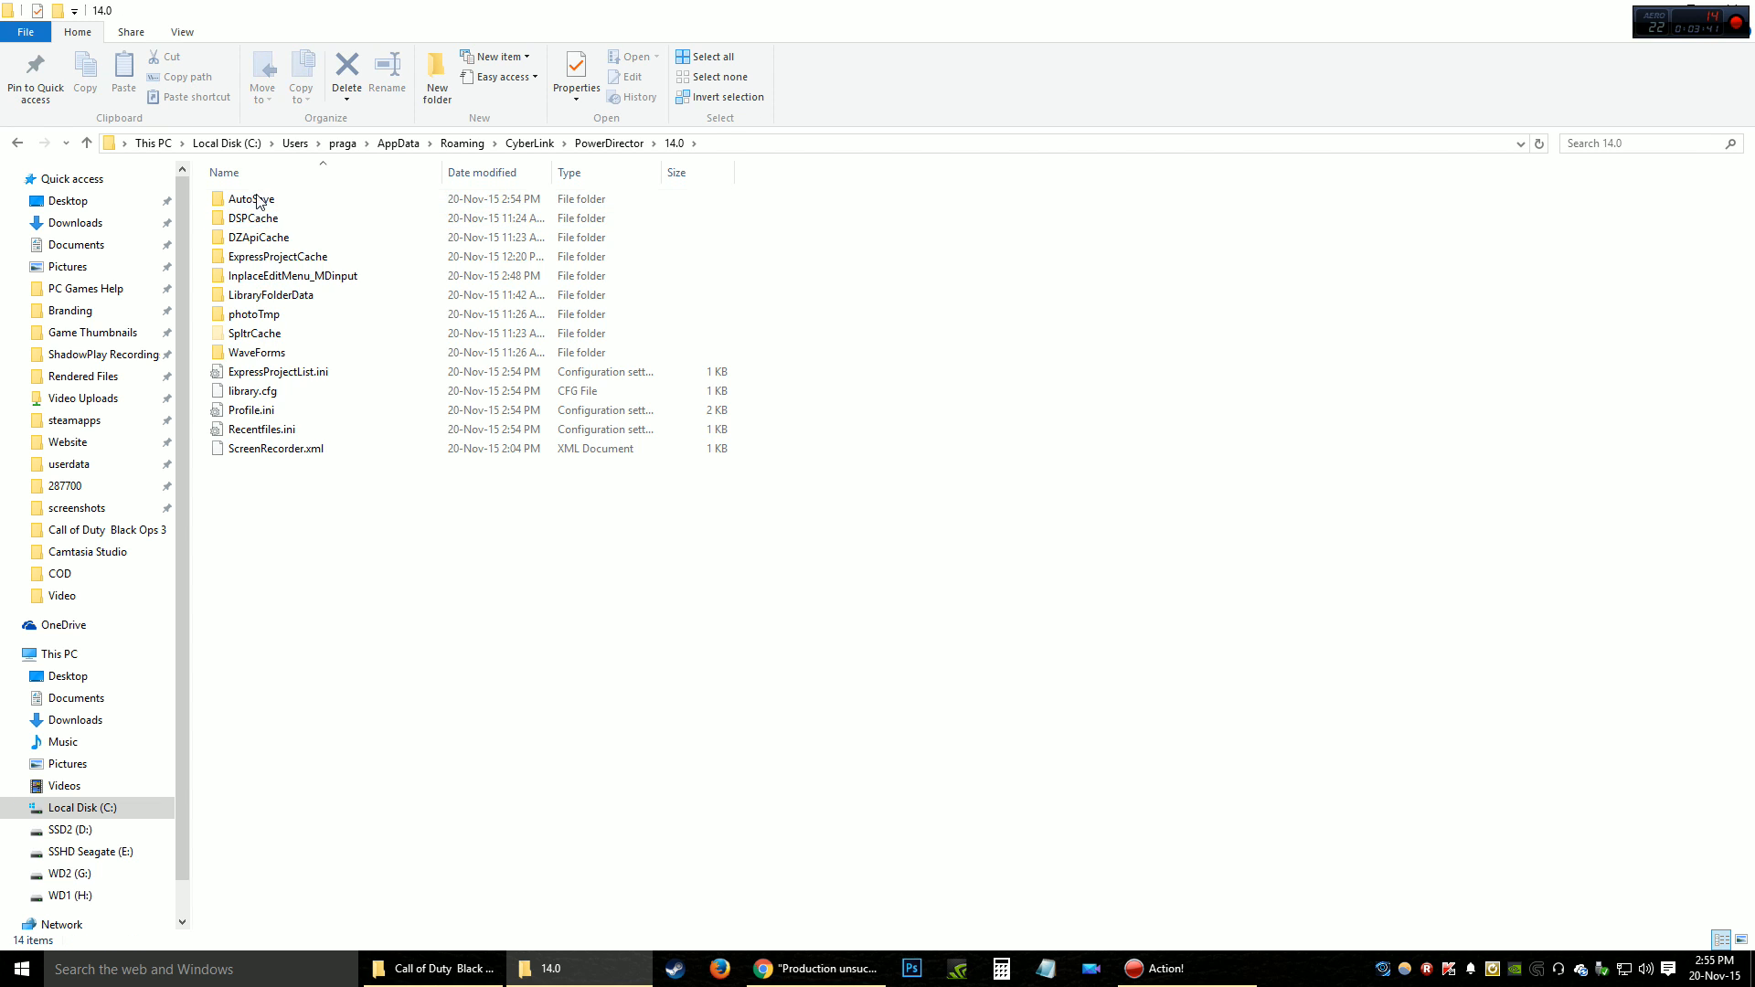
{"action": "left_click", "coordinate": [250, 410]}
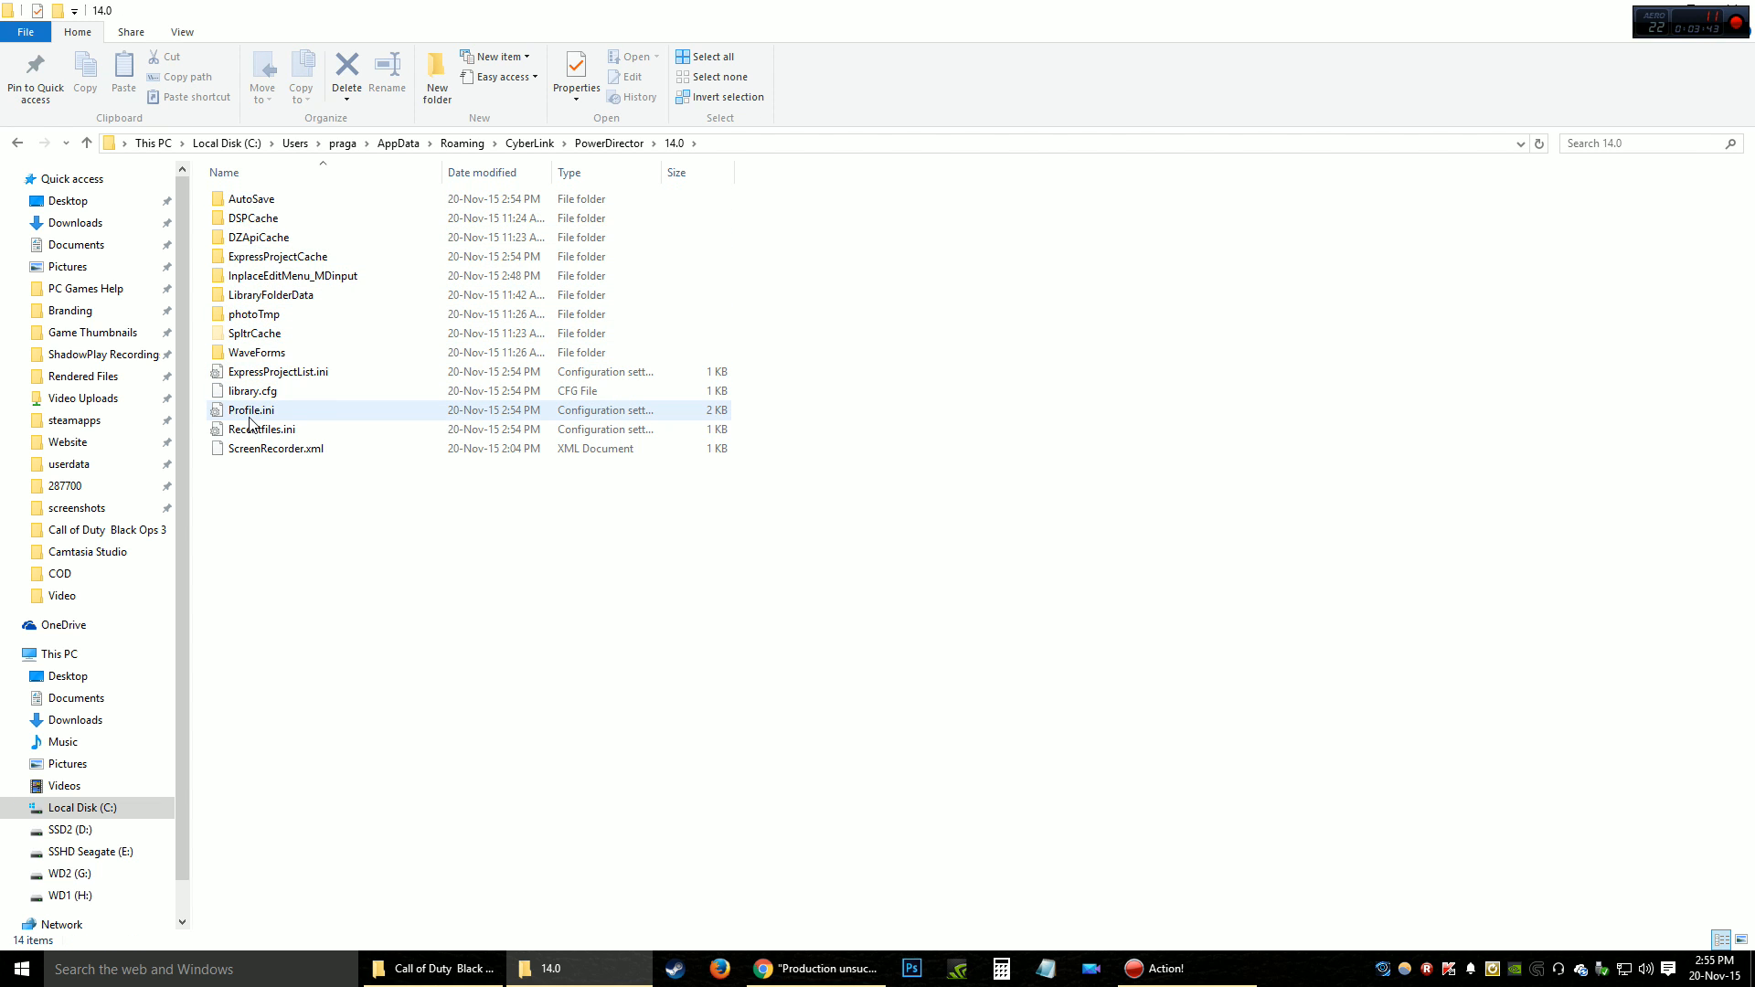
{"action": "left_click", "coordinate": [269, 524]}
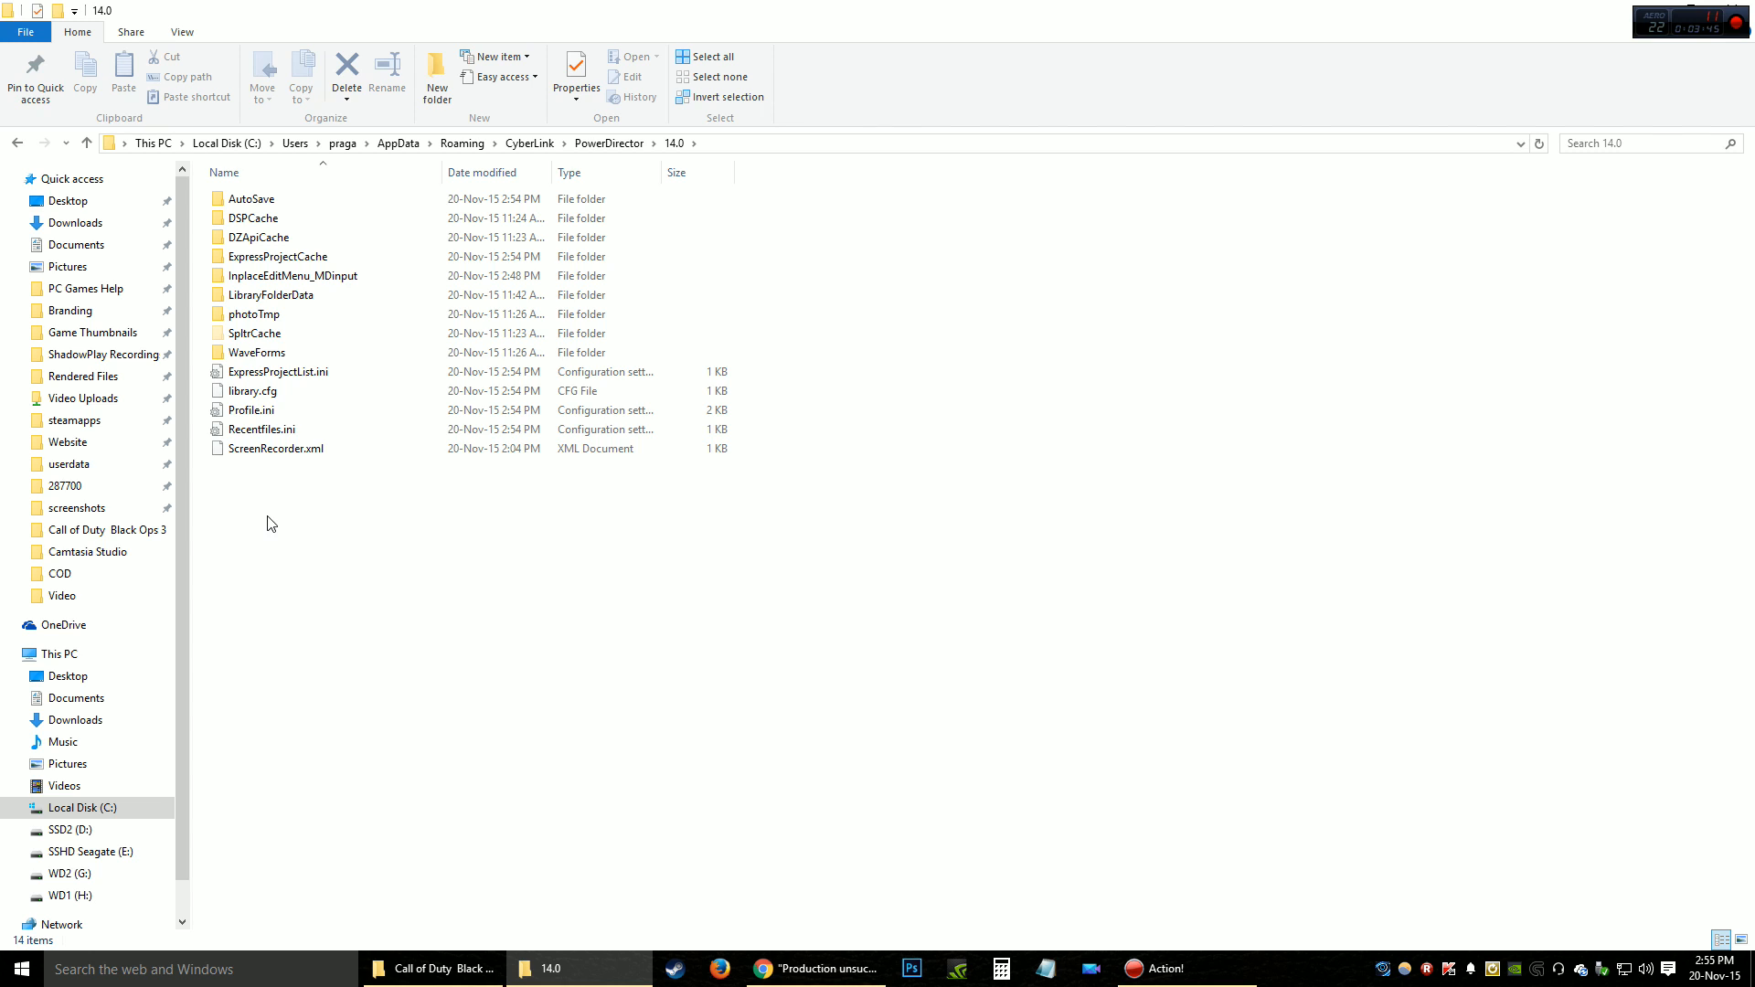
{"action": "left_click", "coordinate": [250, 410]}
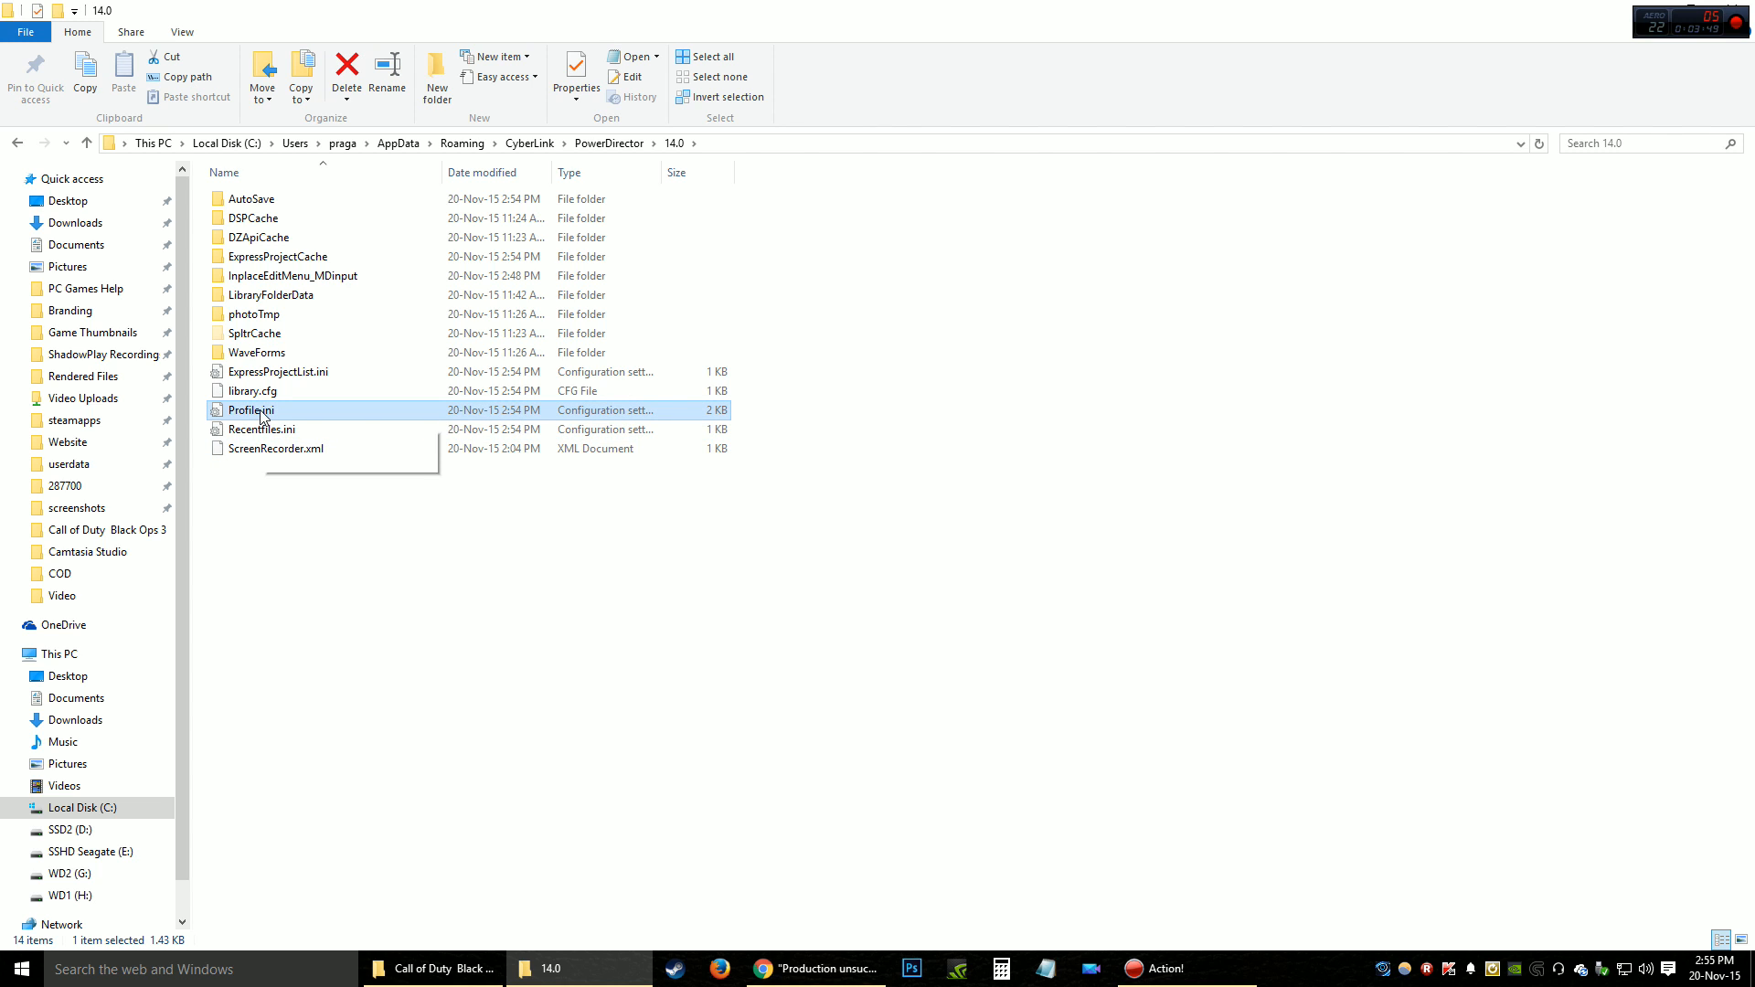
- Open Profile.ini as plain text in Notepad
{"action": "double_click", "coordinate": [250, 410]}
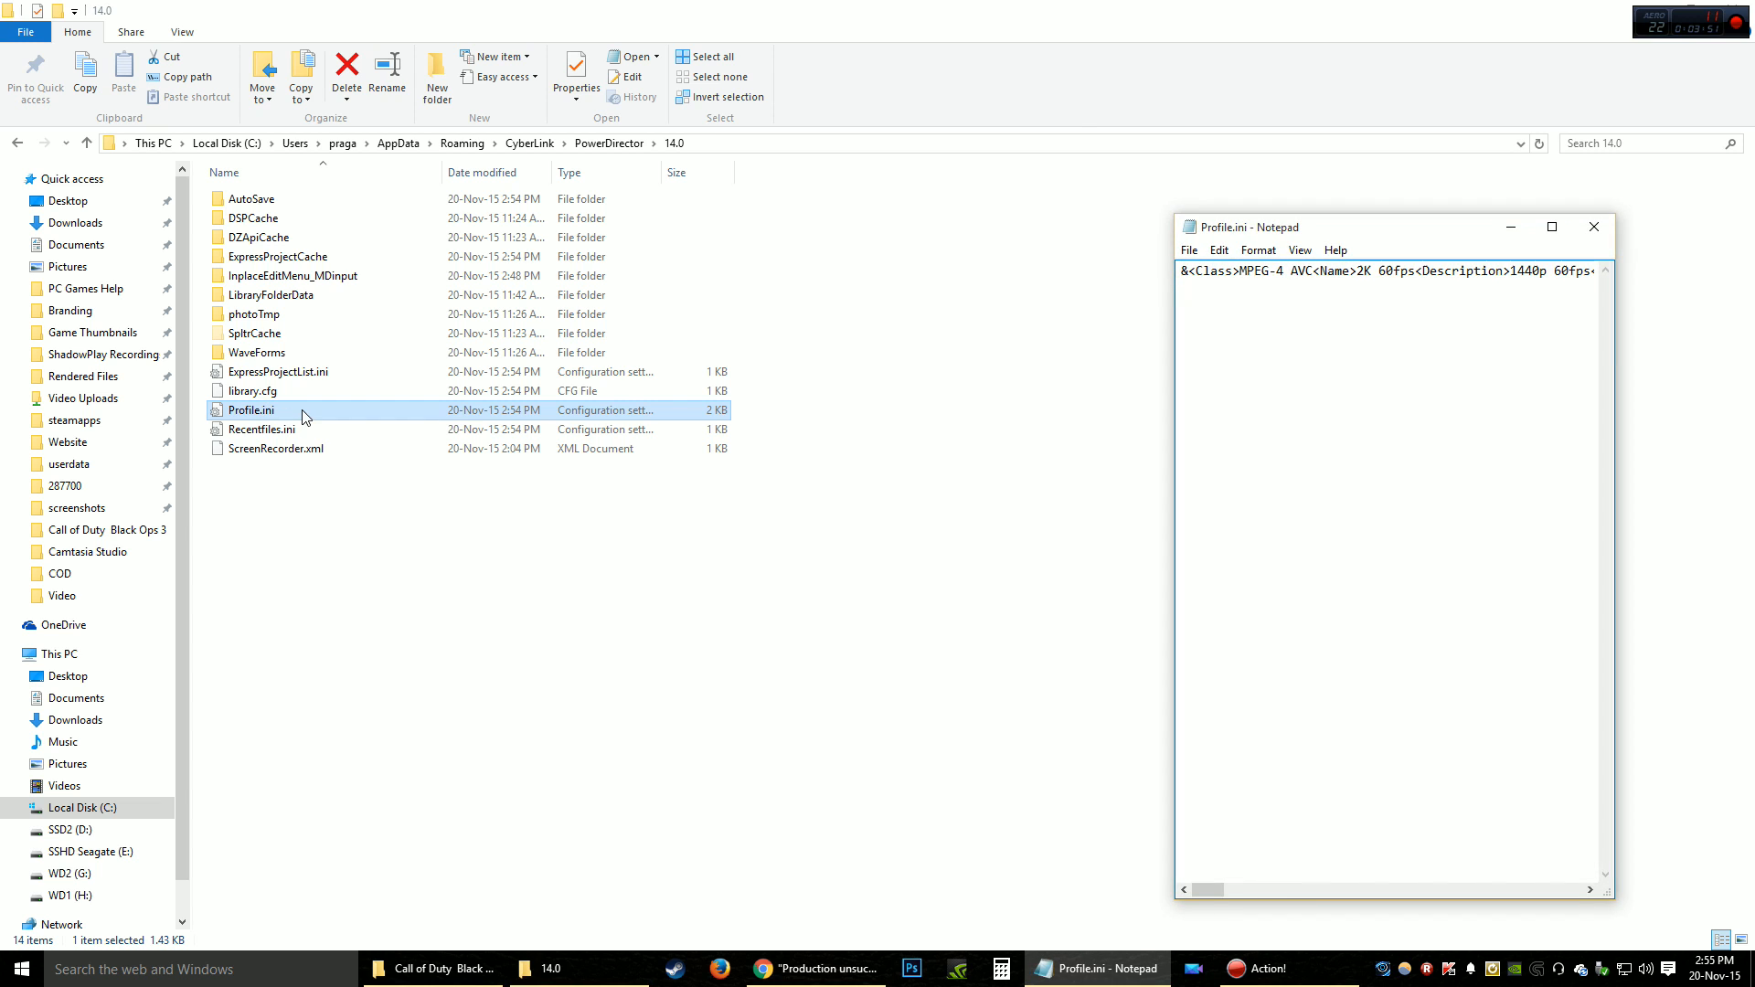
{"action": "left_click", "coordinate": [1551, 227]}
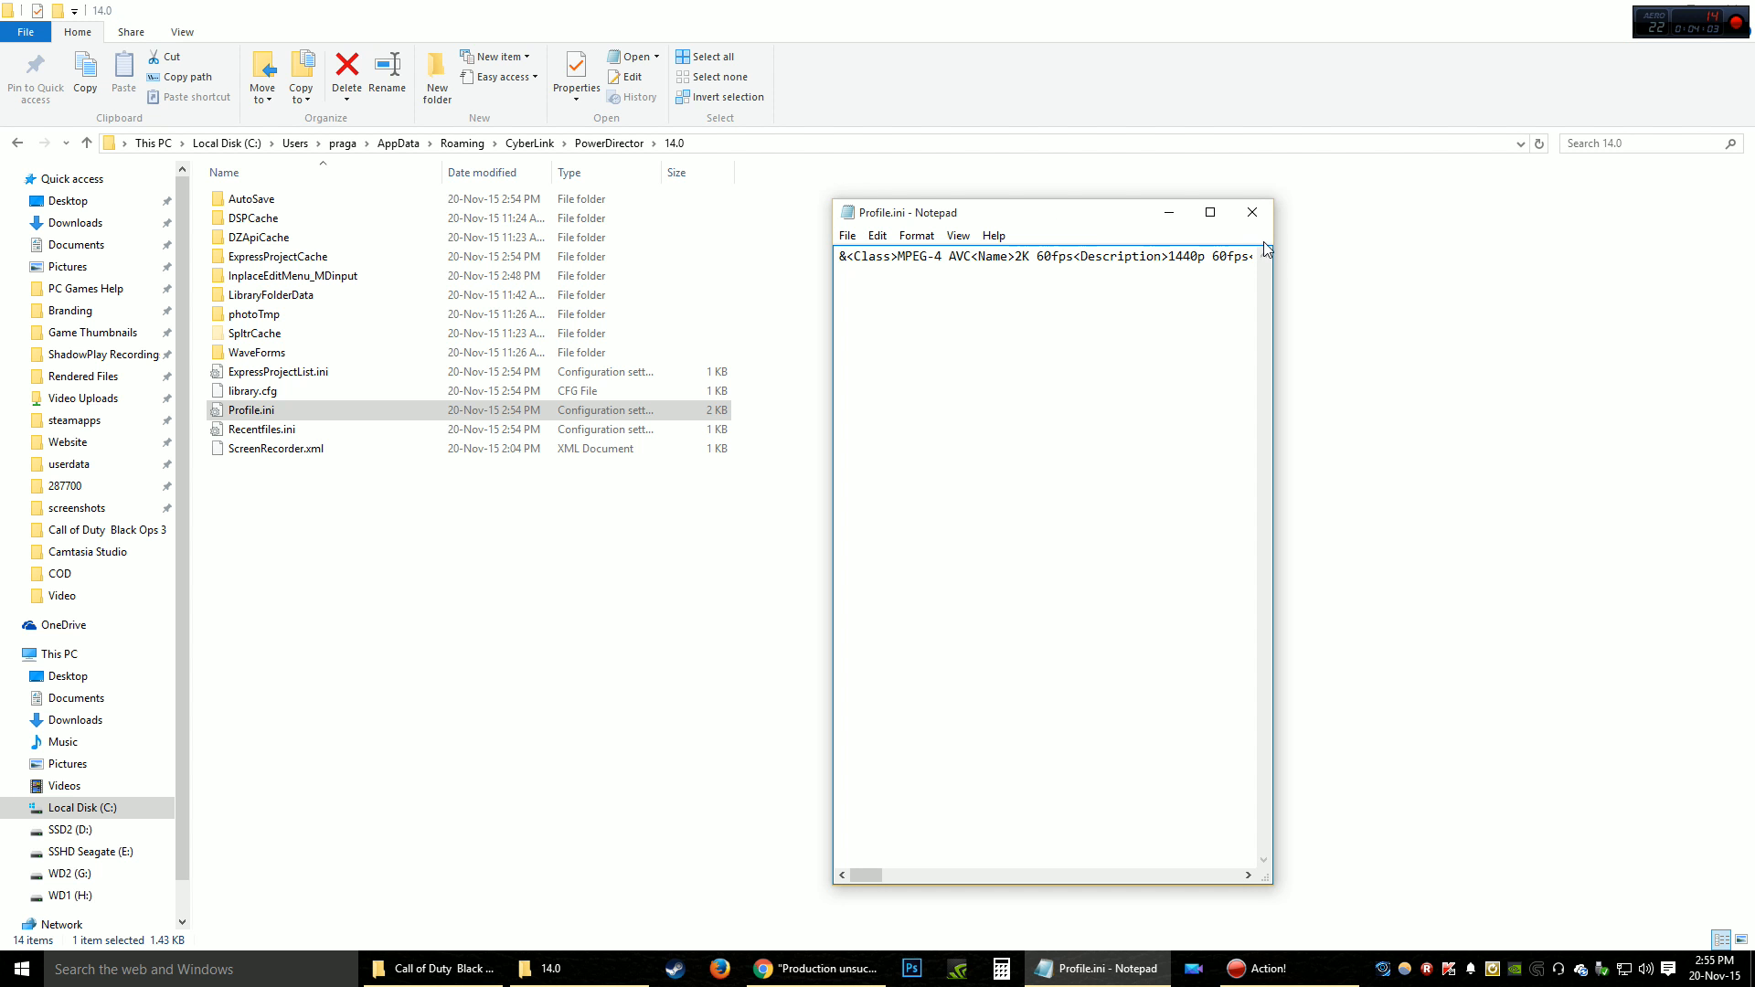
{"action": "left_click", "coordinate": [1212, 211]}
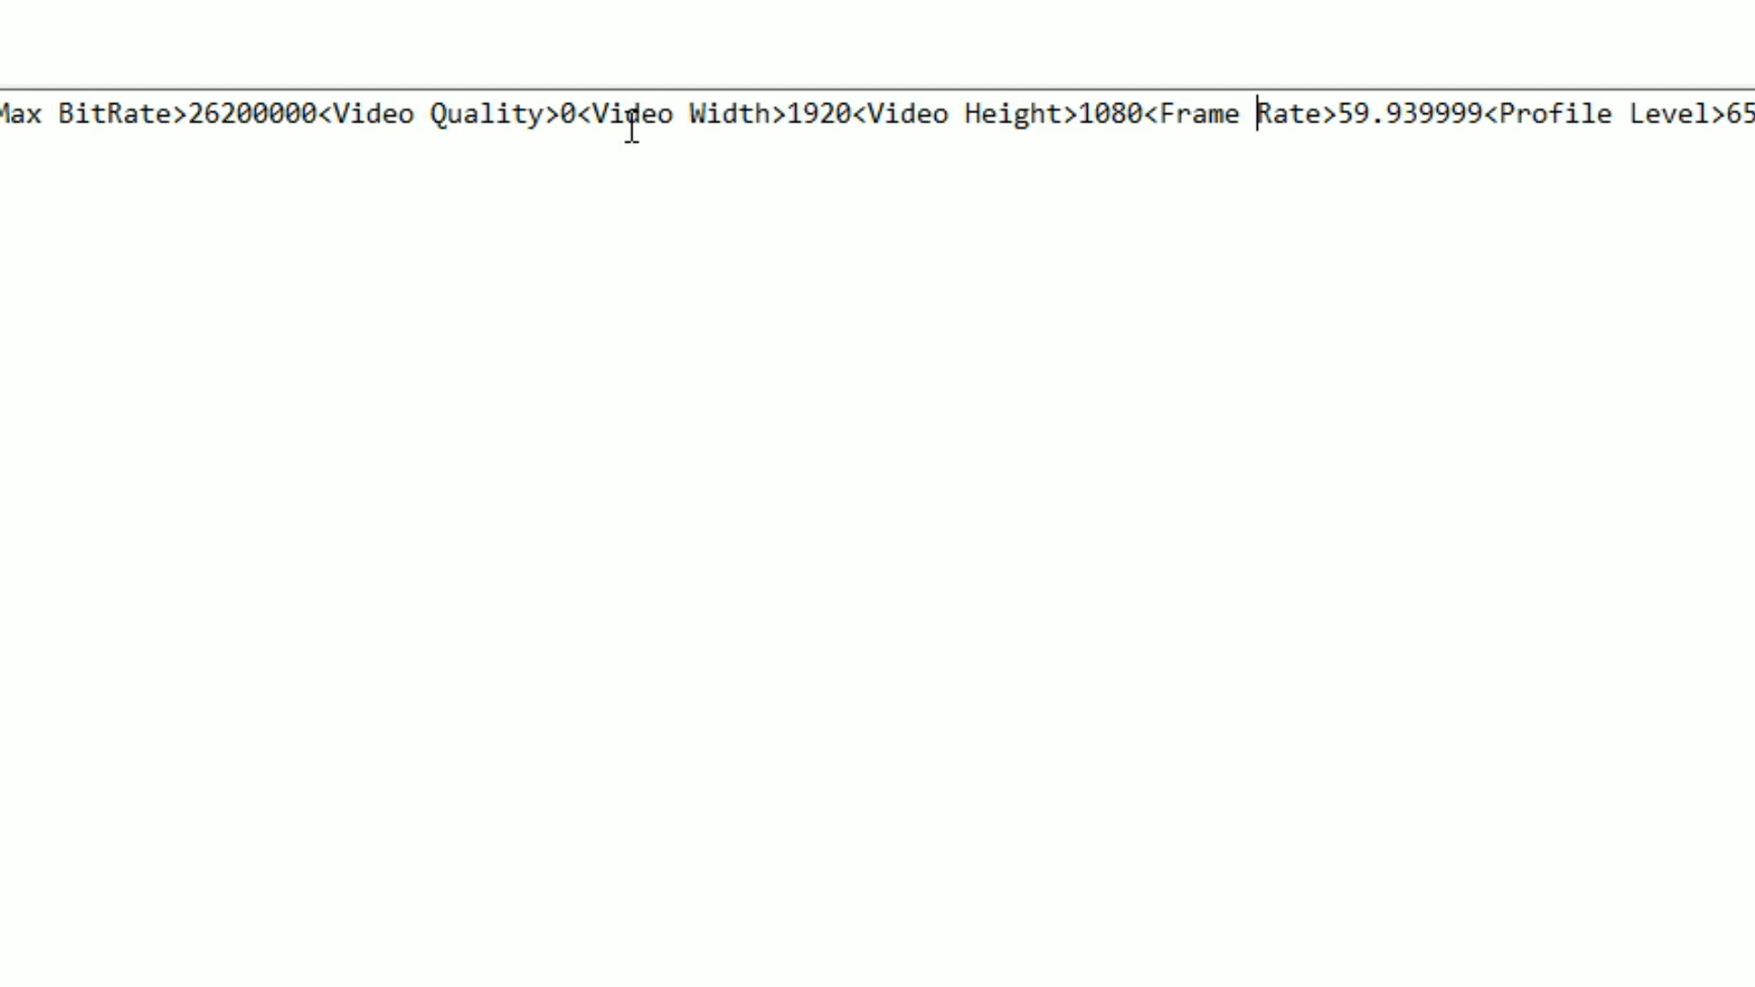
{"action": "mouse_move", "coordinate": [772, 106]}
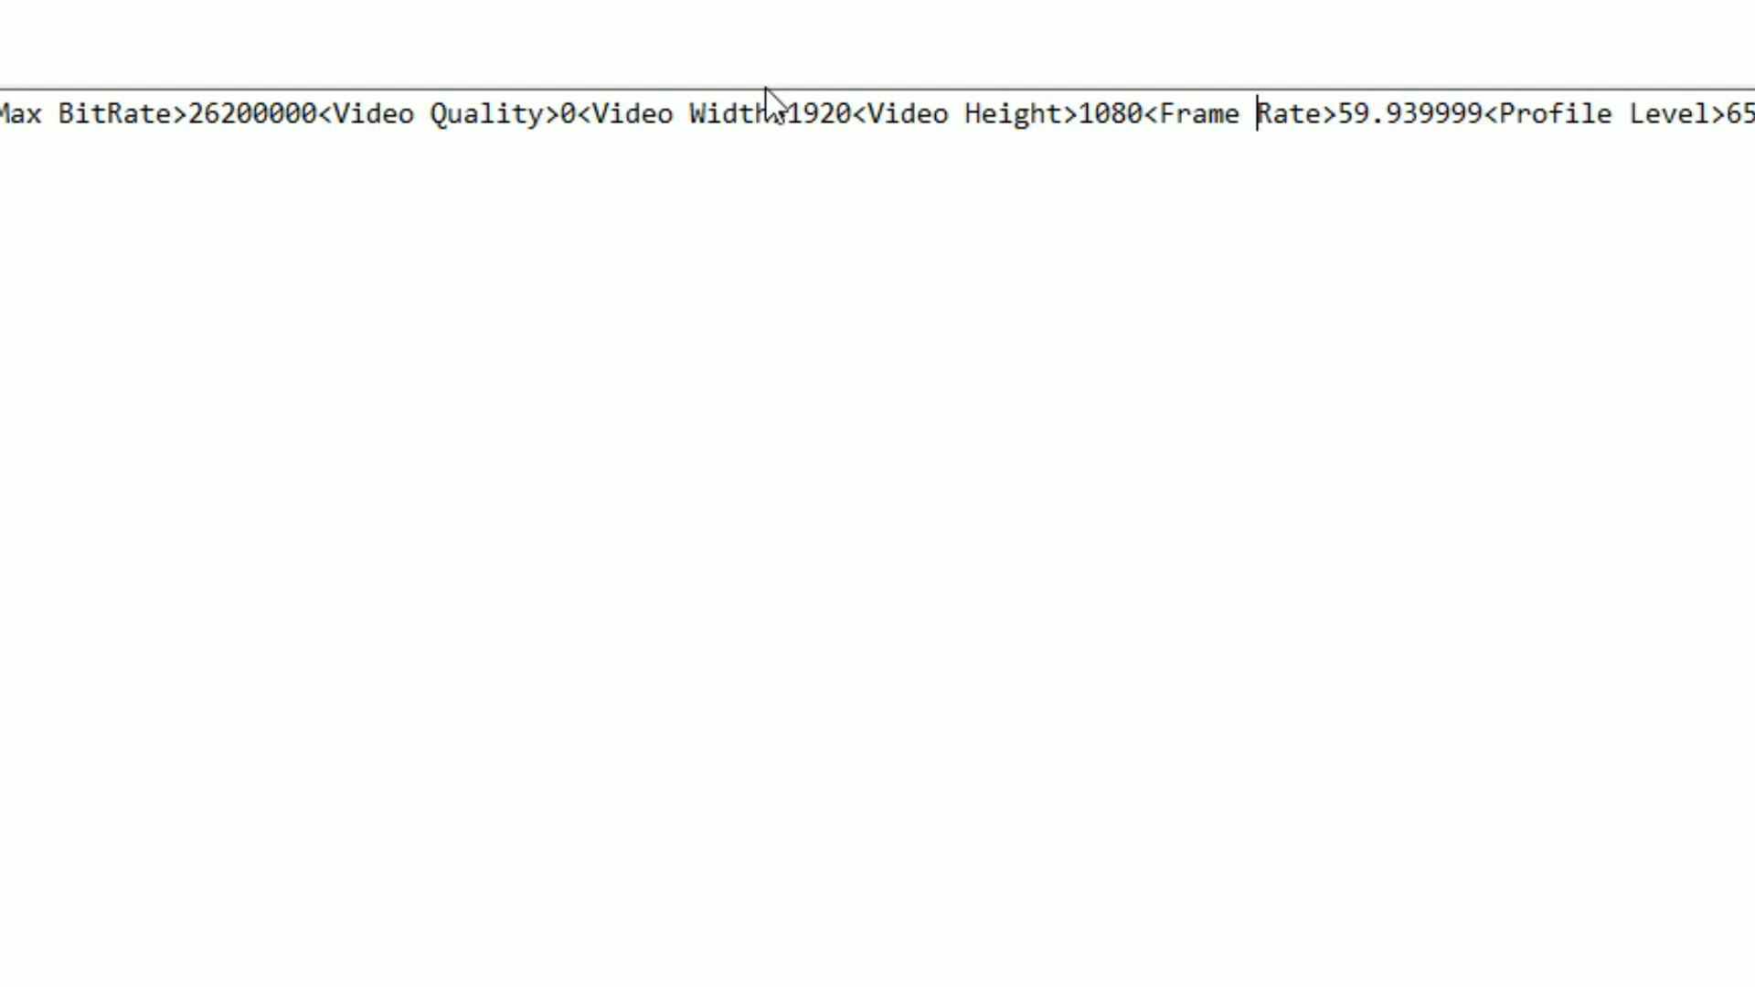
{"action": "mouse_move", "coordinate": [789, 111]}
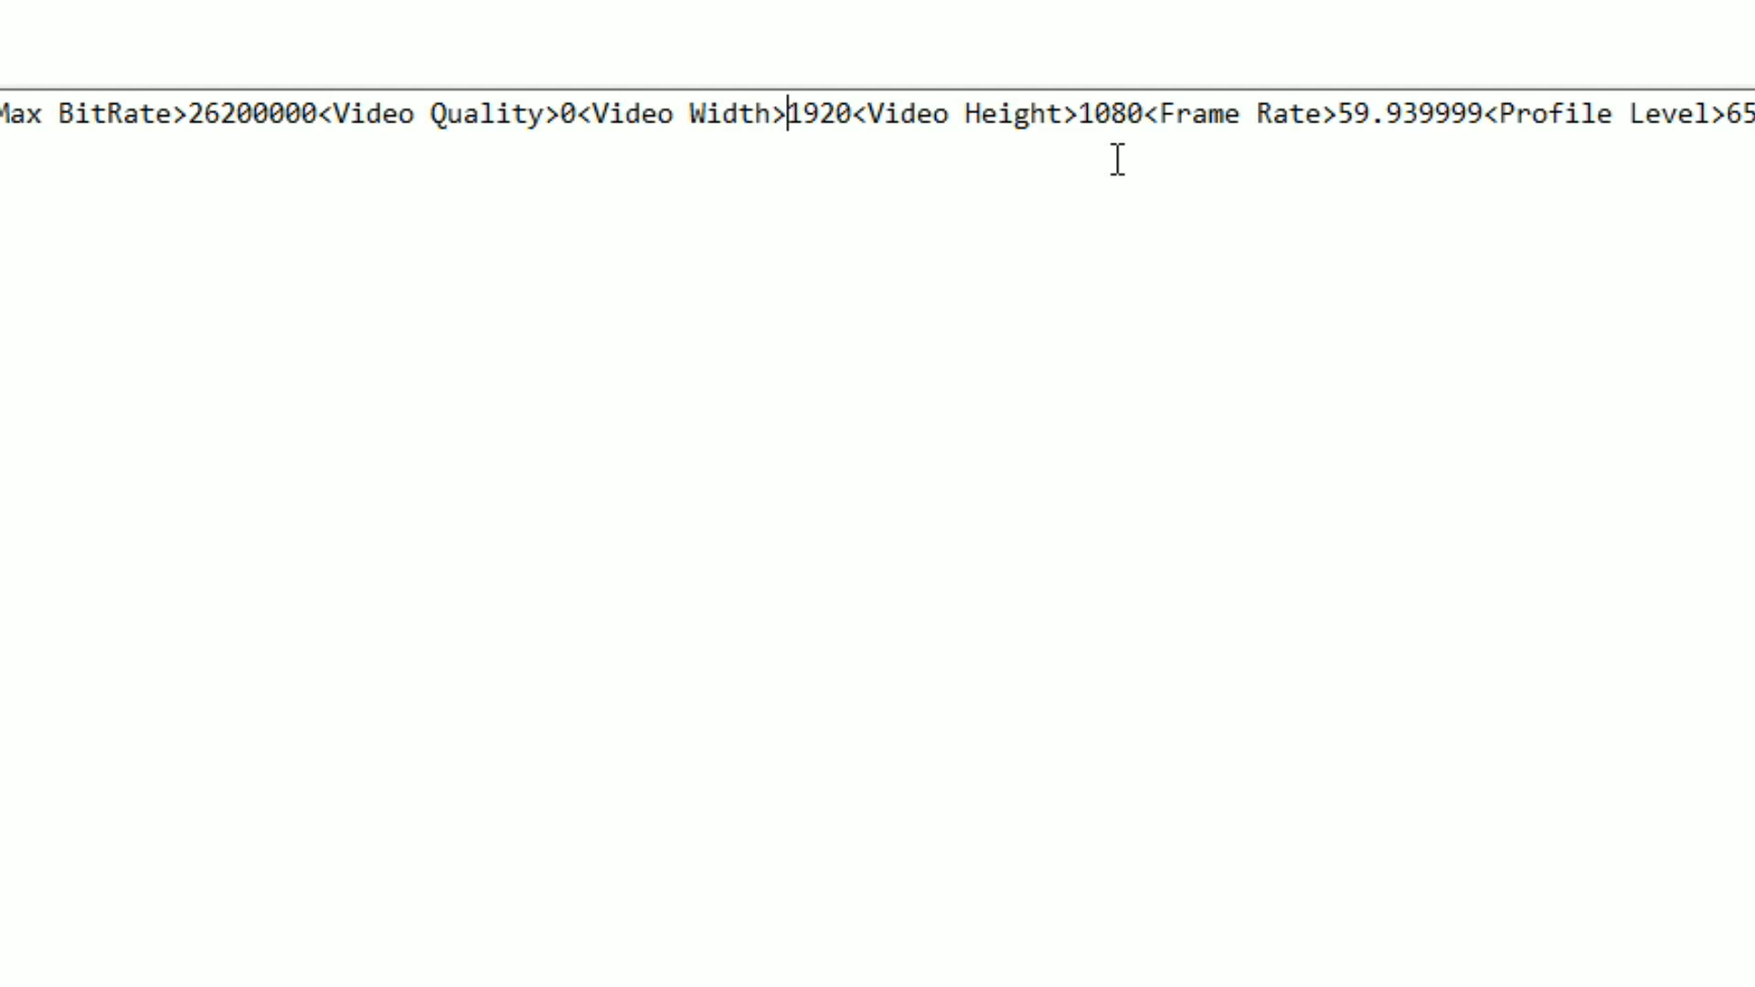
- Change video width 1920 to 2560 and height to 1440, then close the file
{"action": "double_click", "coordinate": [812, 114]}
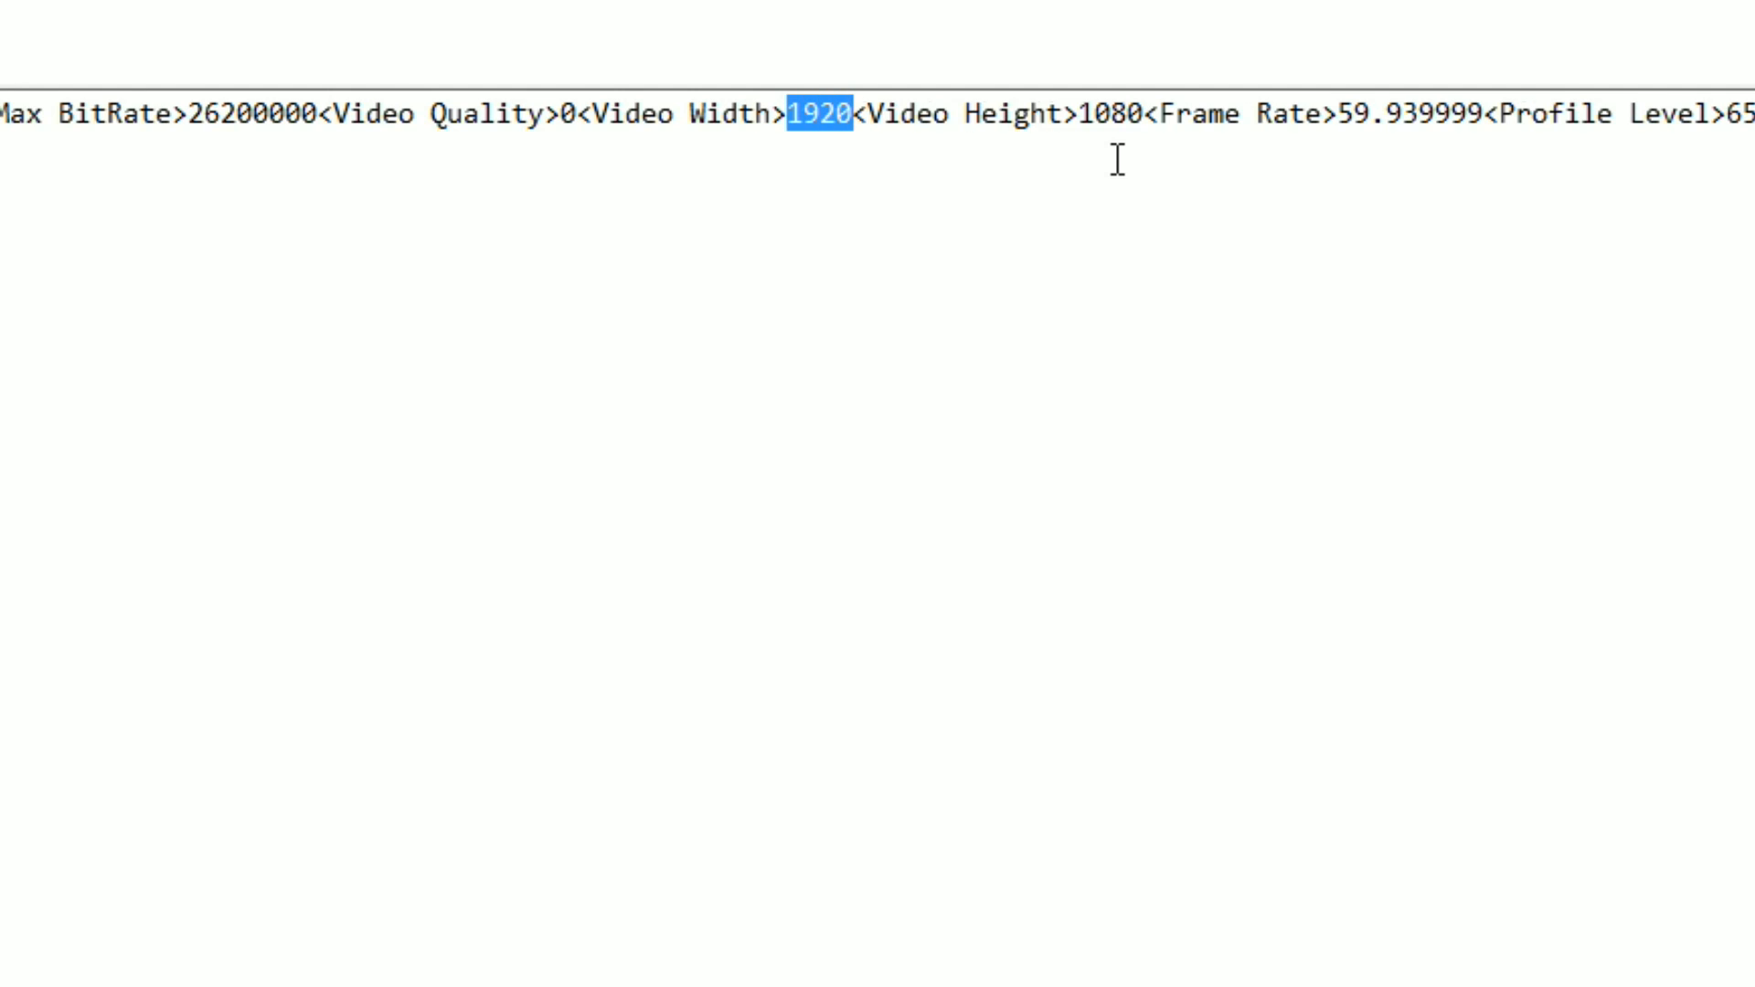
{"action": "type", "text": "2560"}
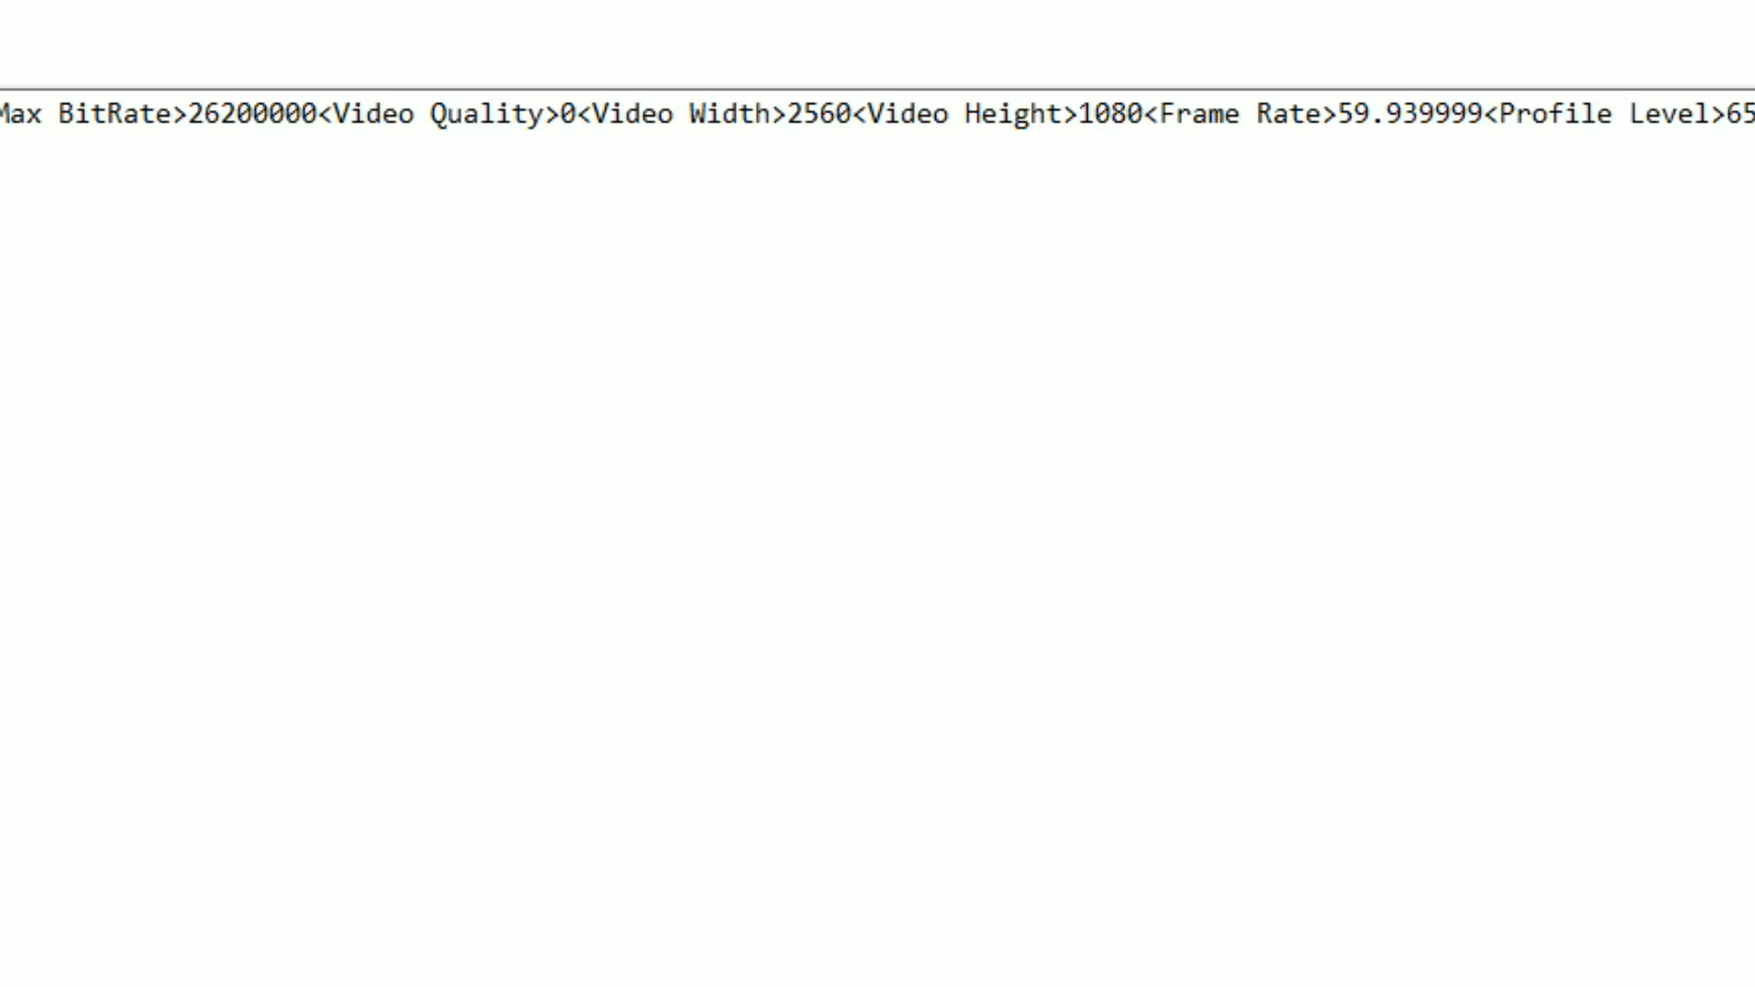
{"action": "left_click", "coordinate": [1096, 114]}
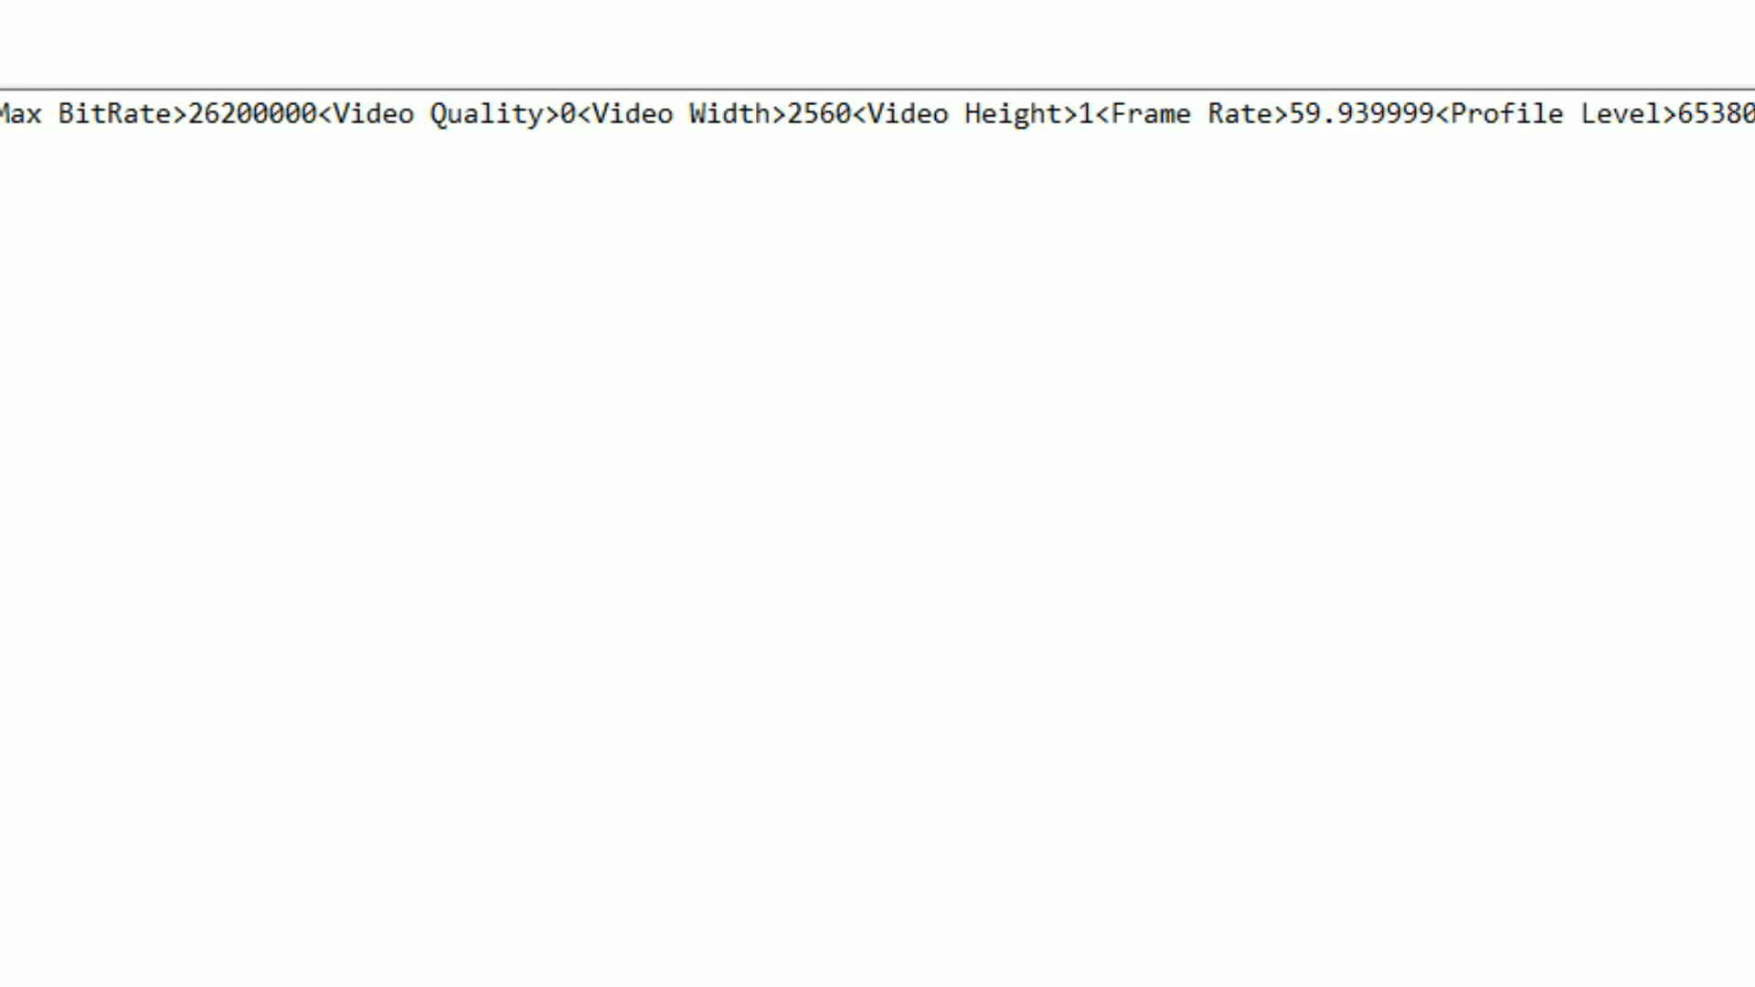
{"action": "type", "text": "440"}
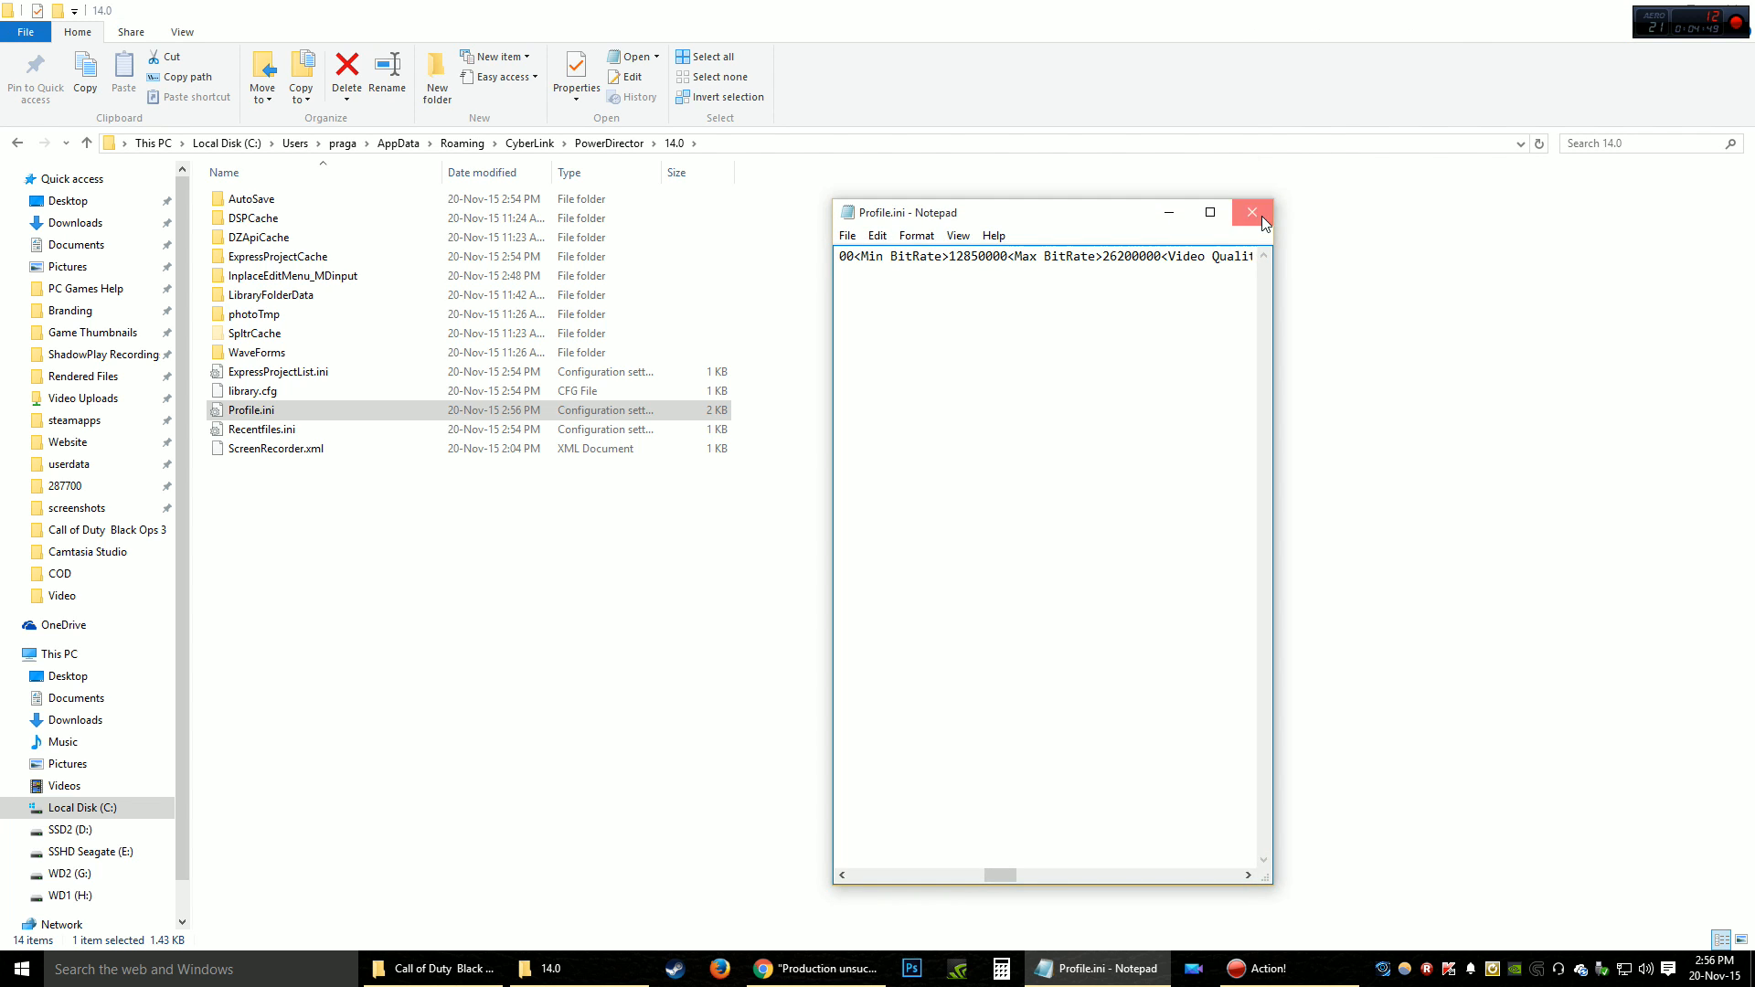
{"action": "left_click", "coordinate": [1252, 213]}
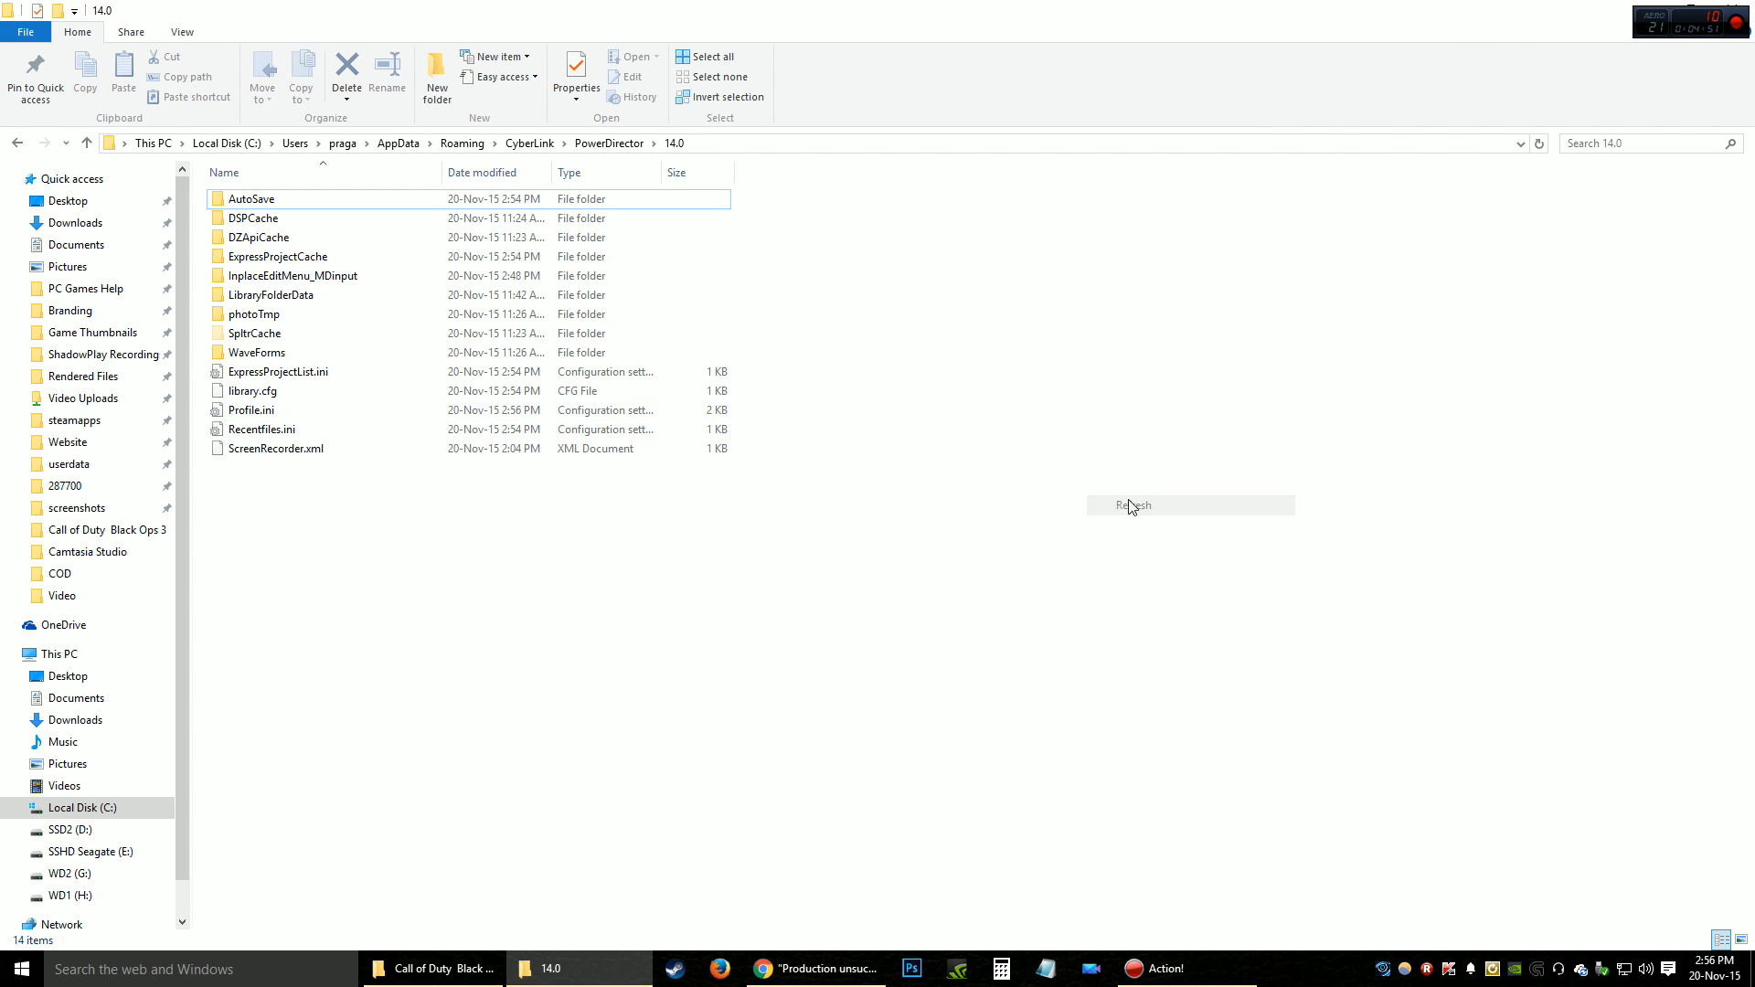
- View the Chrome forum post about zeroing CES_FunctionLogger registry Data values
{"action": "left_click", "coordinate": [108, 530]}
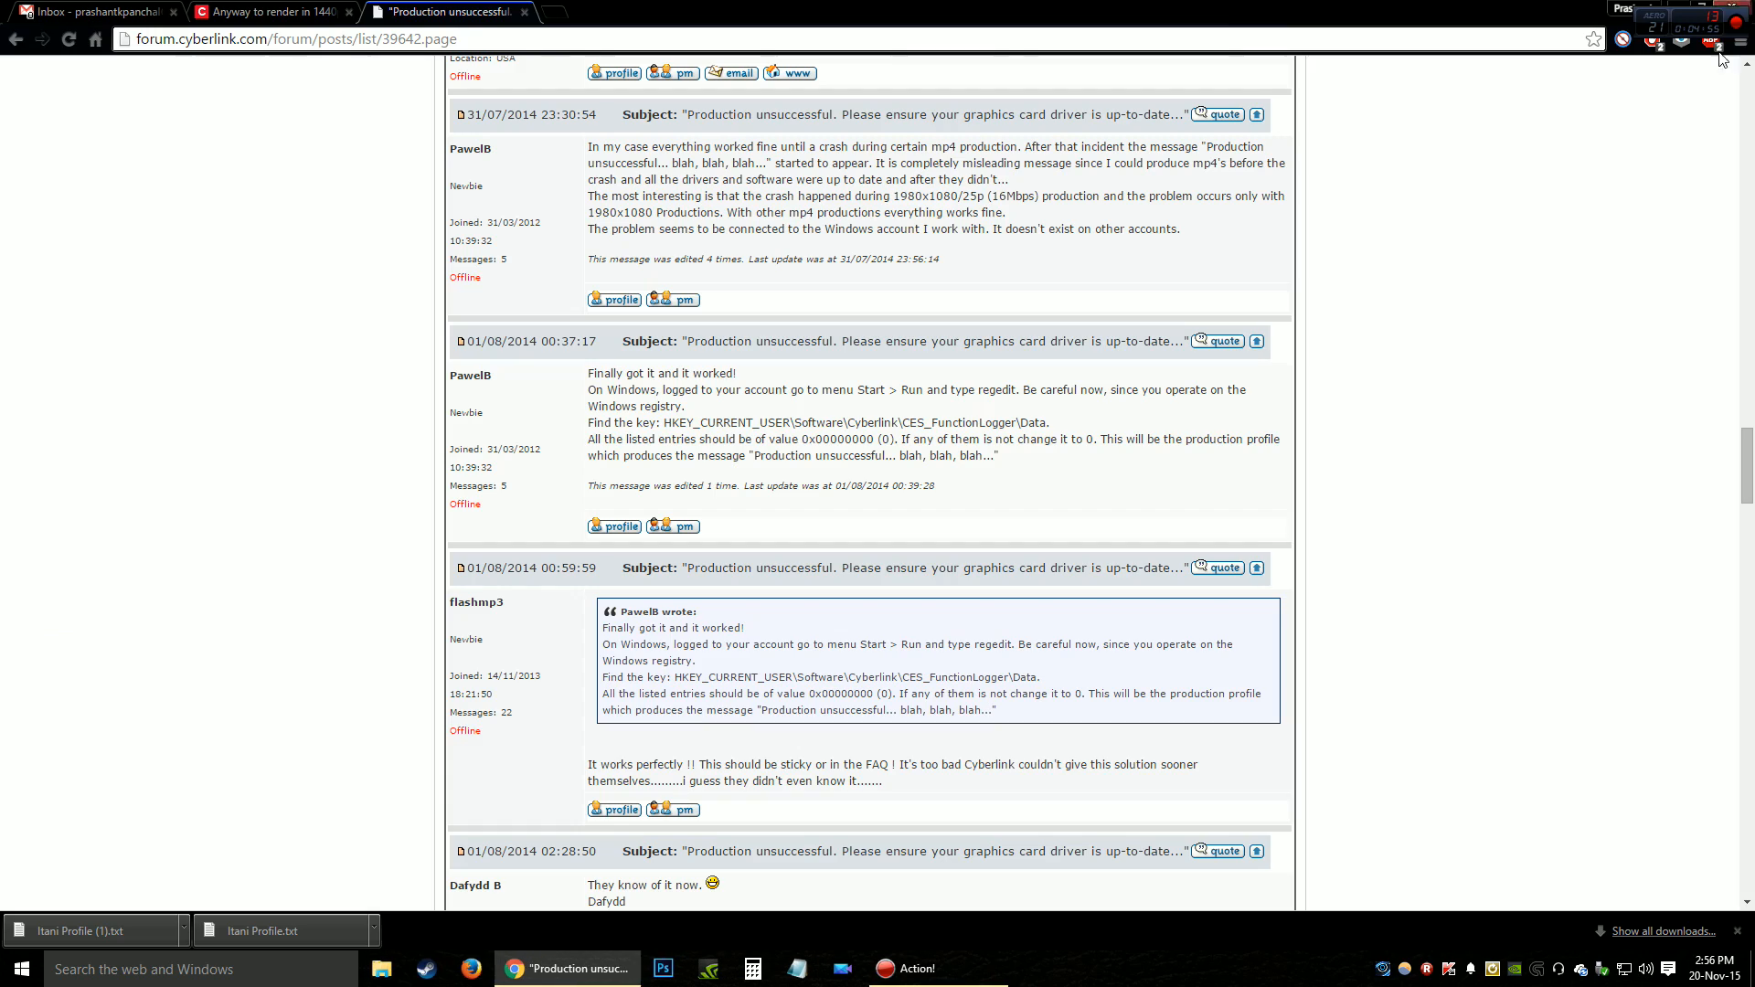
{"action": "left_click", "coordinate": [1727, 12]}
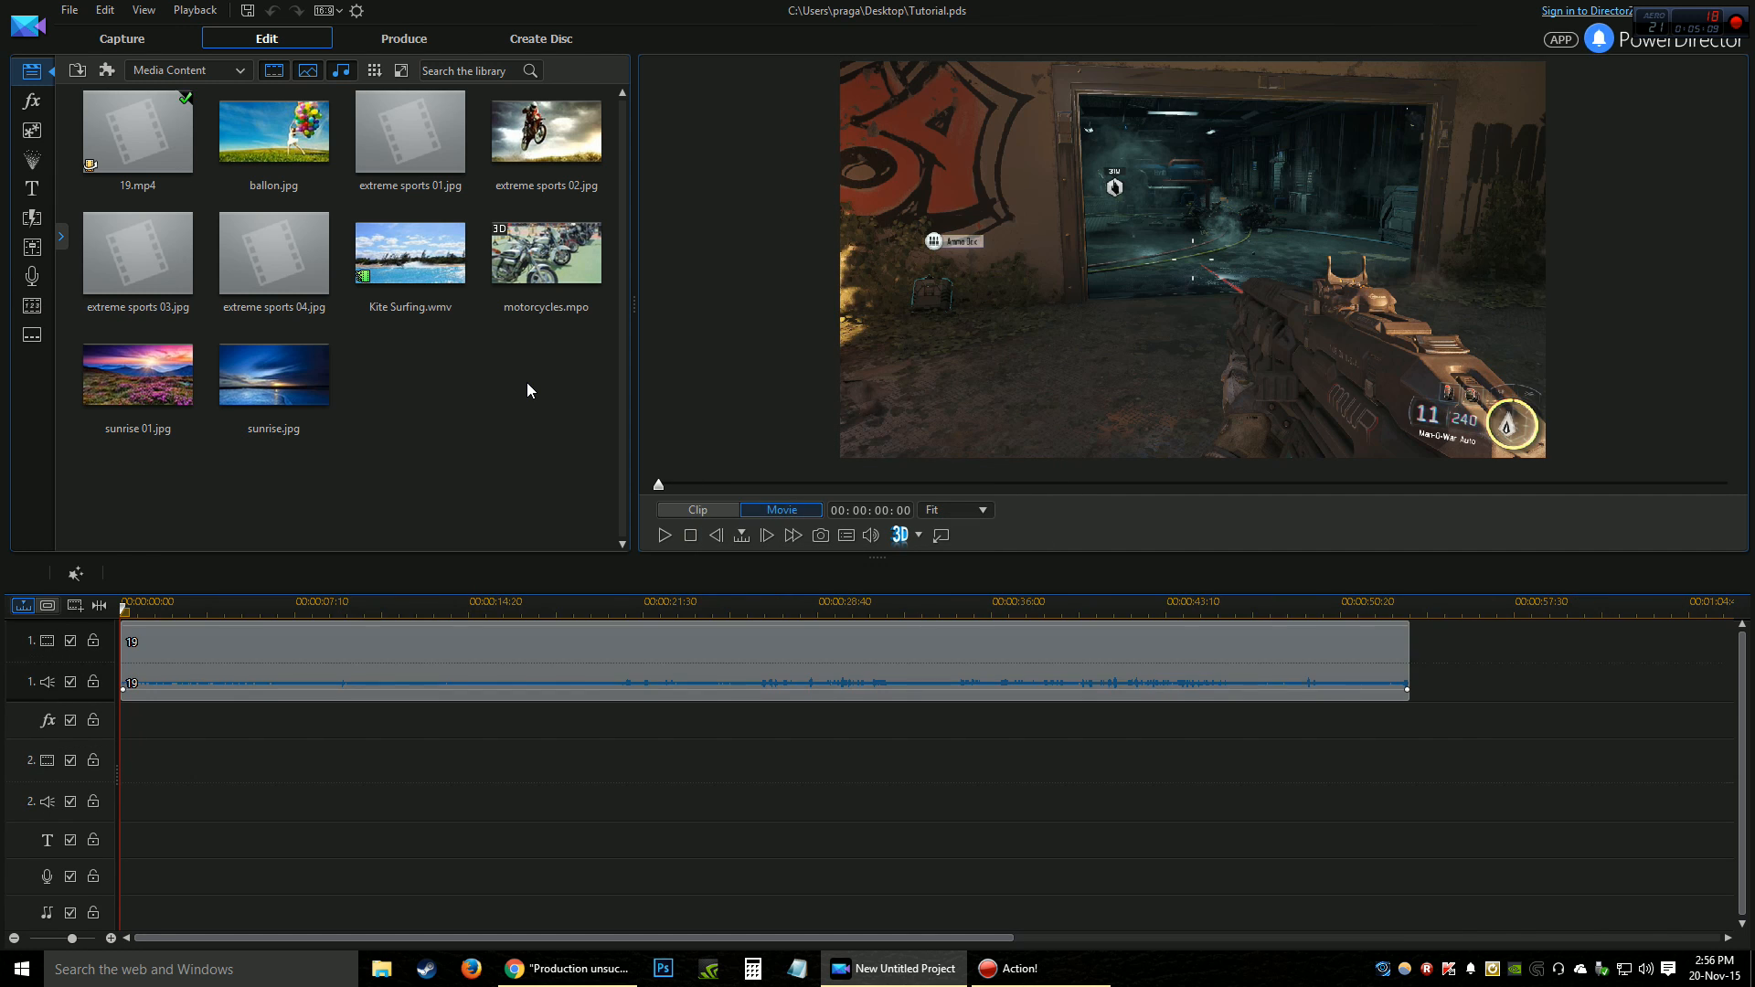
- Return to the Produce page and choose H.264 AVC as the output format
{"action": "left_click", "coordinate": [404, 39]}
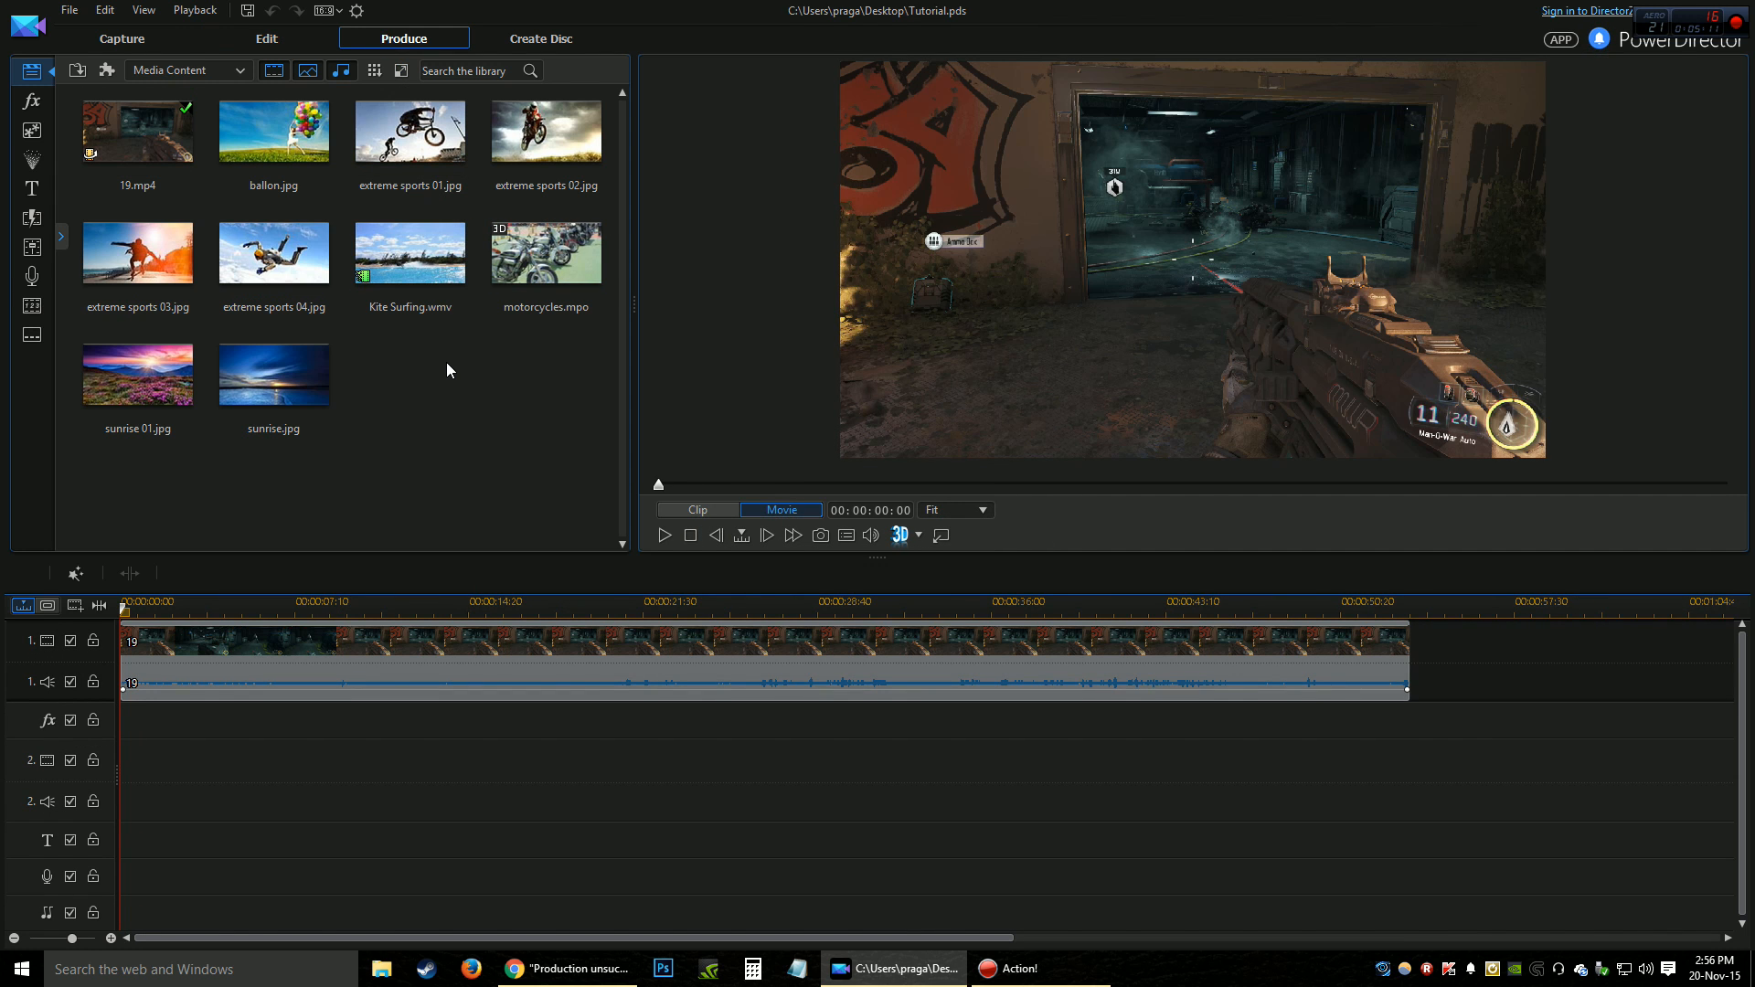
{"action": "left_click", "coordinate": [402, 38]}
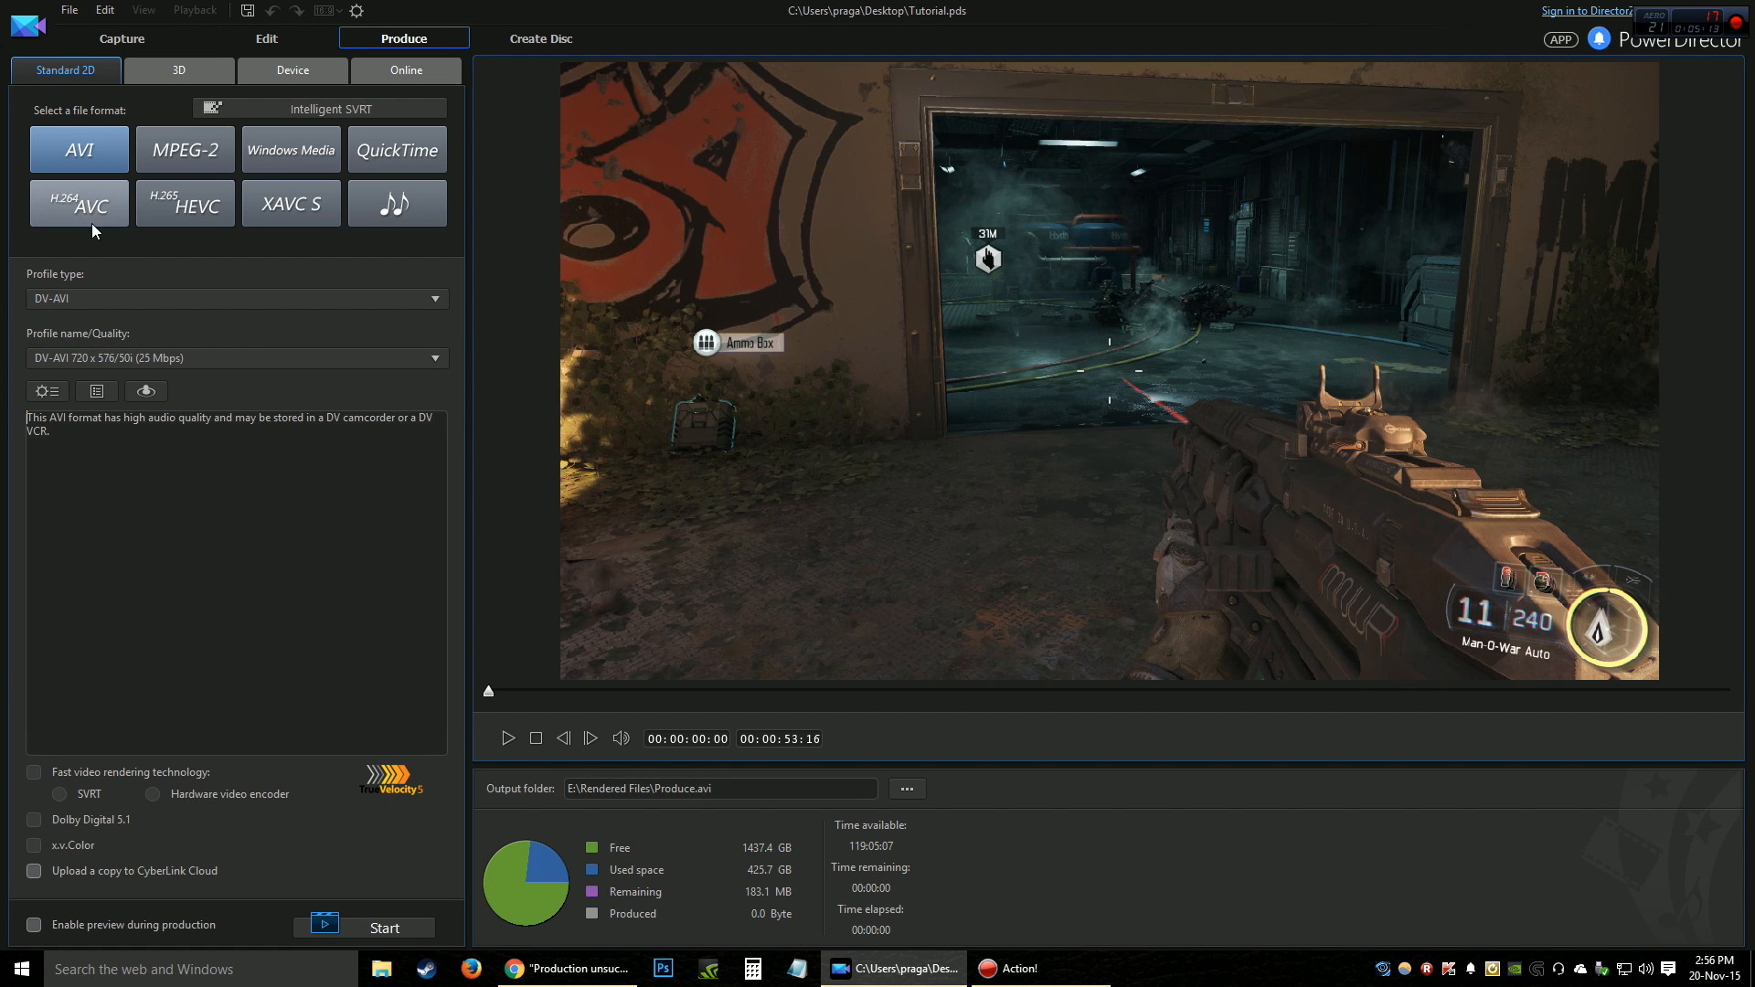
{"action": "left_click", "coordinate": [78, 203]}
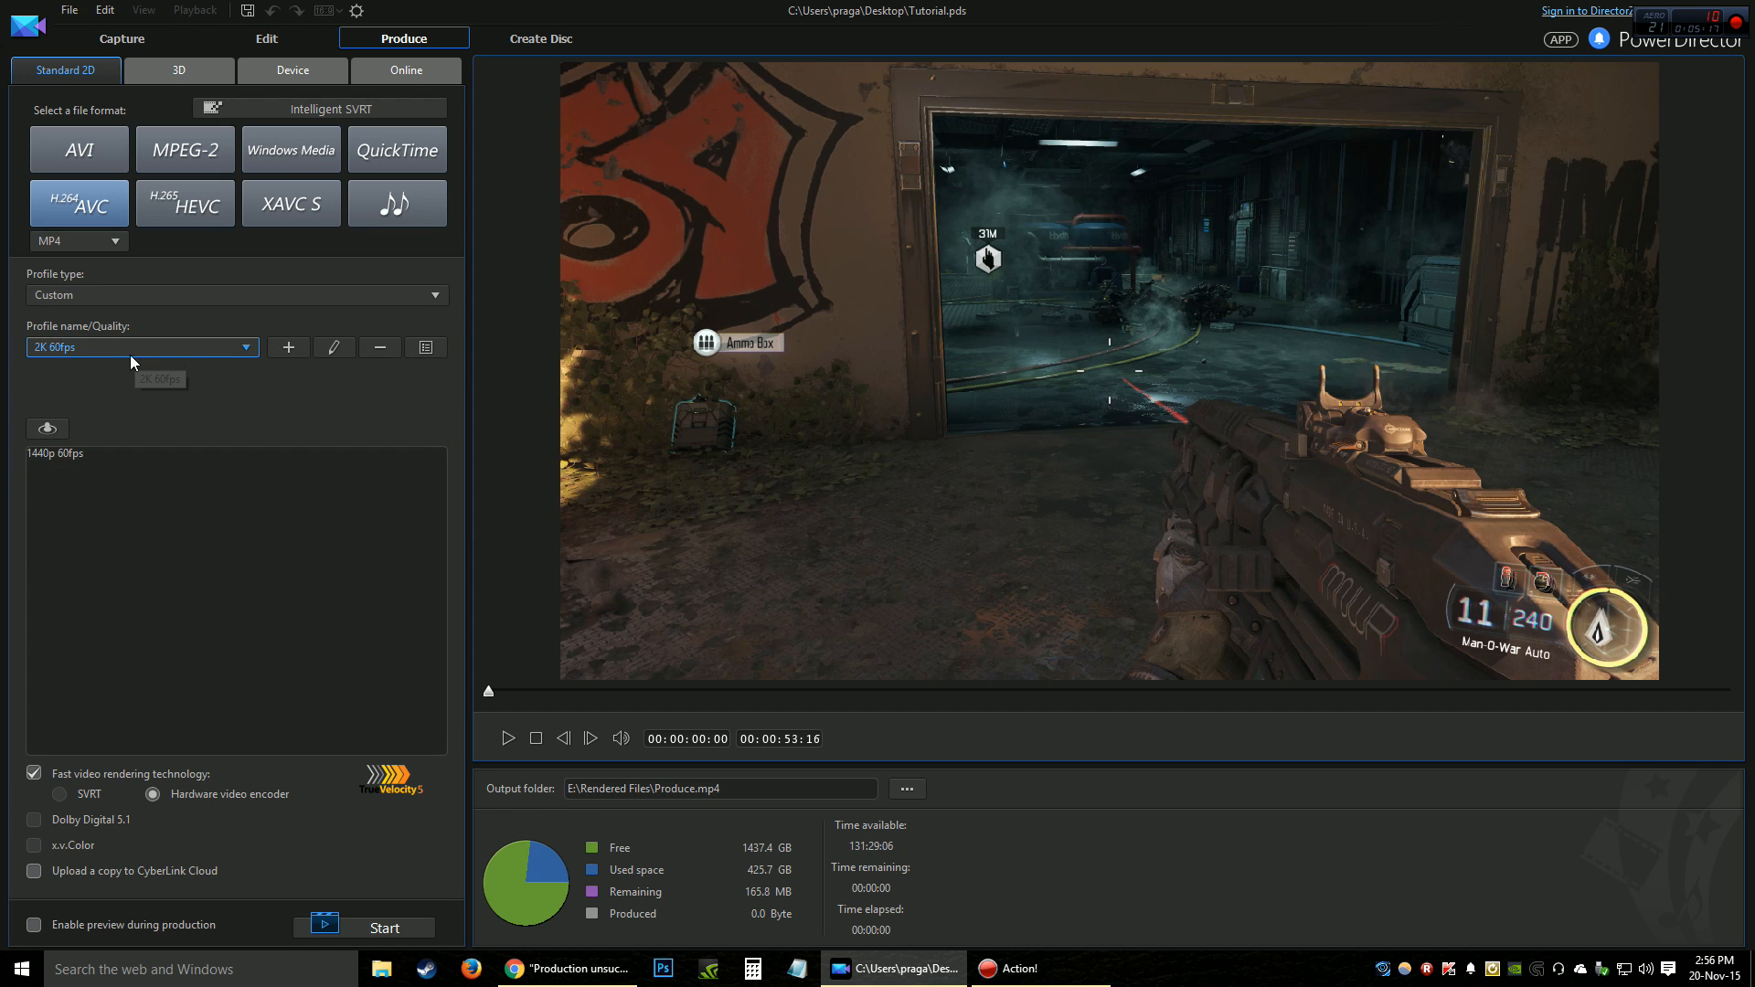
{"action": "mouse_move", "coordinate": [204, 405]}
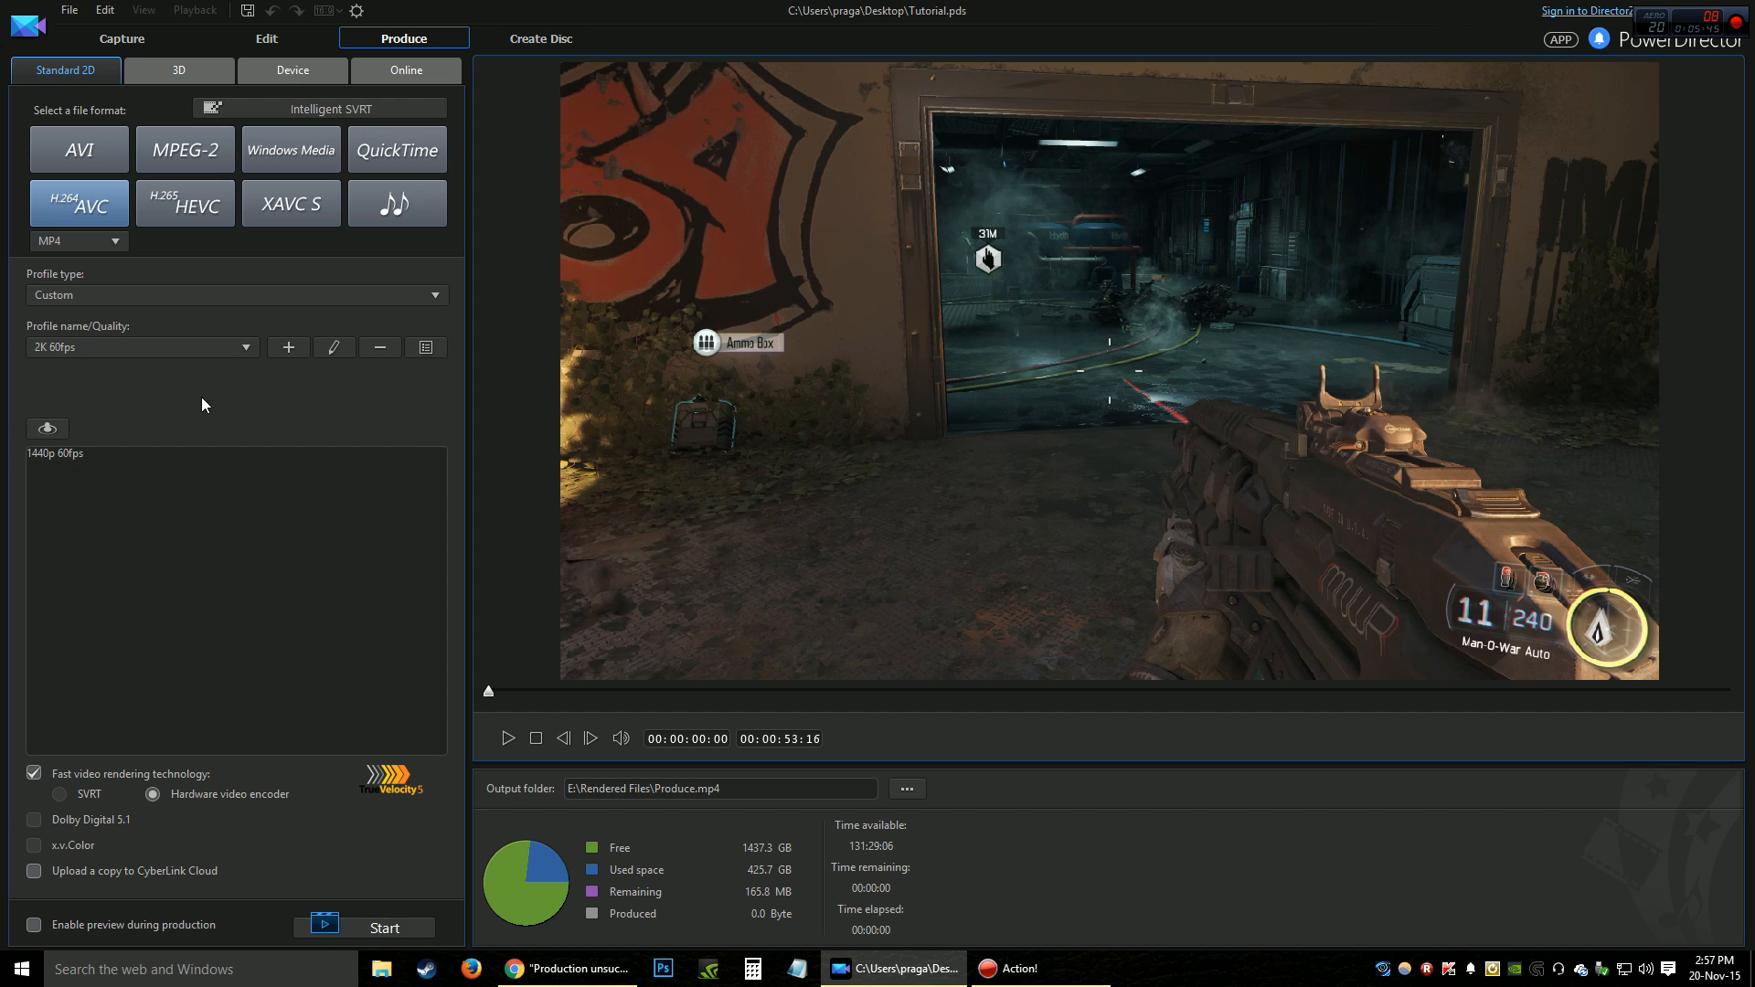
{"action": "mouse_move", "coordinate": [53, 780]}
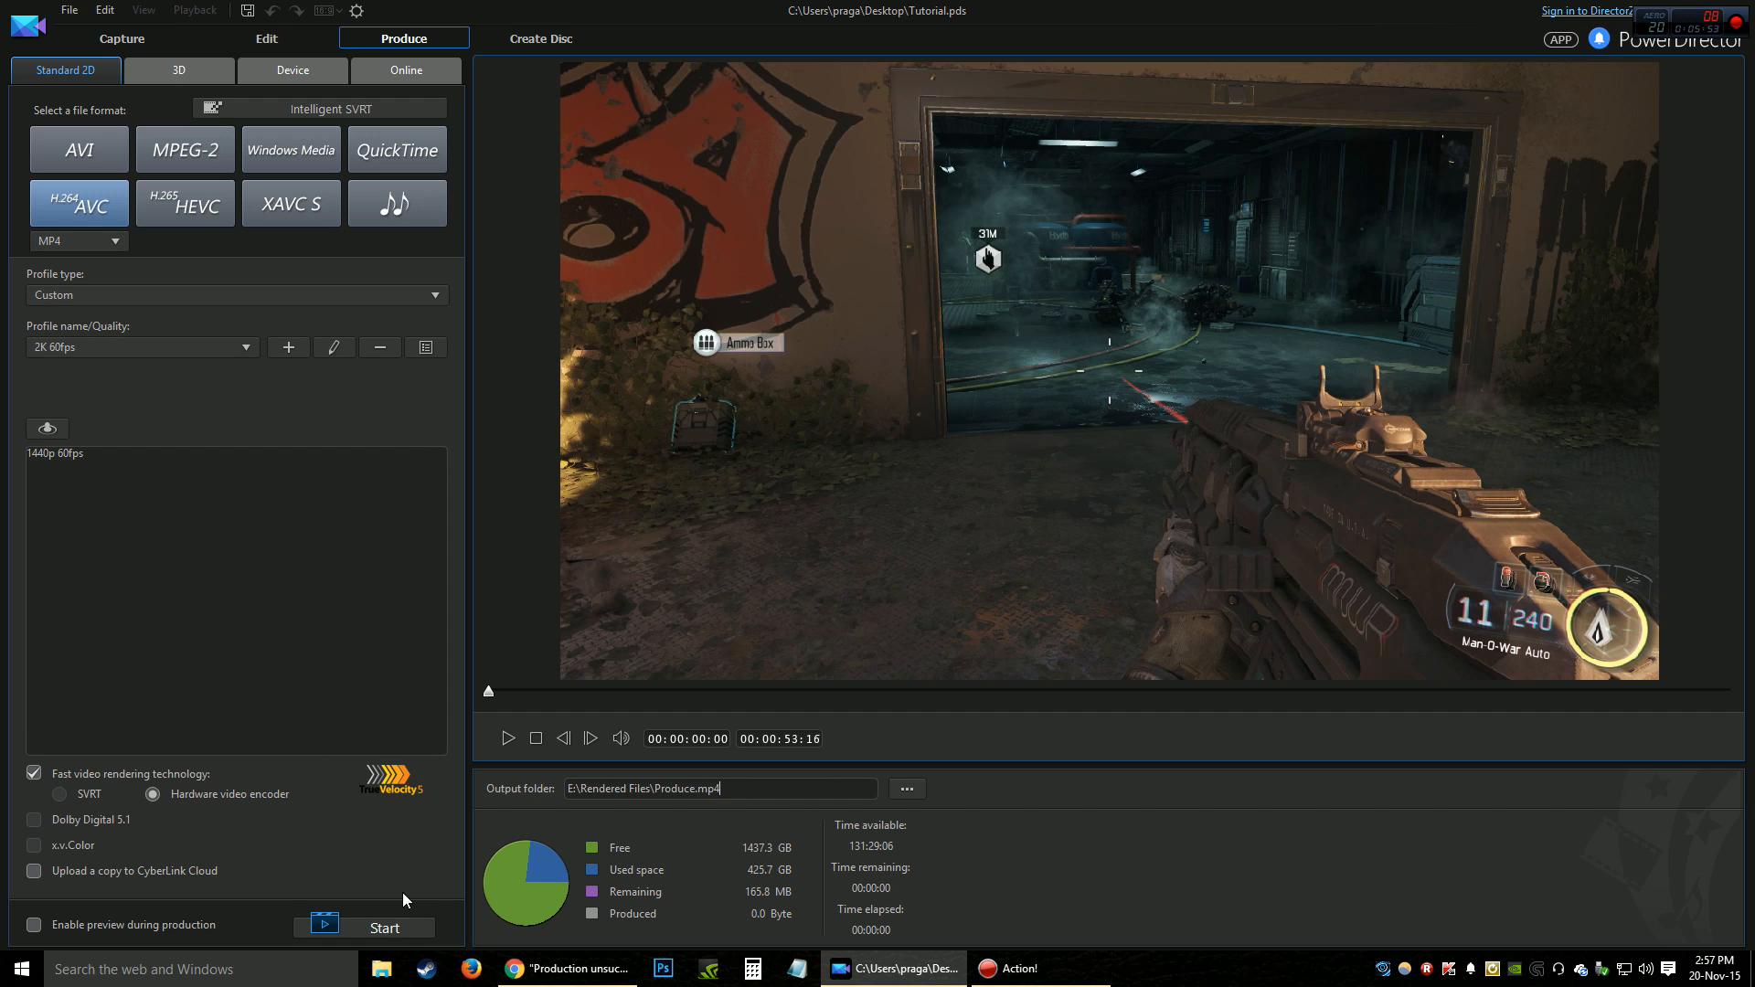
- Produce the movie to Produce.mp4, then open the Rendered Files folder holding it
{"action": "left_click", "coordinate": [383, 928]}
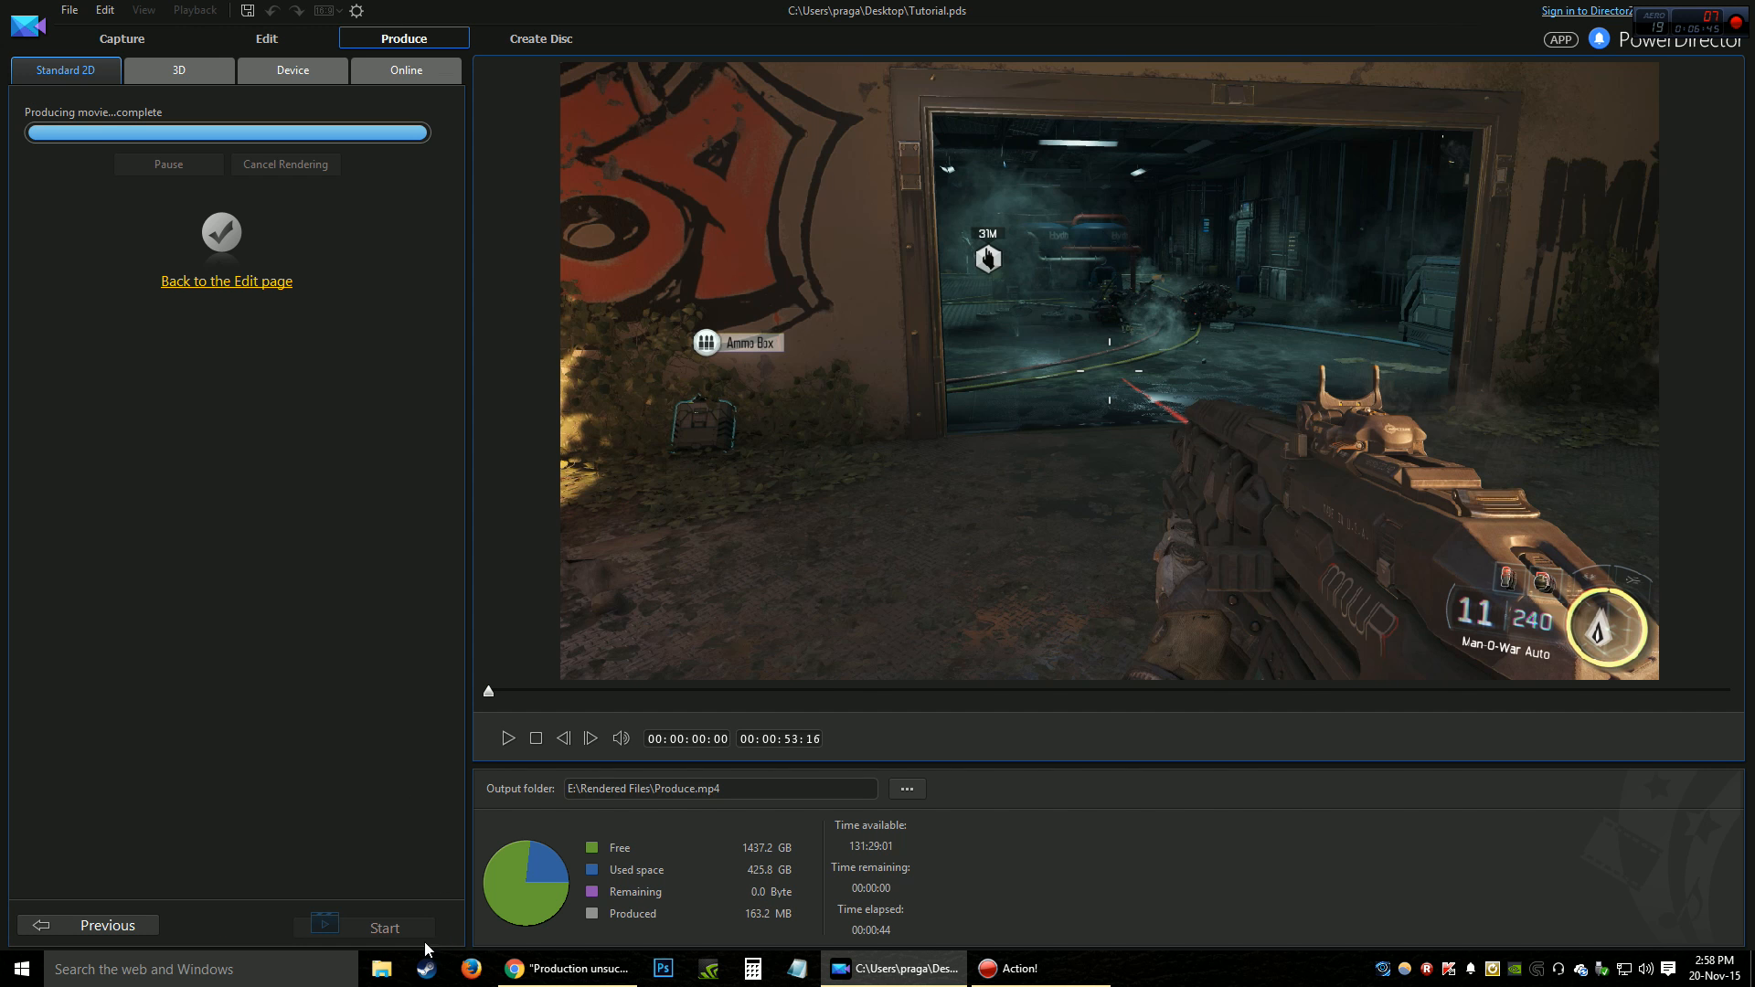
{"action": "left_click", "coordinate": [382, 969]}
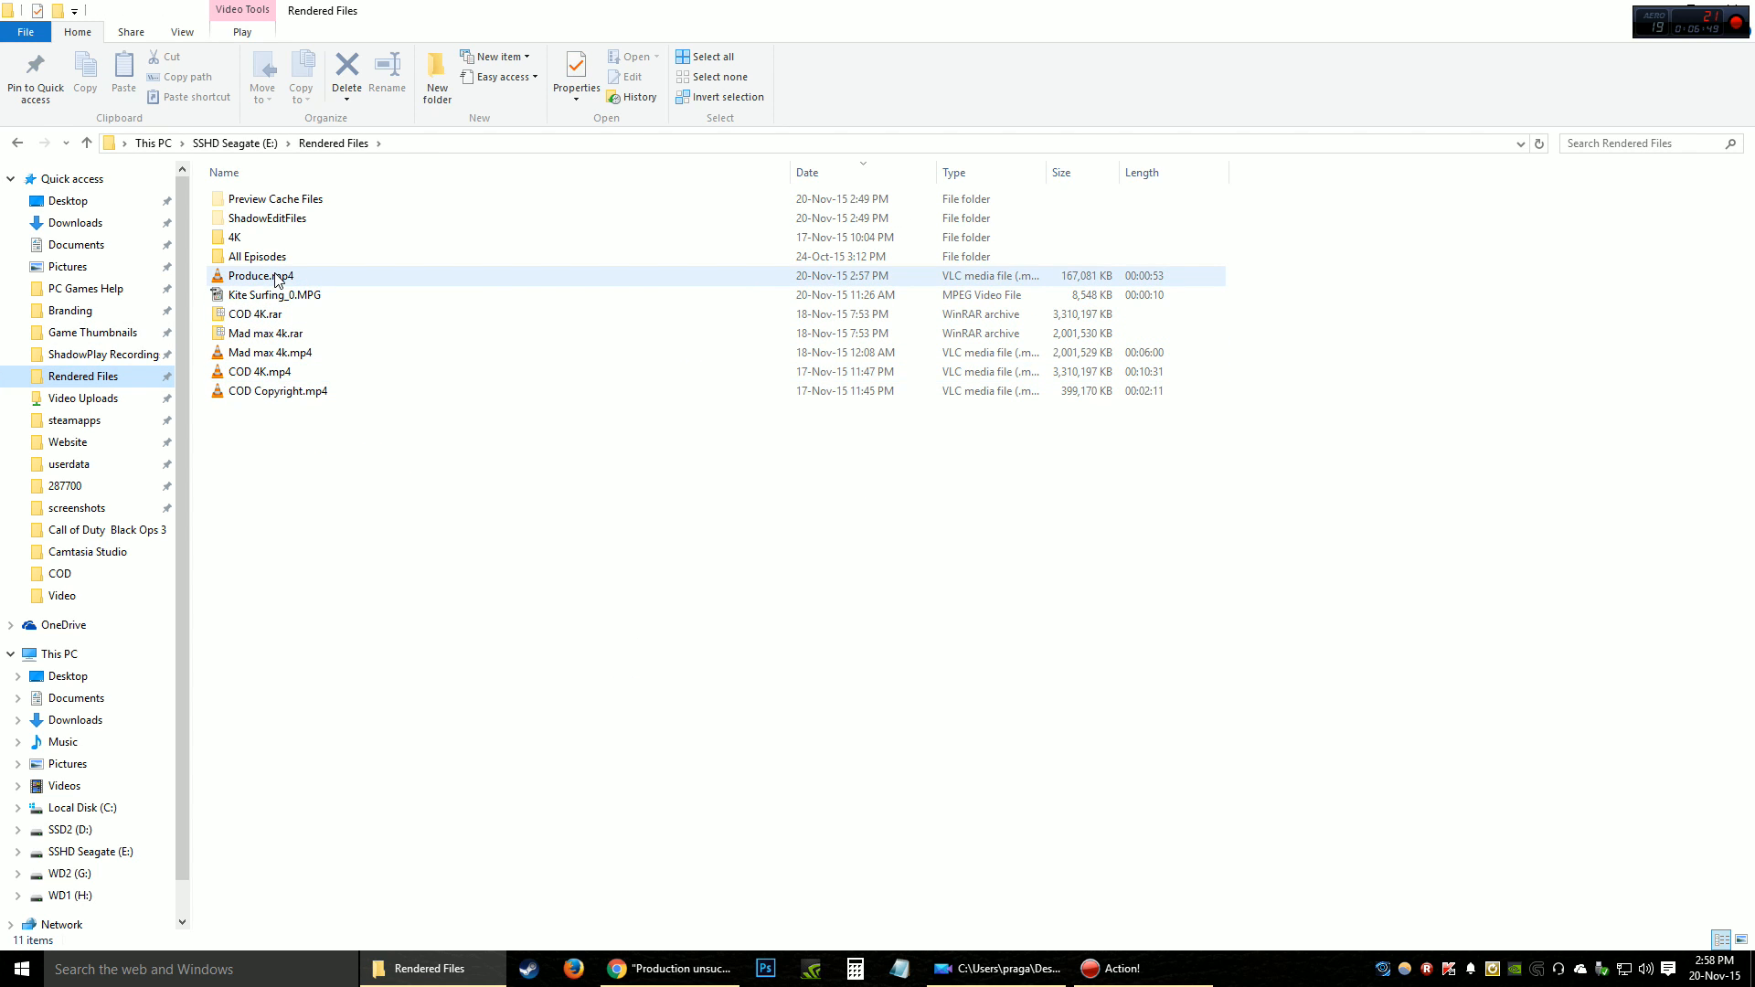
- Play Produce.mp4 in VLC, skip ahead in the video, then close the player
{"action": "left_click", "coordinate": [260, 275]}
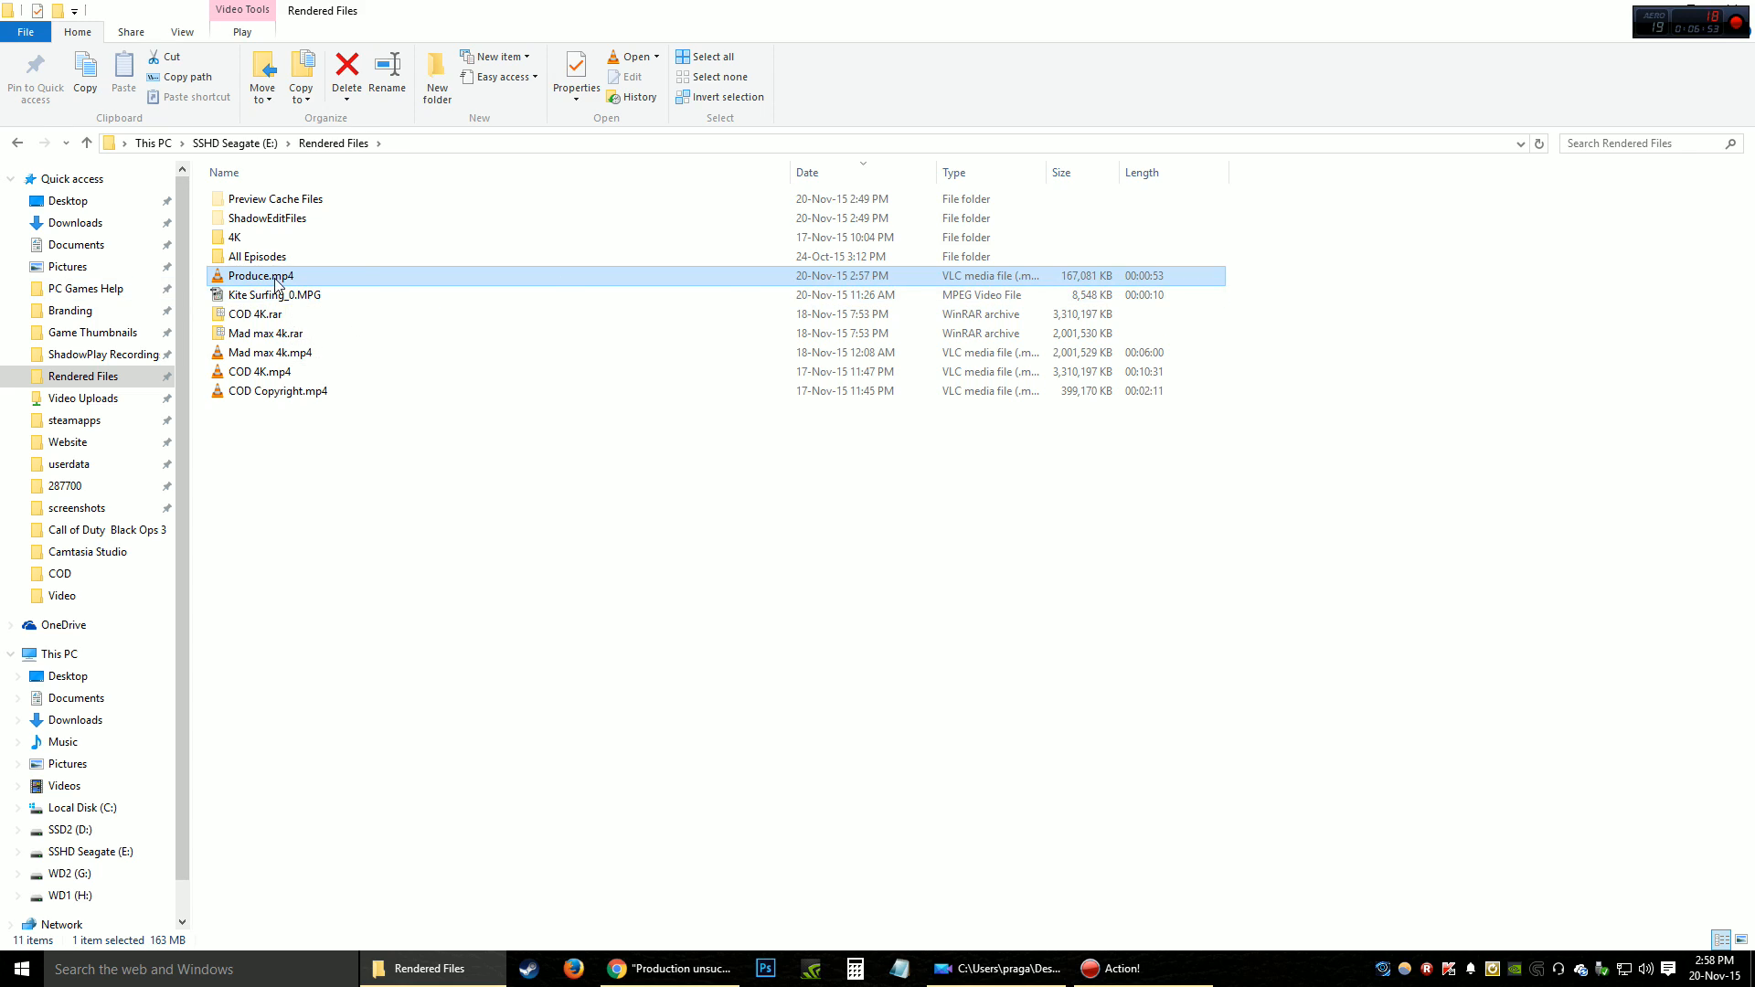
{"action": "double_click", "coordinate": [258, 275]}
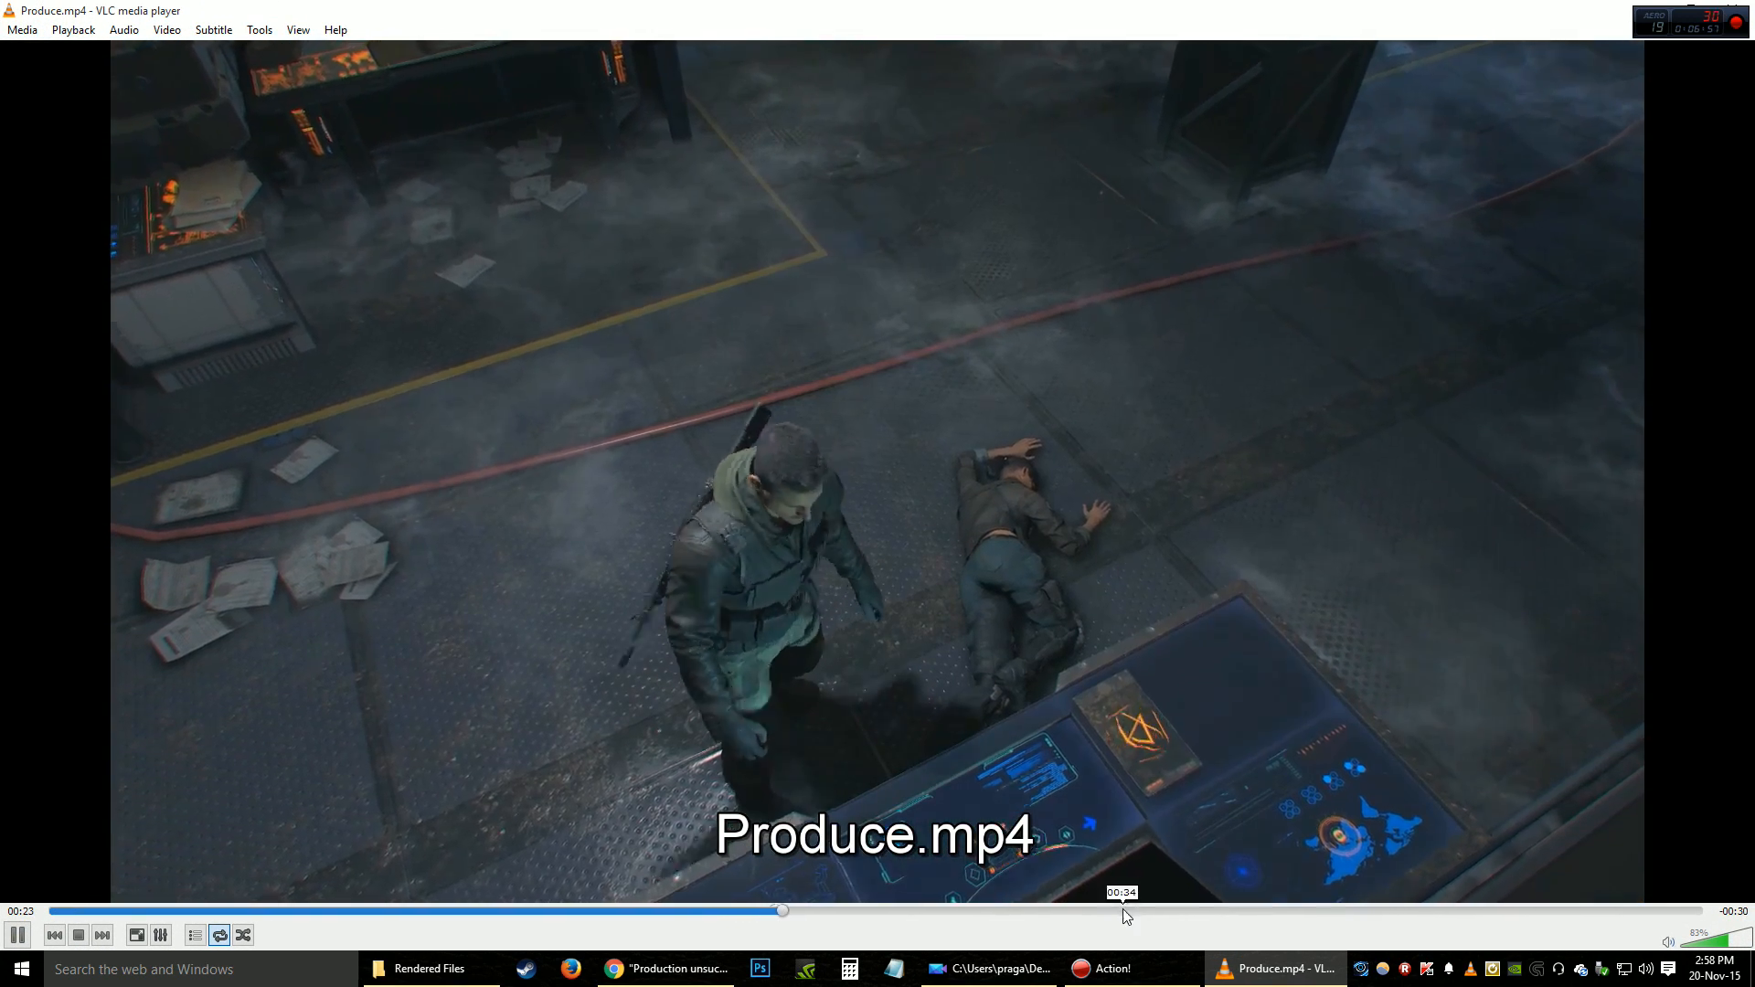
{"action": "left_click", "coordinate": [1451, 910]}
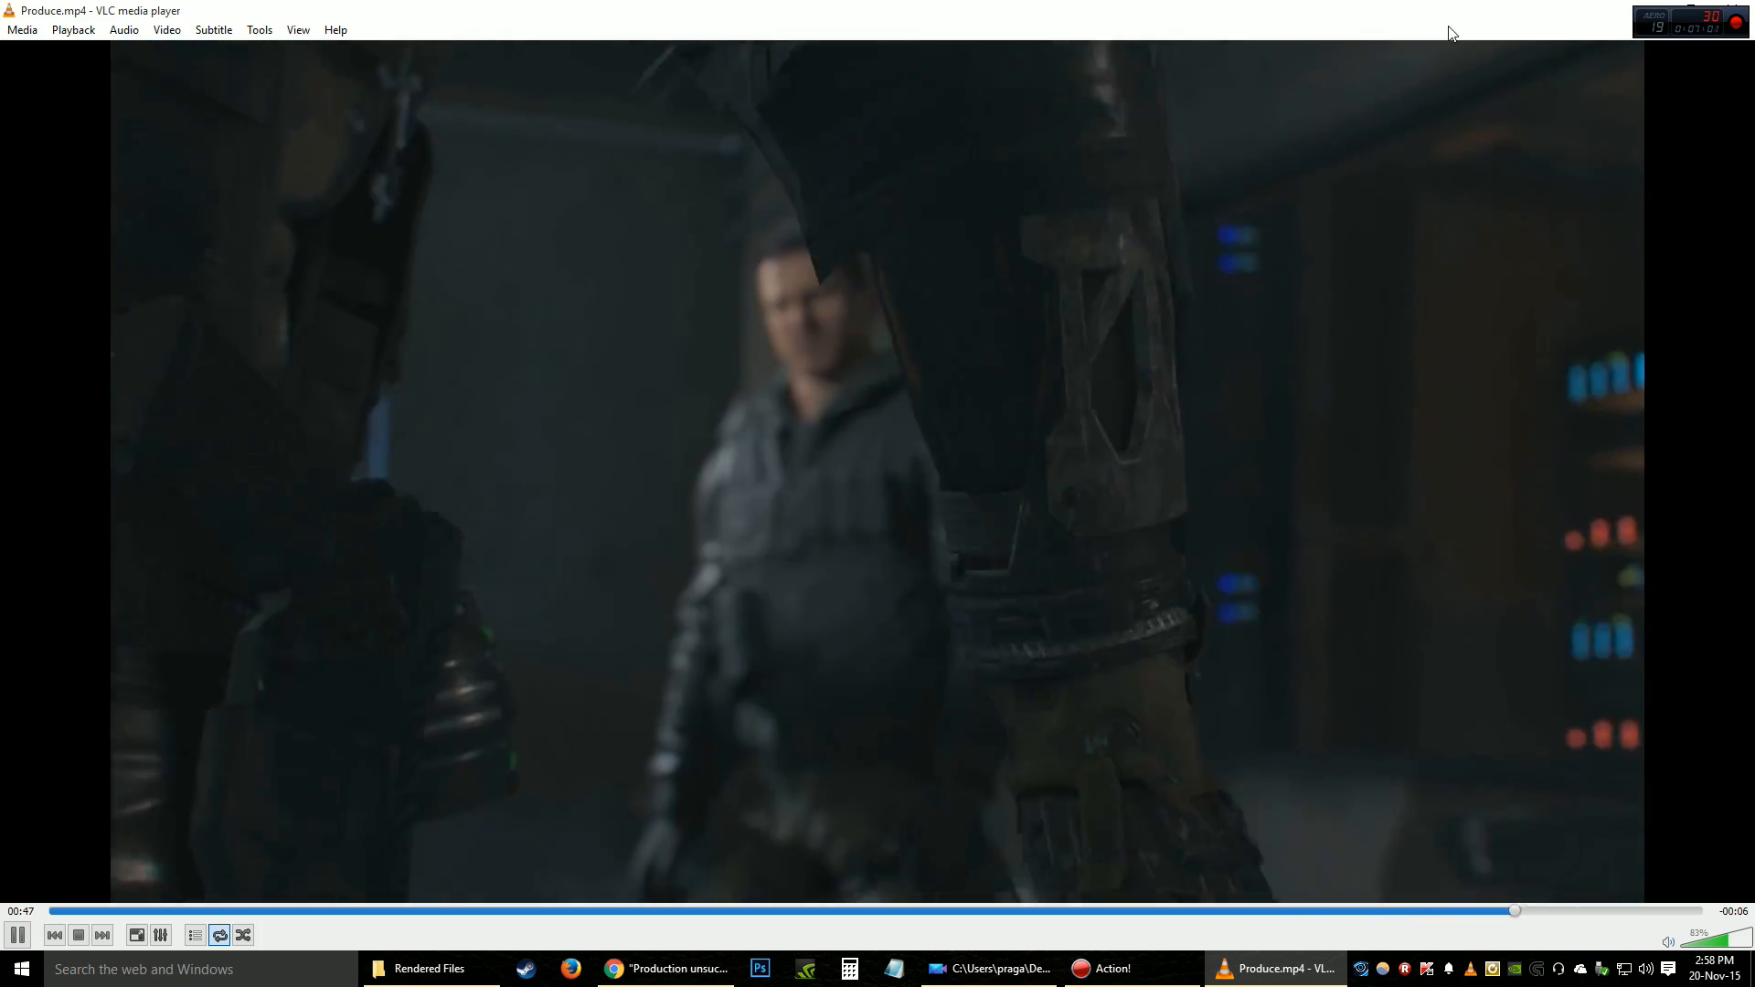
{"action": "left_click", "coordinate": [430, 968]}
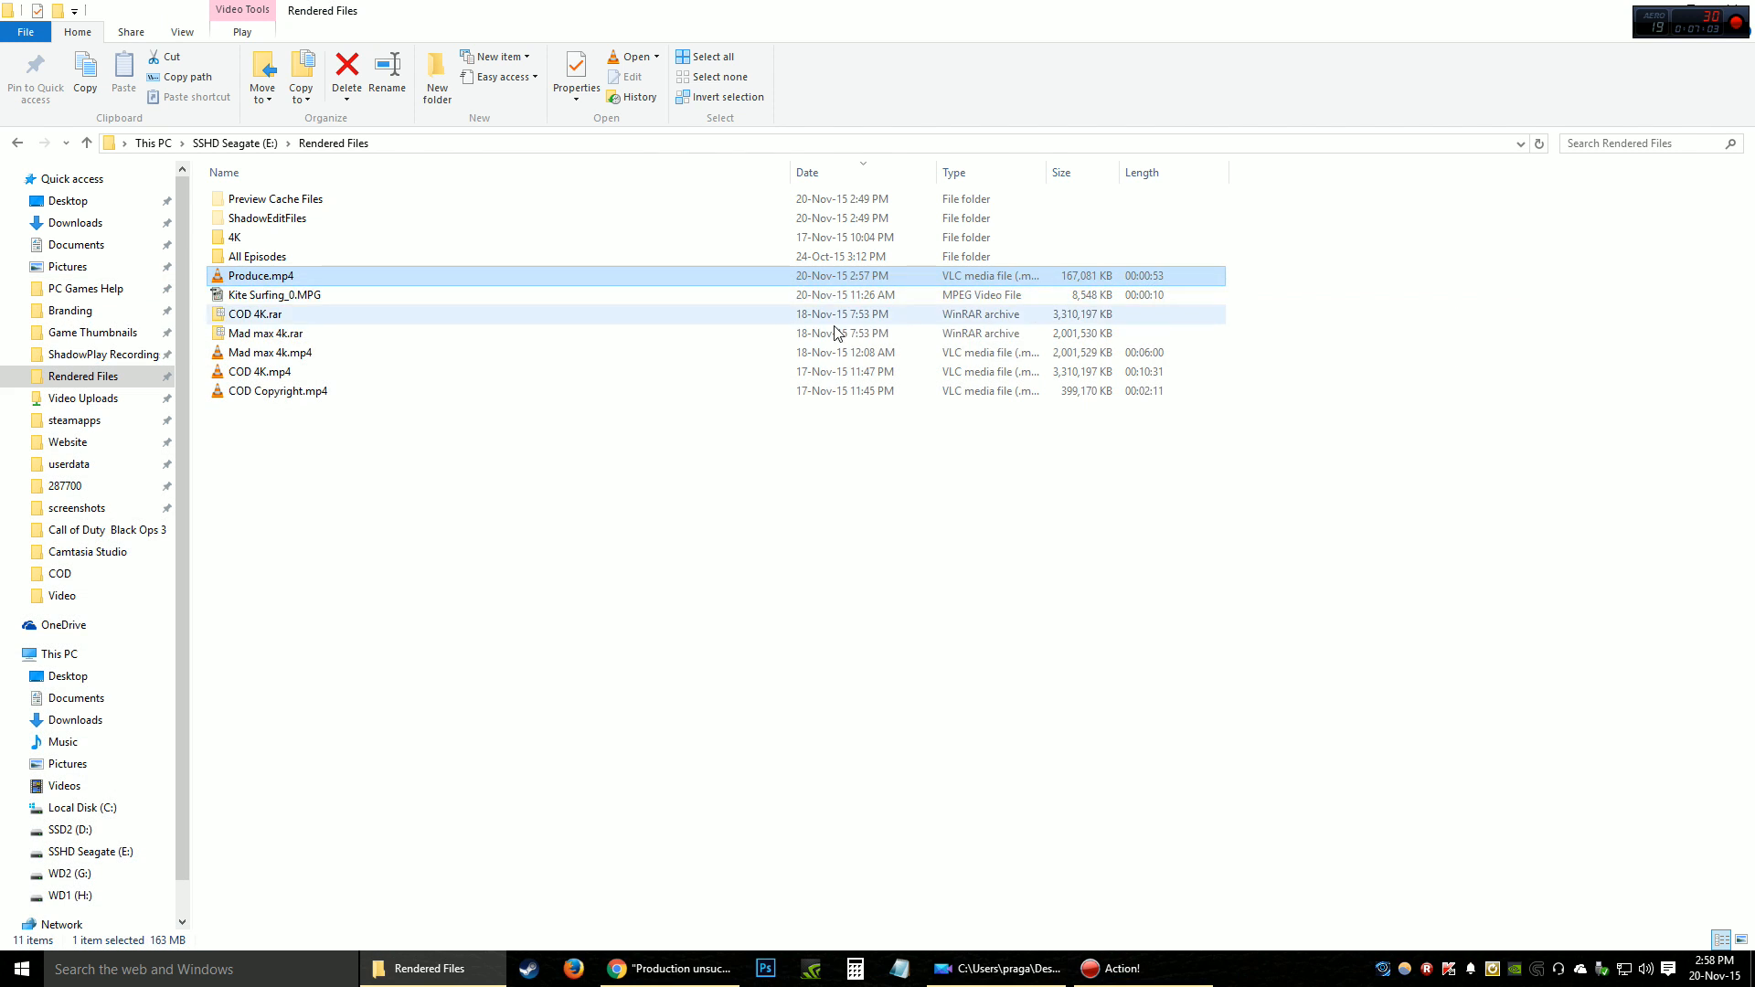
- Check Produce.mp4's properties show 2560×1440 at 59 fps, then return to PowerDirector
{"action": "right_click", "coordinate": [261, 275]}
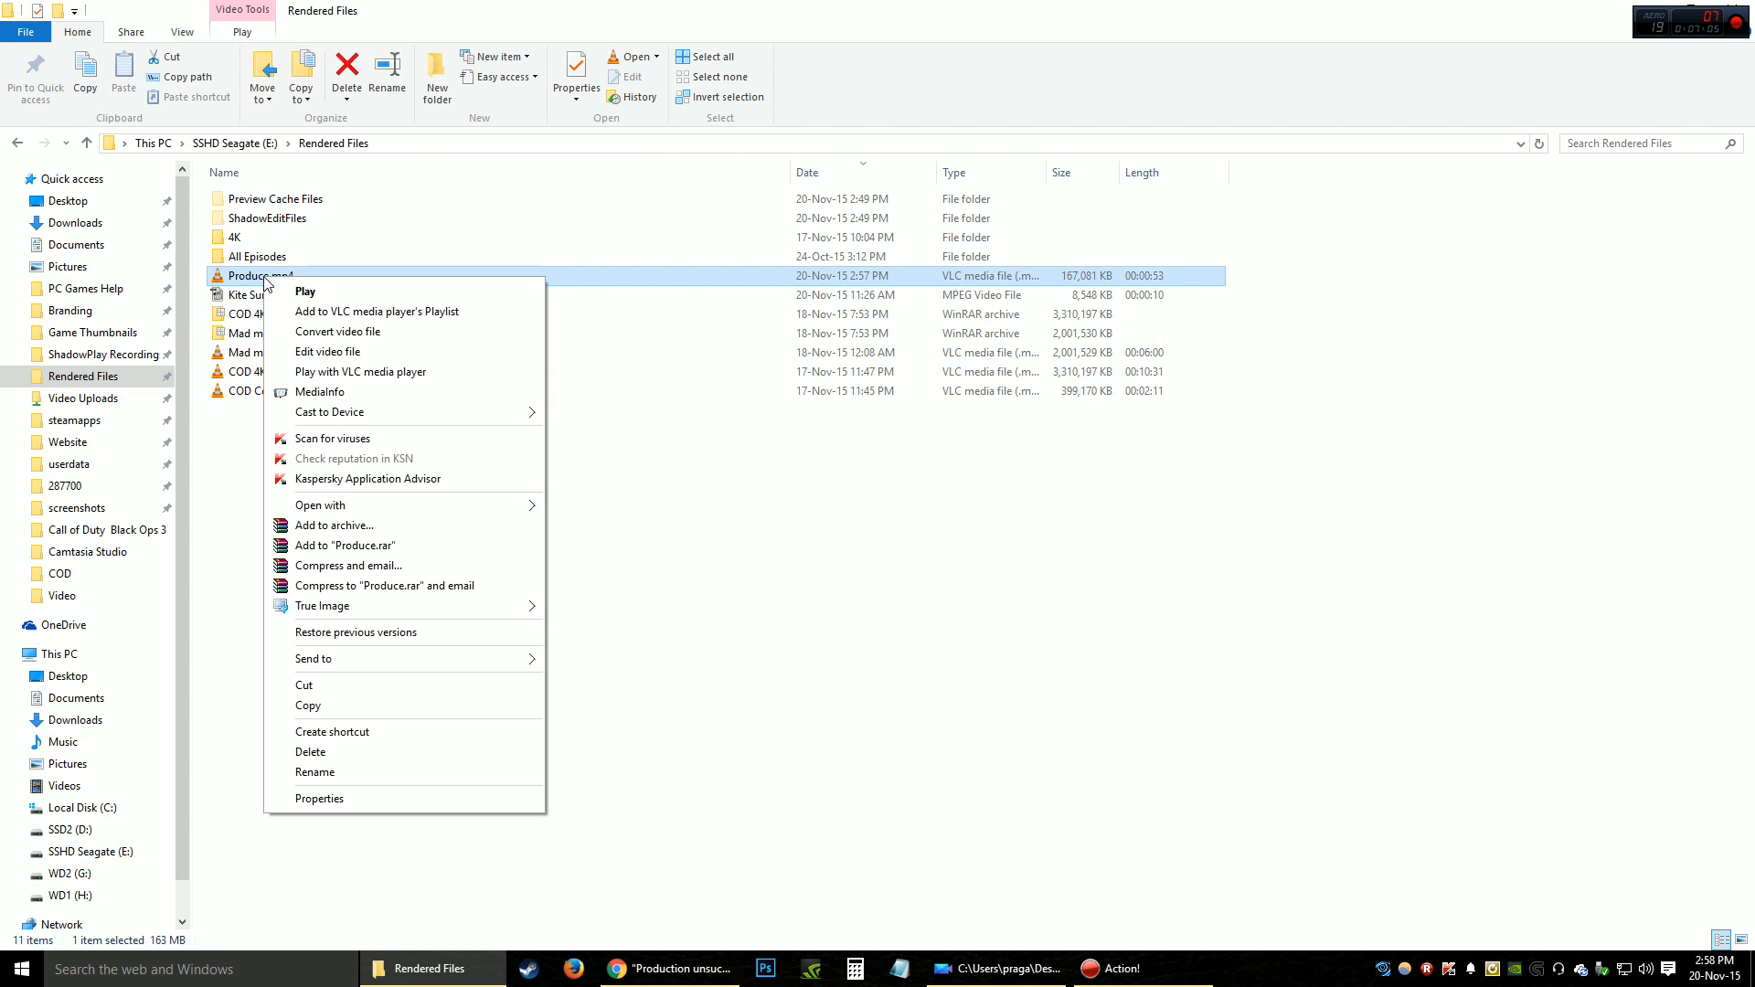
{"action": "mouse_move", "coordinate": [318, 798]}
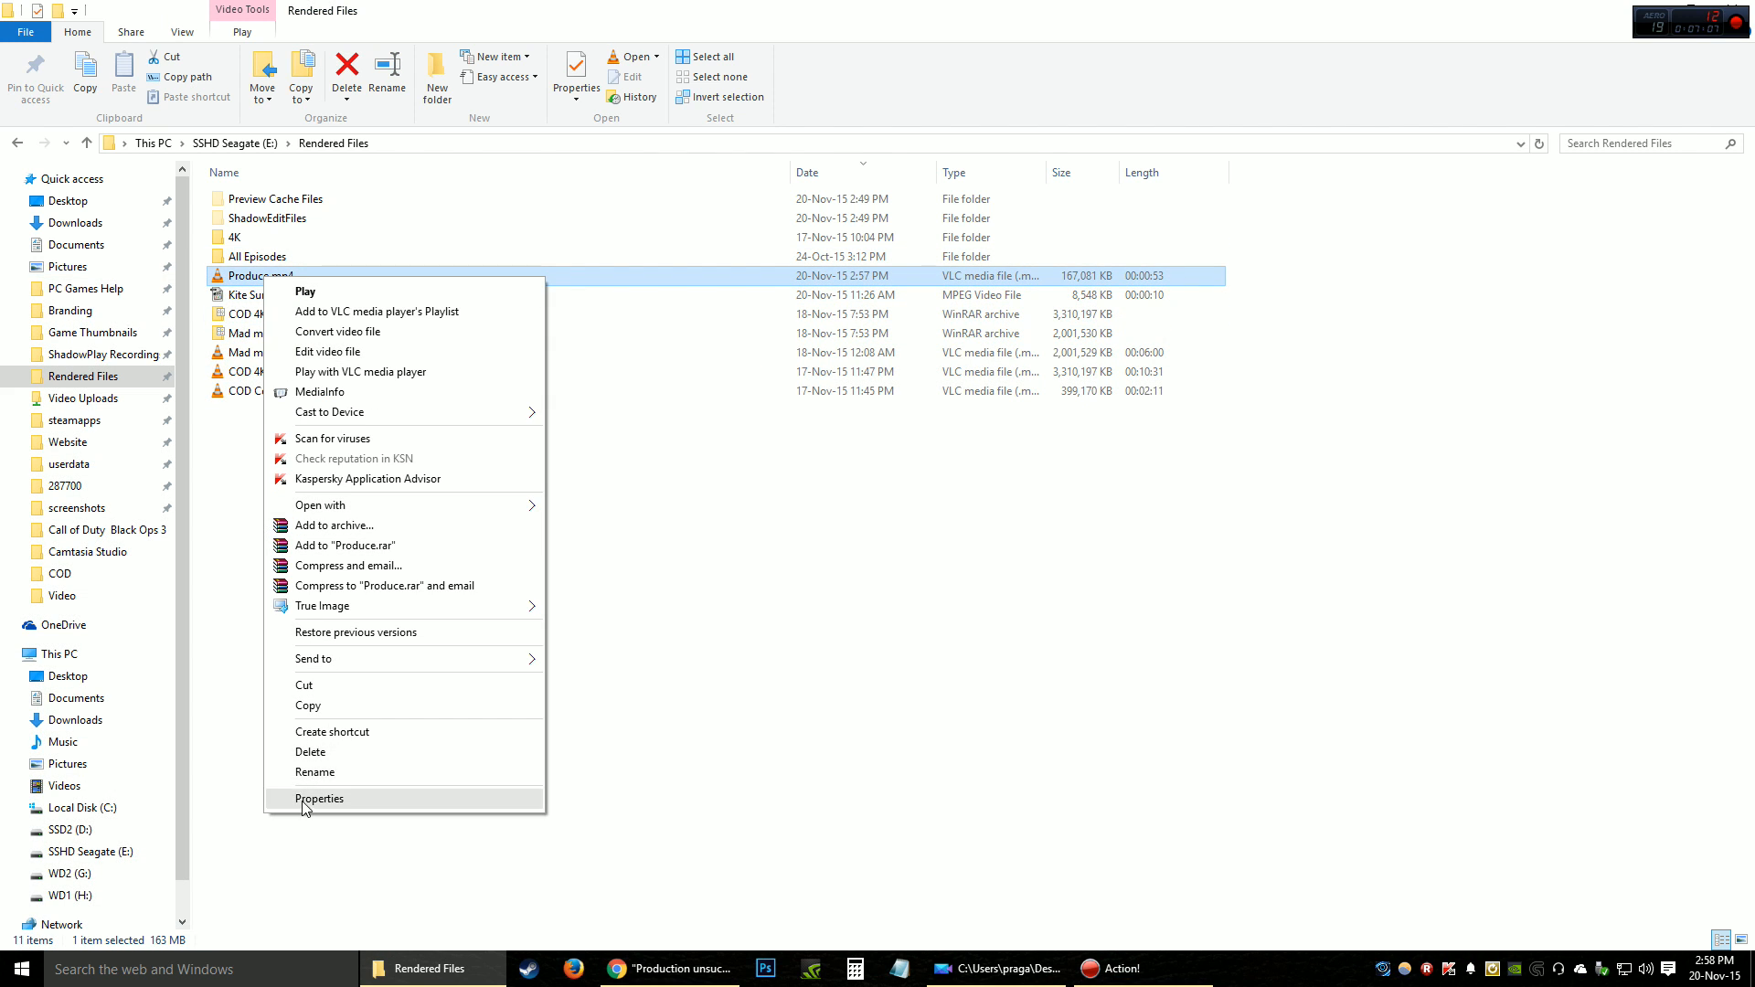
{"action": "left_click", "coordinate": [319, 798]}
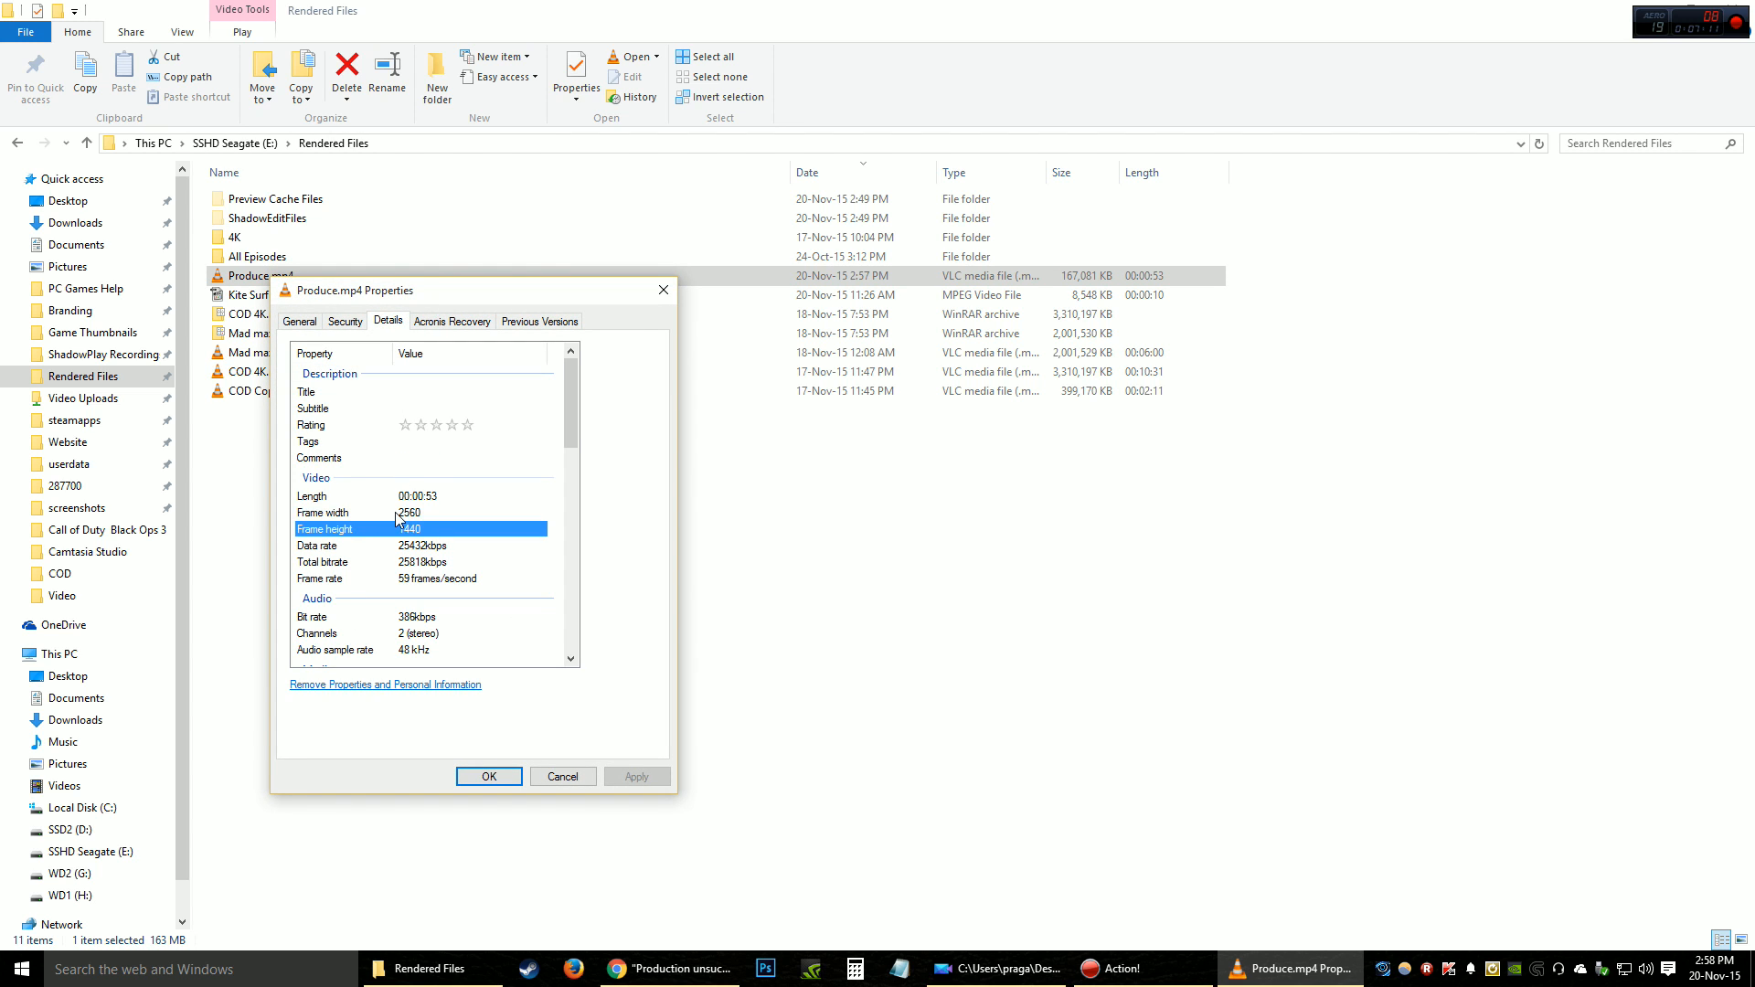
{"action": "left_click", "coordinate": [325, 513]}
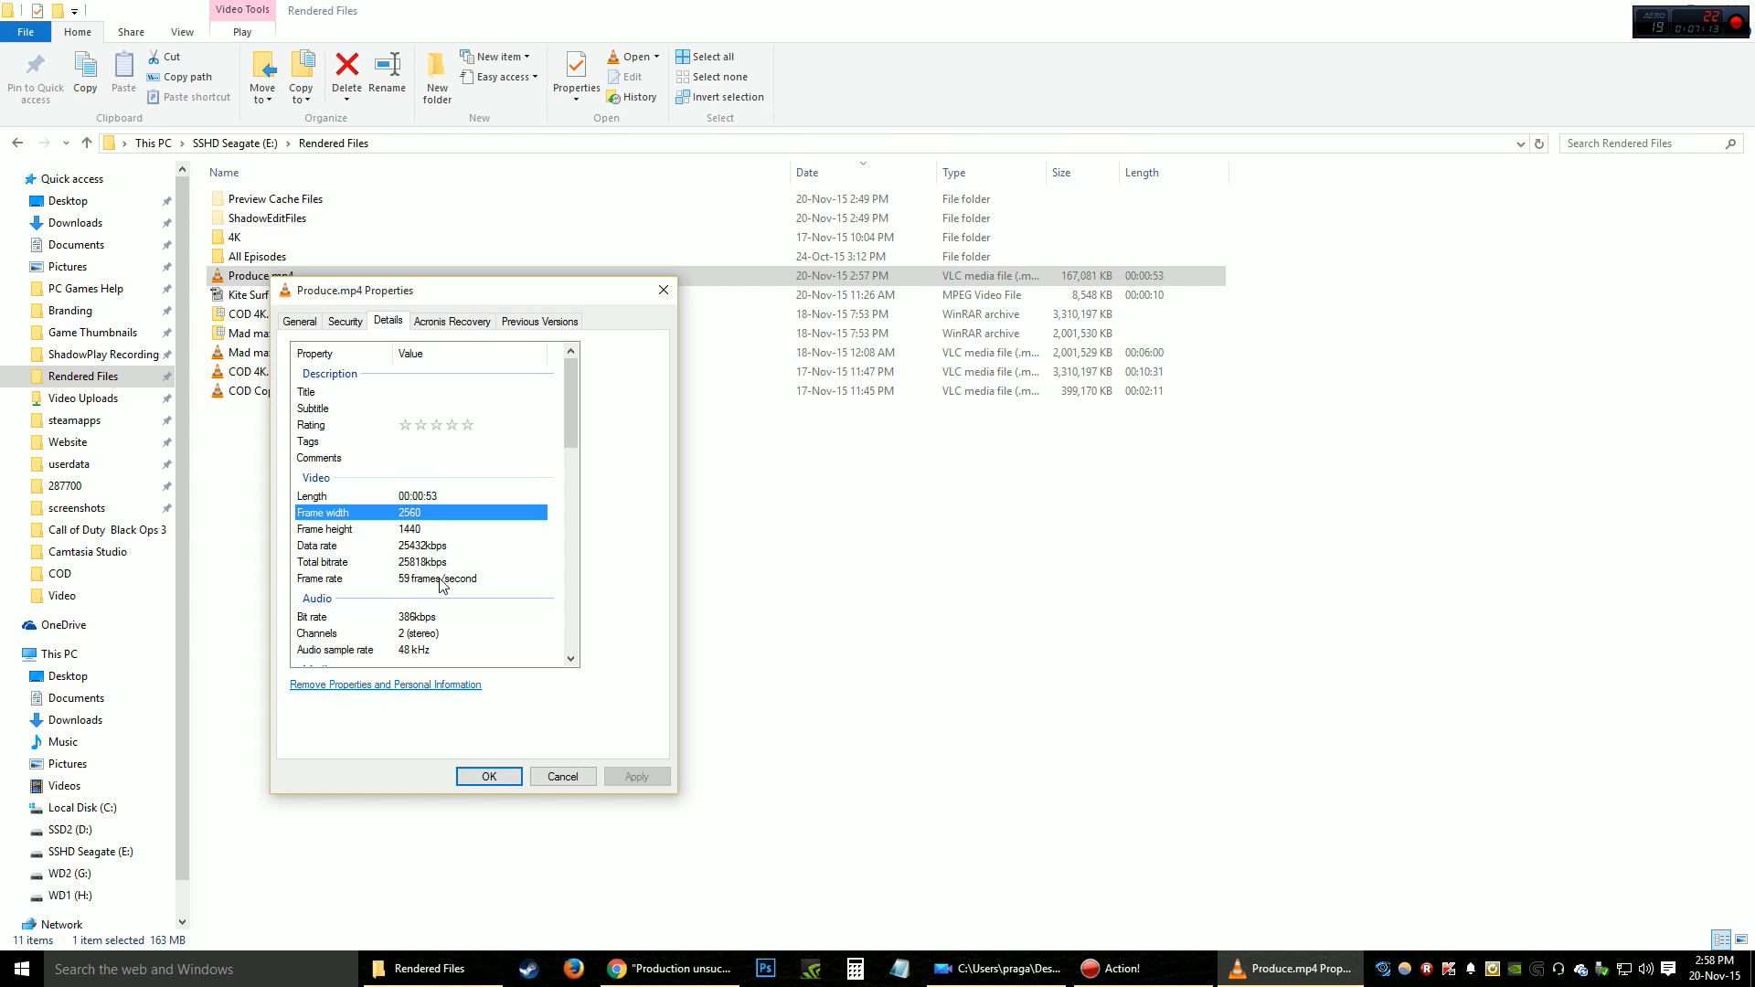
{"action": "left_click", "coordinate": [419, 545]}
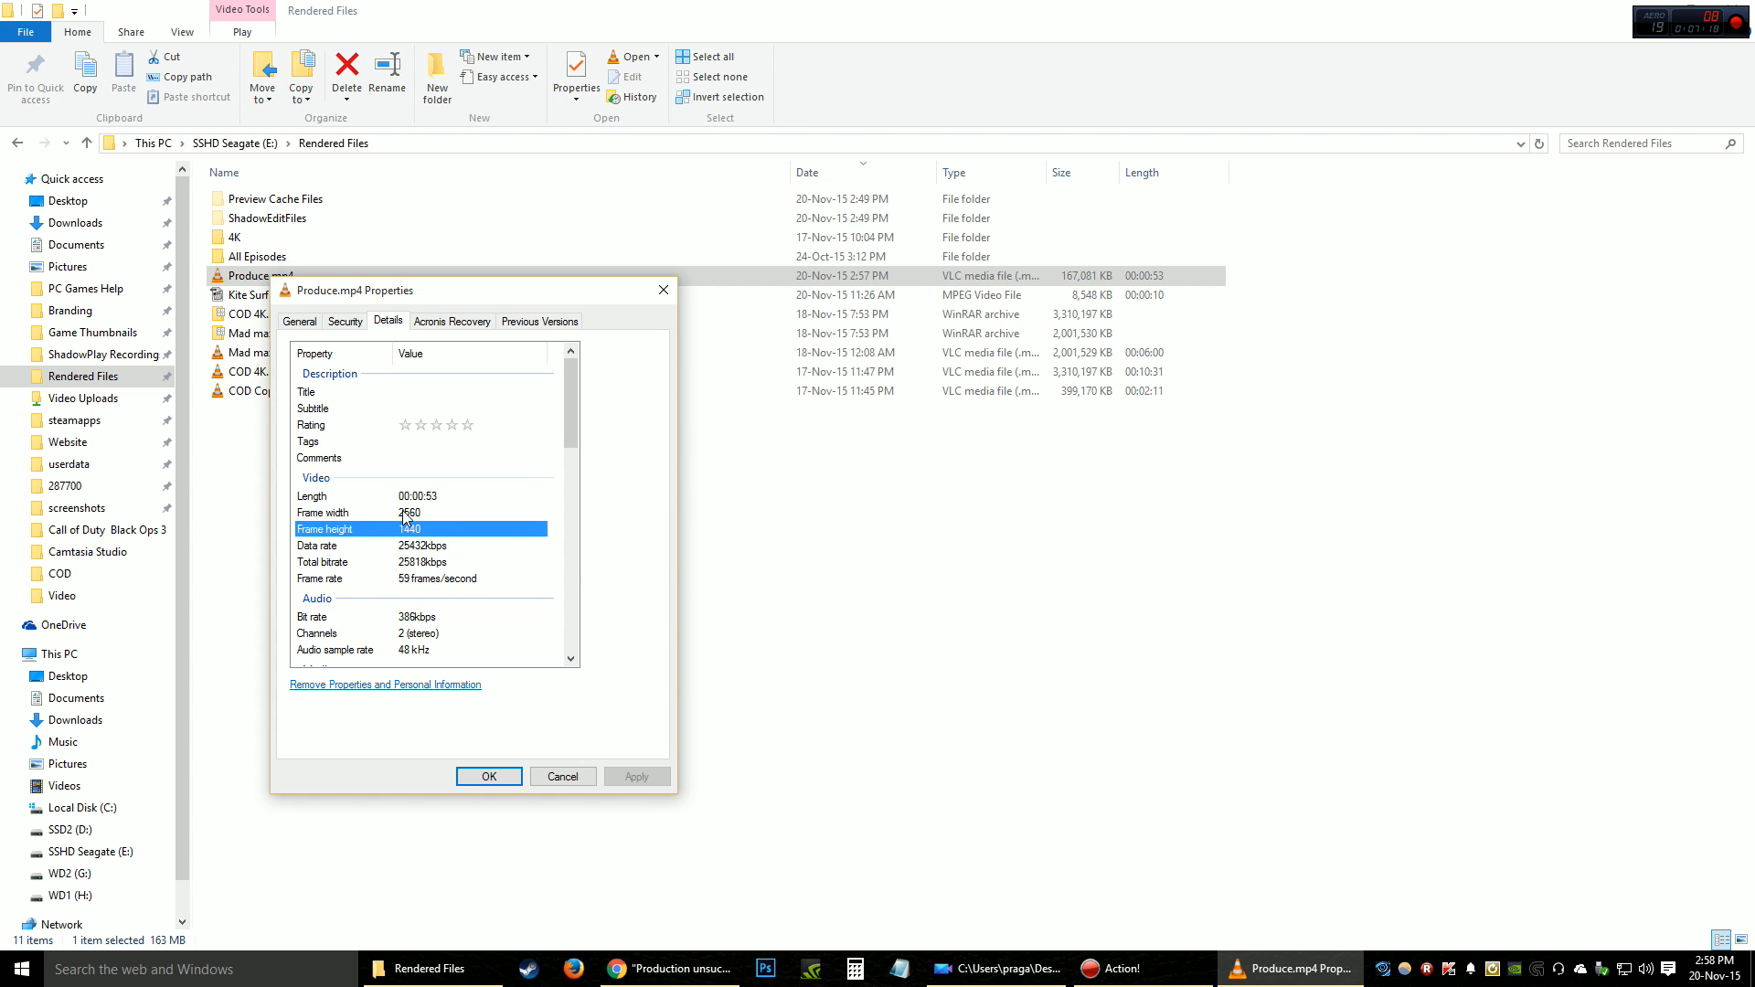
{"action": "left_click", "coordinate": [562, 776]}
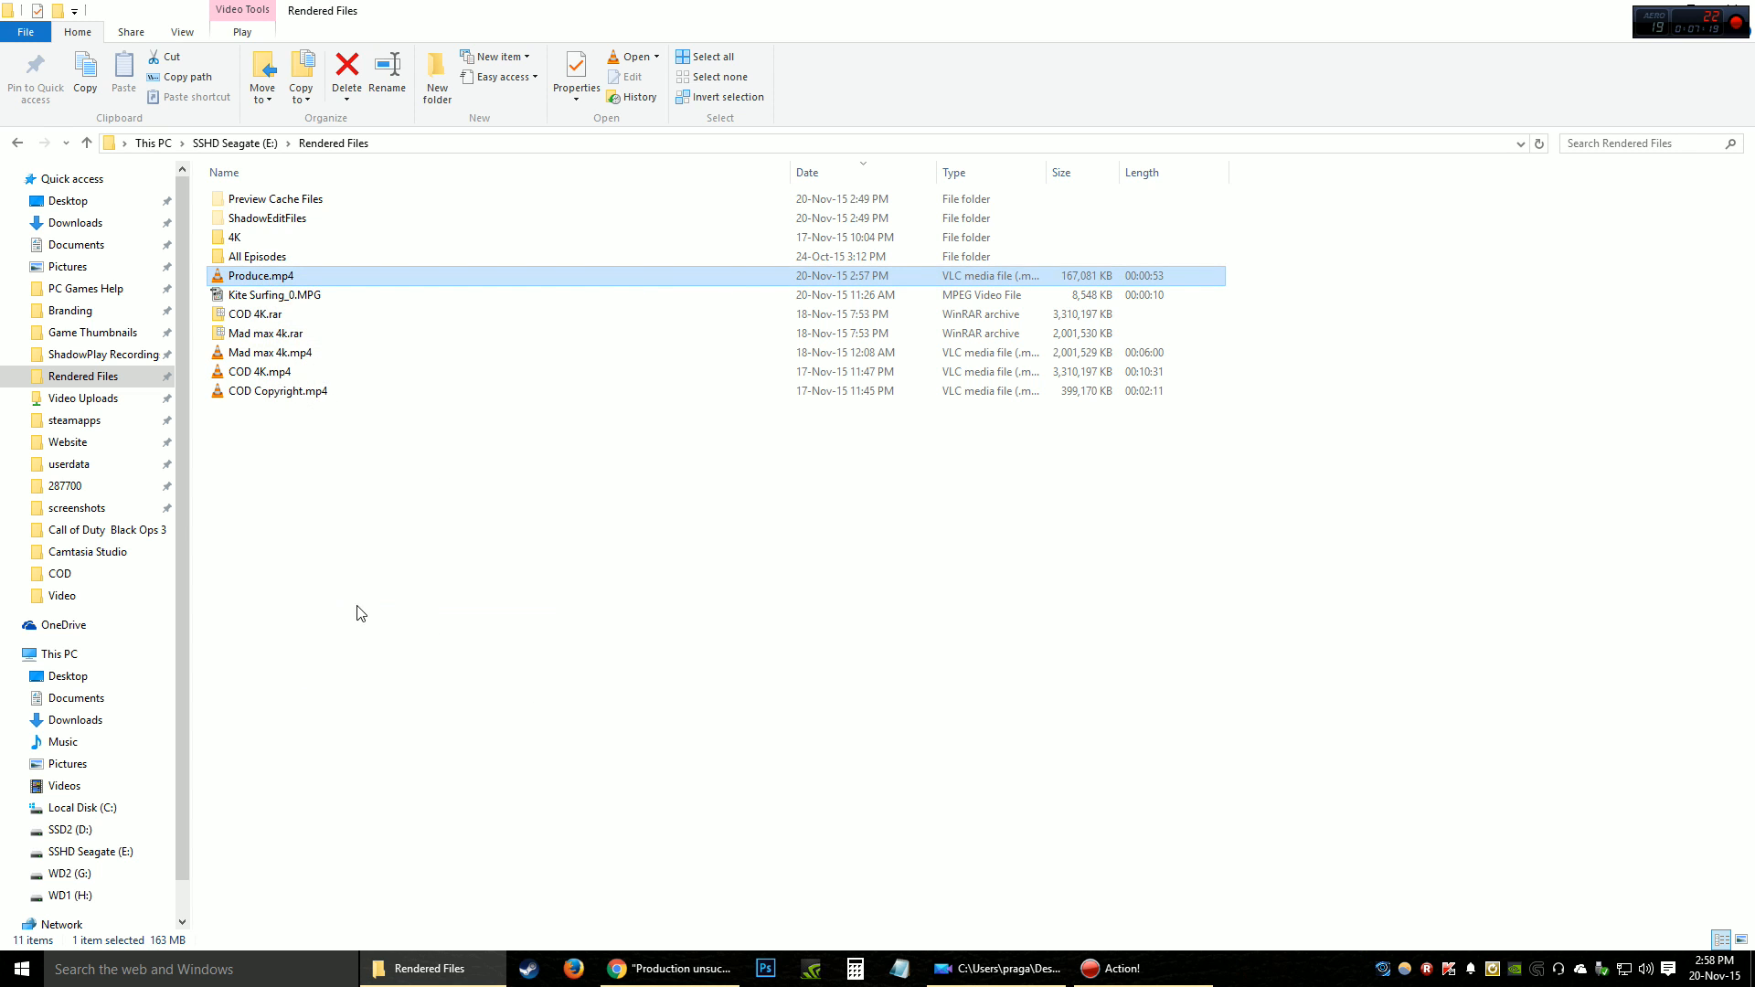
{"action": "left_click", "coordinate": [994, 968]}
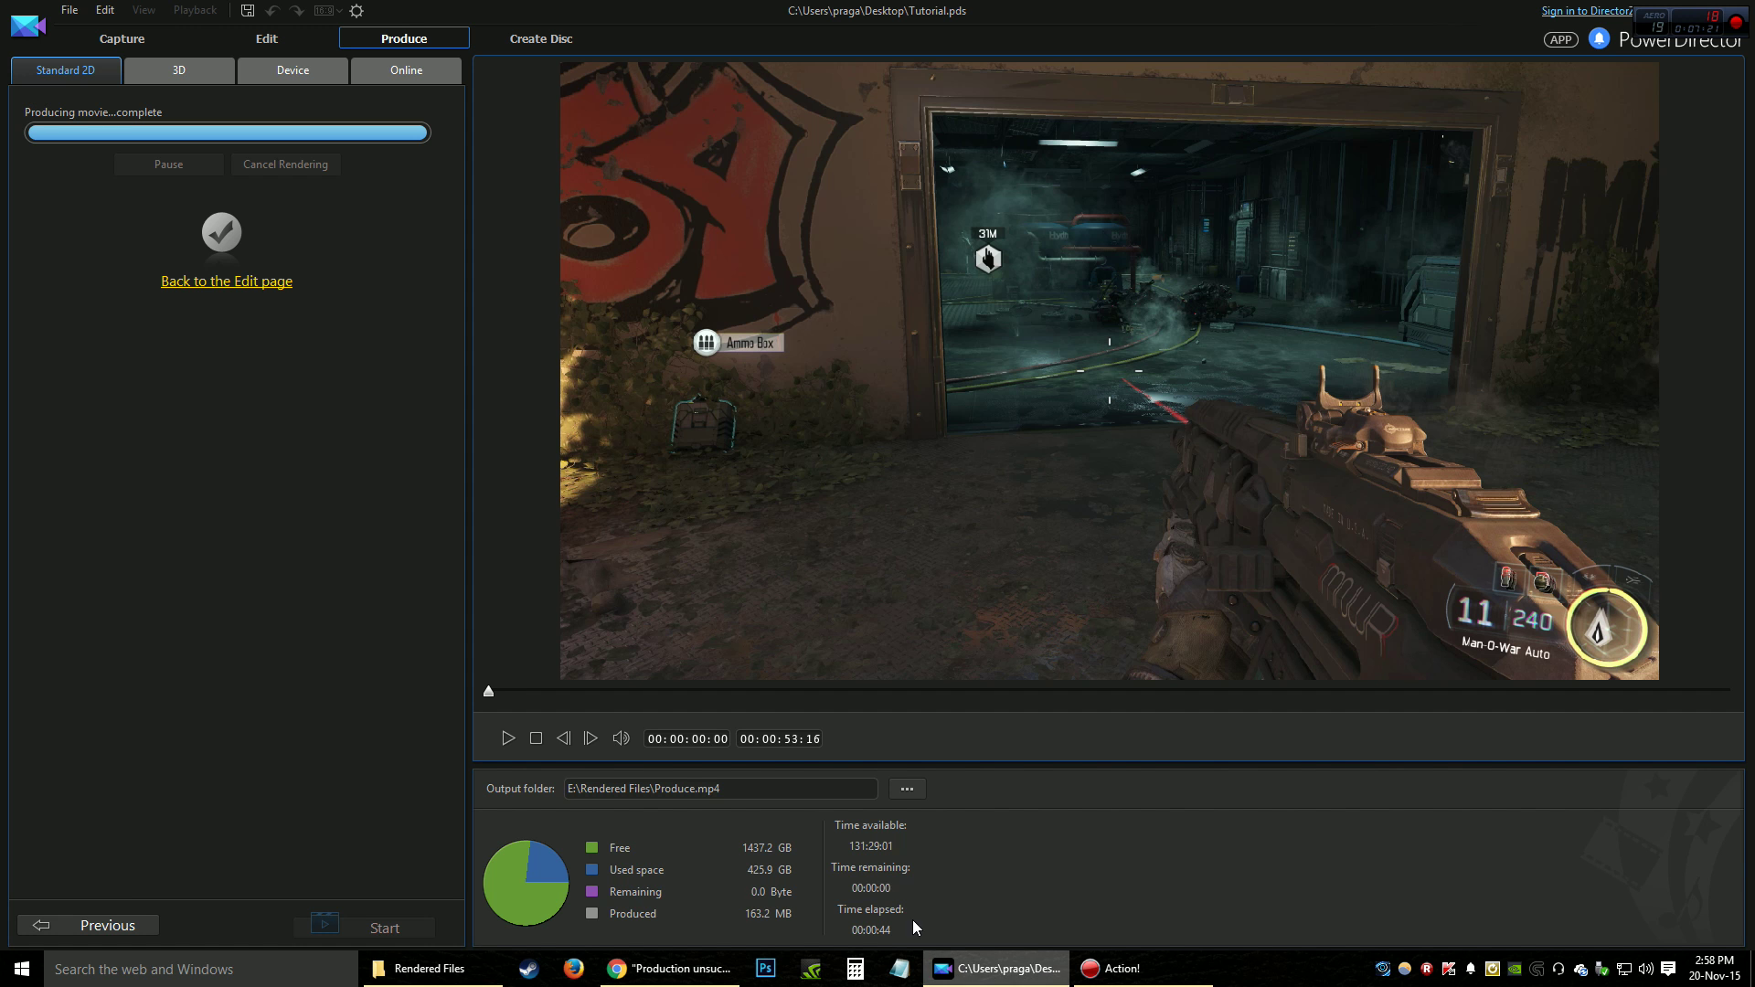
{"action": "mouse_move", "coordinate": [495, 669]}
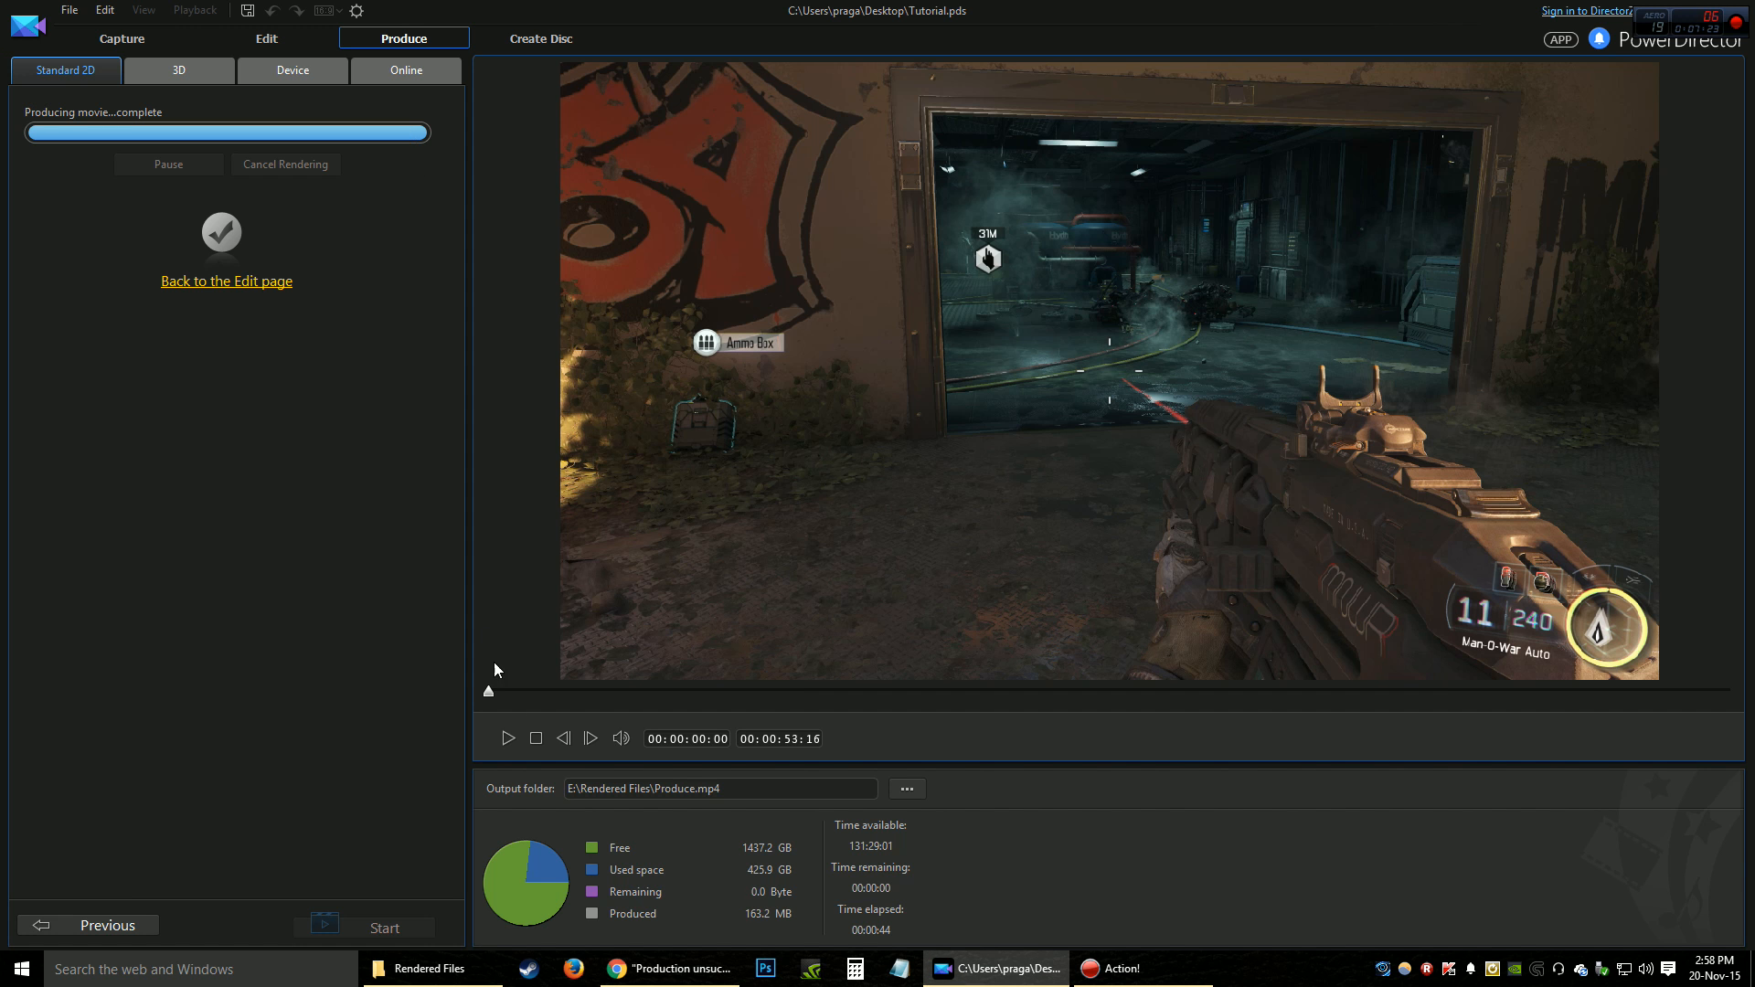
- Return to the 'Production unsuccessful' forum thread and read it from the top through the replies
{"action": "left_click", "coordinate": [666, 968]}
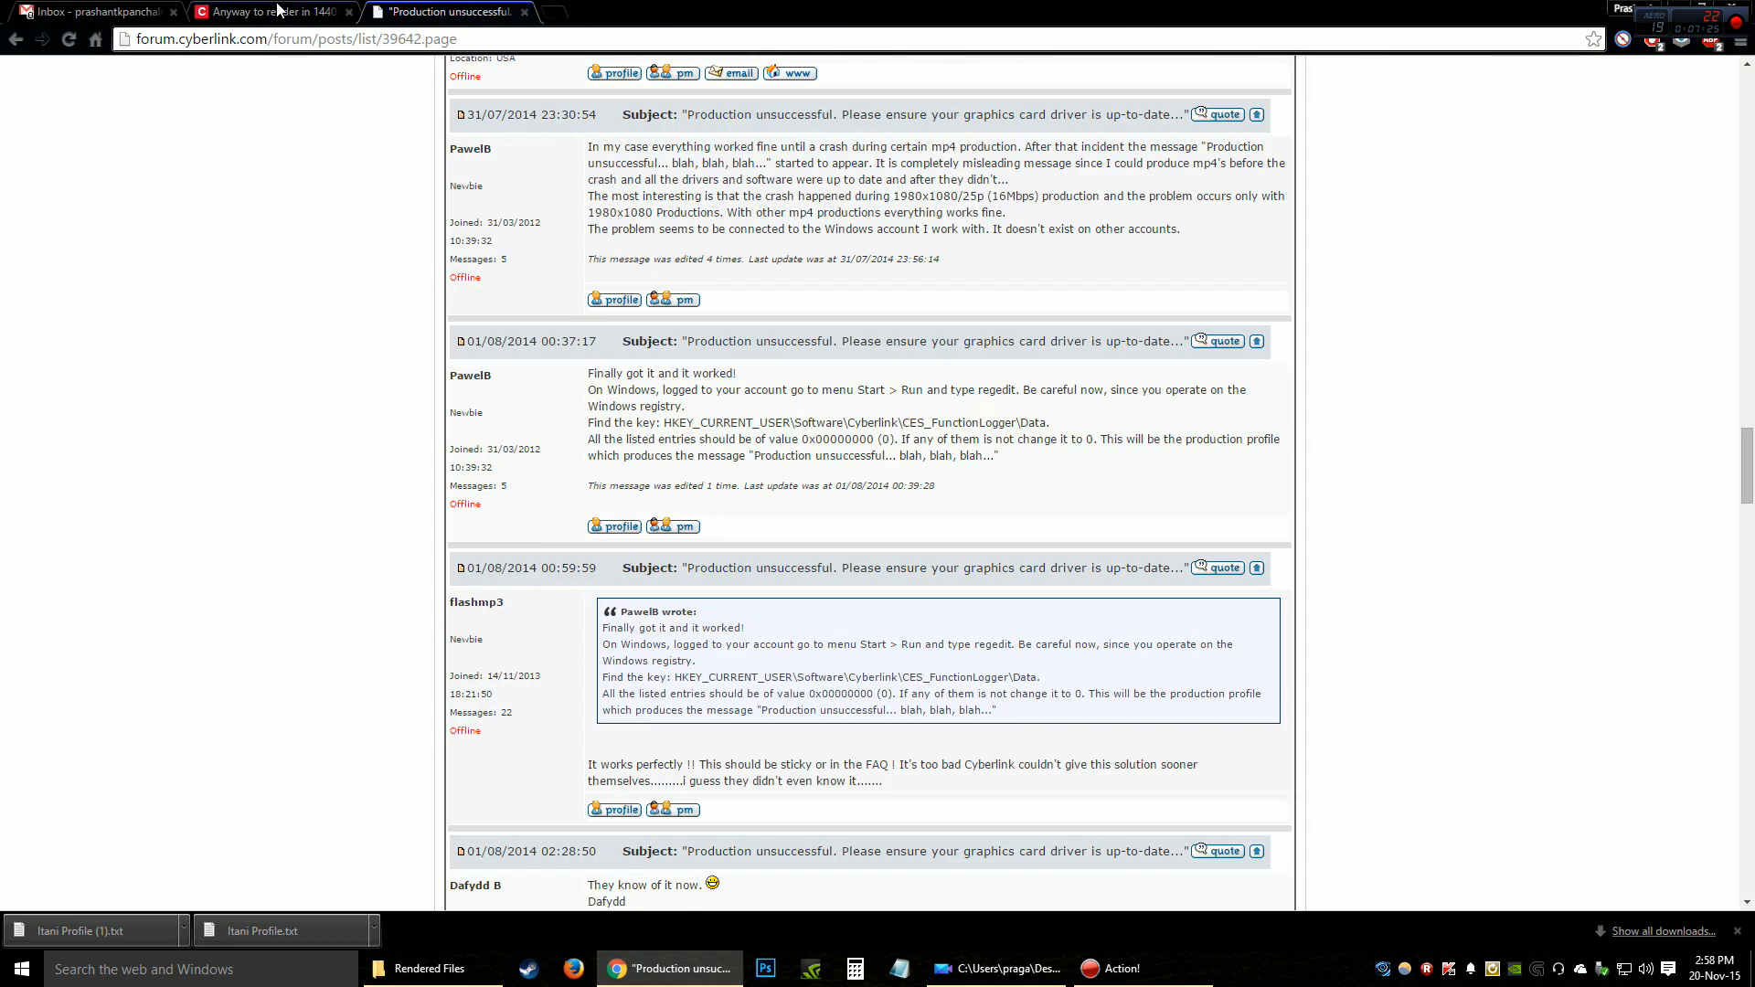
{"action": "scroll", "scroll_direction": "up", "scroll_amount": 3}
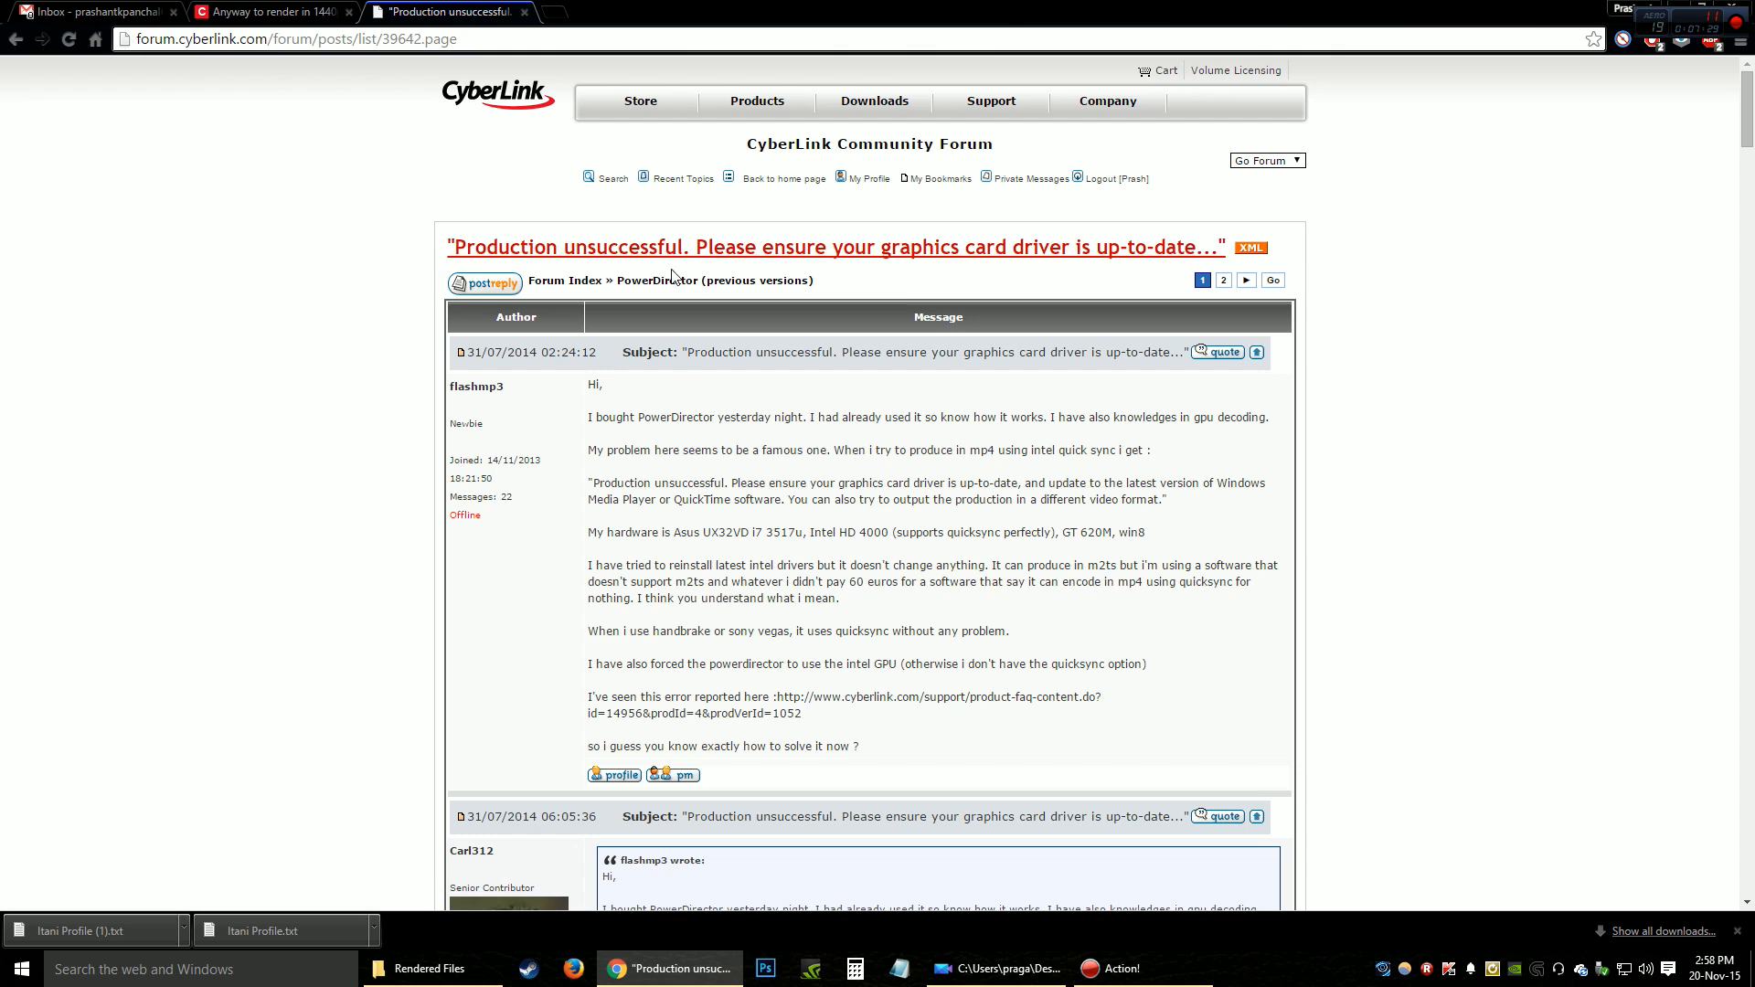
{"action": "mouse_move", "coordinate": [1070, 266]}
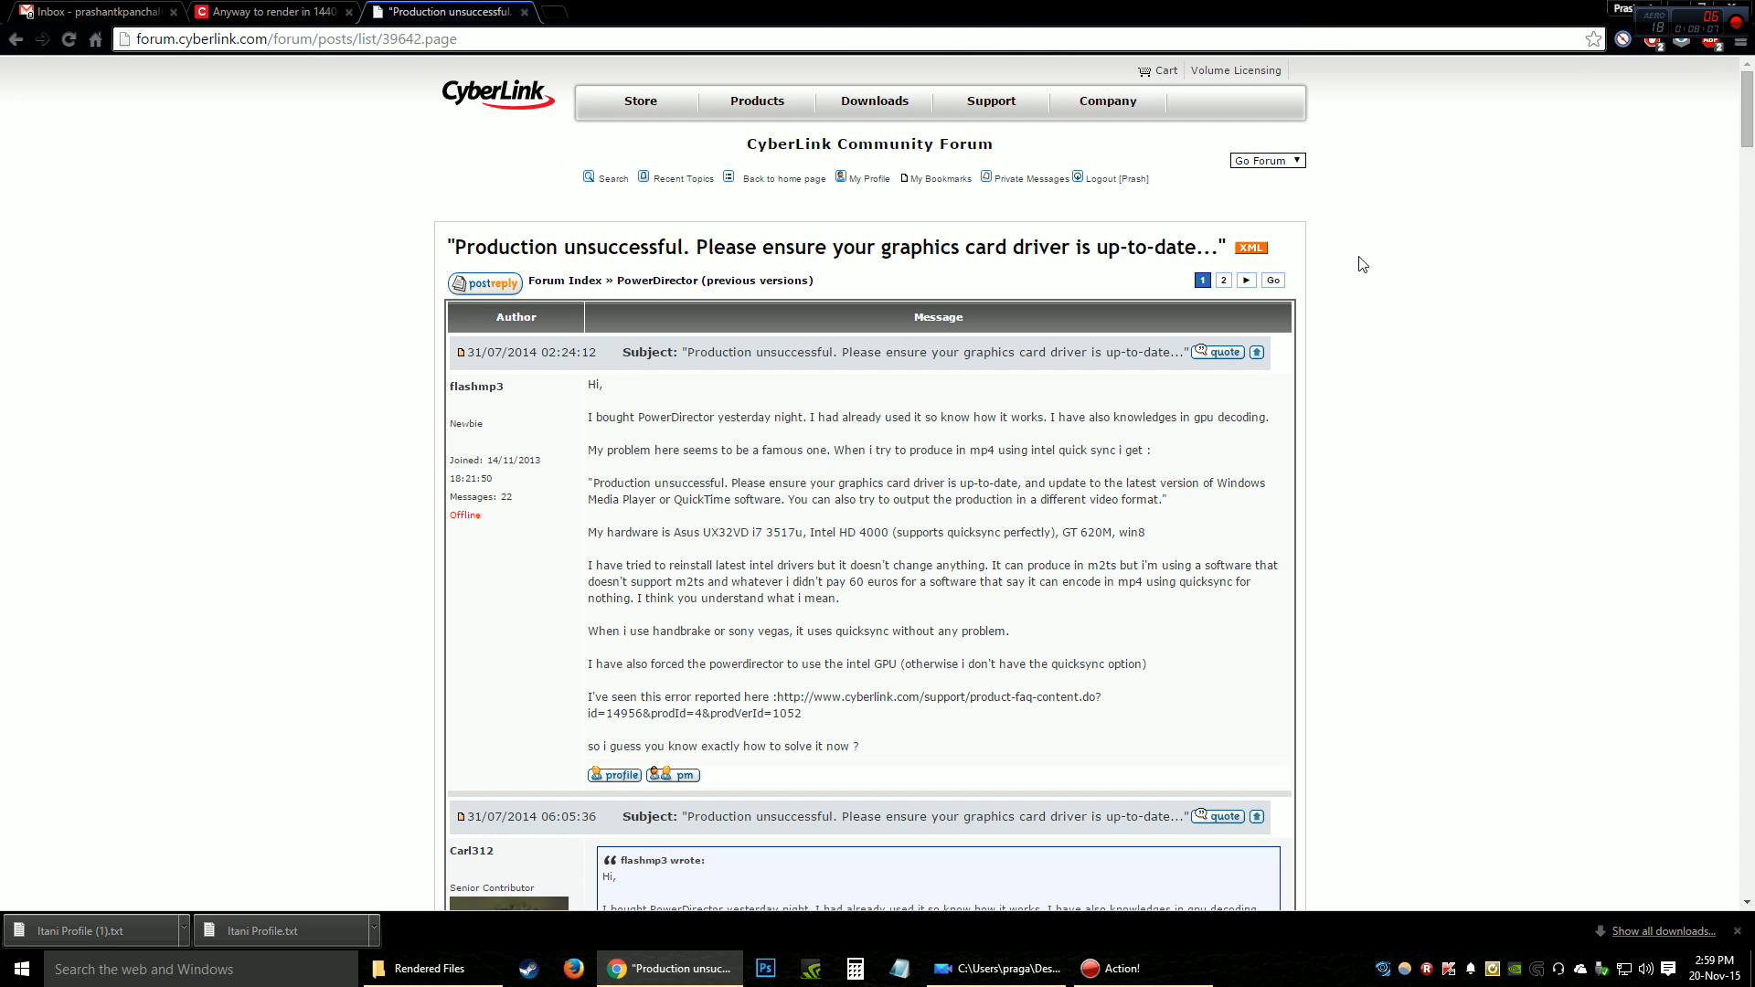
{"action": "mouse_move", "coordinate": [962, 236]}
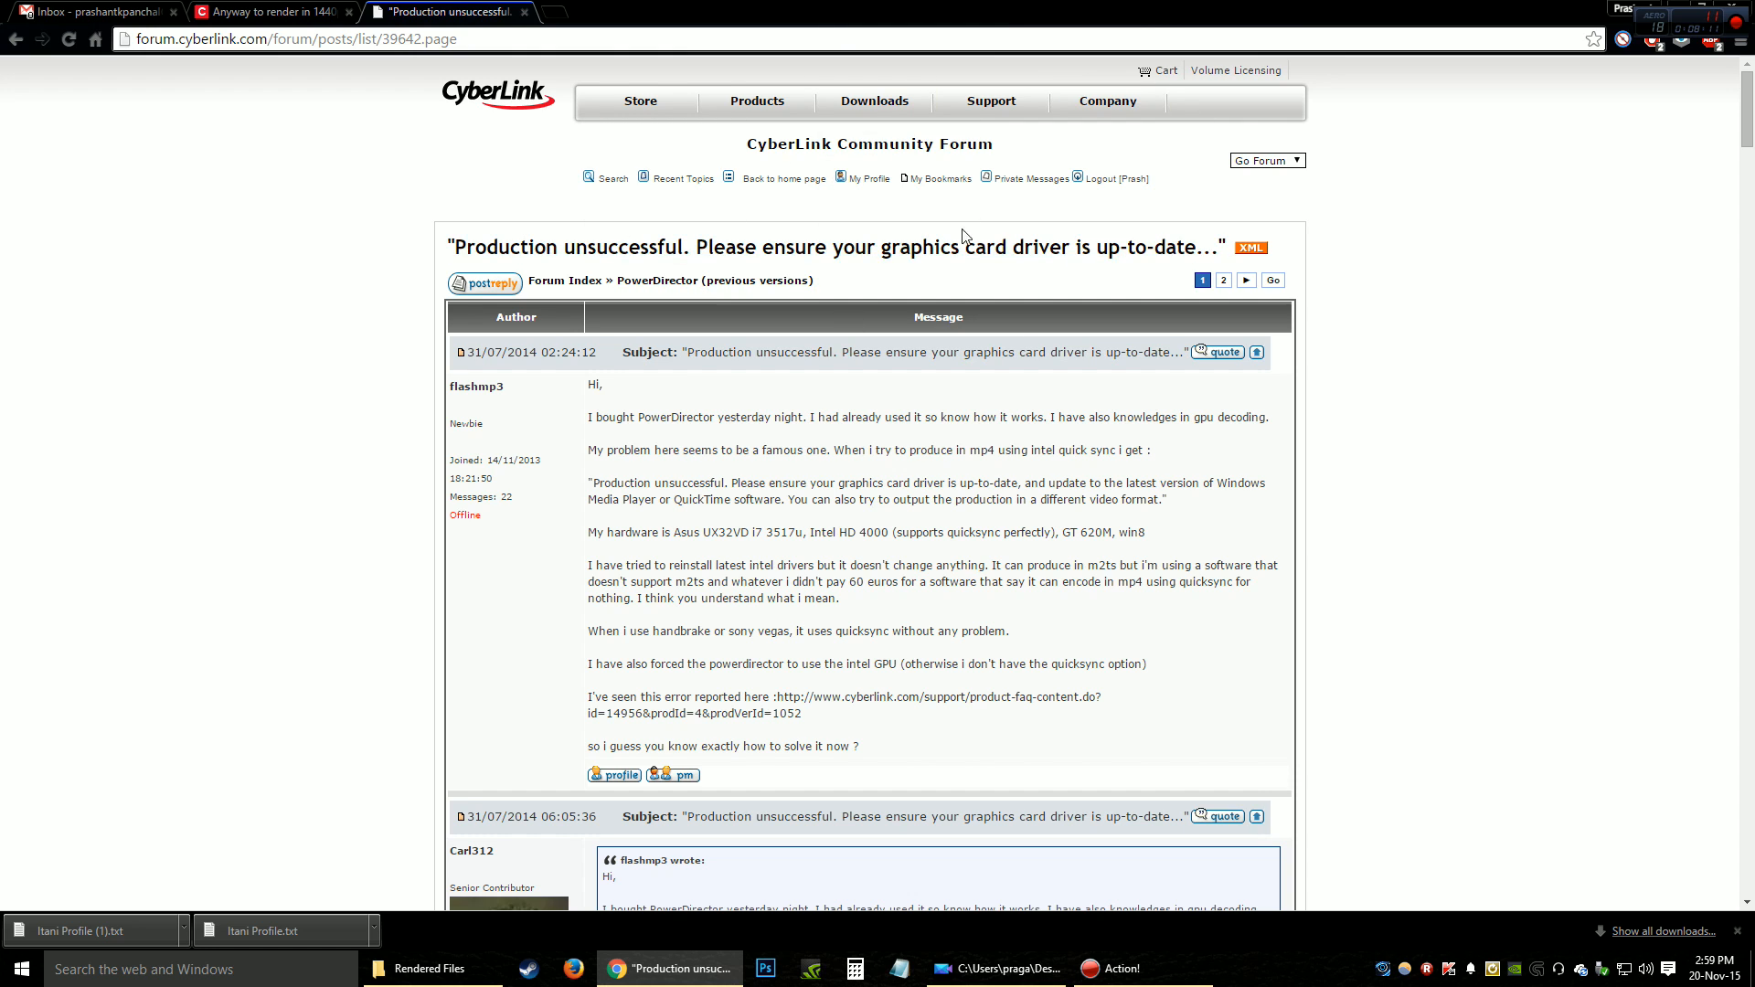
{"action": "scroll", "scroll_direction": "down", "scroll_amount": 3}
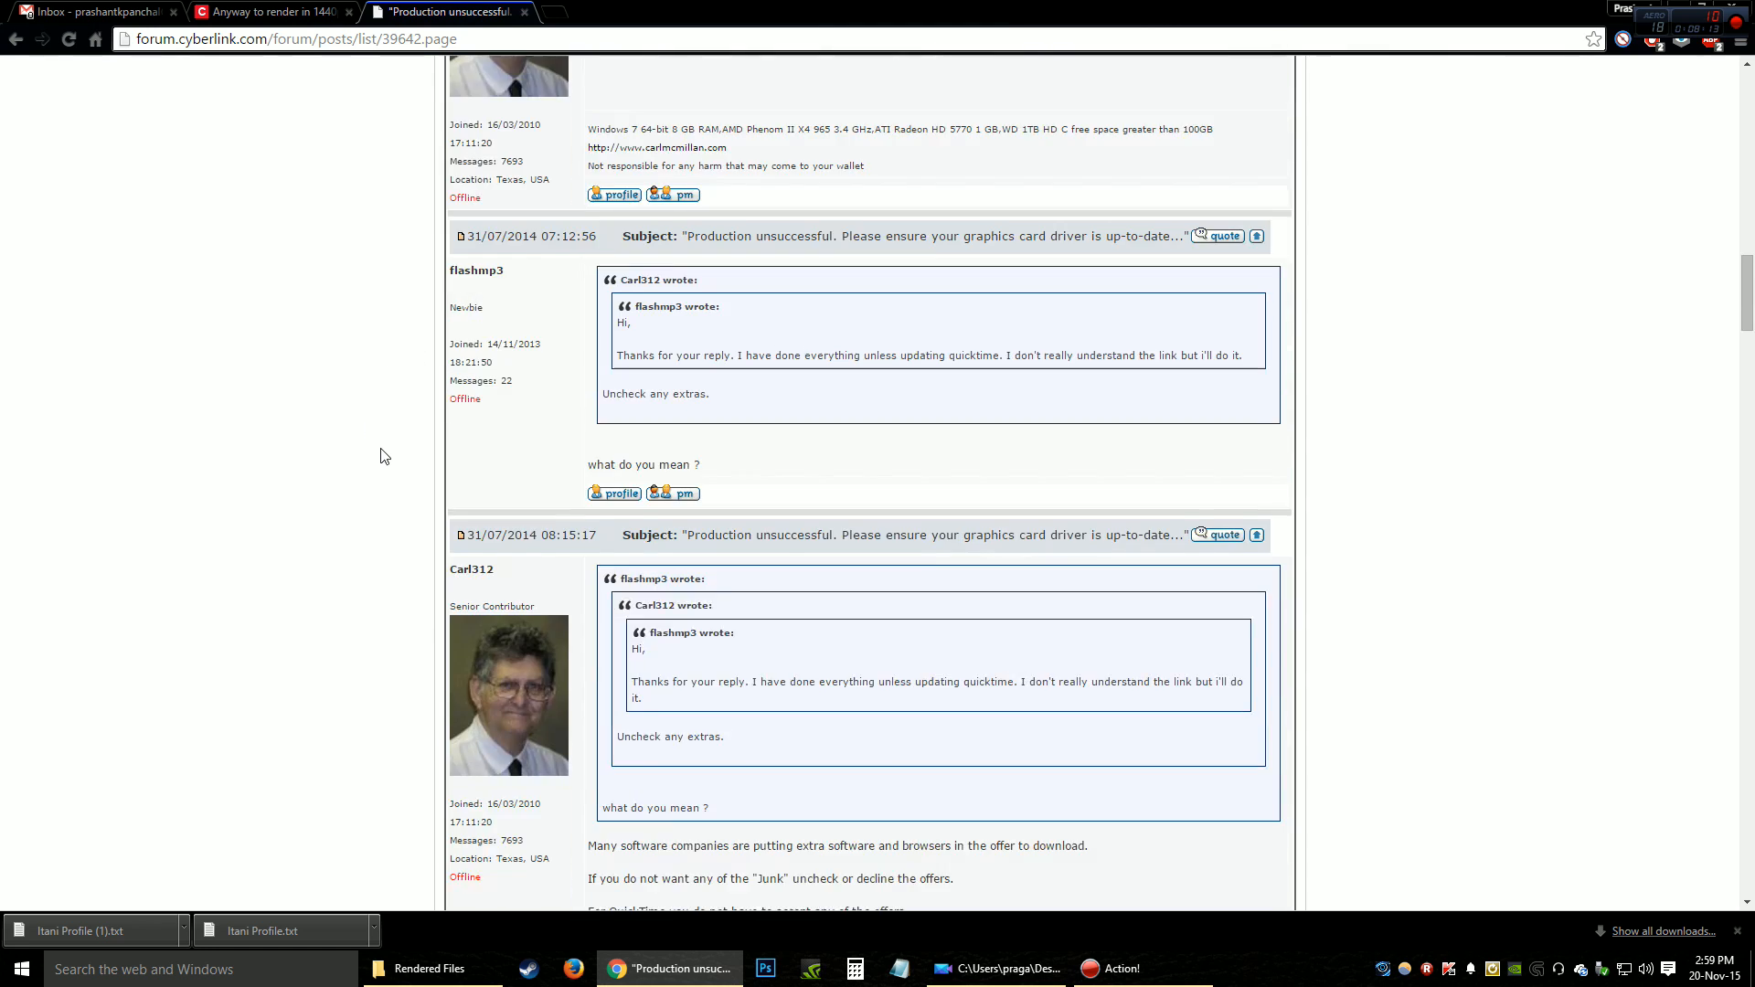
{"action": "scroll", "scroll_direction": "down", "scroll_amount": 3}
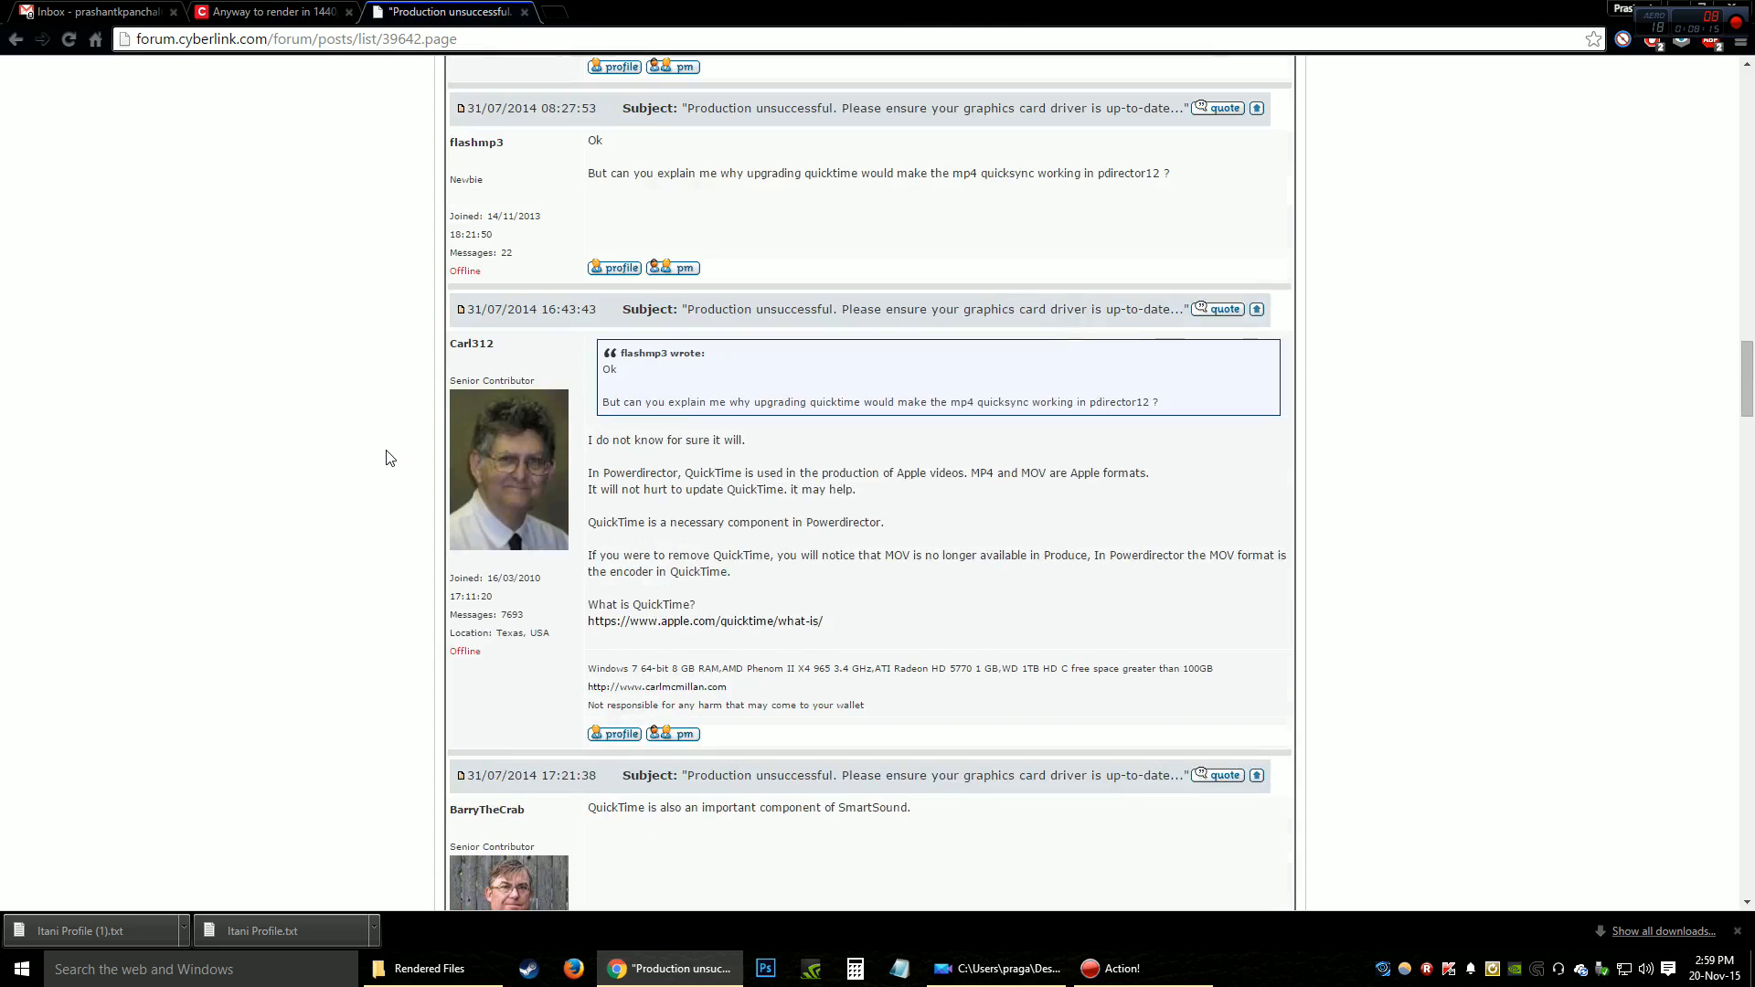
{"action": "scroll", "scroll_direction": "down", "scroll_amount": 3}
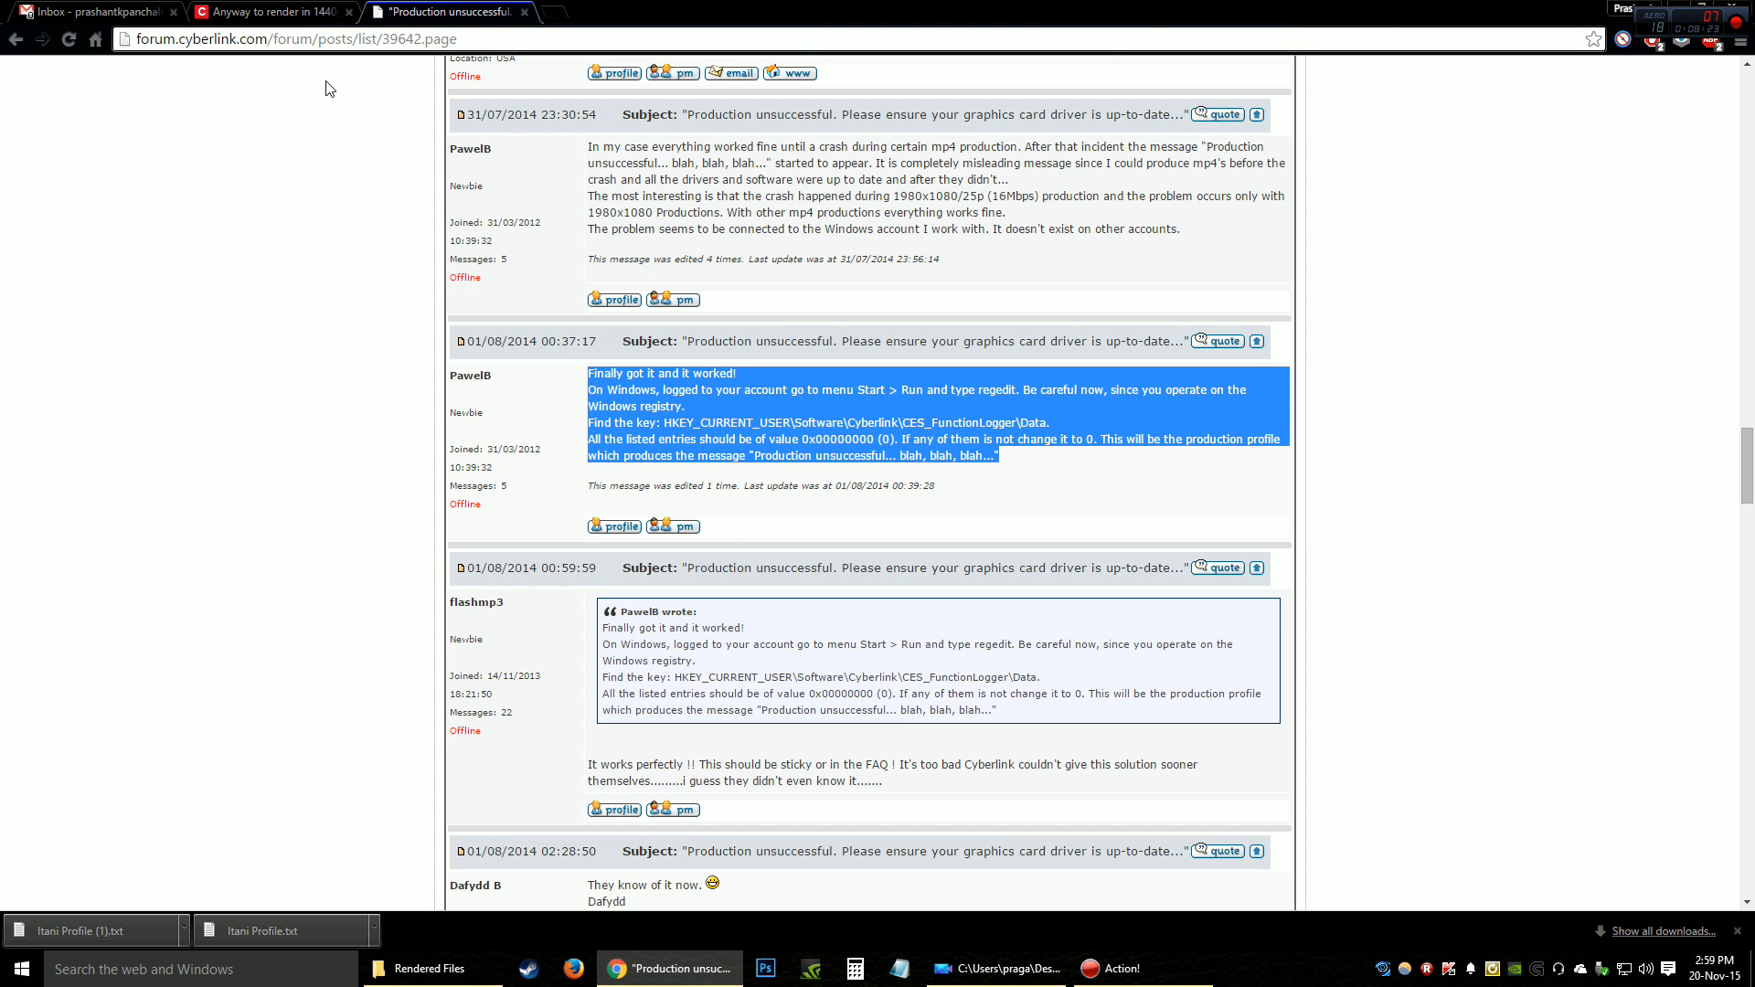
{"action": "mouse_move", "coordinate": [704, 437]}
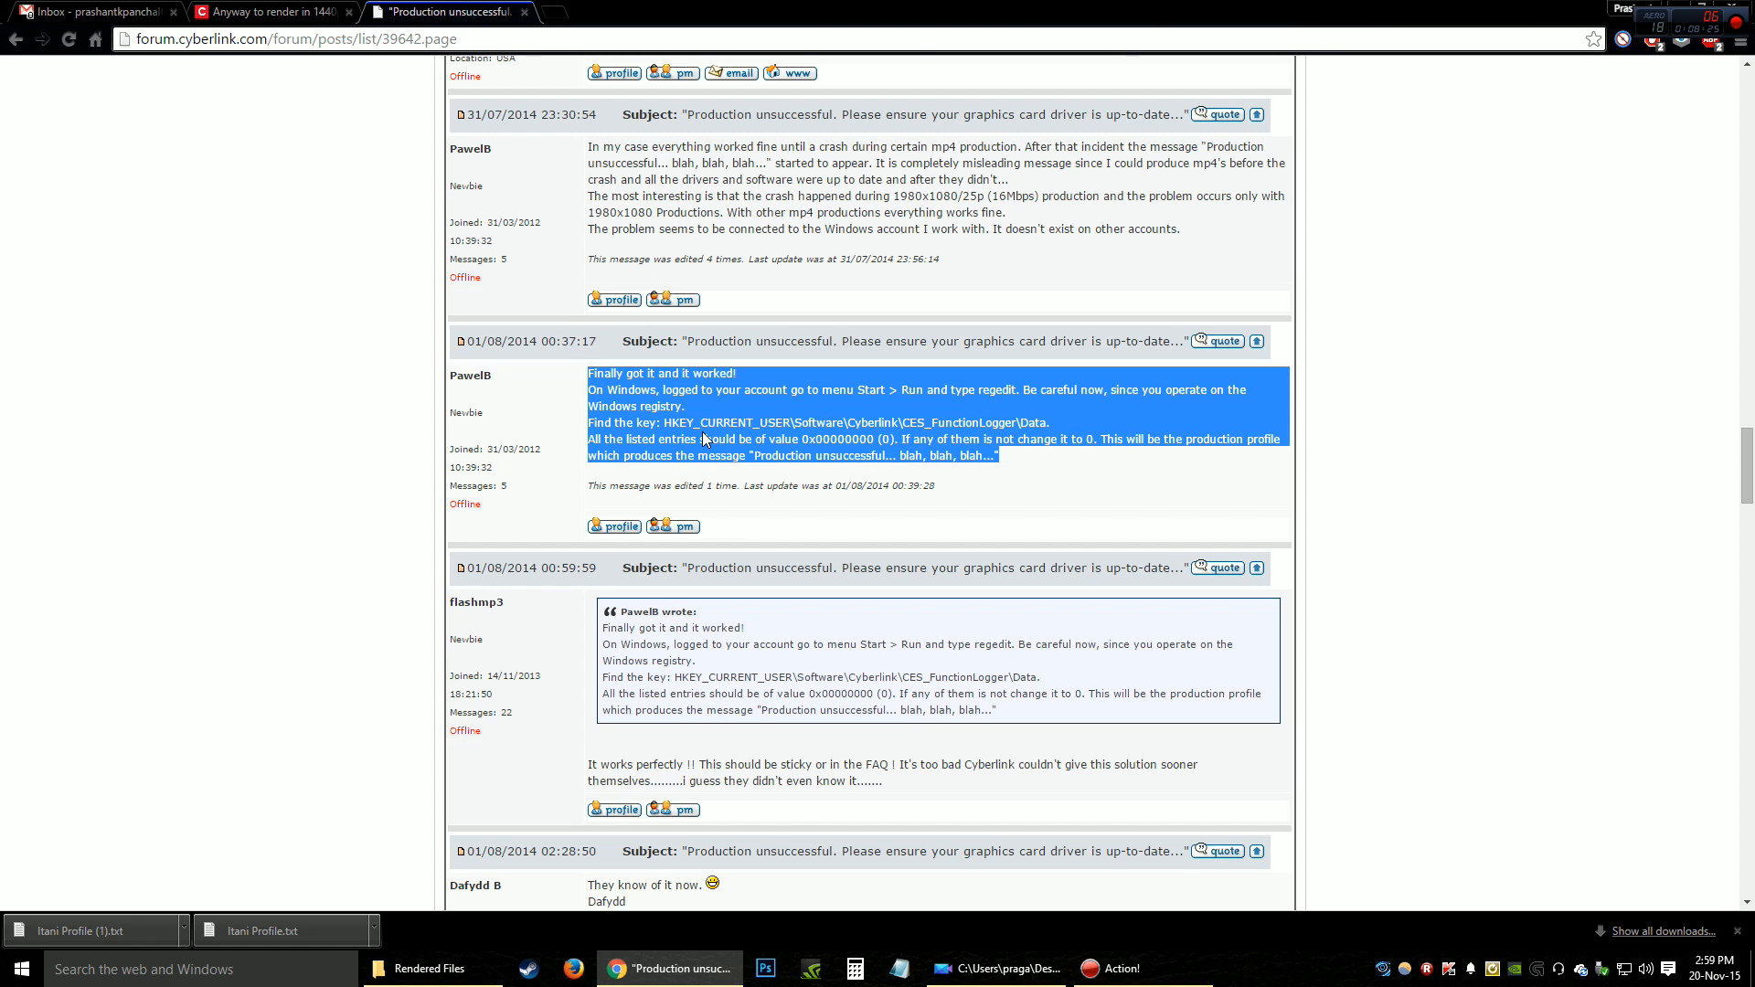
{"action": "left_click", "coordinate": [1068, 425]}
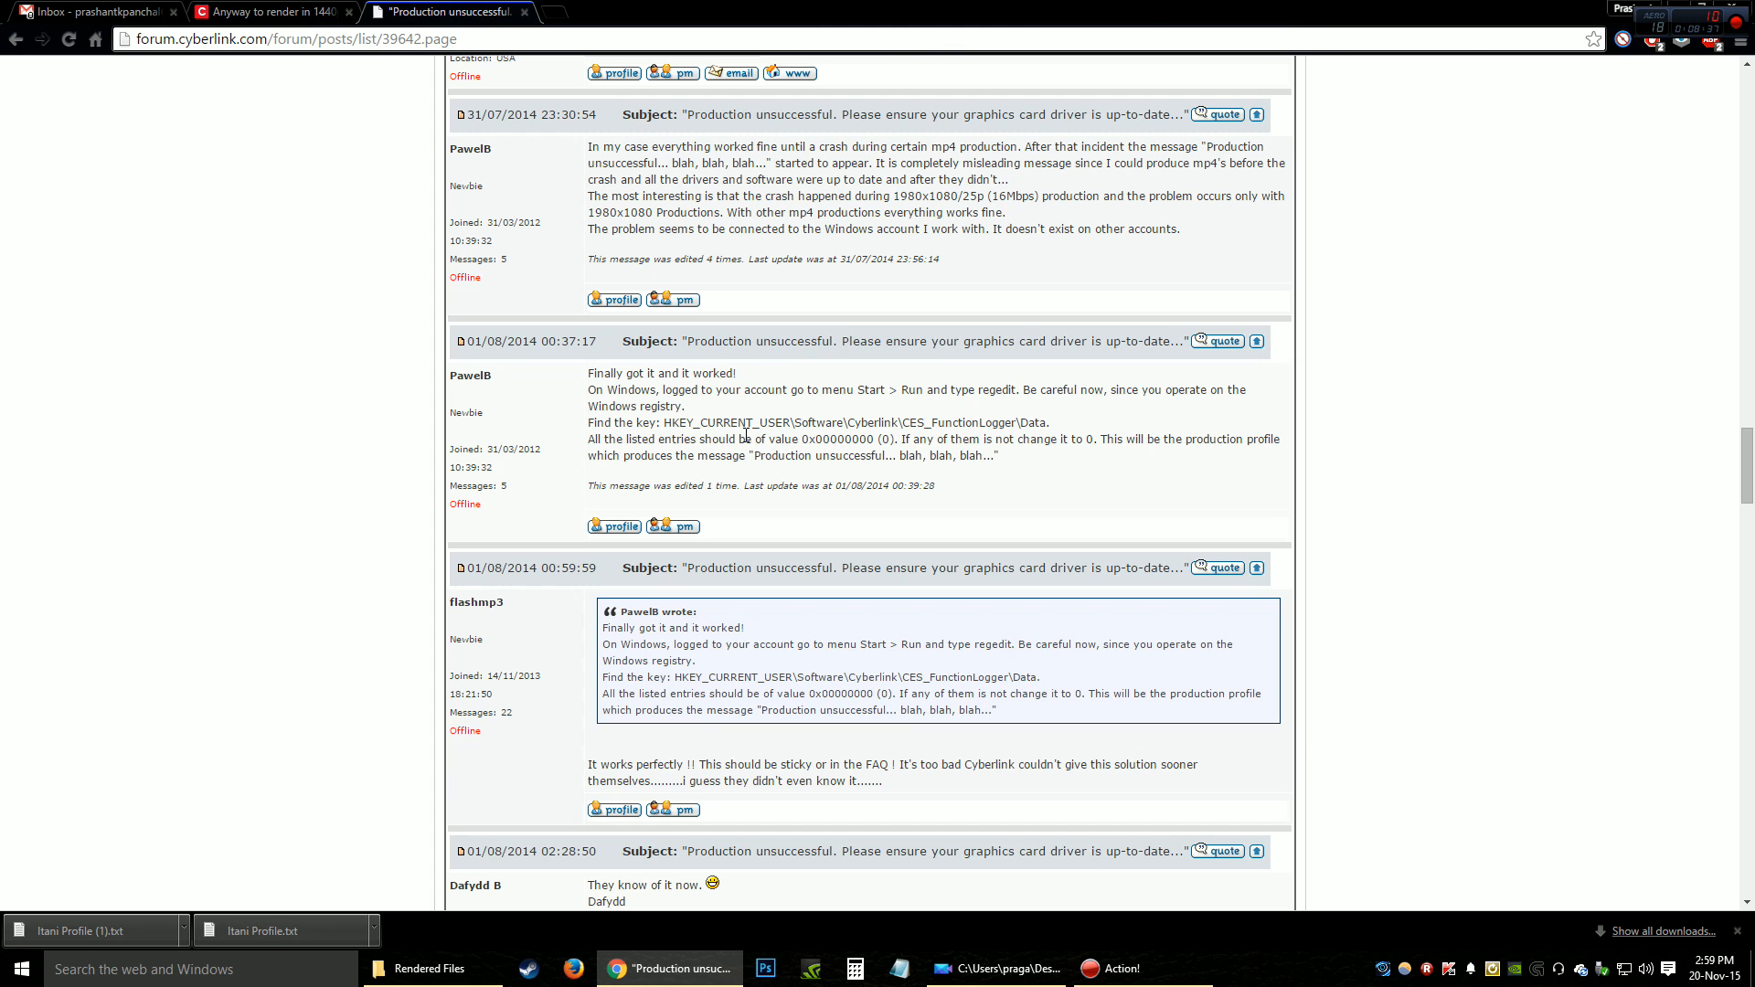
{"action": "mouse_move", "coordinate": [982, 384]}
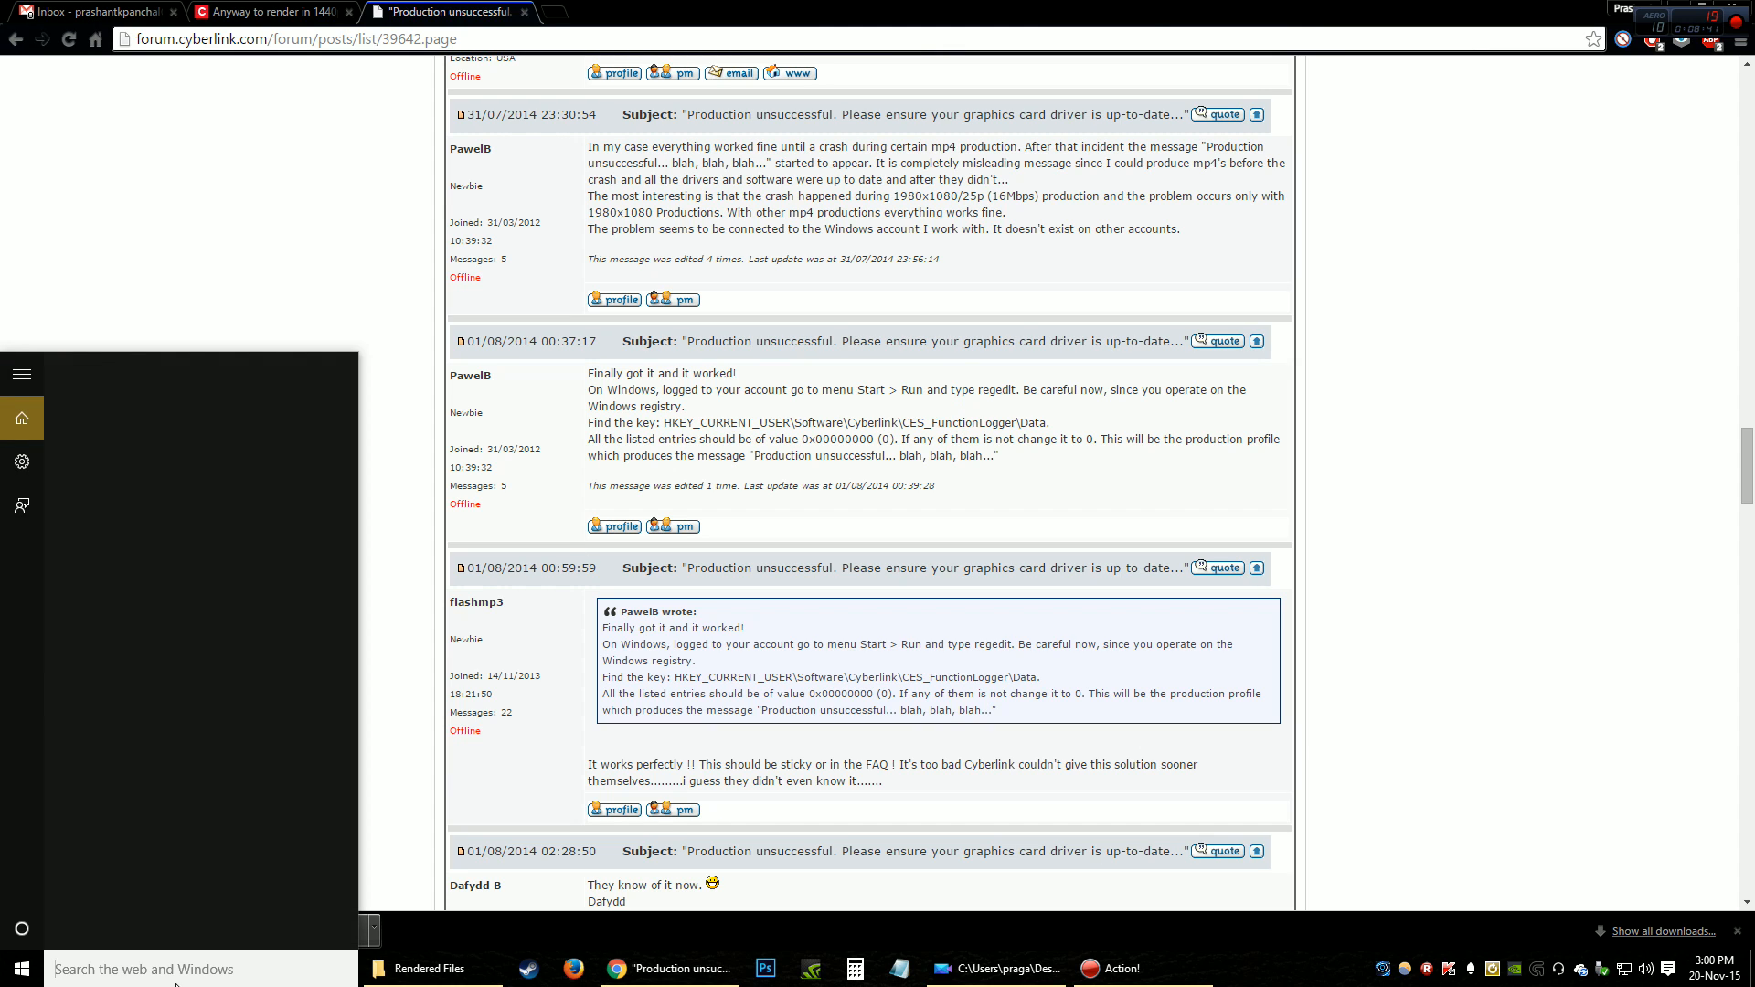
- Launch Registry Editor via 'reg', approve UAC, and browse to HKEY_CURRENT_USER\SOFTWARE\CyberLink\CES_FunctionLogger
{"action": "type", "text": "reg"}
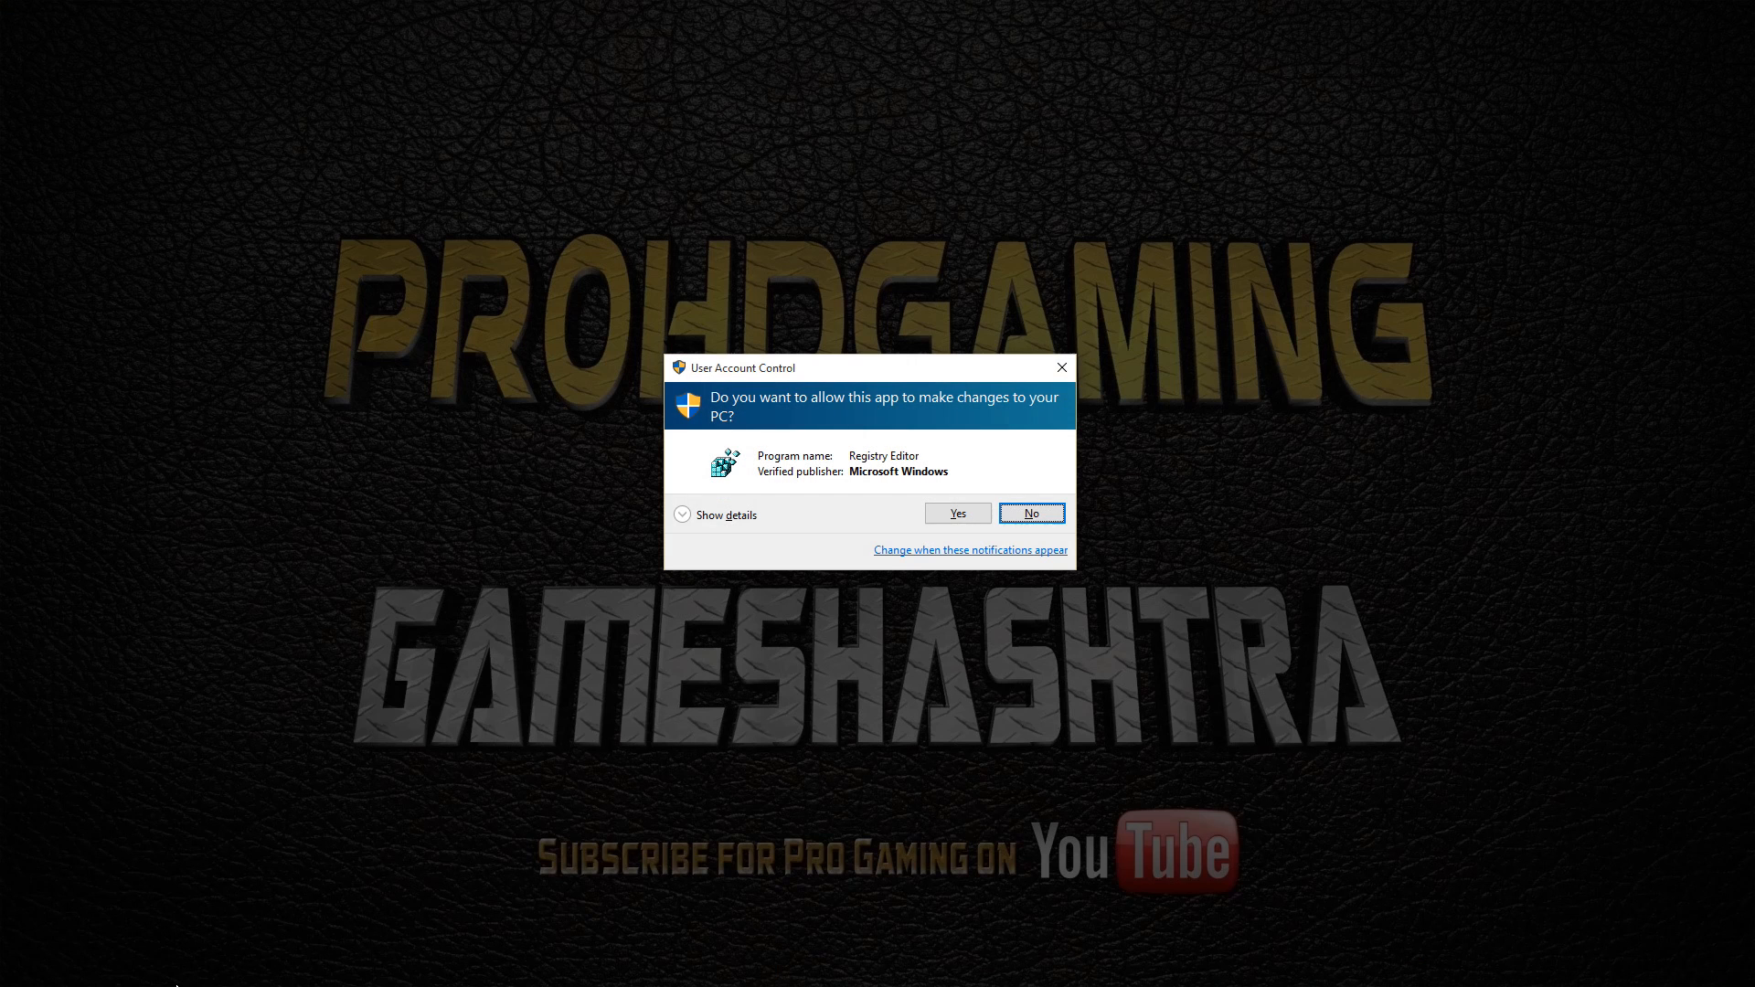
{"action": "left_click", "coordinate": [957, 512]}
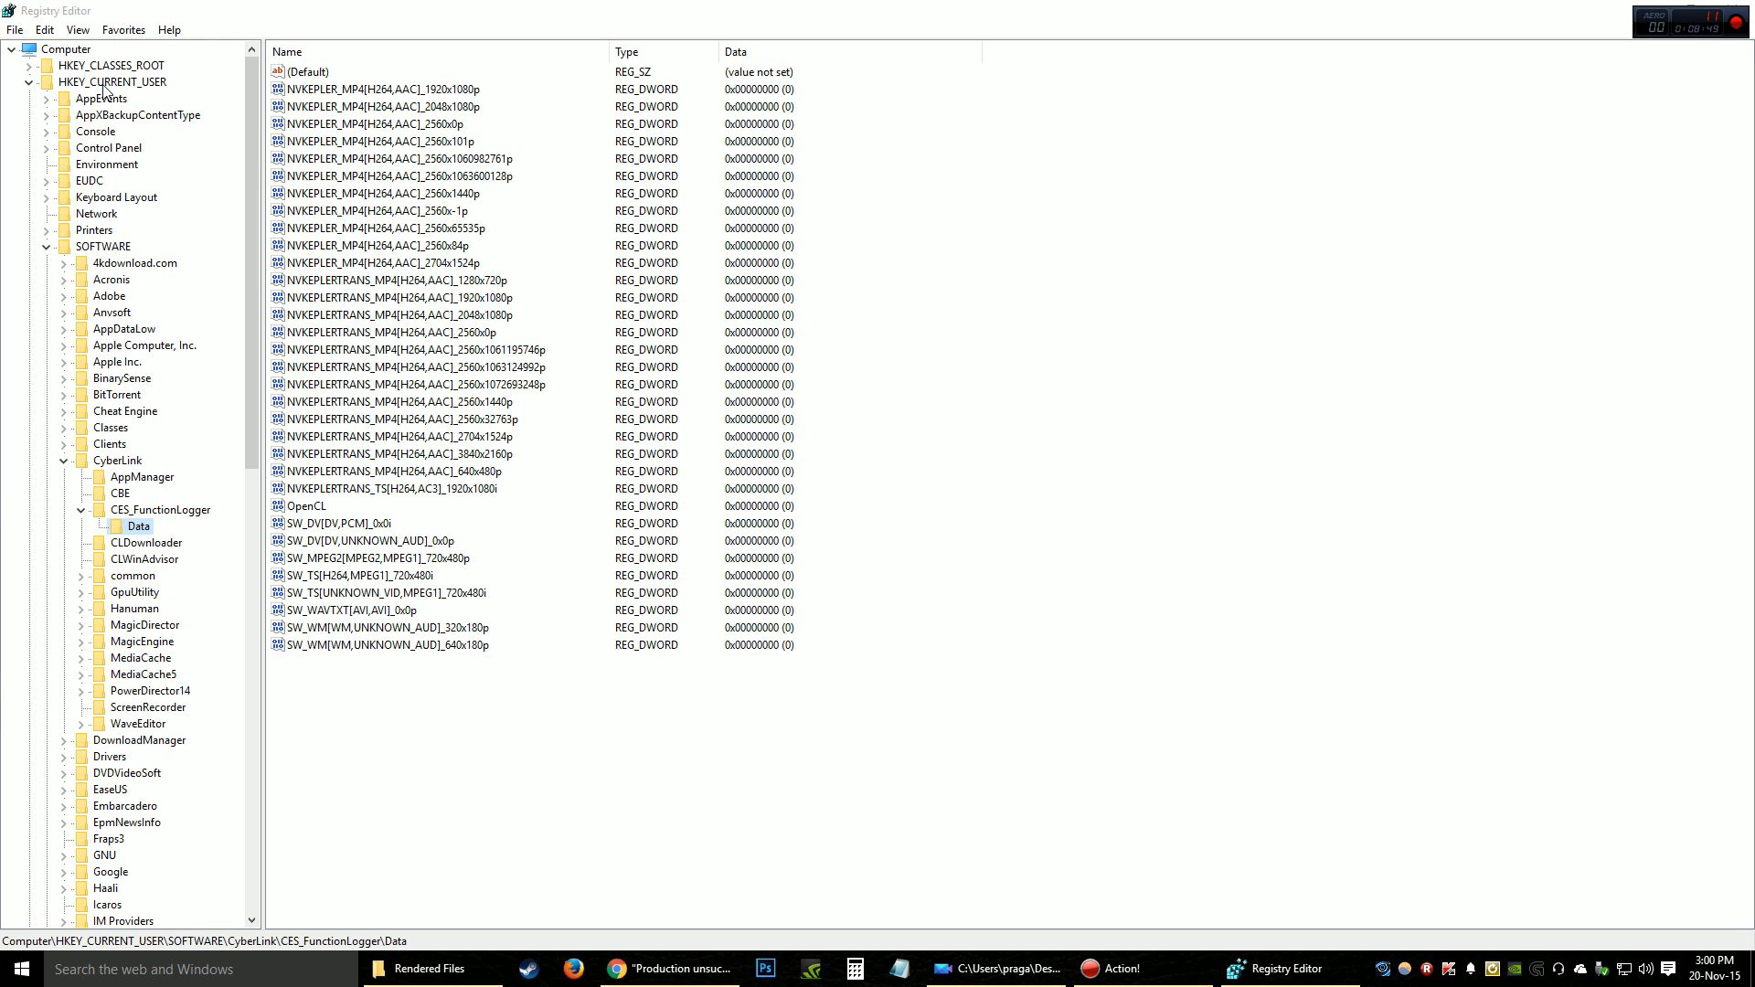
{"action": "left_click", "coordinate": [111, 80]}
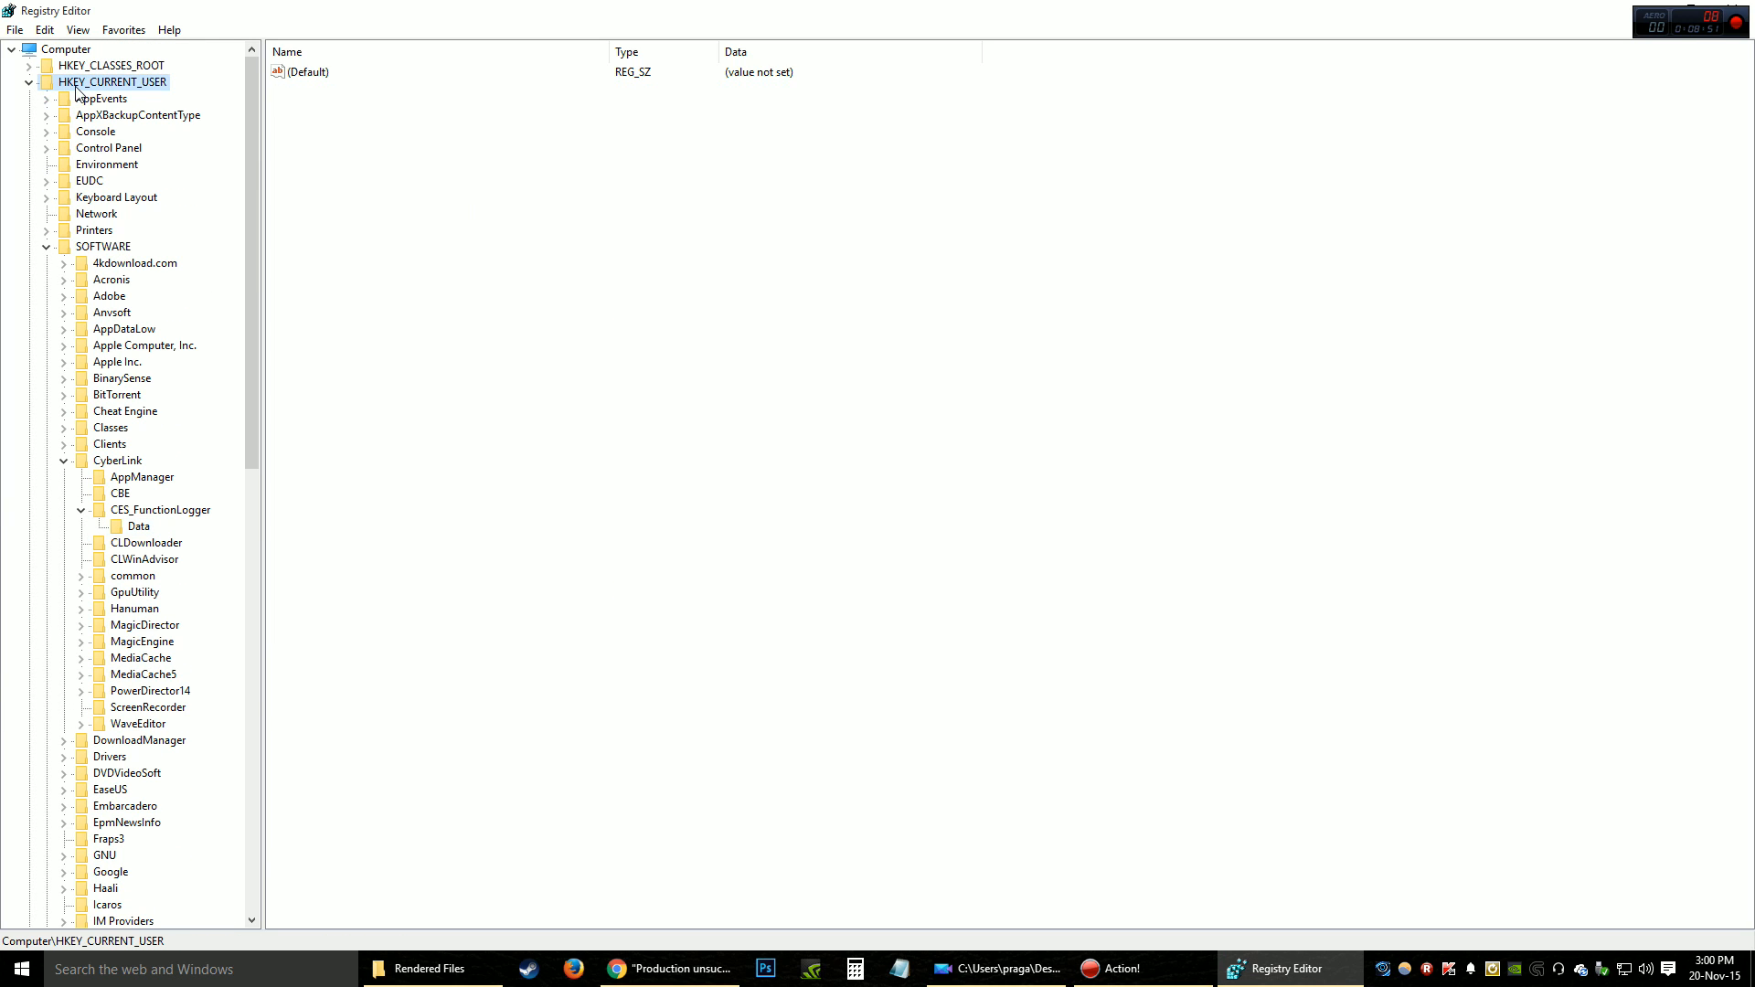
{"action": "mouse_move", "coordinate": [144, 95]}
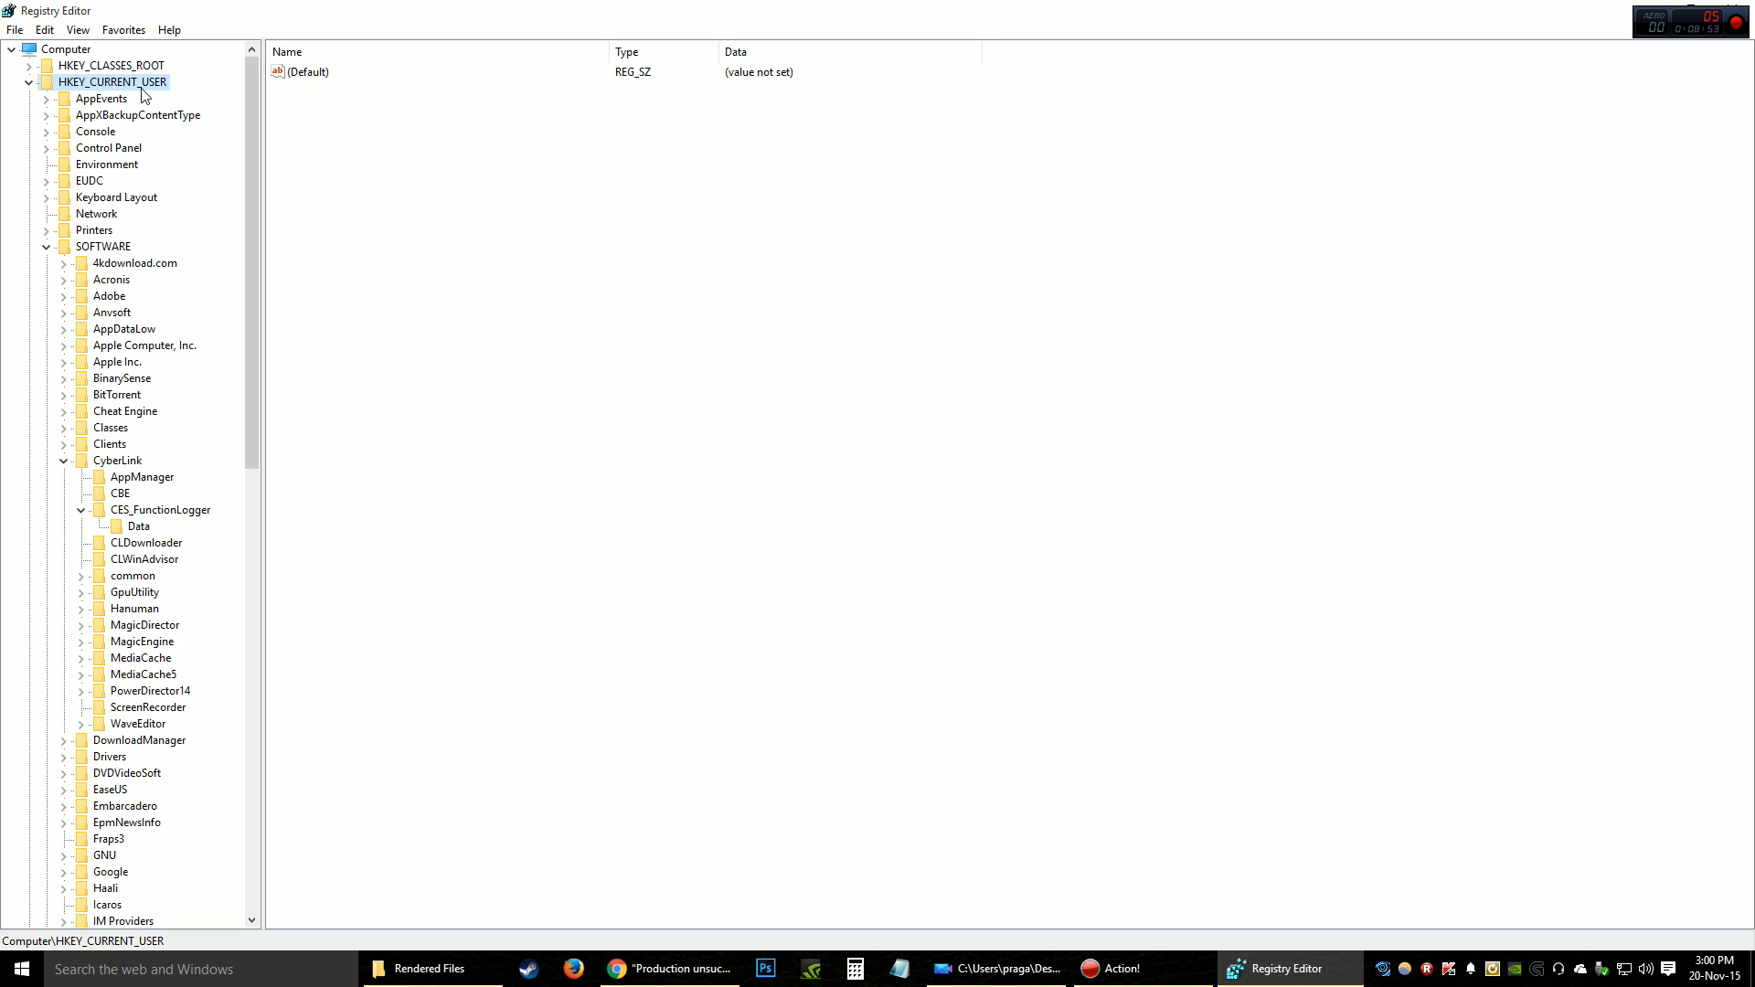
{"action": "left_click", "coordinate": [103, 245]}
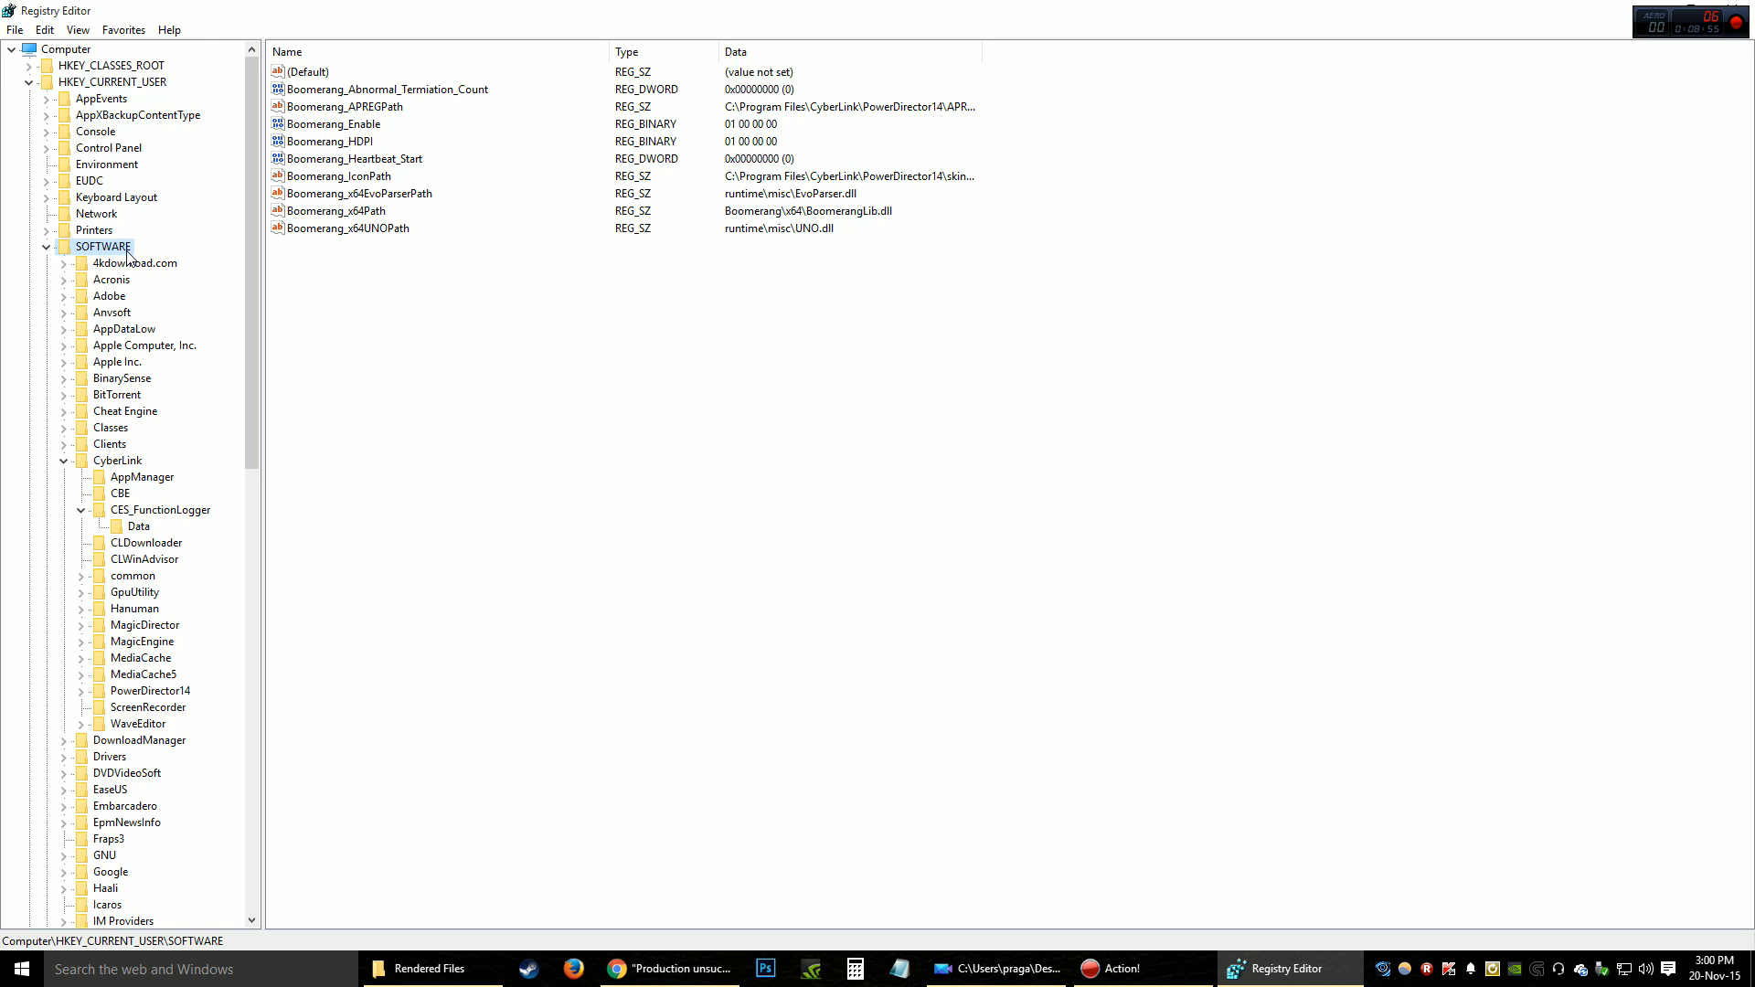
{"action": "left_click", "coordinate": [160, 509]}
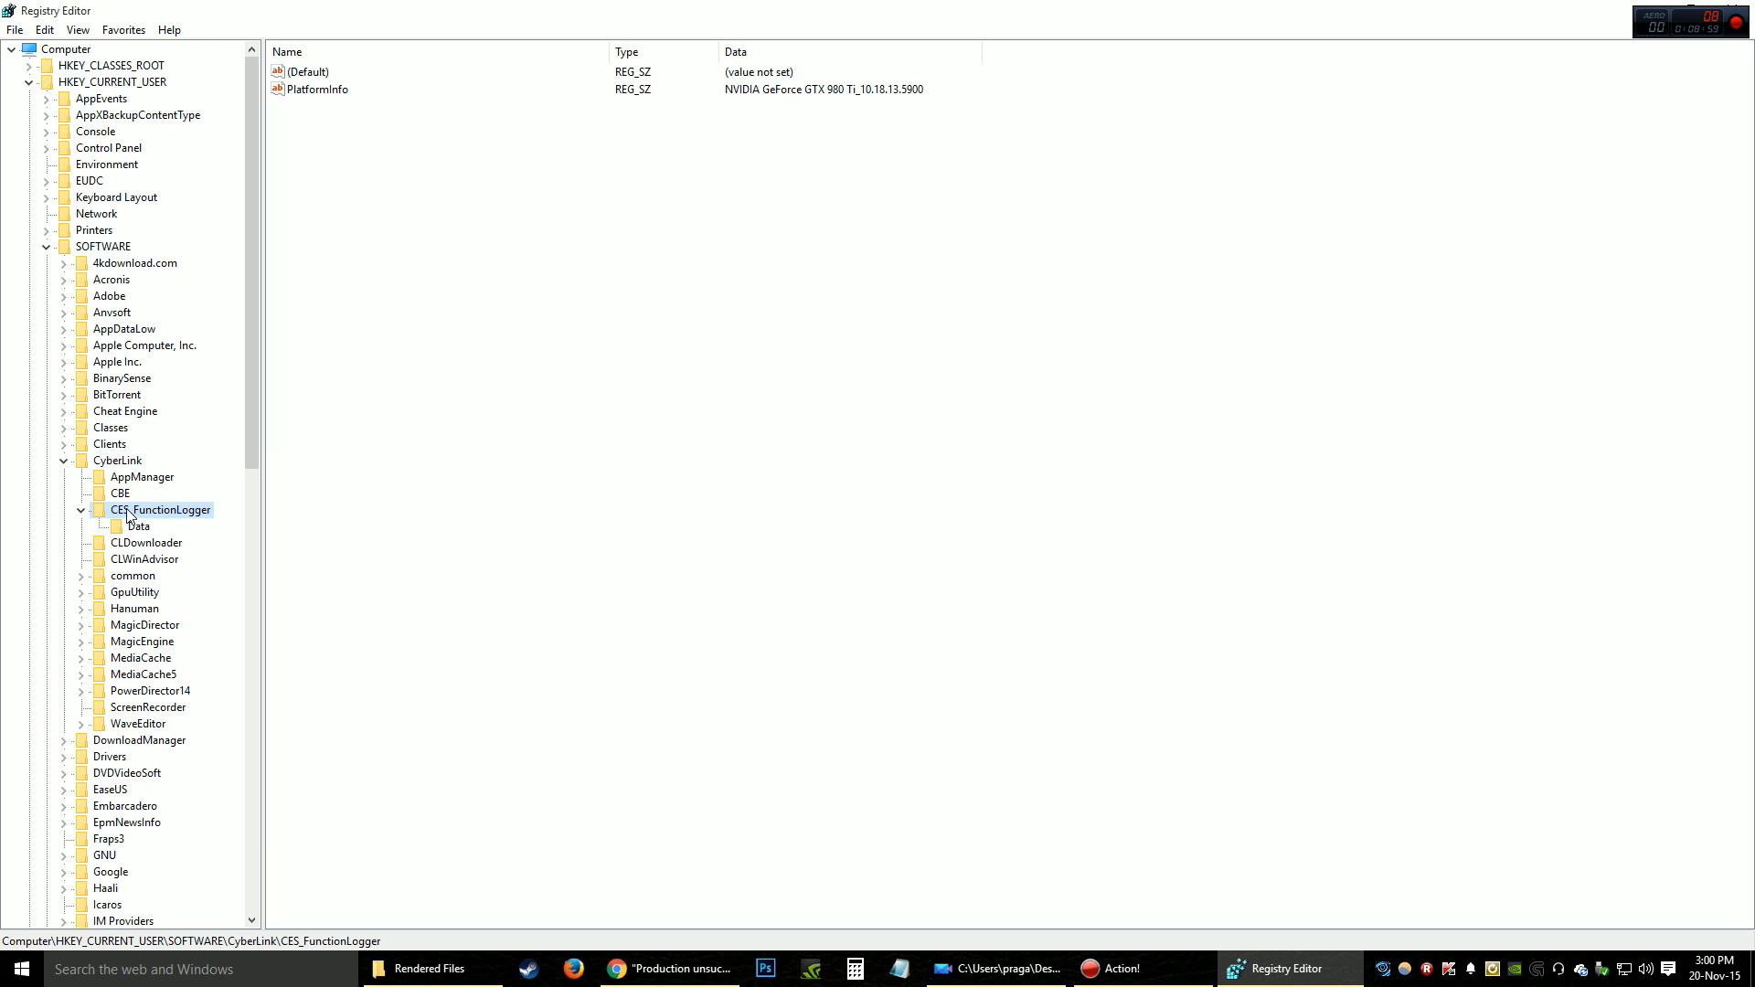
{"action": "mouse_move", "coordinate": [137, 537]}
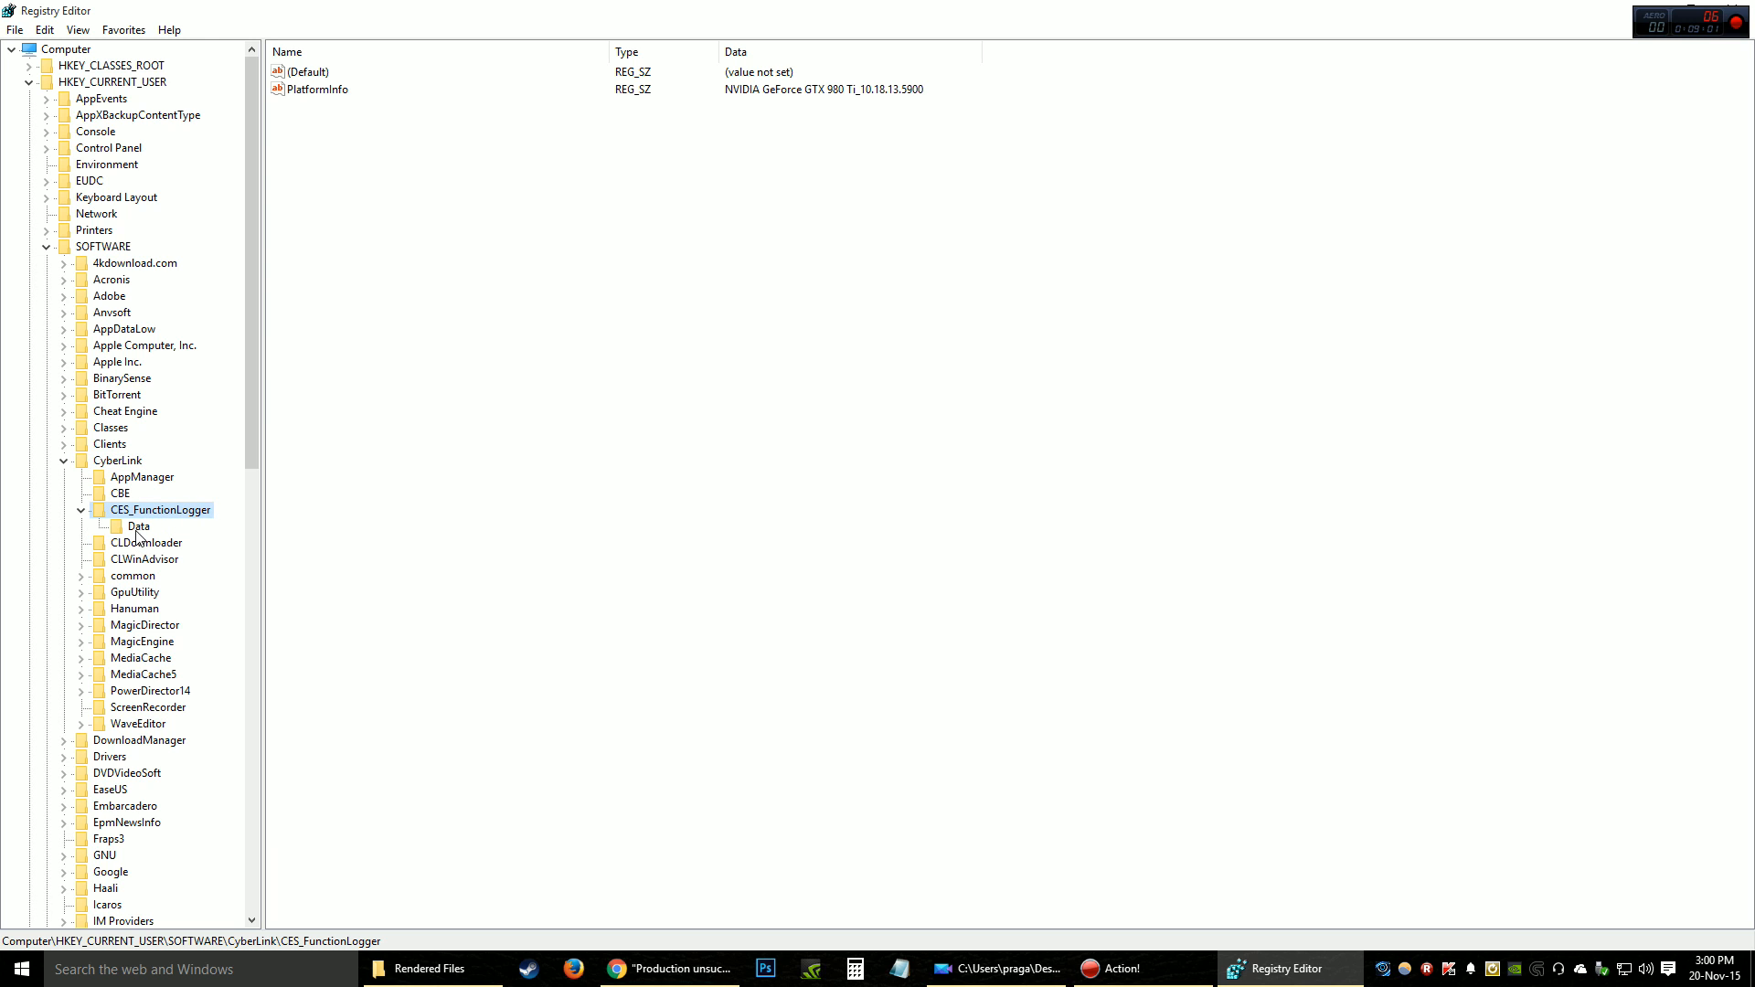
- Open the Data key and inspect the first NVKEPLER 1920x1080p MP4 entry, all values 0
{"action": "left_click", "coordinate": [139, 527]}
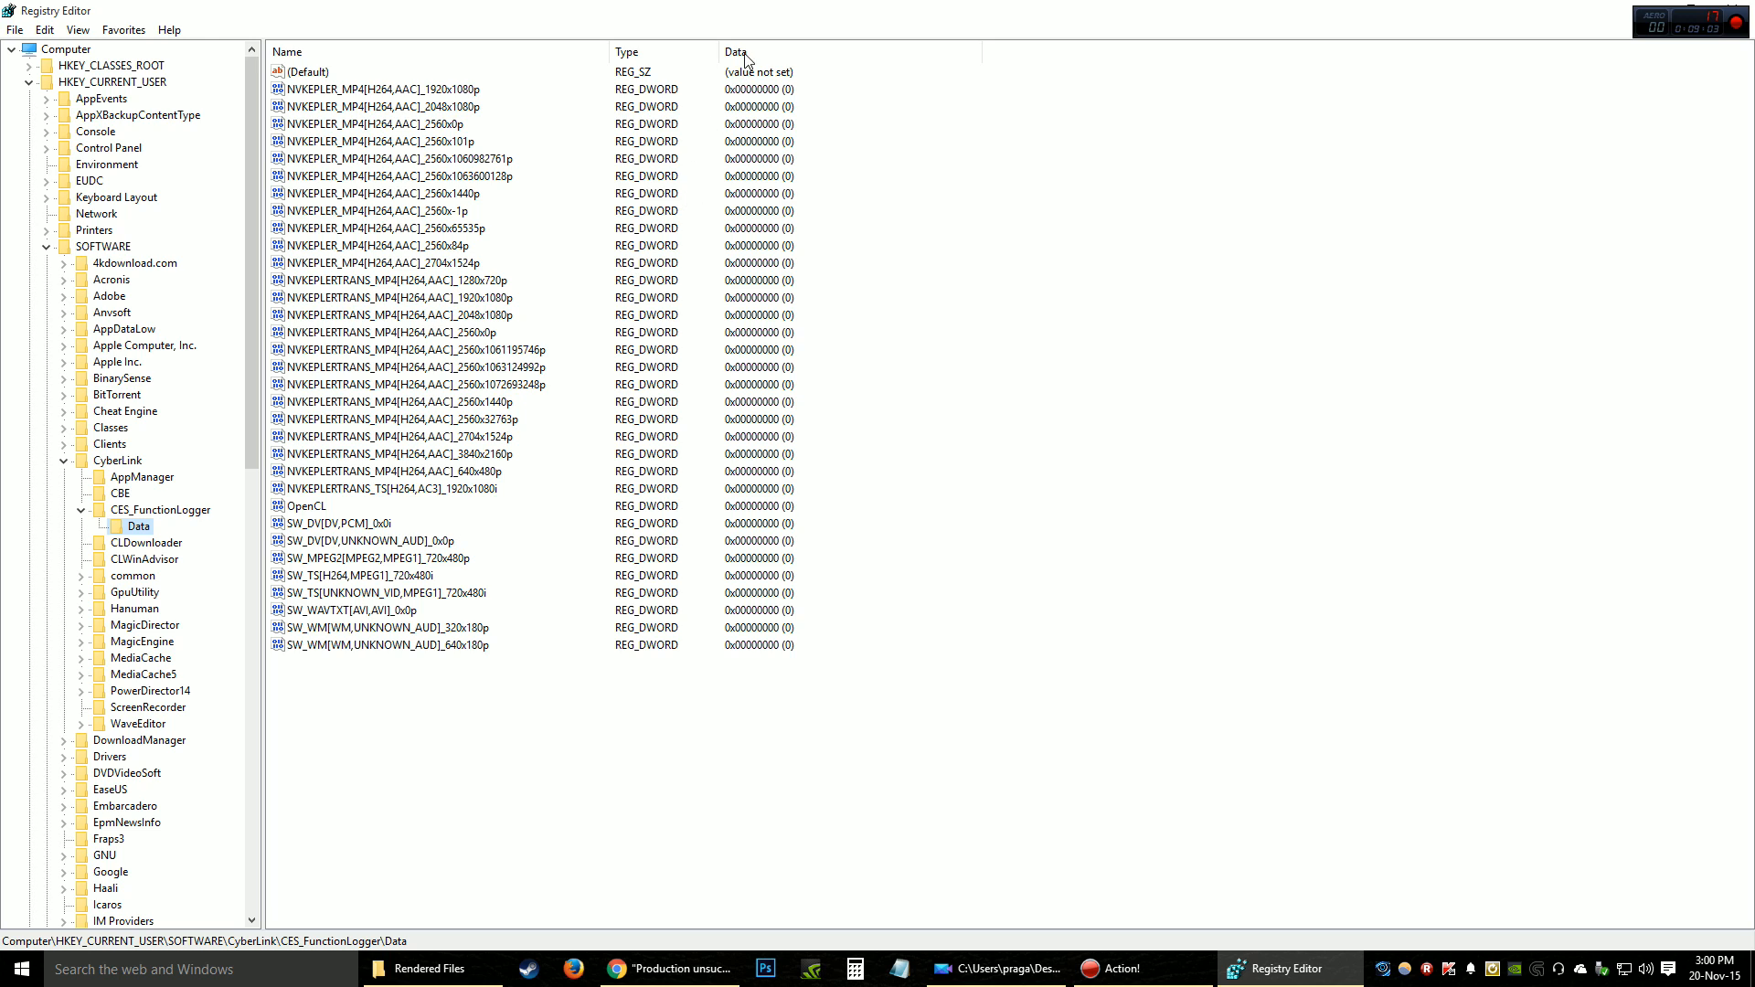
{"action": "mouse_move", "coordinate": [771, 180]}
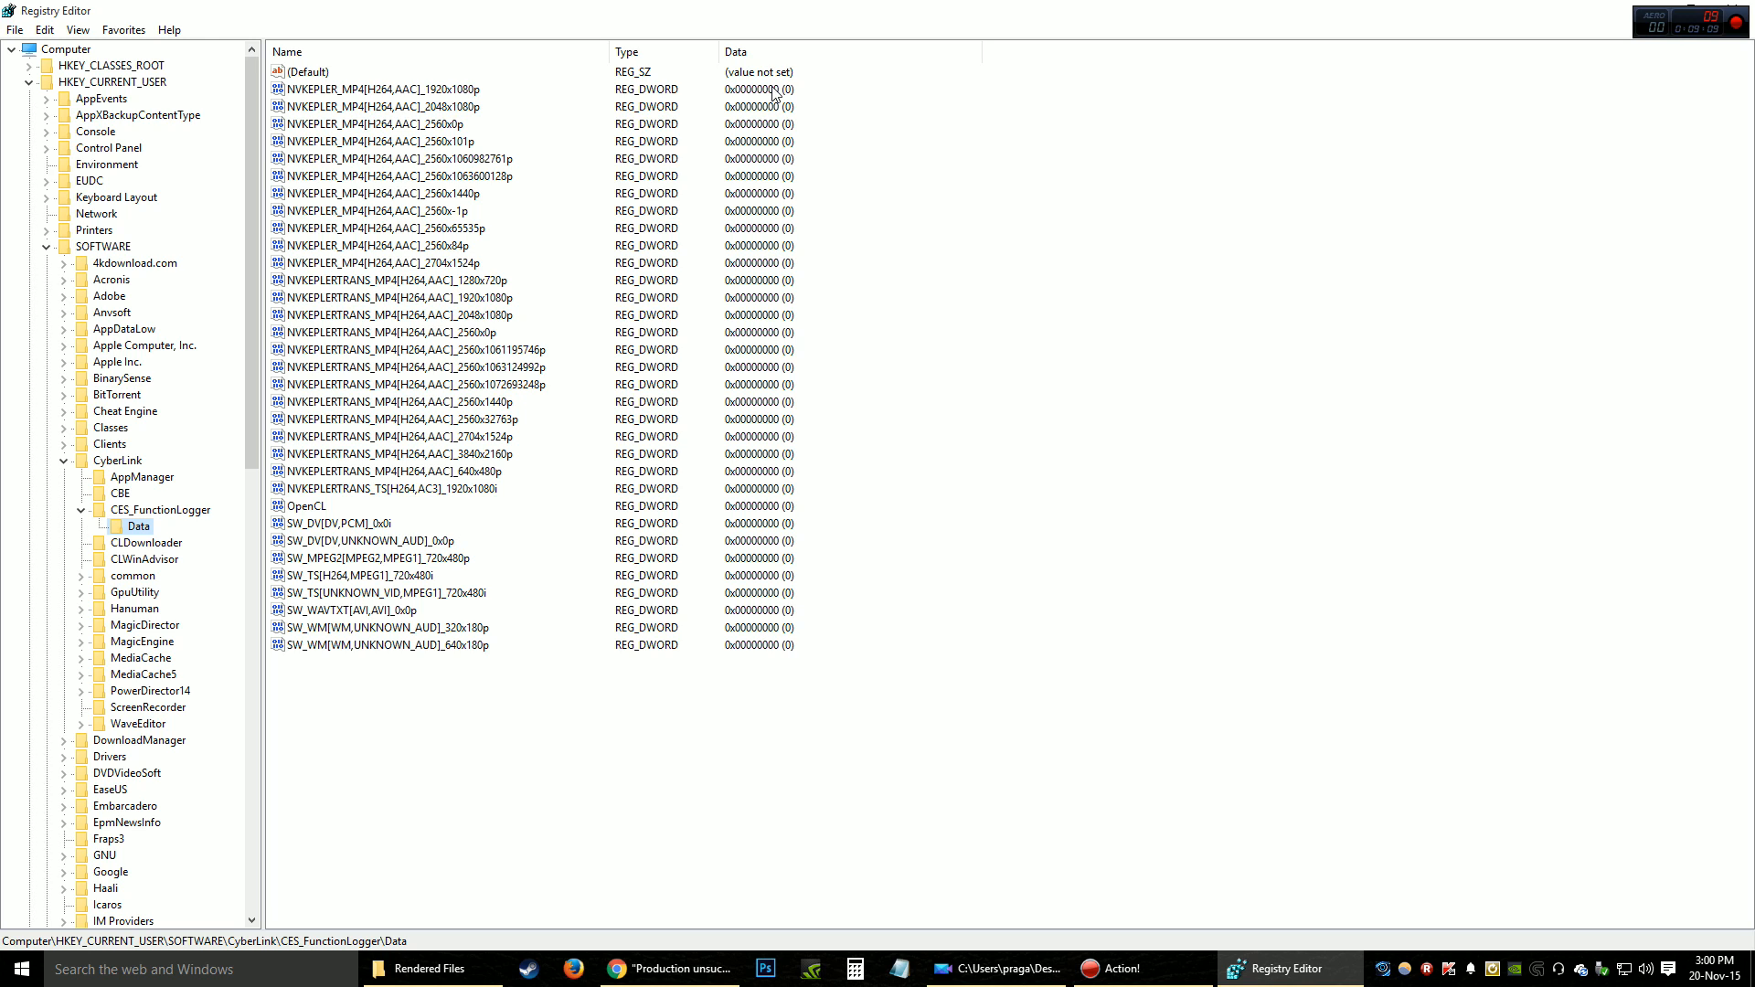
{"action": "mouse_move", "coordinate": [795, 206]}
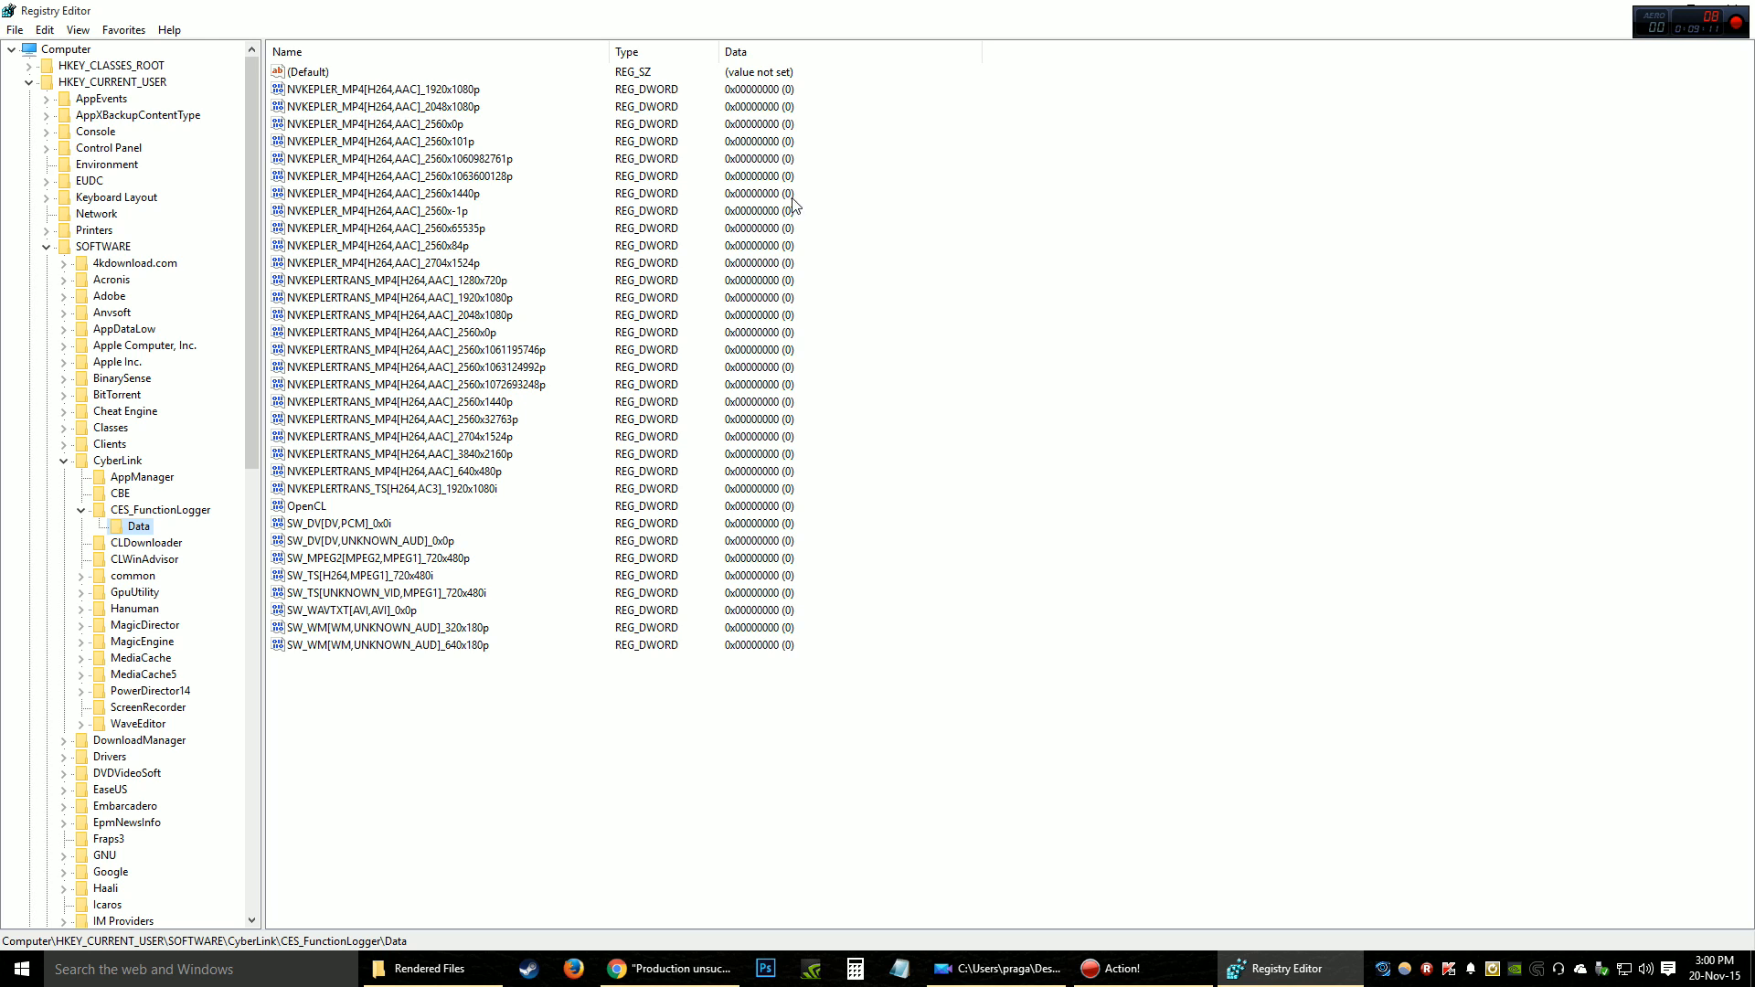
{"action": "mouse_move", "coordinate": [758, 179]}
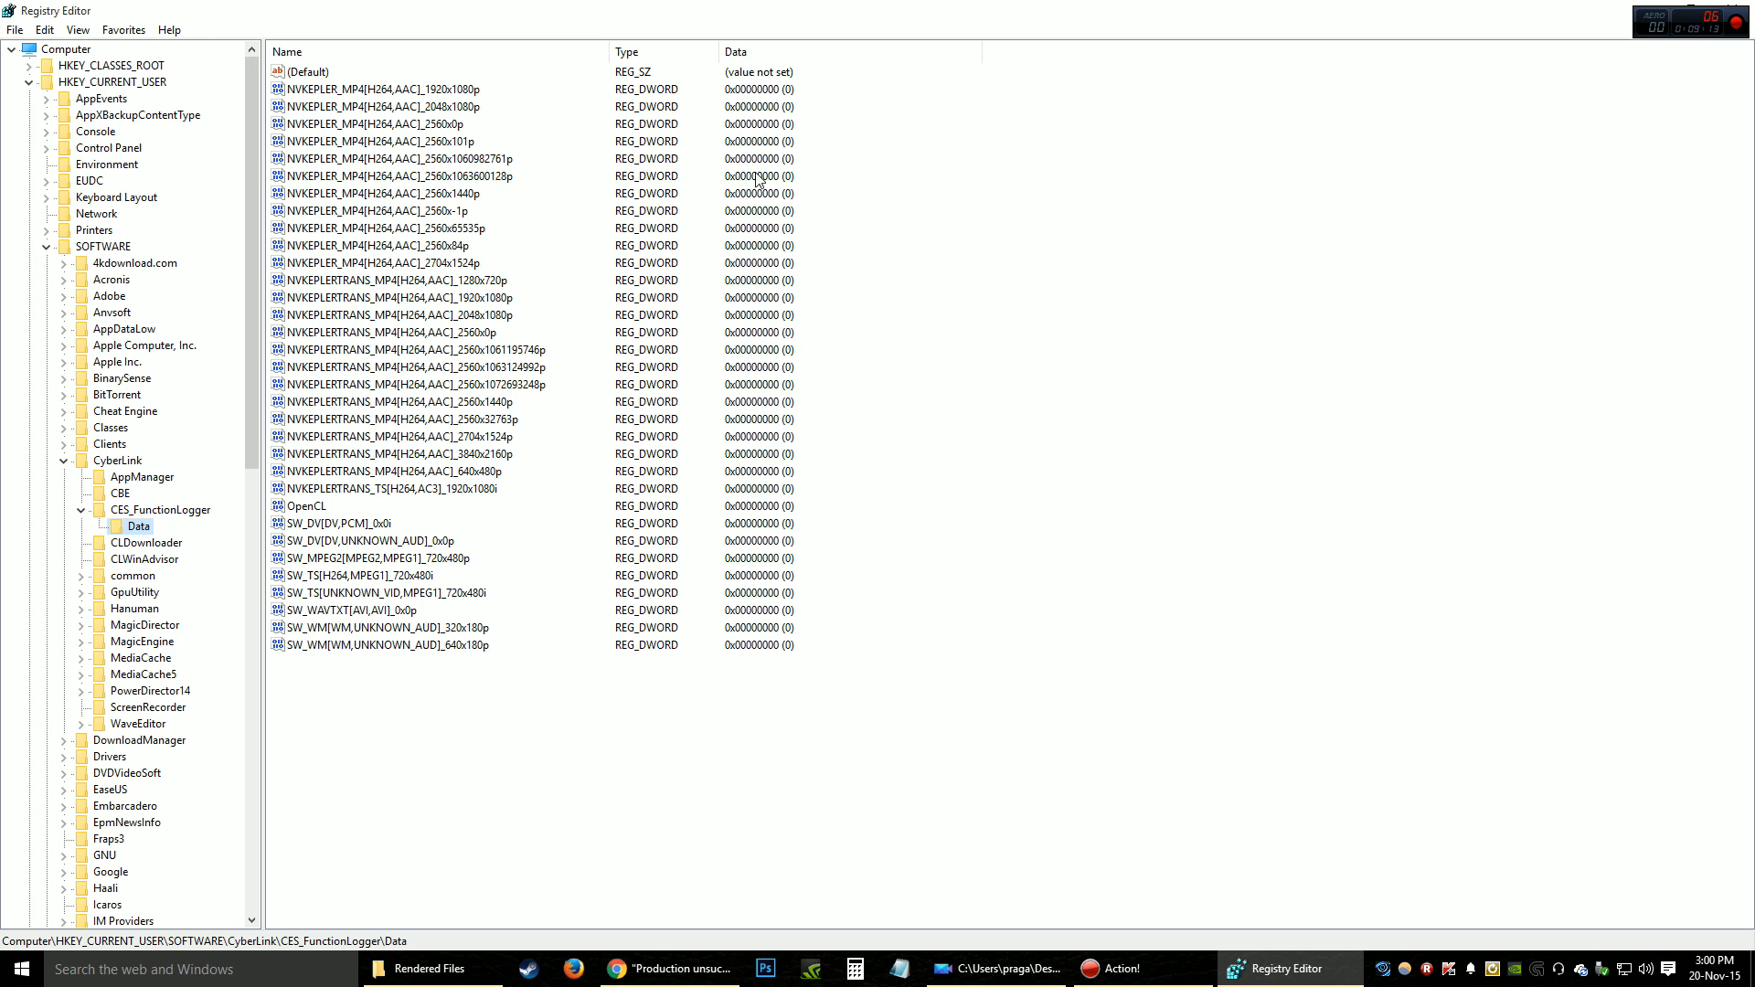
{"action": "mouse_move", "coordinate": [791, 325]}
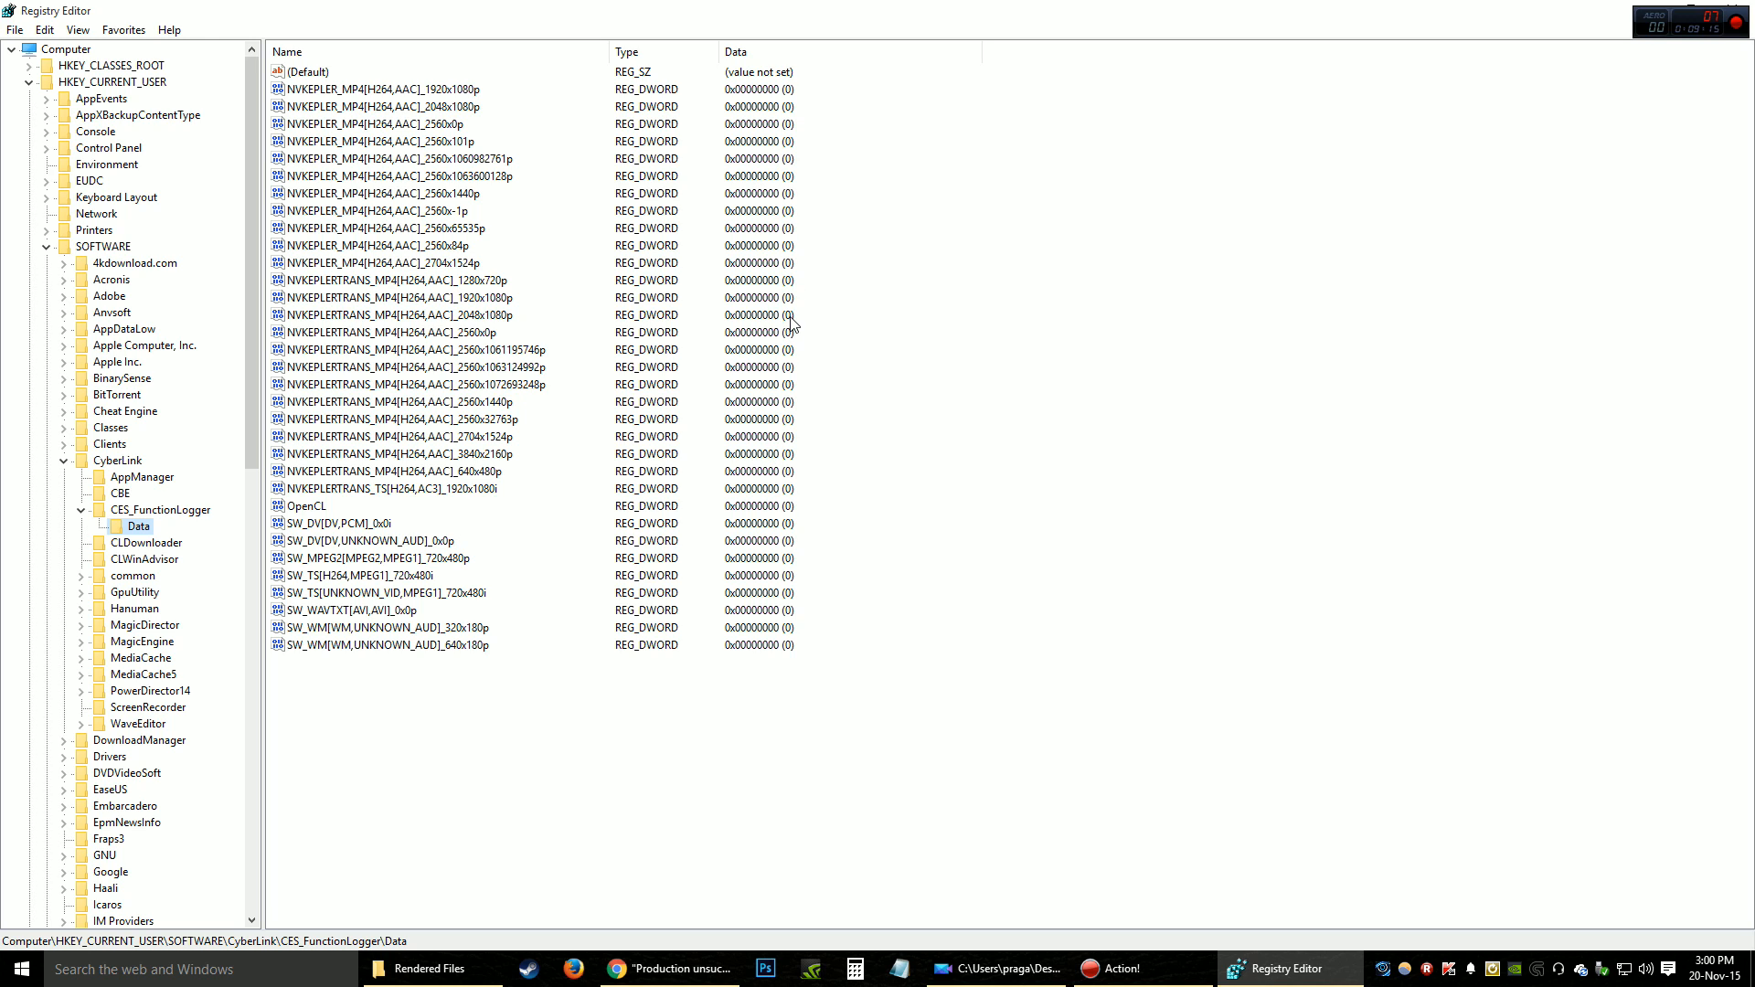
{"action": "mouse_move", "coordinate": [787, 325]}
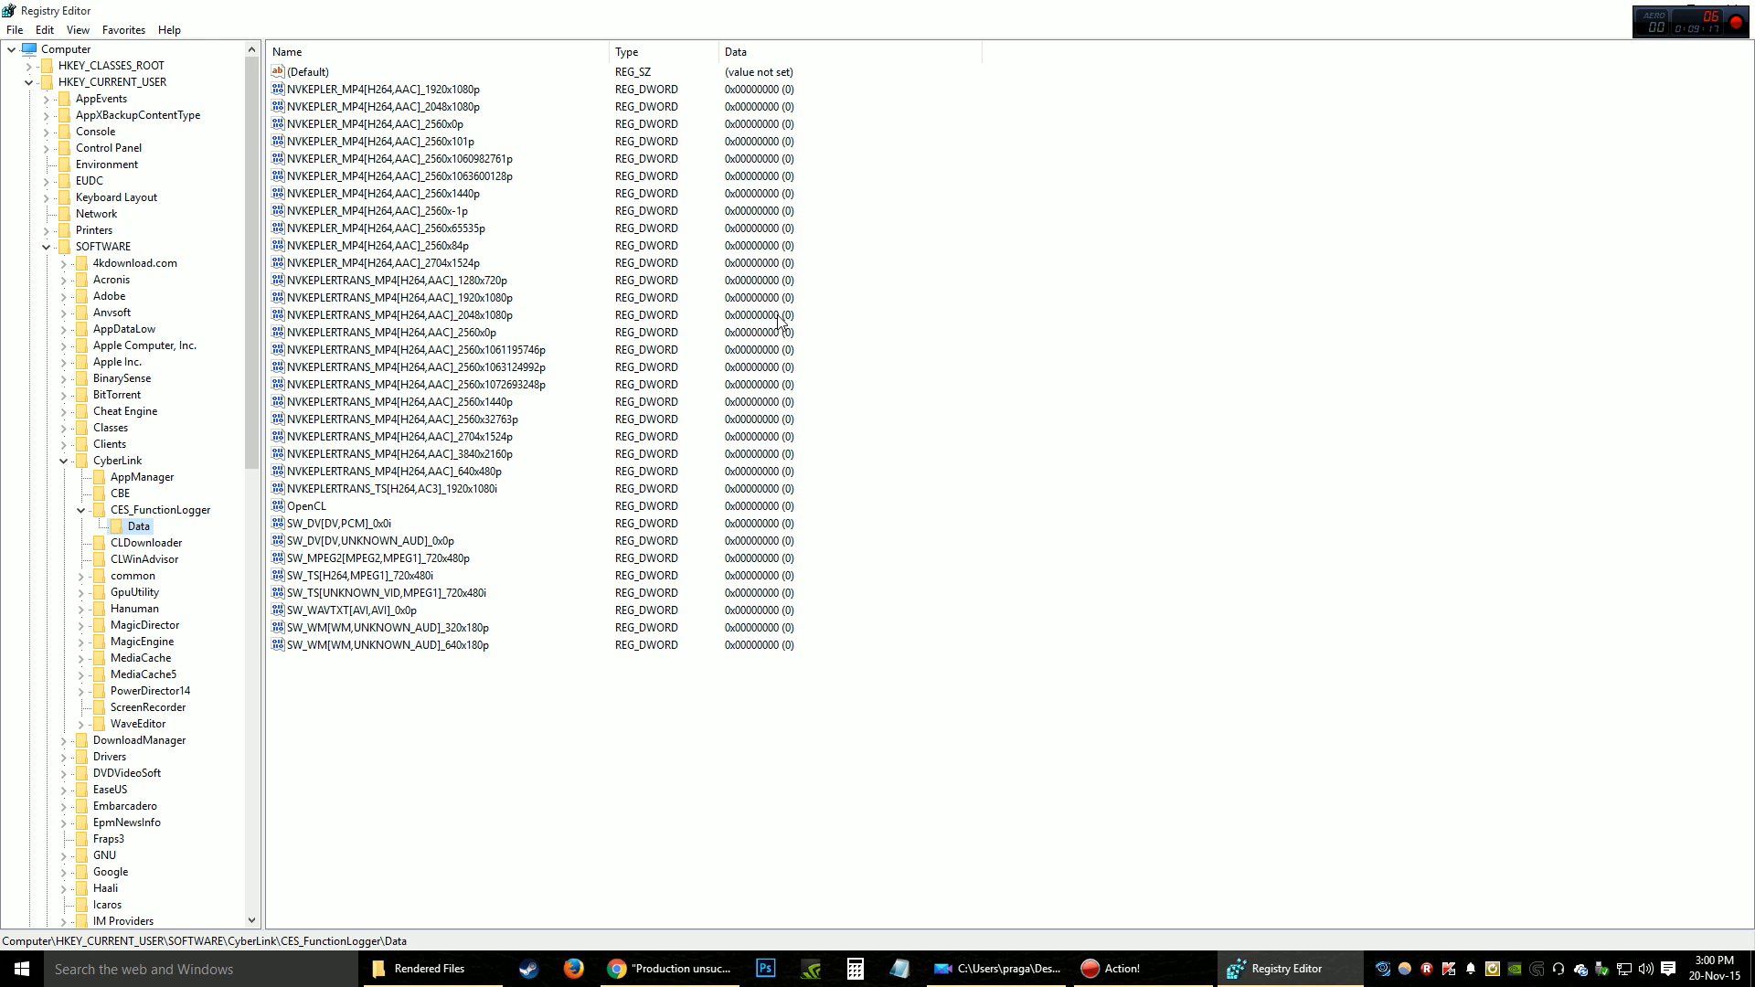
{"action": "mouse_move", "coordinate": [779, 95]}
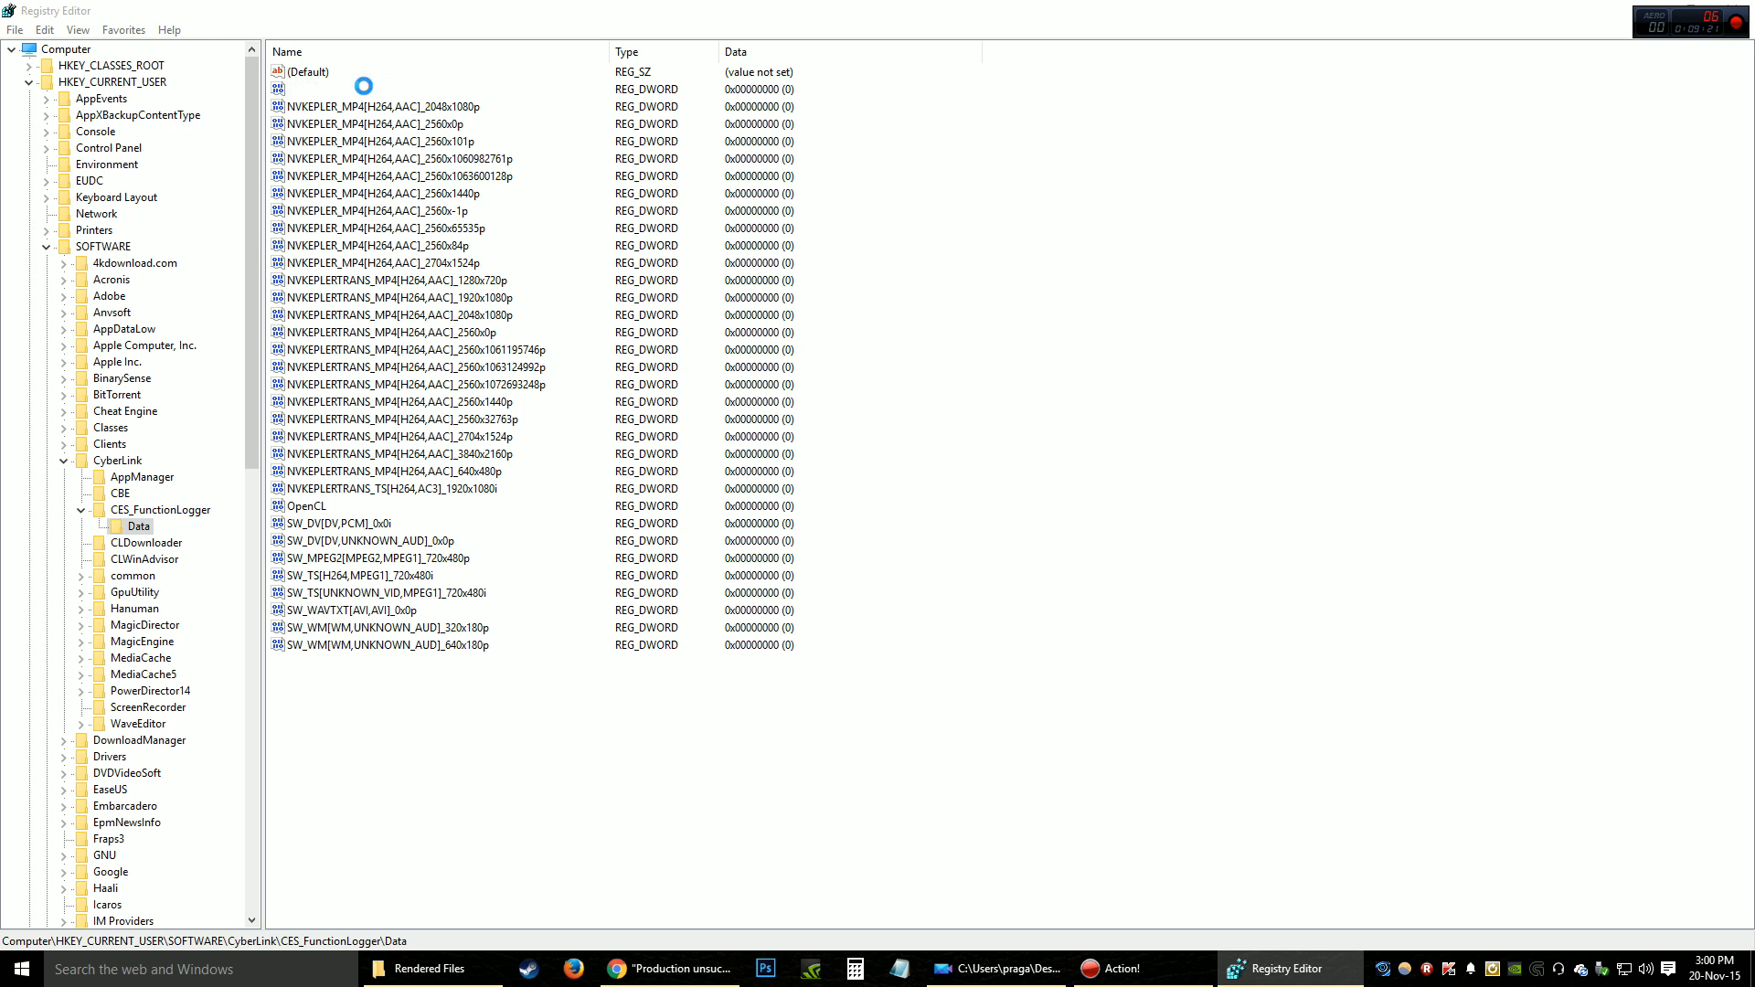
{"action": "left_click", "coordinate": [380, 88]}
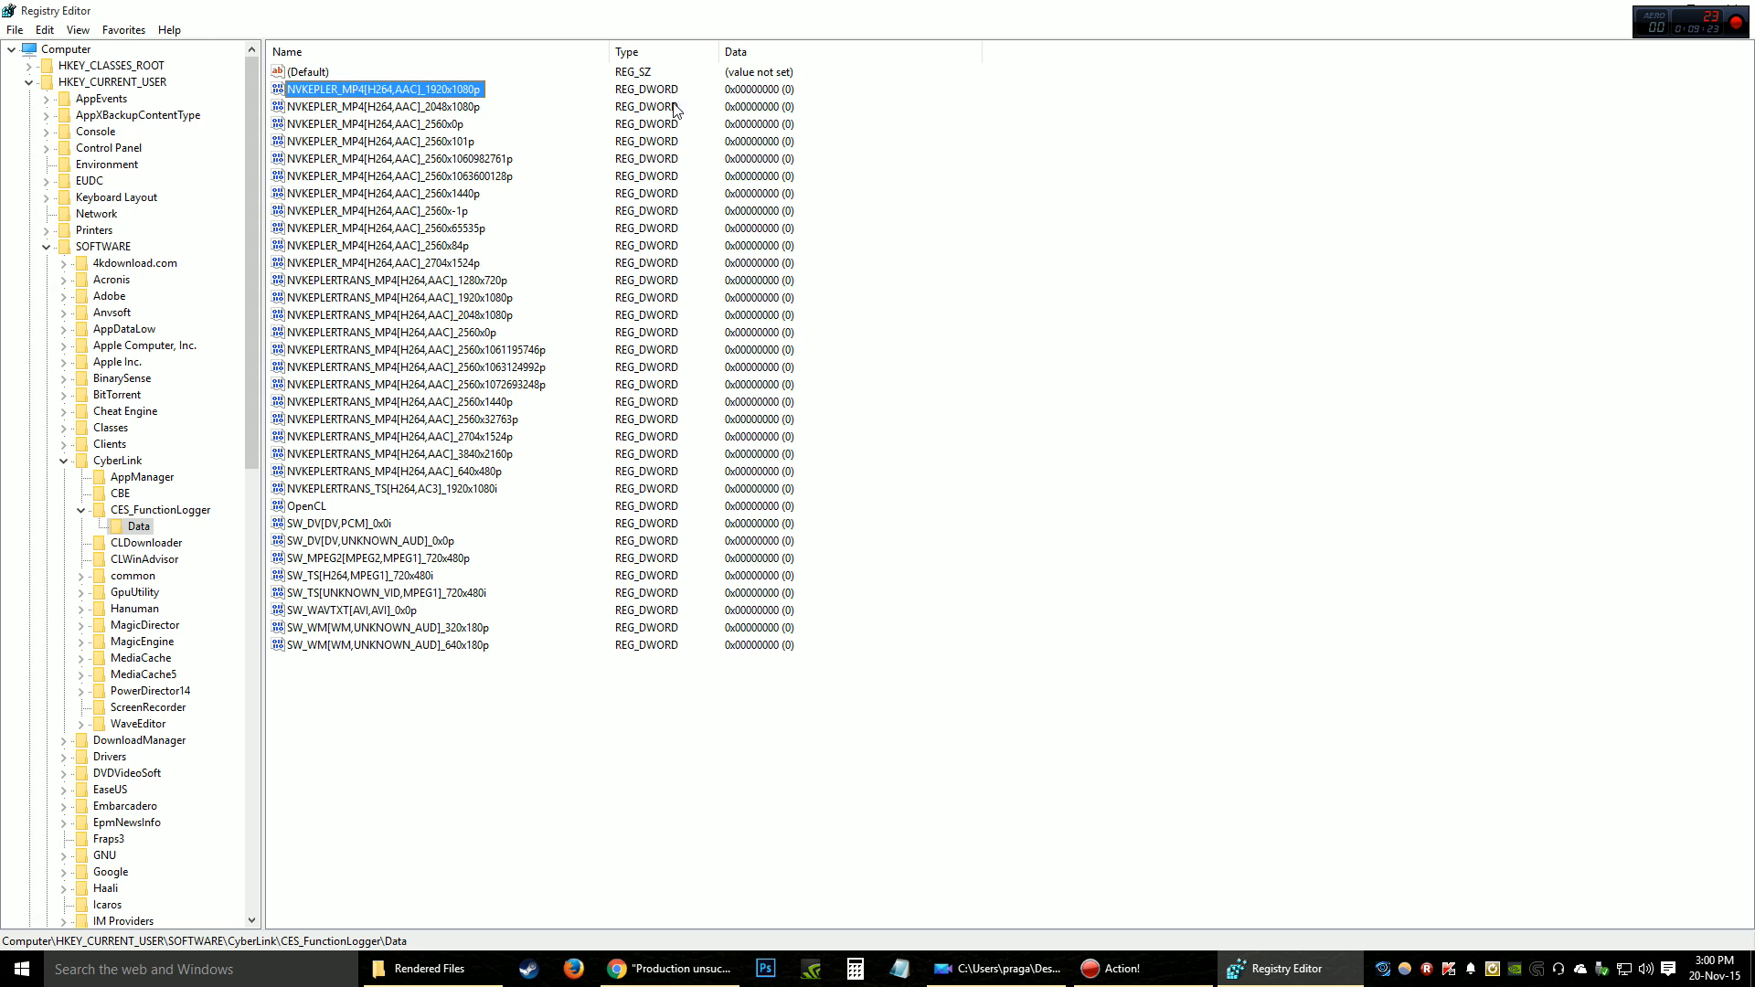
{"action": "mouse_move", "coordinate": [780, 121]}
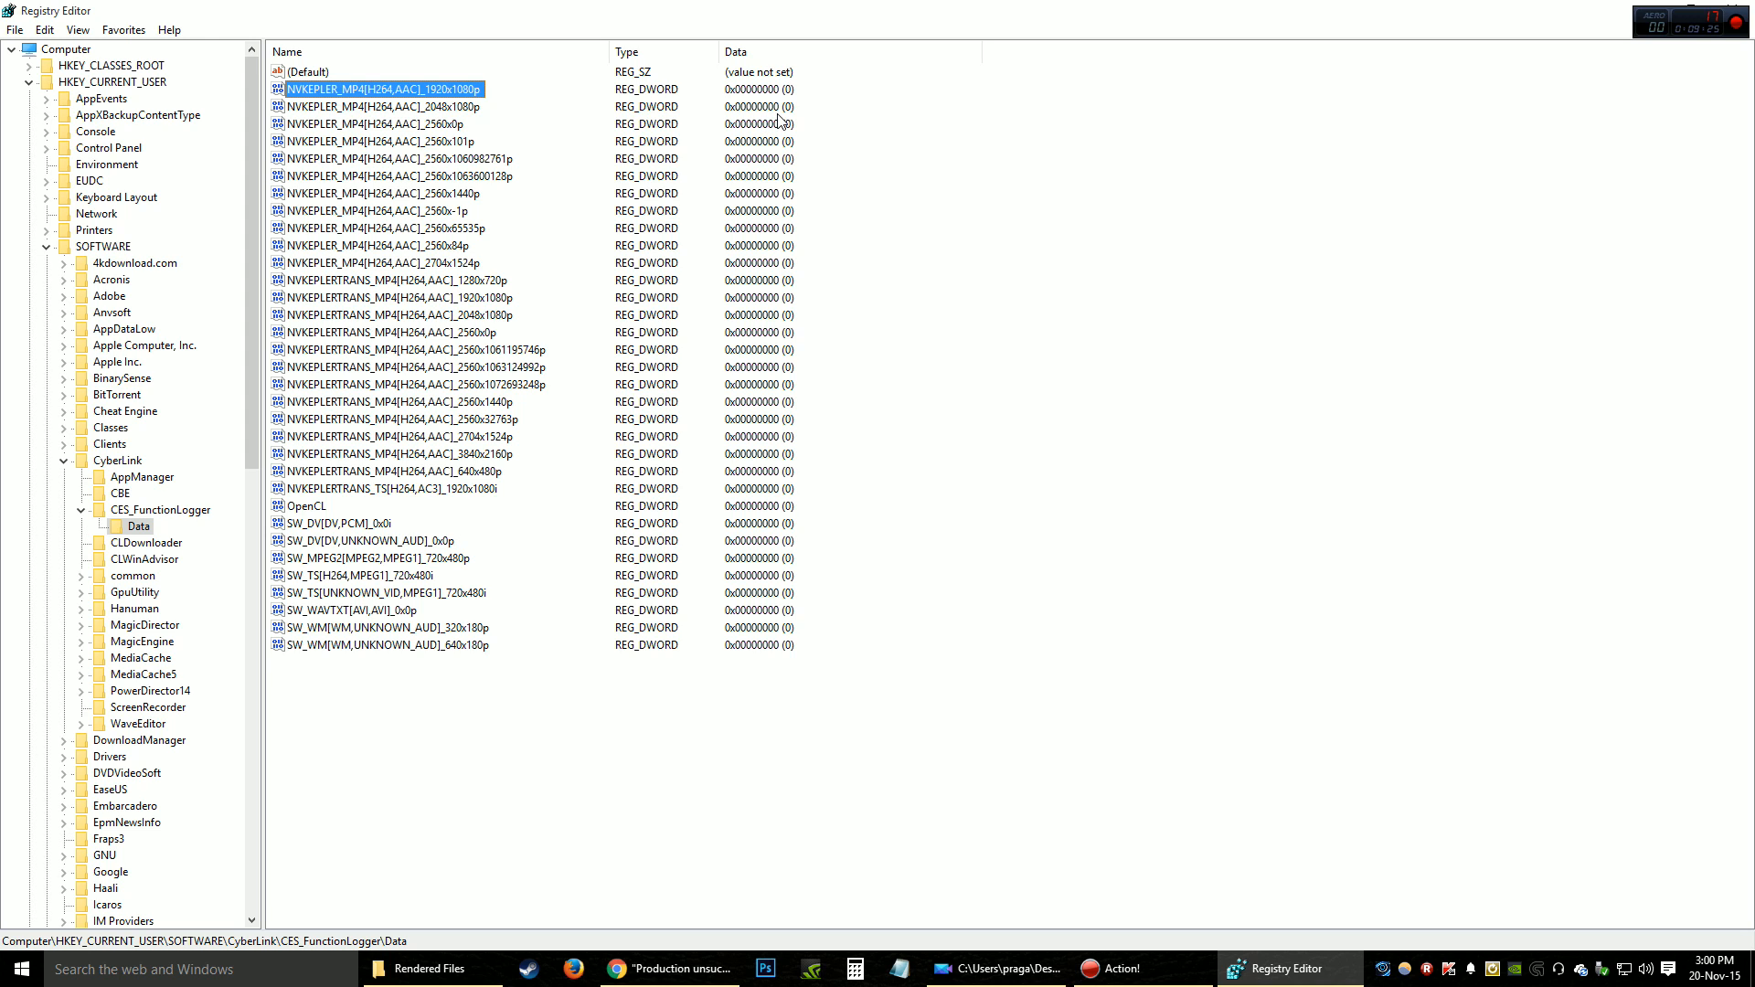
{"action": "mouse_move", "coordinate": [777, 128]}
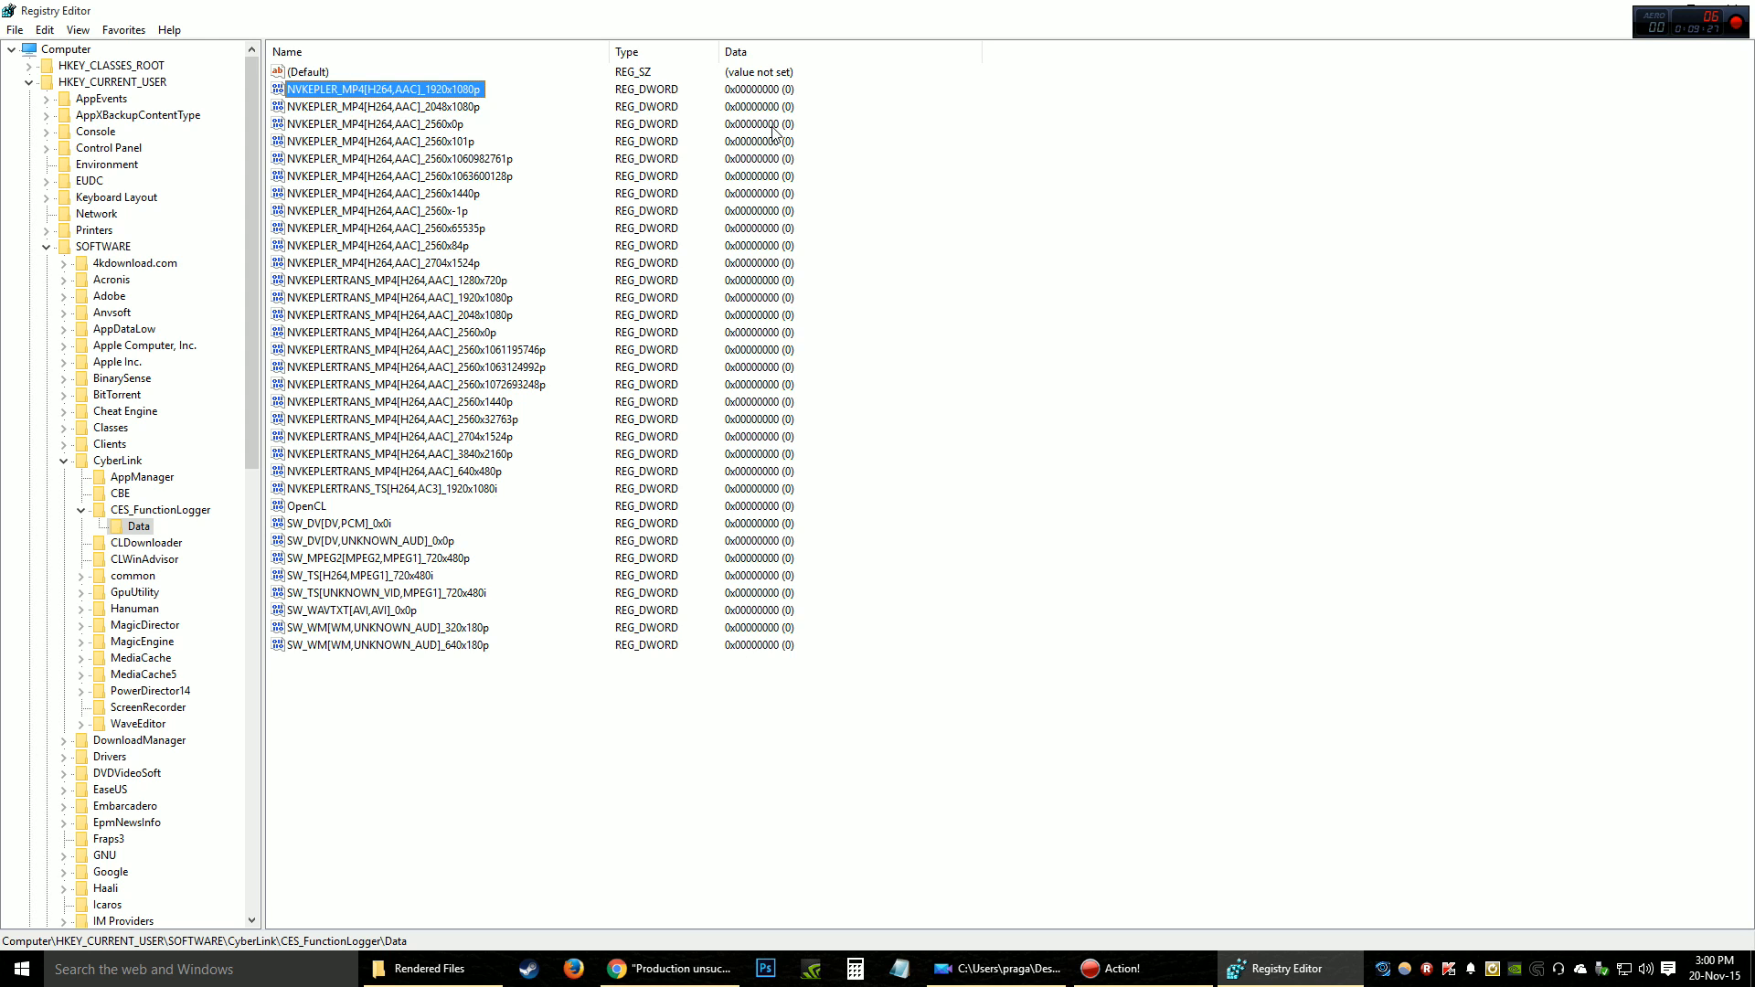
{"action": "mouse_move", "coordinate": [749, 416]}
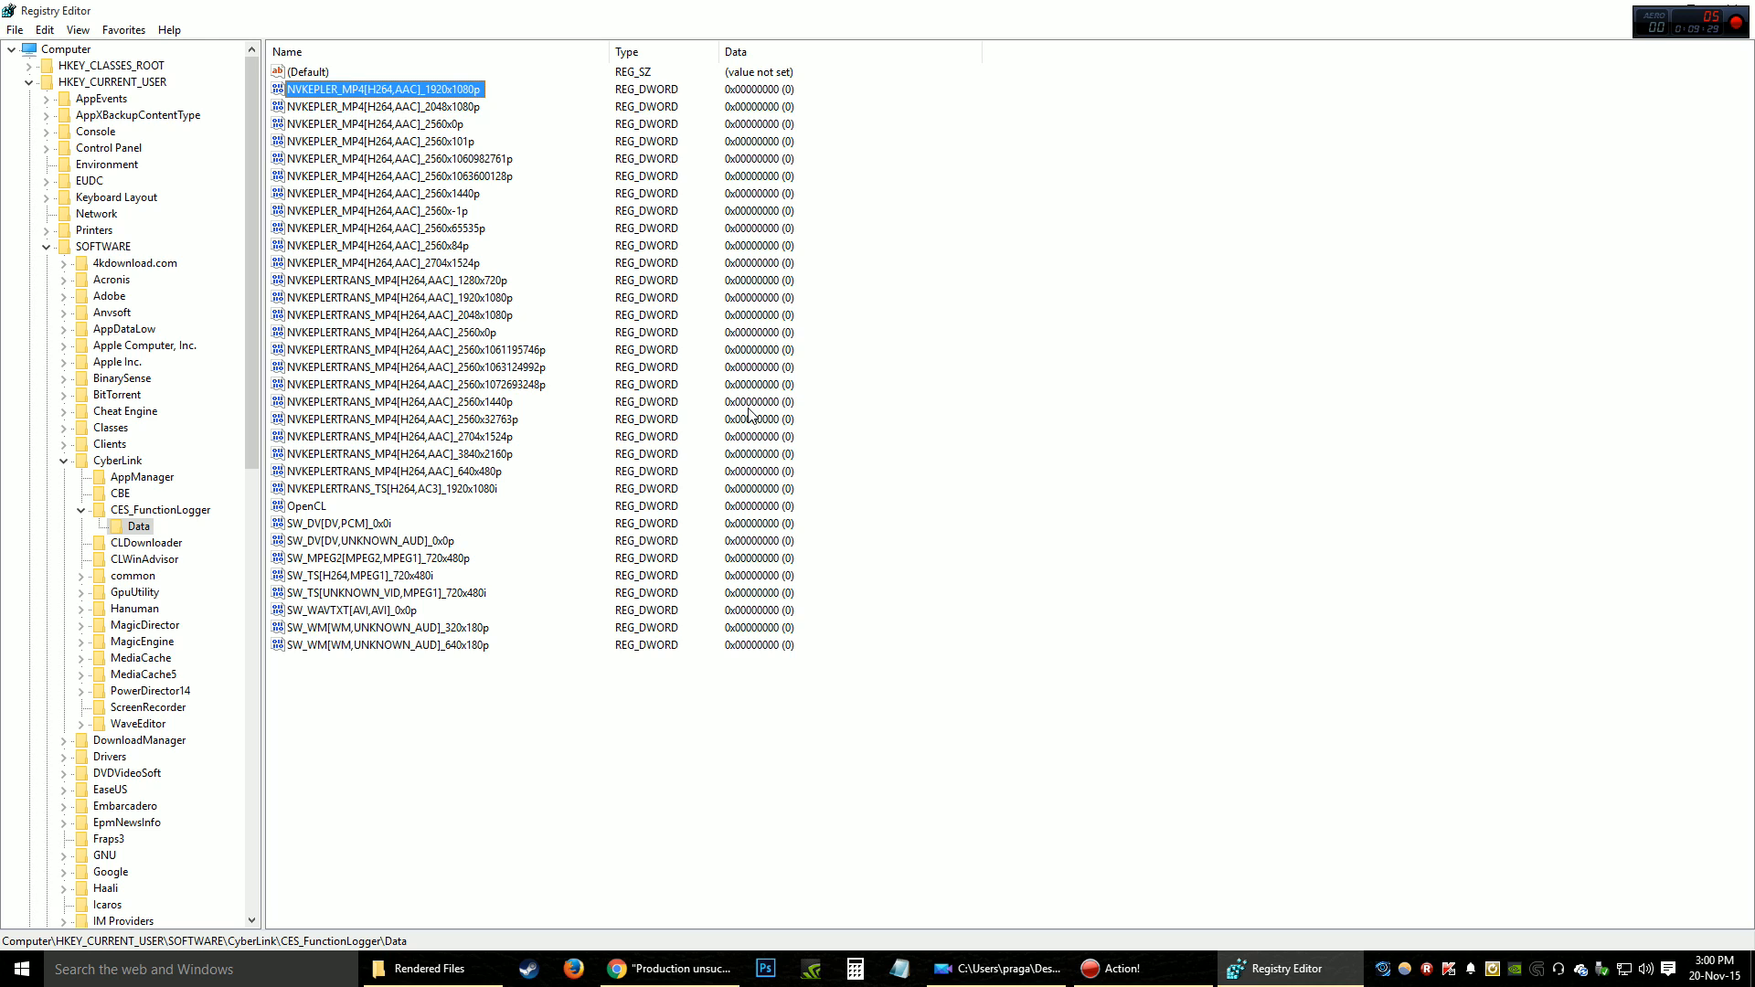
{"action": "mouse_move", "coordinate": [1082, 328]}
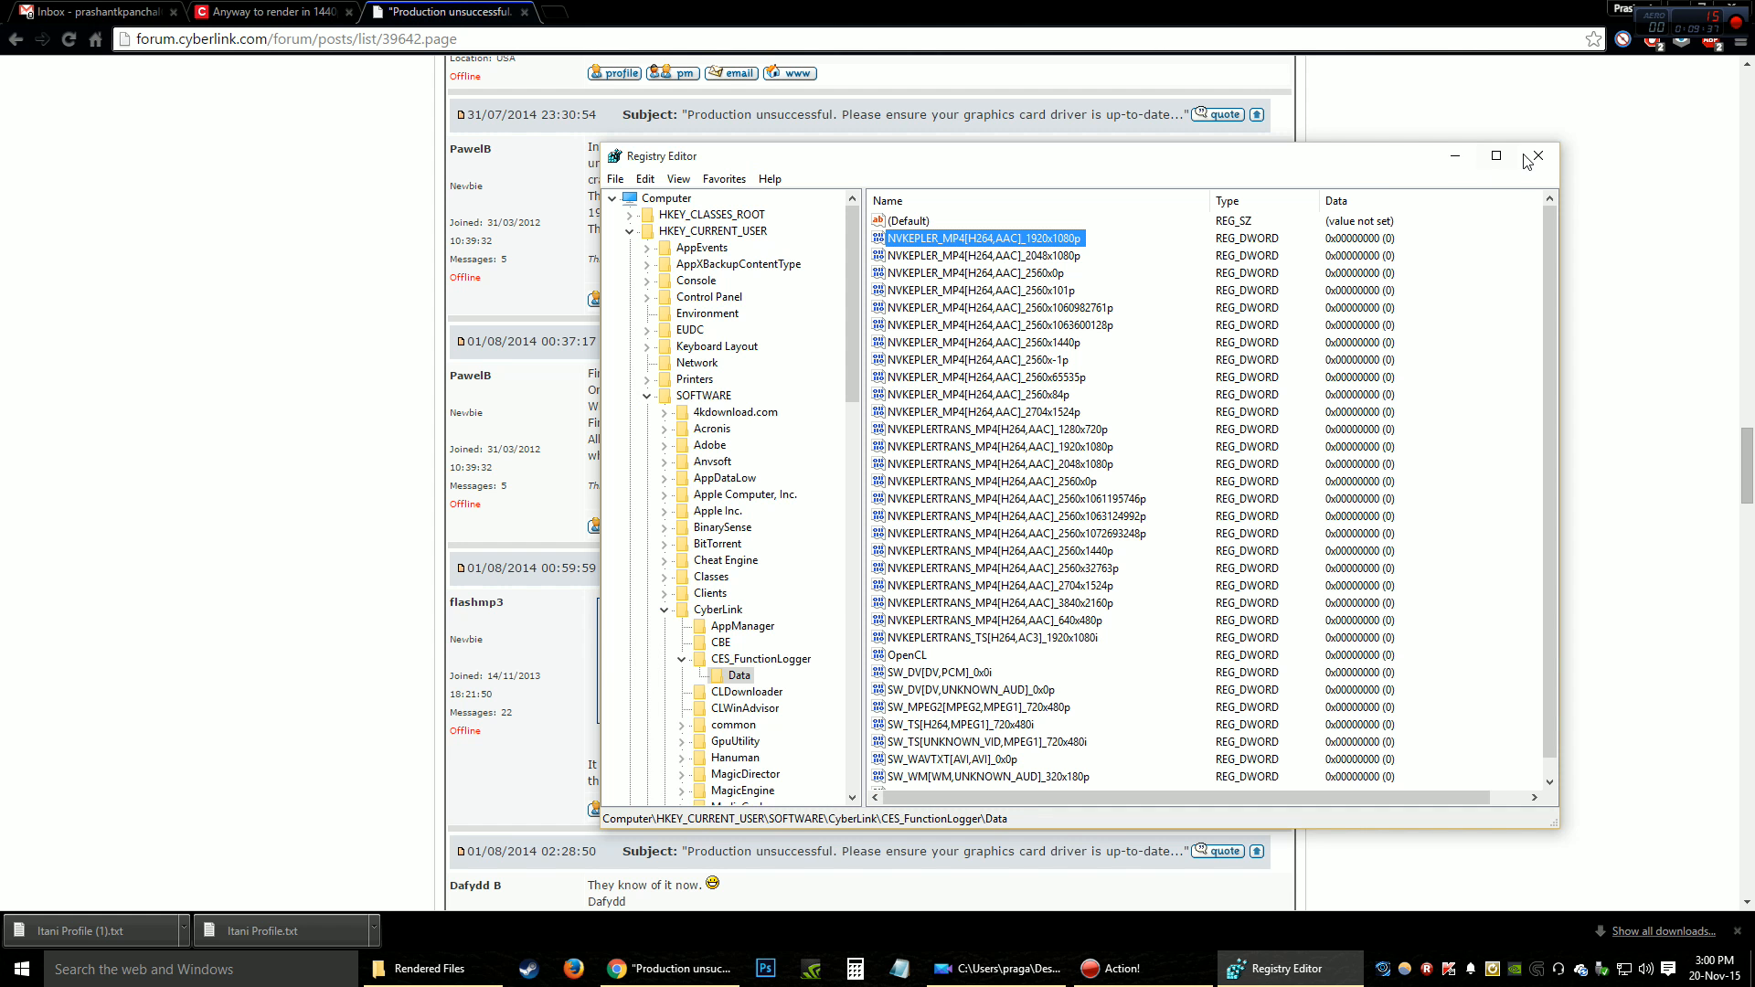
{"action": "mouse_move", "coordinate": [1536, 155]}
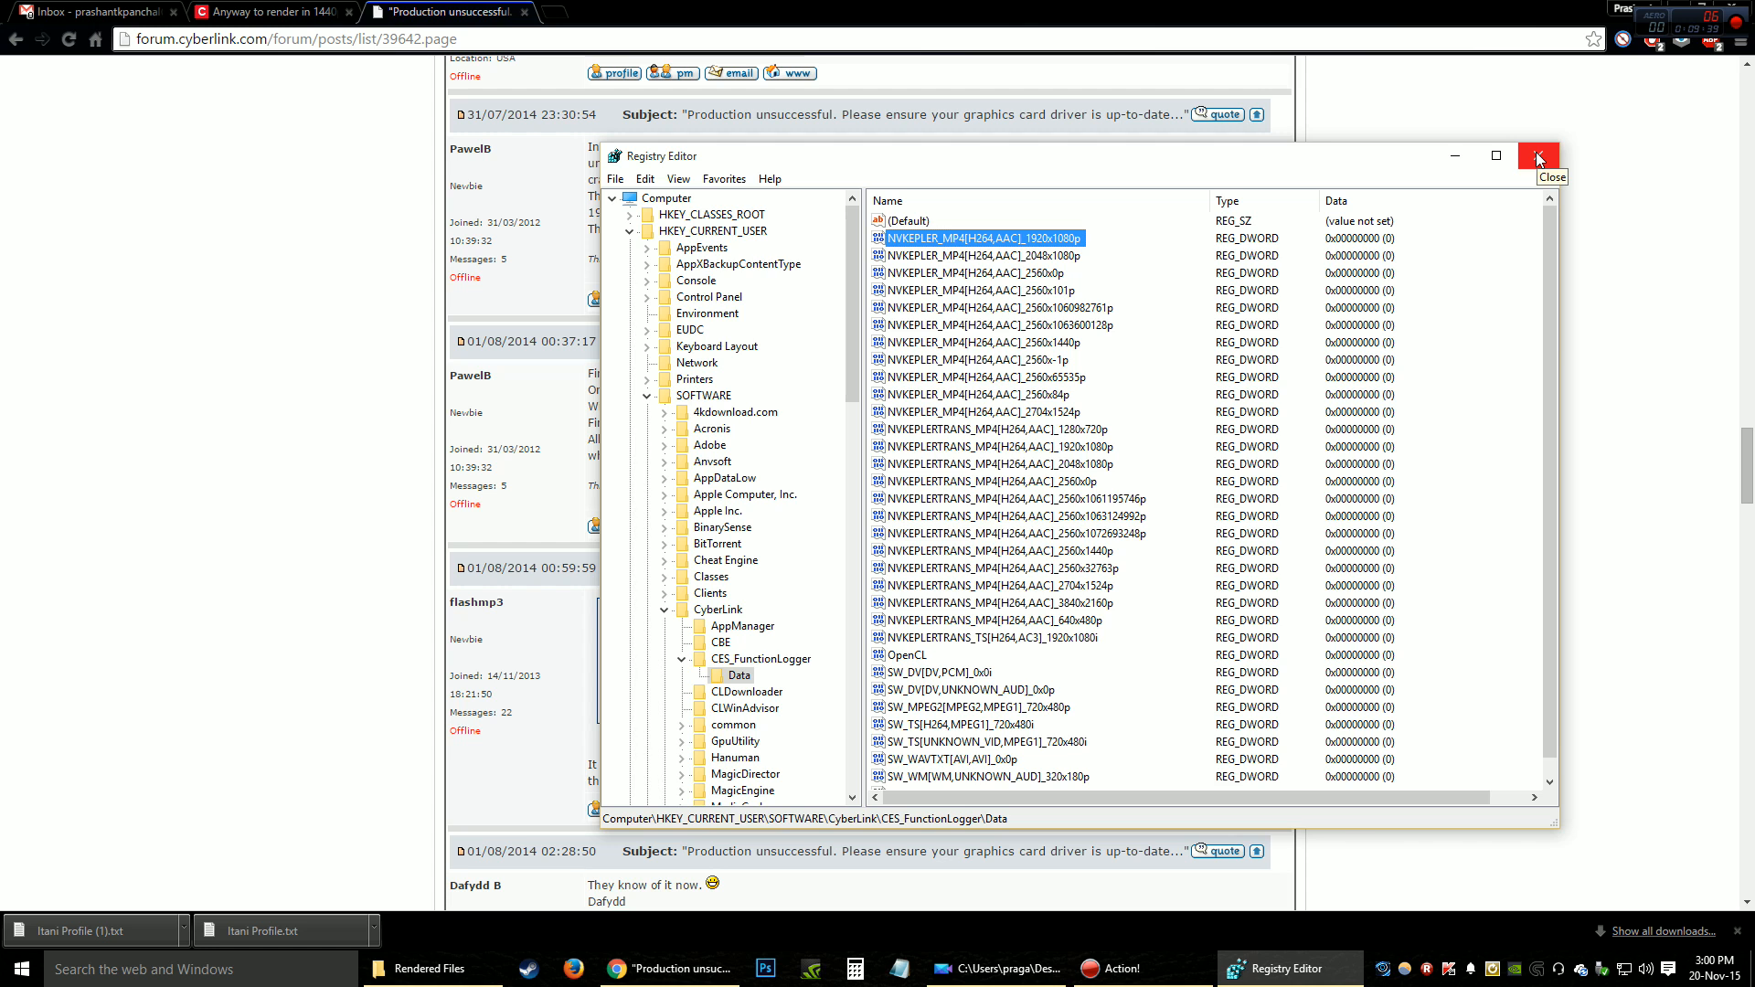
- Close Registry Editor after confirming the zero Data values
{"action": "left_click", "coordinate": [1536, 156]}
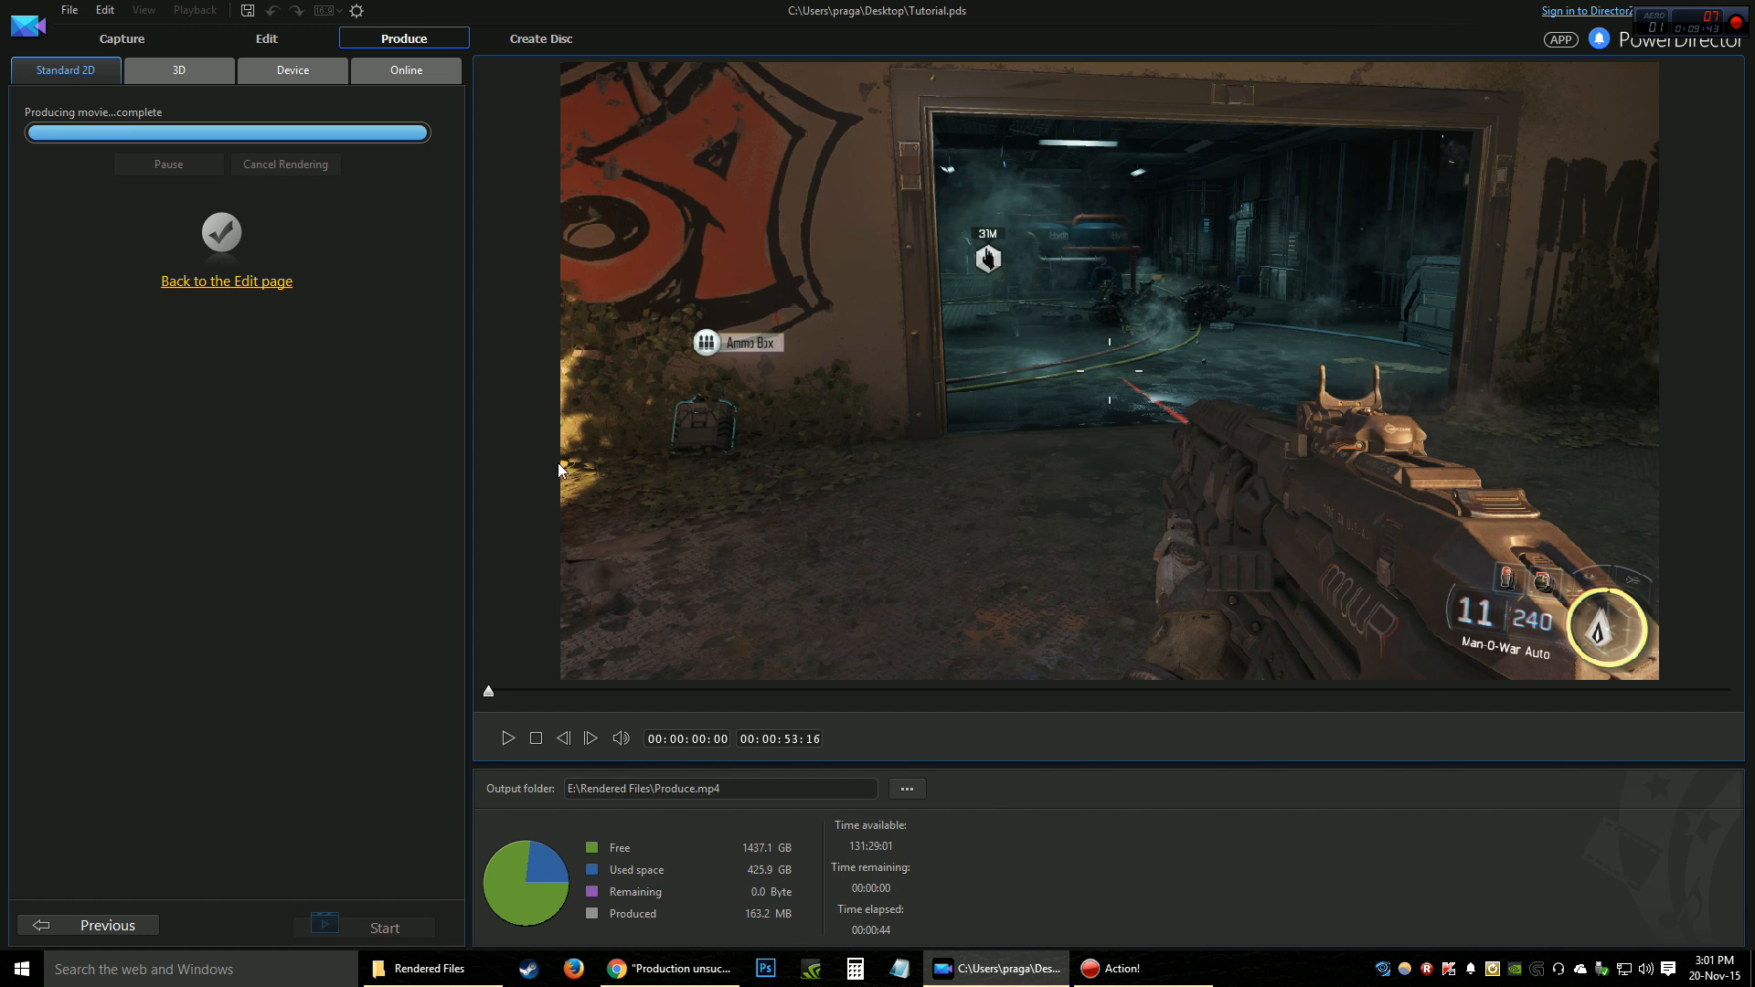
{"action": "mouse_move", "coordinate": [330, 420]}
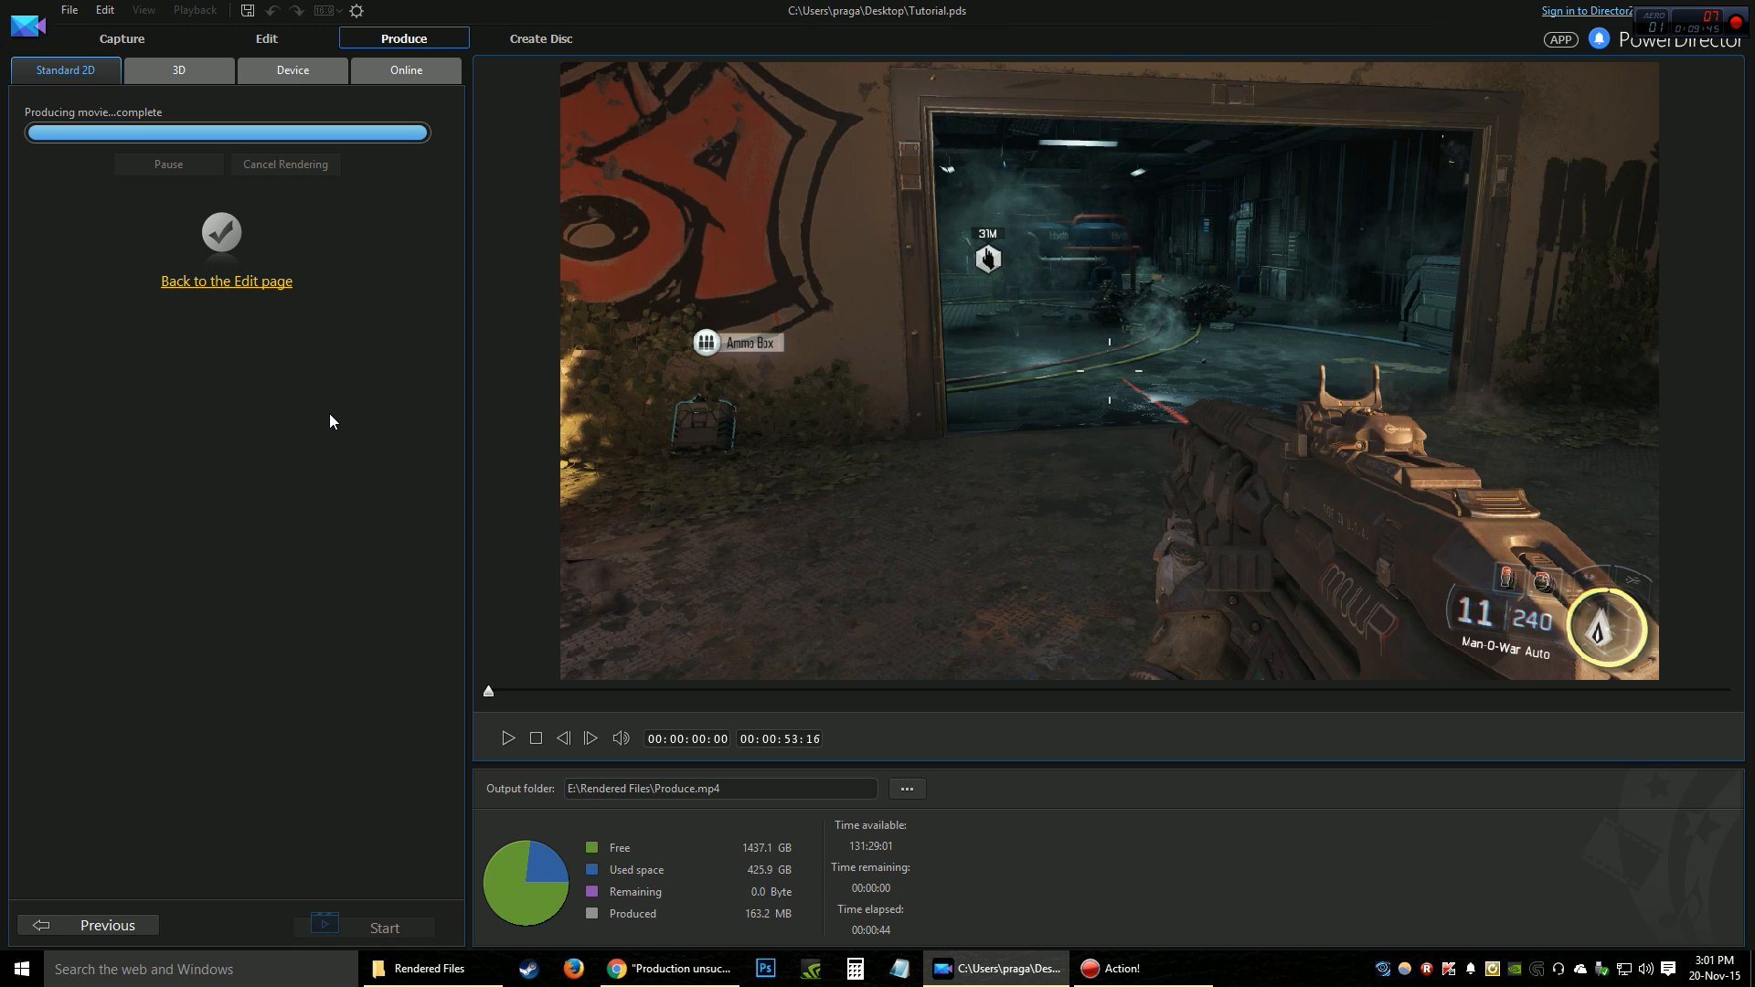